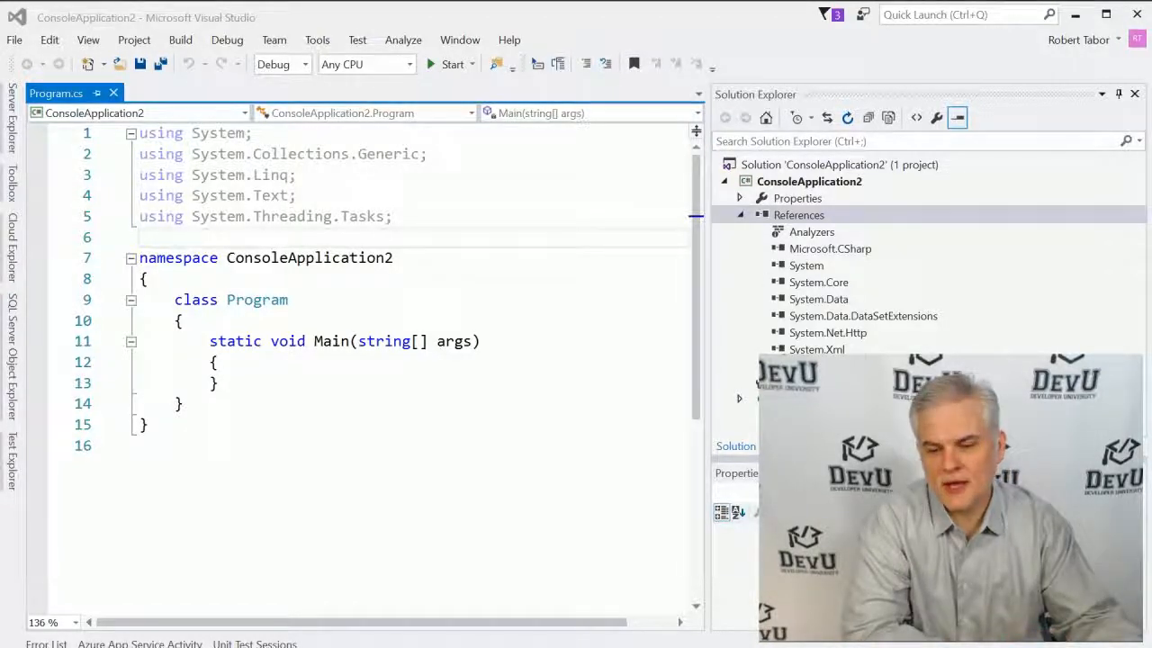
Step: From ConsoleApplication2's References node in Solution Explorer, choose Add Reference
{"action": "left_click", "coordinate": [798, 215]}
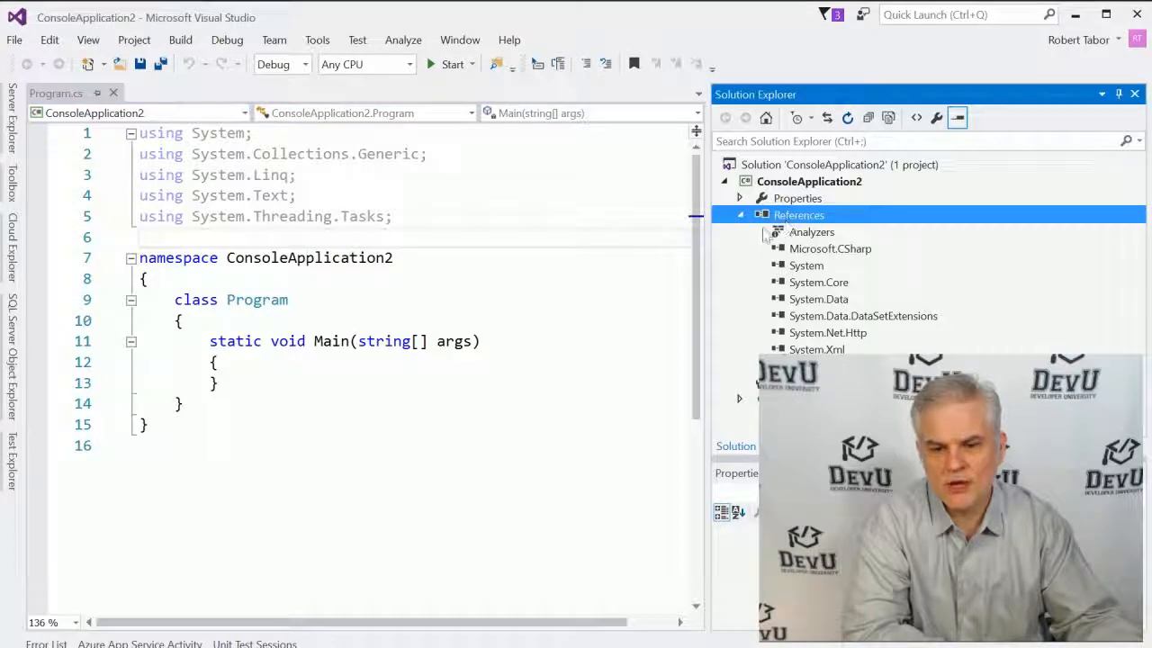
{"action": "right_click", "coordinate": [798, 215]}
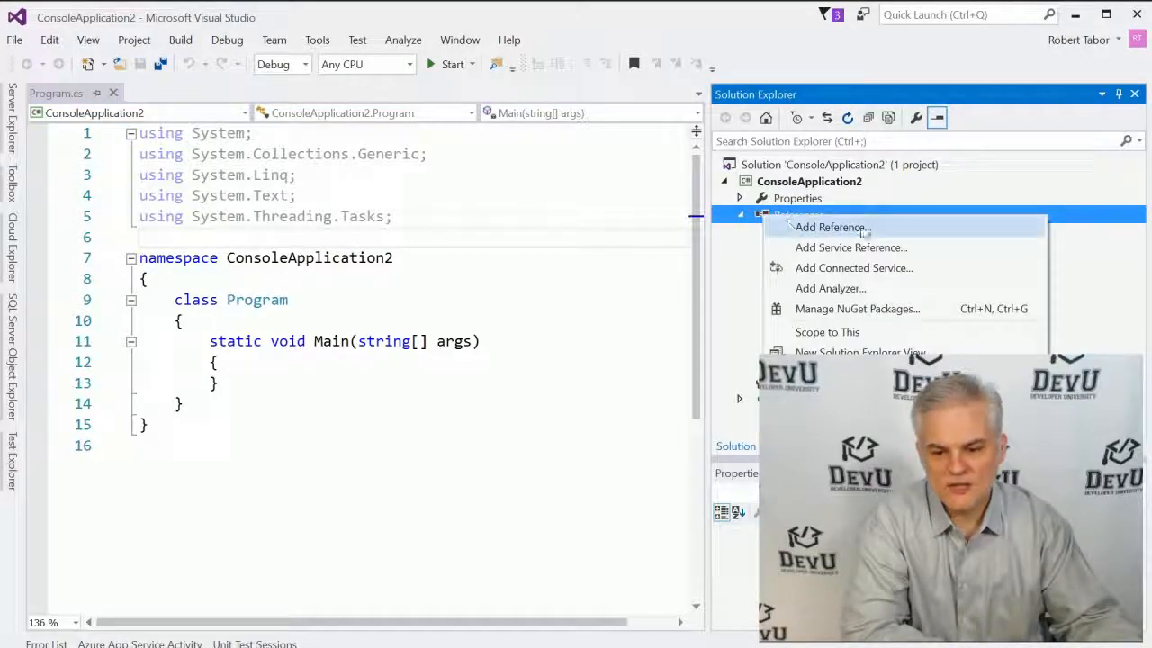
{"action": "left_click", "coordinate": [831, 226]}
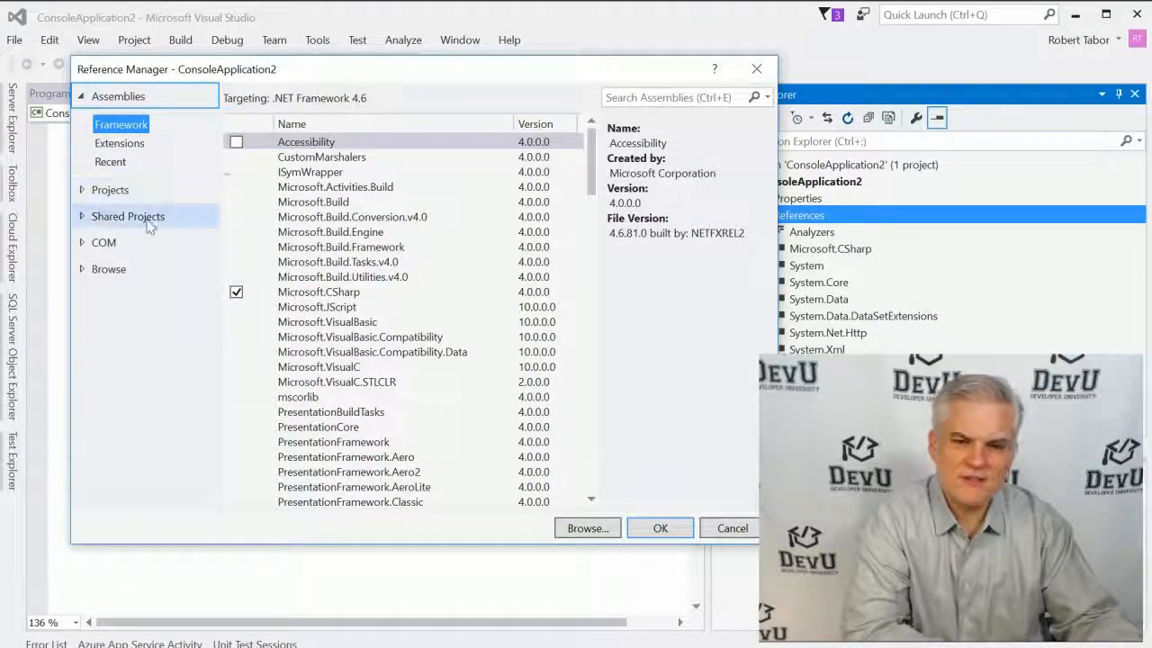
{"action": "mouse_move", "coordinate": [131, 308]}
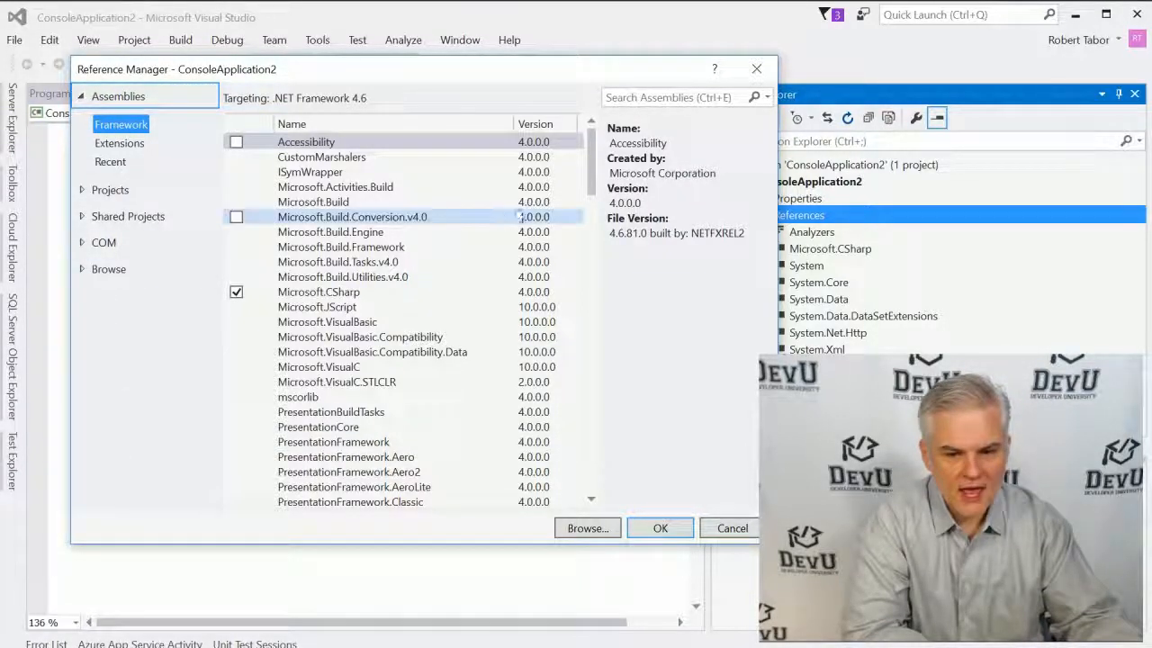
Step: Check System.Net in the Framework assembly list and confirm with OK
{"action": "scroll", "scroll_direction": "down", "scroll_amount": 3}
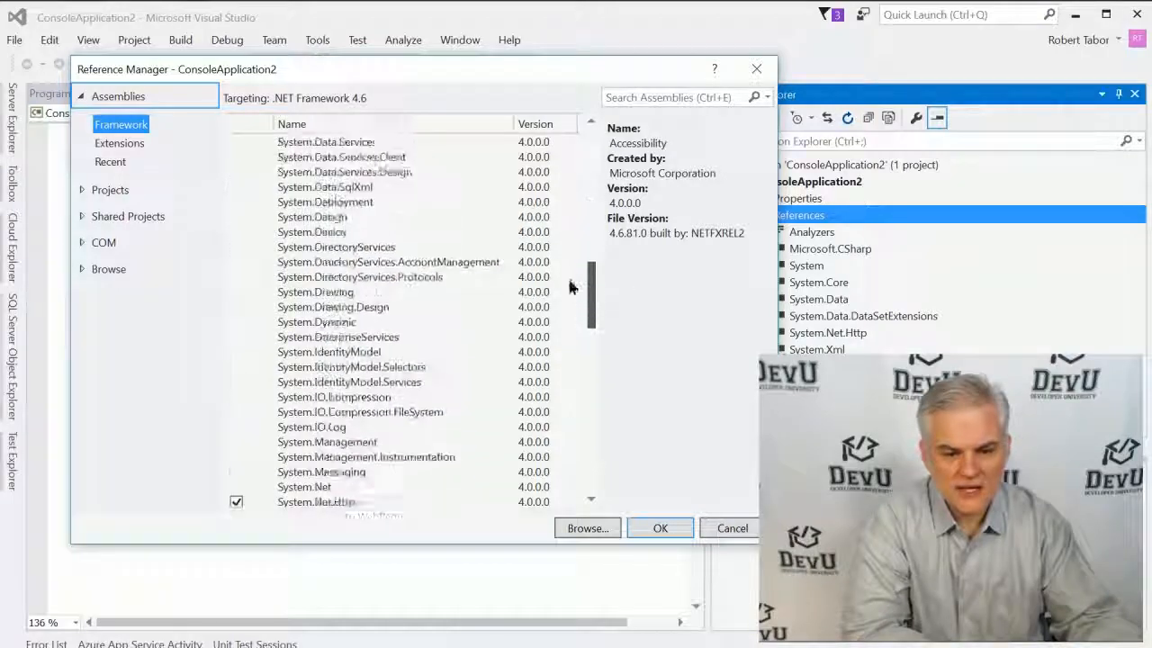
{"action": "scroll", "scroll_direction": "down", "scroll_amount": 3}
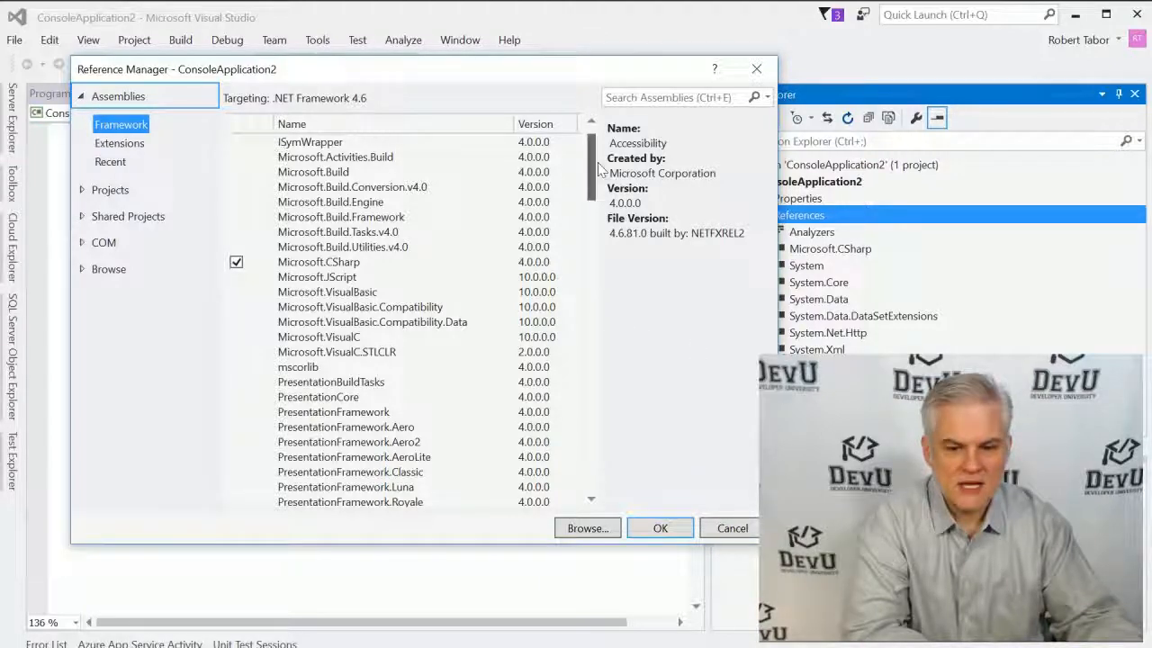
{"action": "scroll", "scroll_direction": "down", "scroll_amount": 3}
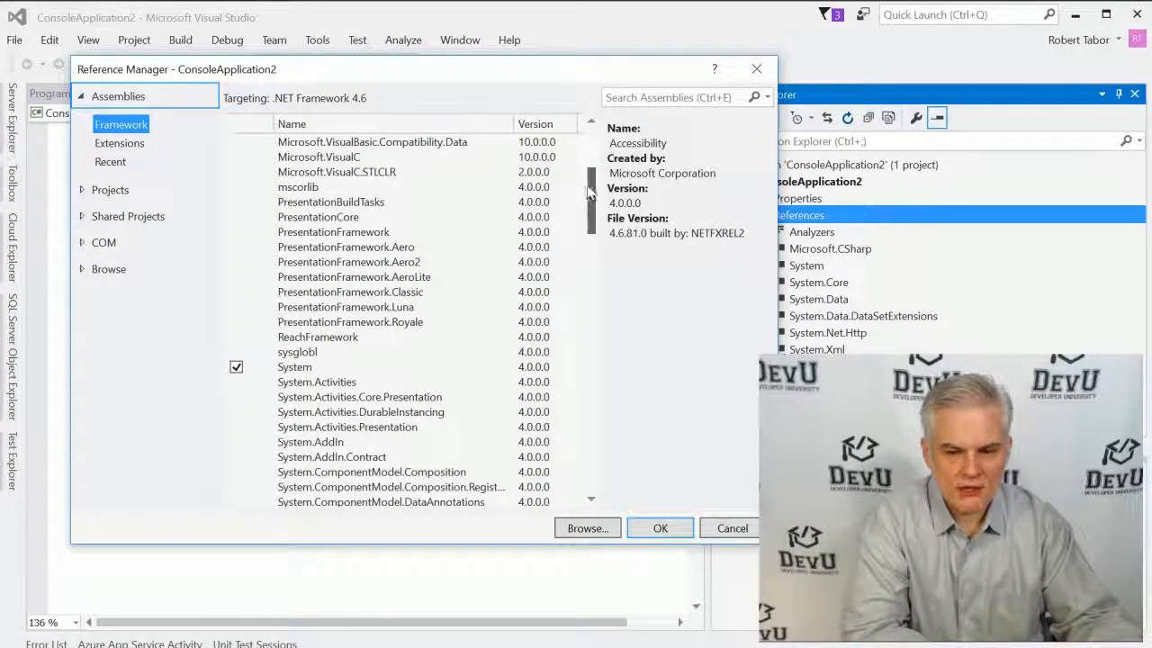
{"action": "scroll", "scroll_direction": "down", "scroll_amount": 3}
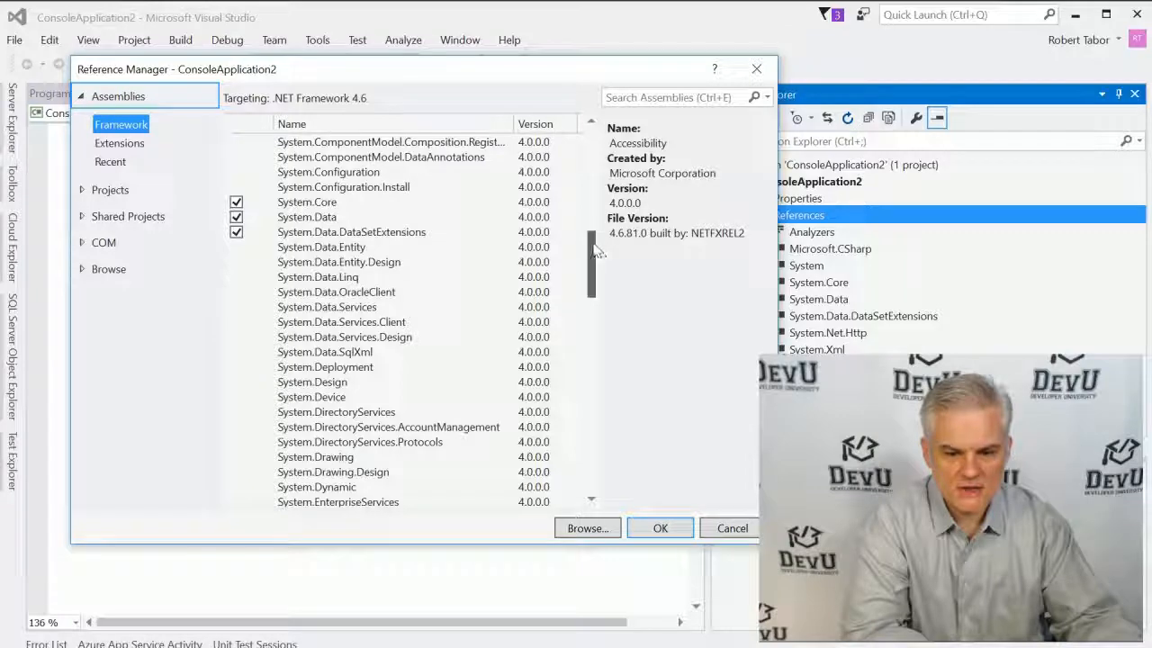
{"action": "scroll", "scroll_direction": "down", "scroll_amount": 3}
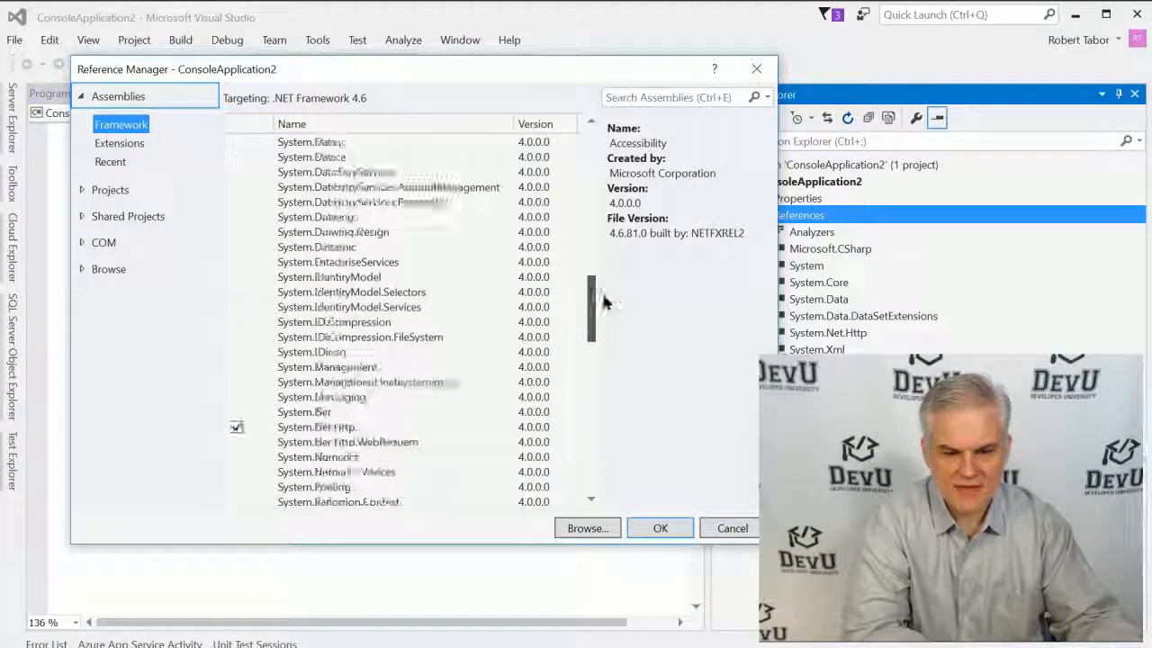
{"action": "scroll", "scroll_direction": "down", "scroll_amount": 3}
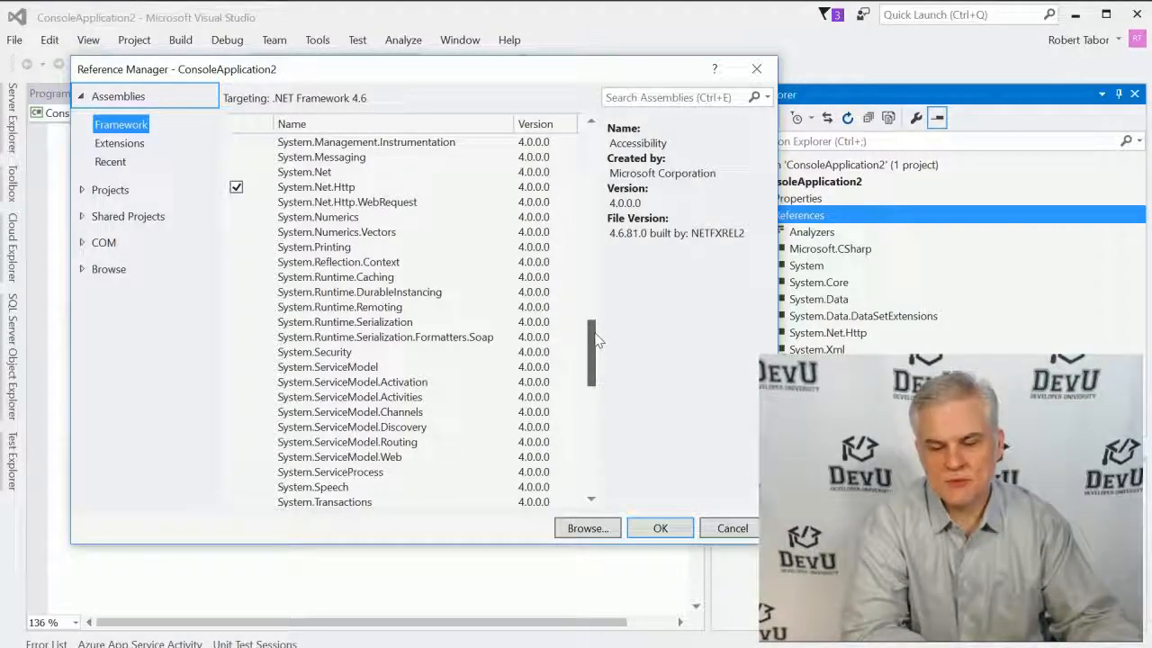
{"action": "scroll", "scroll_direction": "down", "scroll_amount": 3}
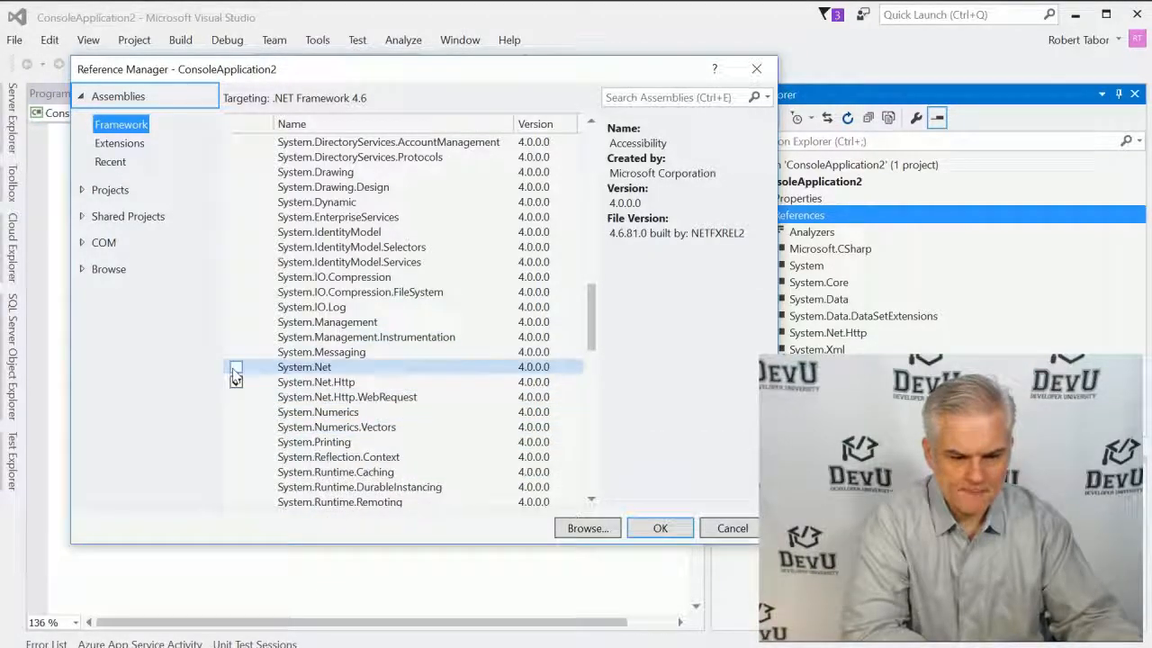
{"action": "left_click", "coordinate": [236, 366]}
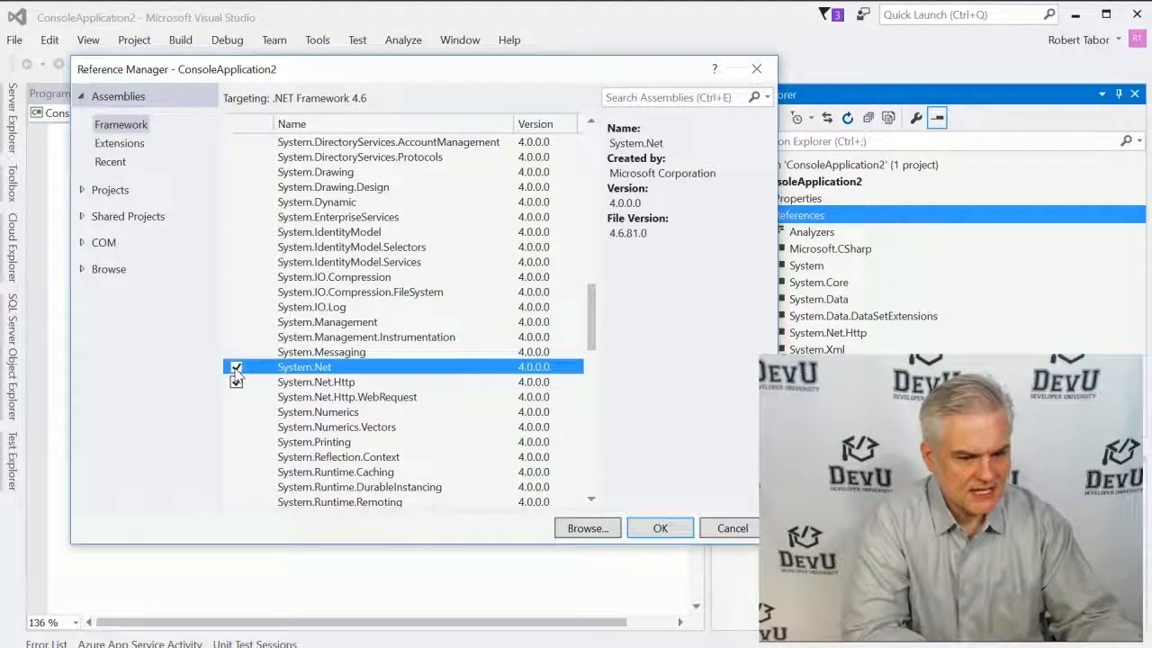
{"action": "left_click", "coordinate": [236, 366]}
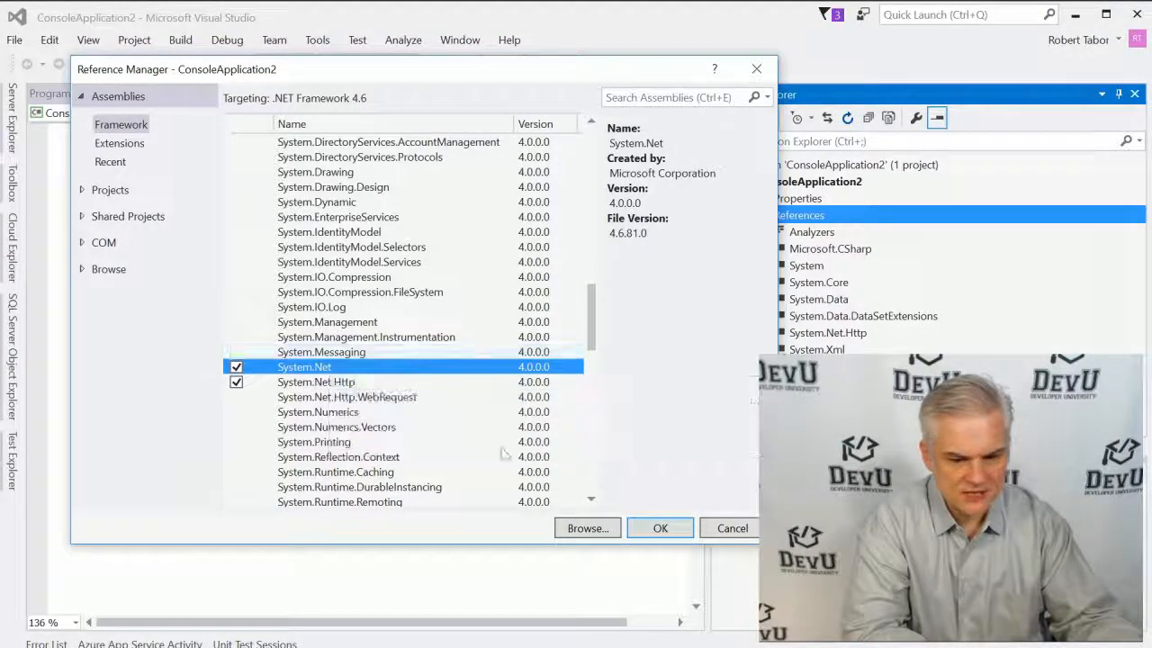
{"action": "left_click", "coordinate": [660, 528]}
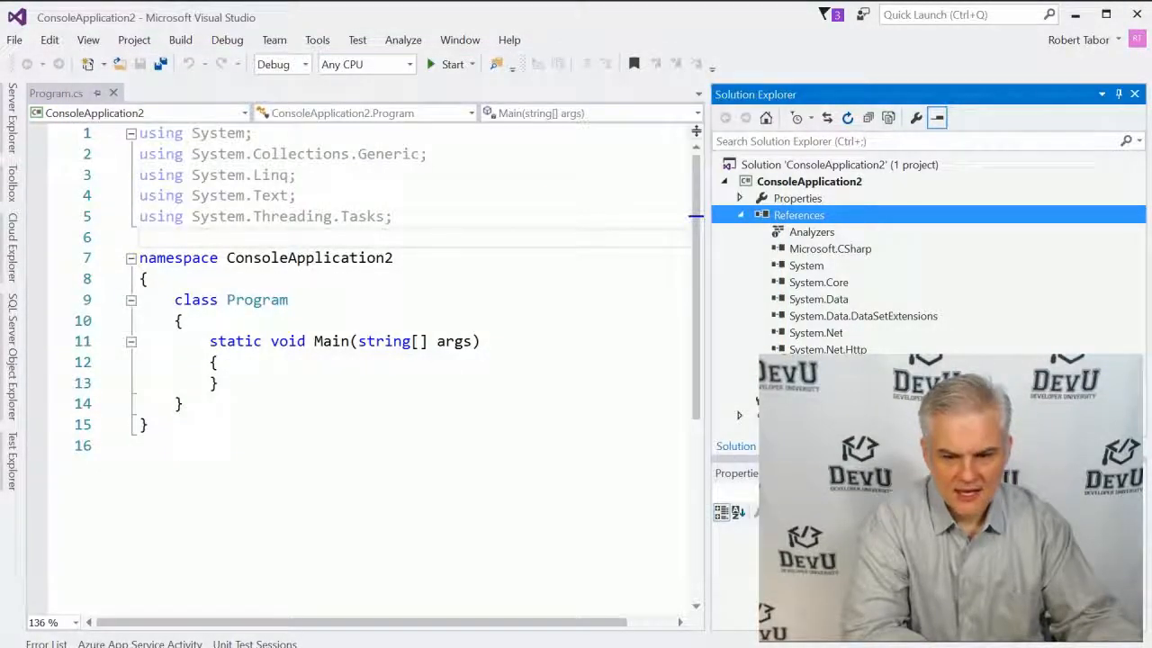
Step: Select the new System.Net reference, then collapse the References node
{"action": "left_click", "coordinate": [816, 332]}
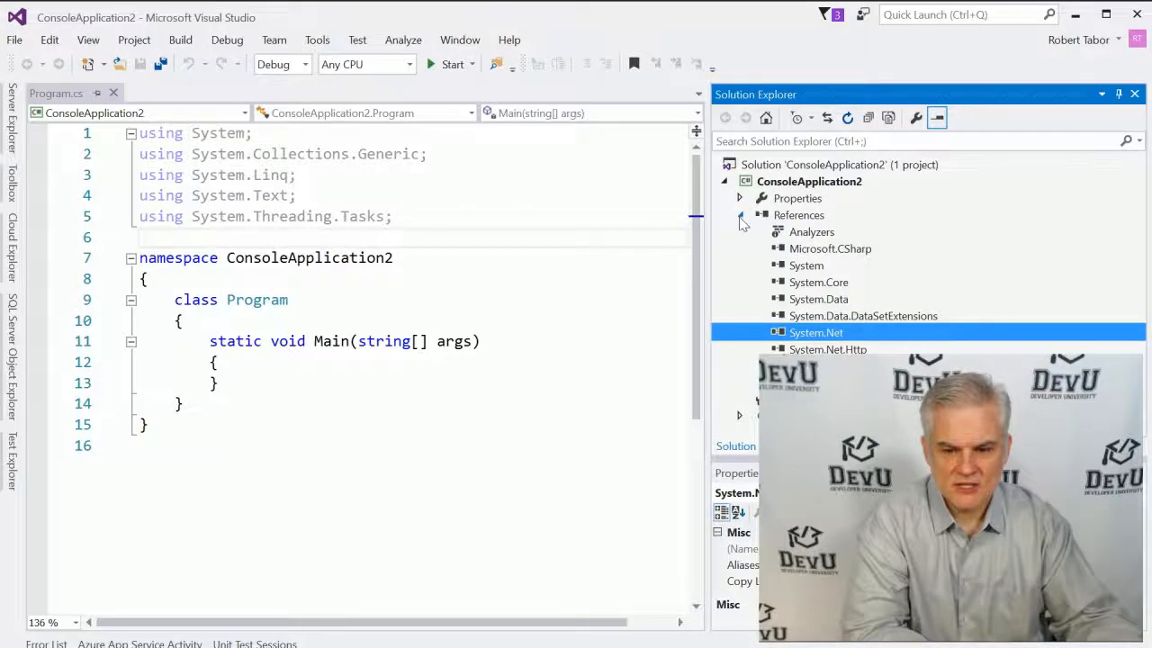
{"action": "left_click", "coordinate": [738, 214]}
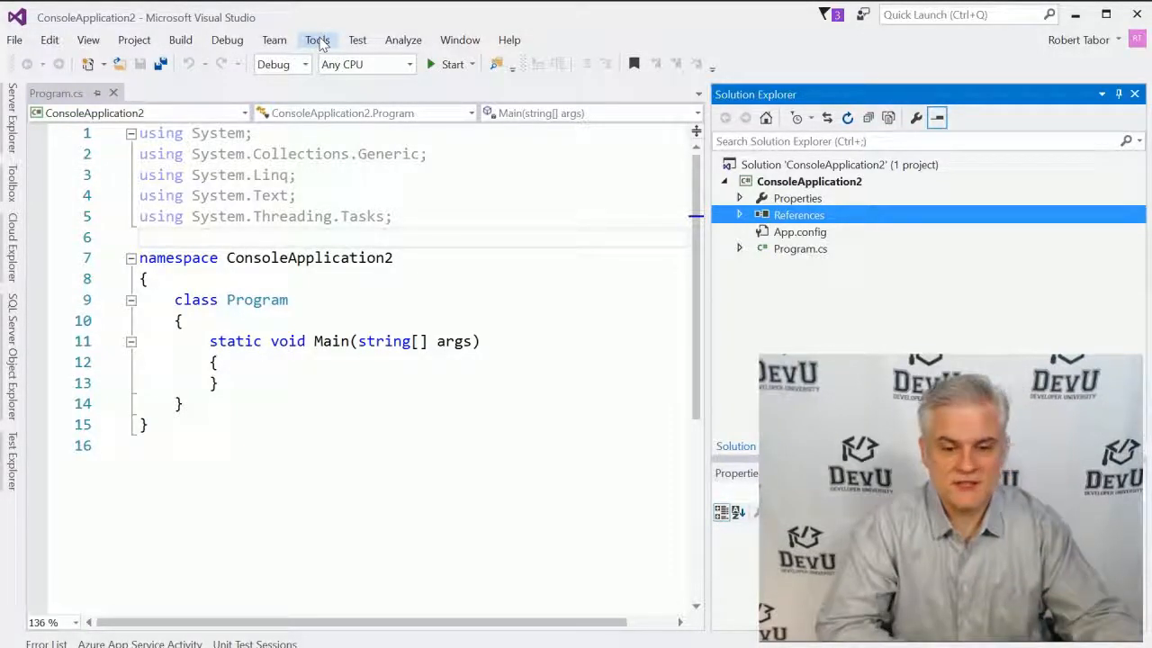
Step: Open the Tools menu to reach the NuGet Package Manager
{"action": "left_click", "coordinate": [317, 39]}
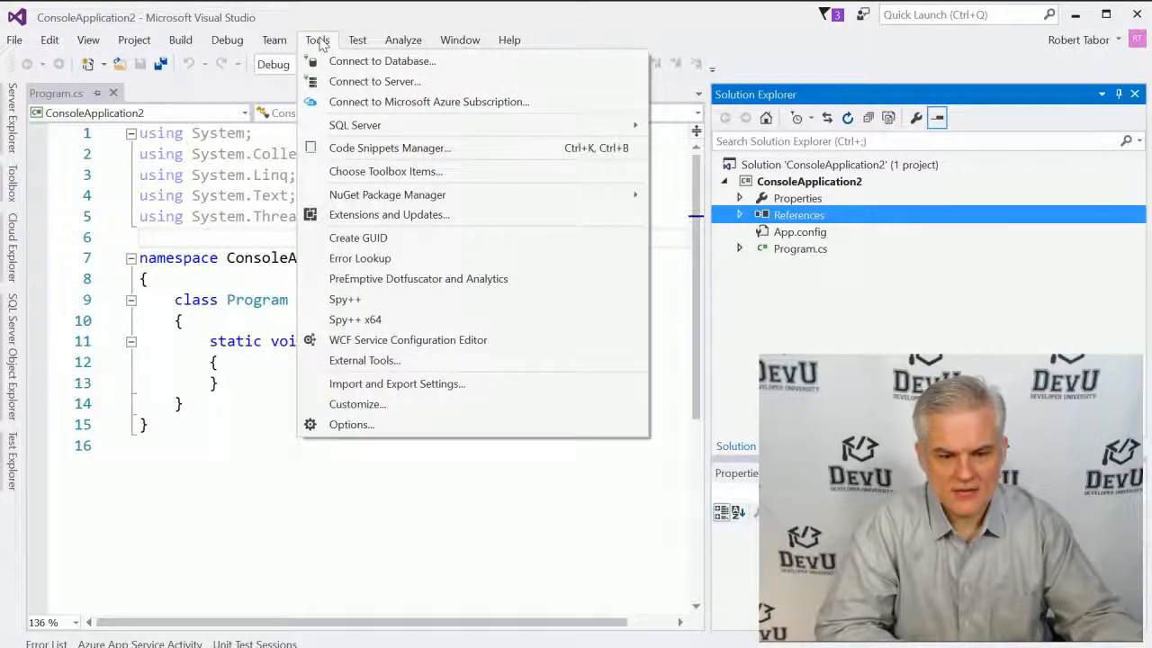
{"action": "mouse_move", "coordinate": [387, 195]}
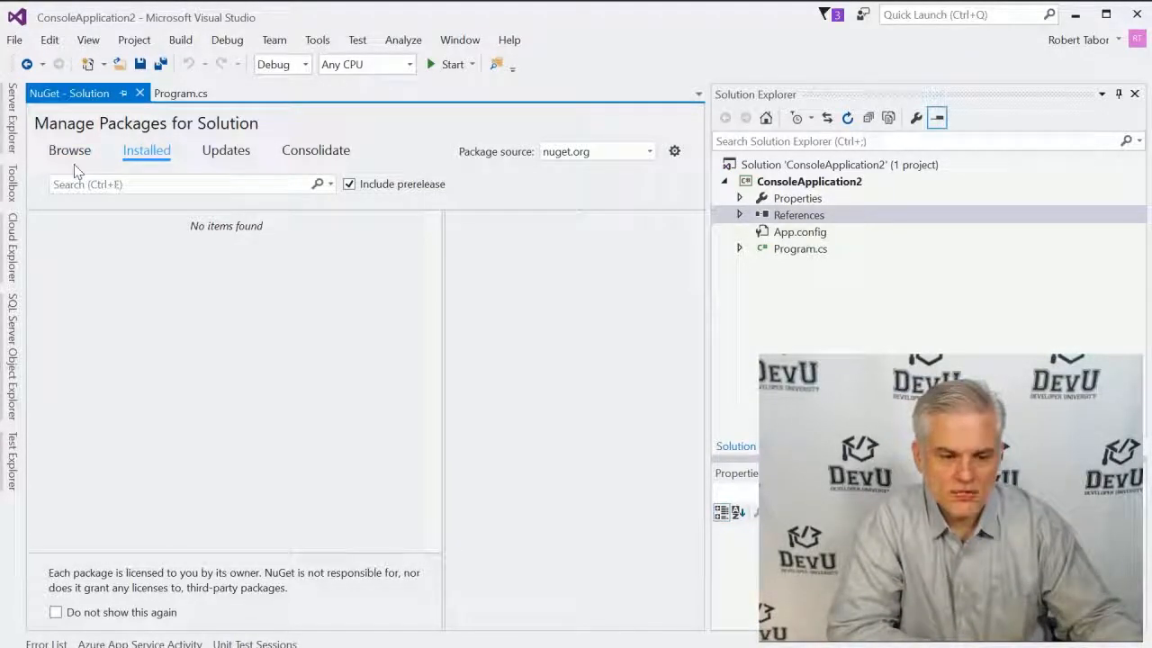
Step: Browse for EntityFramework, target ConsoleApplication2, and start the installation
{"action": "left_click", "coordinate": [70, 150]}
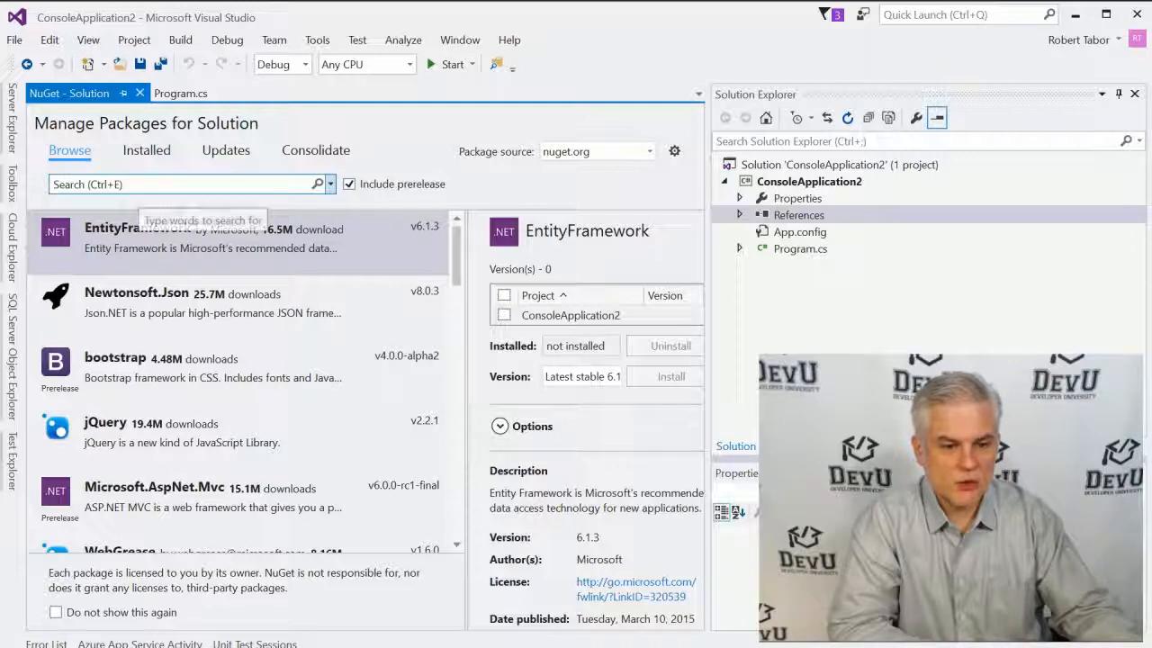
{"action": "left_click", "coordinate": [179, 183]}
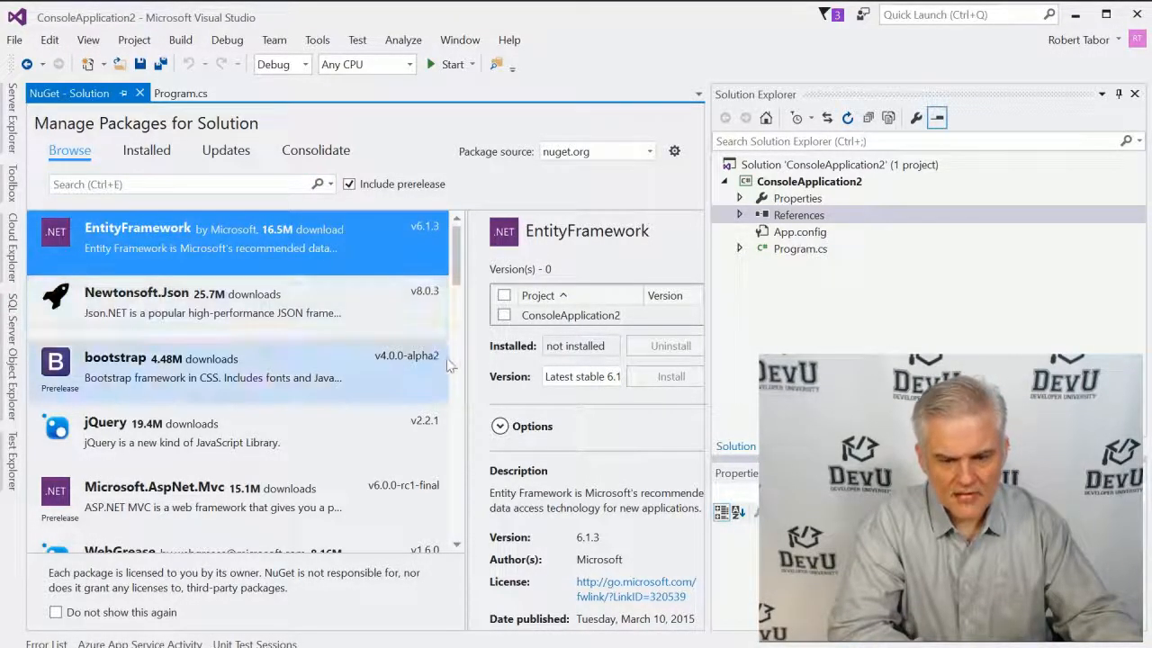
{"action": "mouse_move", "coordinate": [360, 304]}
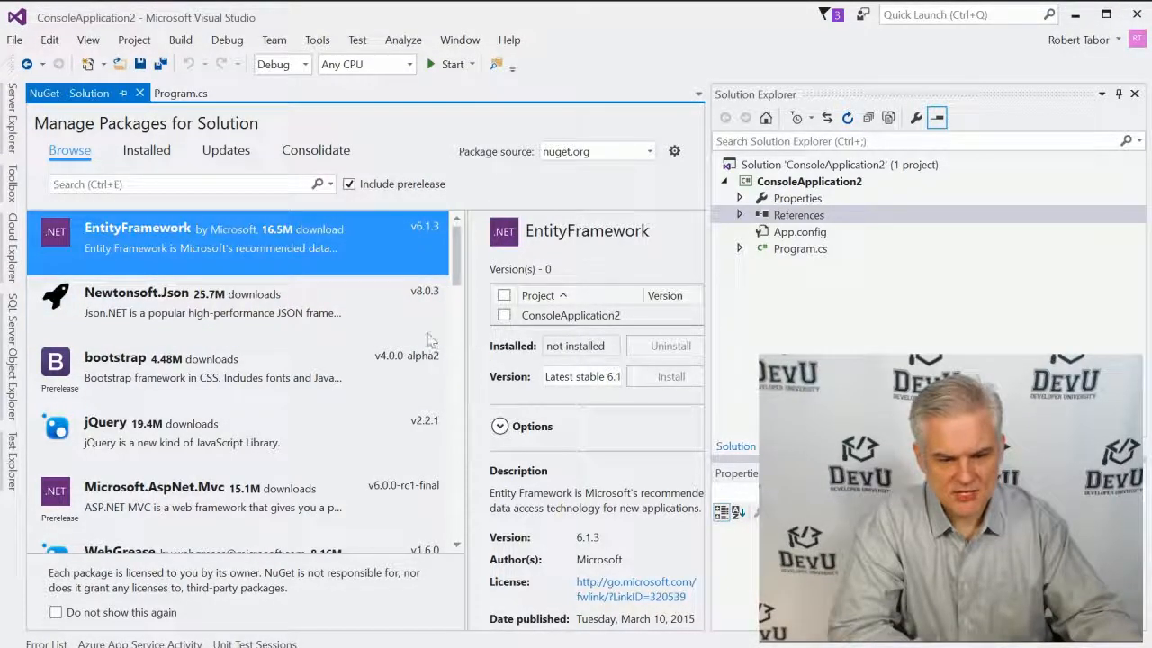
{"action": "left_click", "coordinate": [505, 315]}
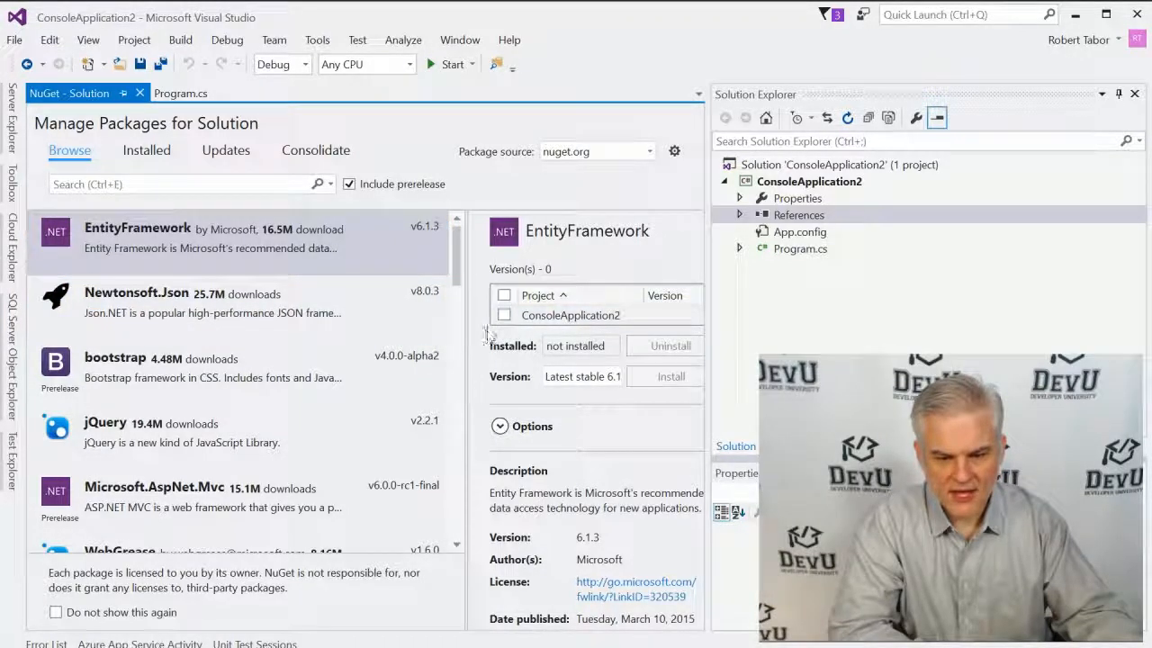
{"action": "left_click", "coordinate": [504, 315]}
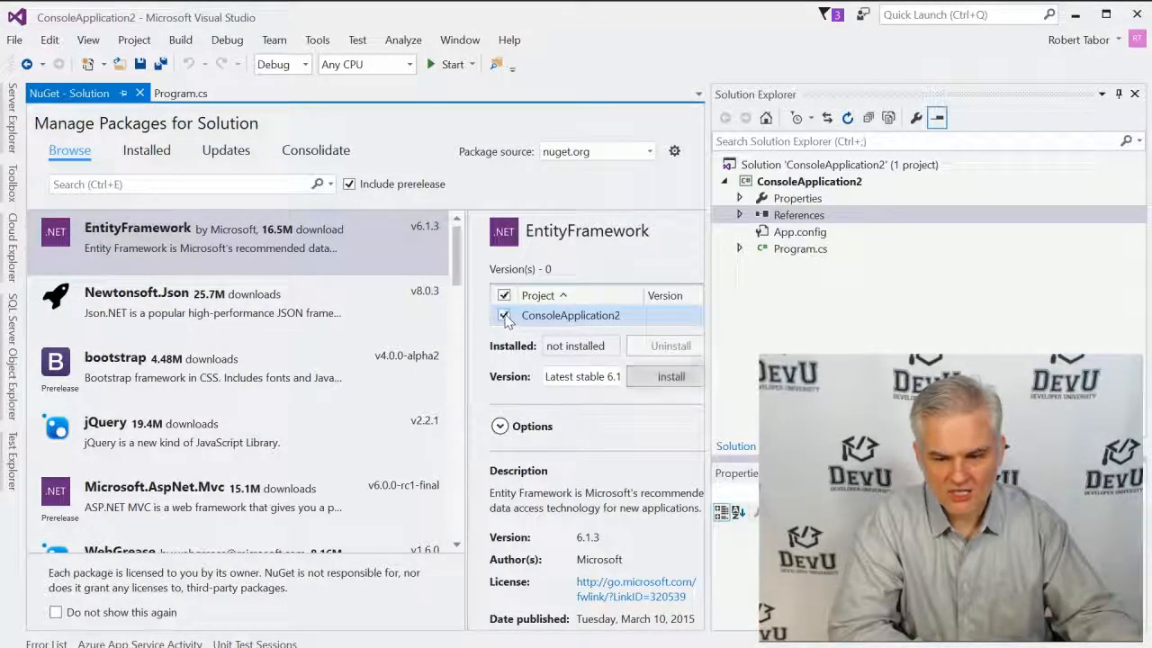
{"action": "left_click", "coordinate": [504, 314]}
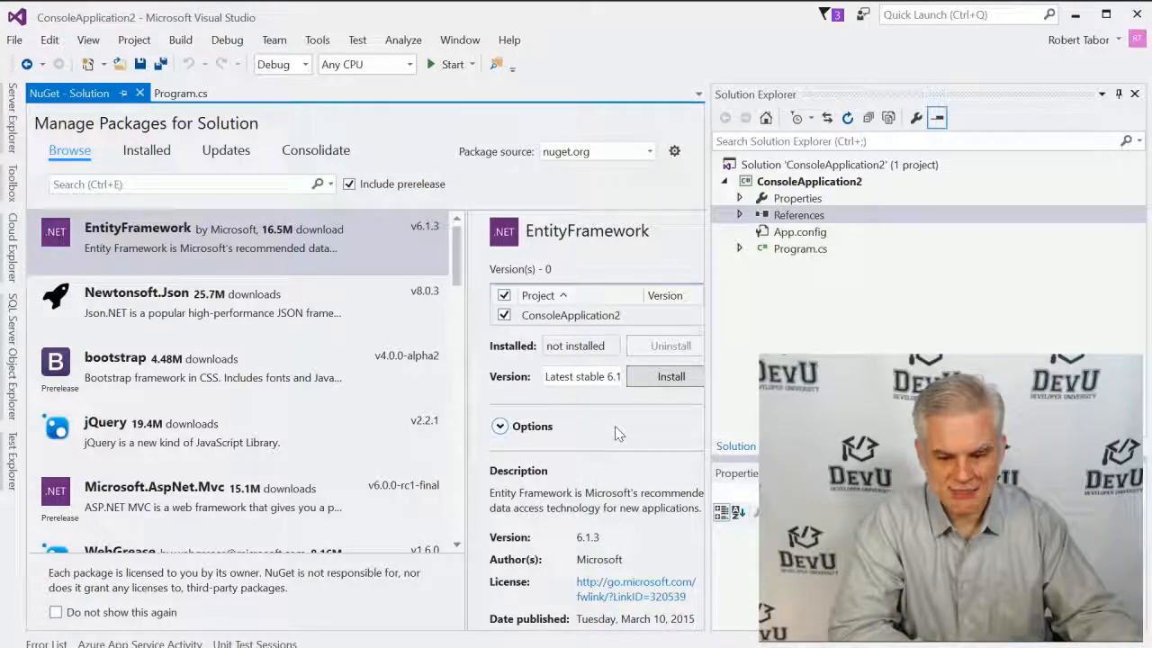
{"action": "left_click", "coordinate": [670, 376]}
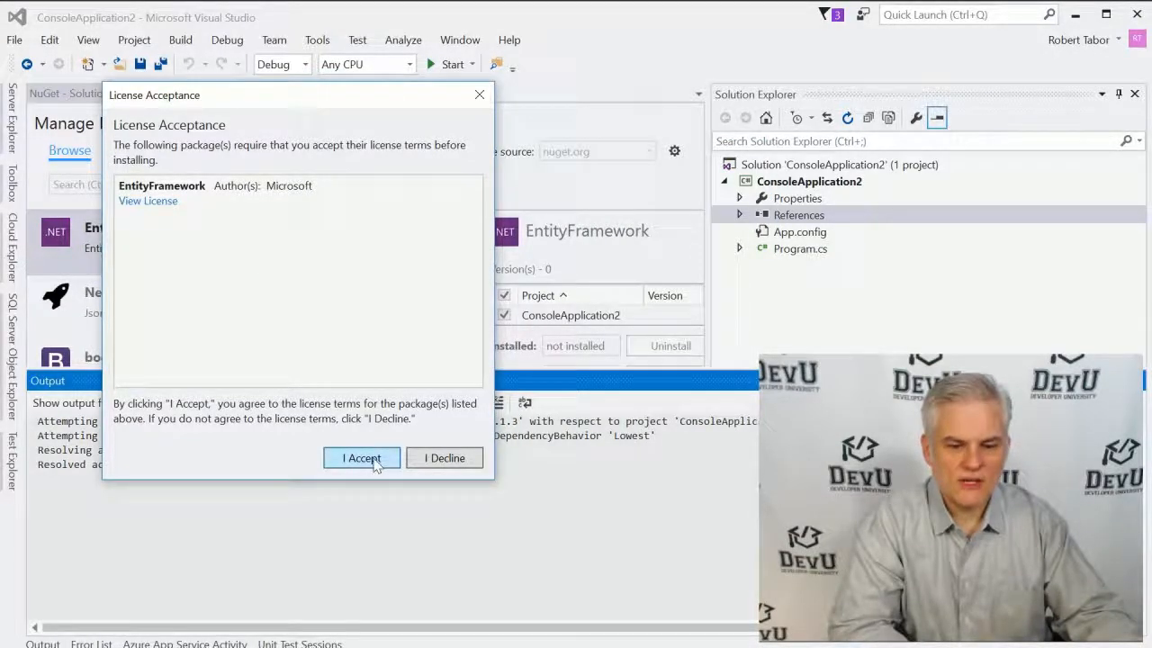
Step: Accept the EntityFramework license and expand References to see the added assemblies
{"action": "left_click", "coordinate": [360, 457]}
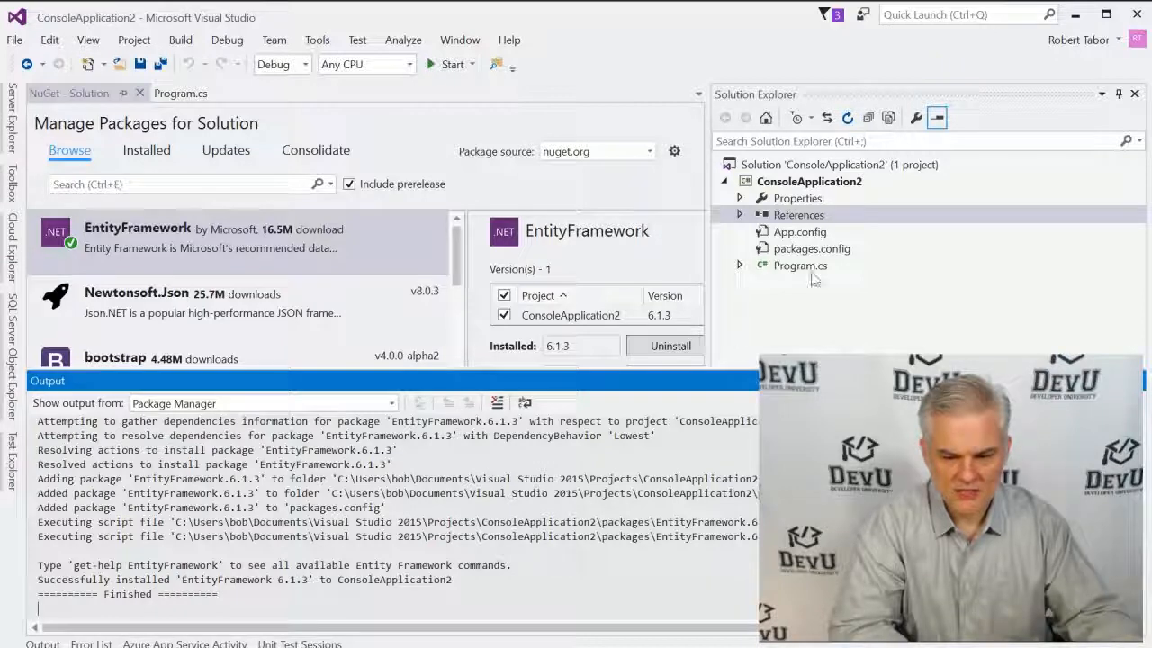
{"action": "left_click", "coordinate": [738, 214]}
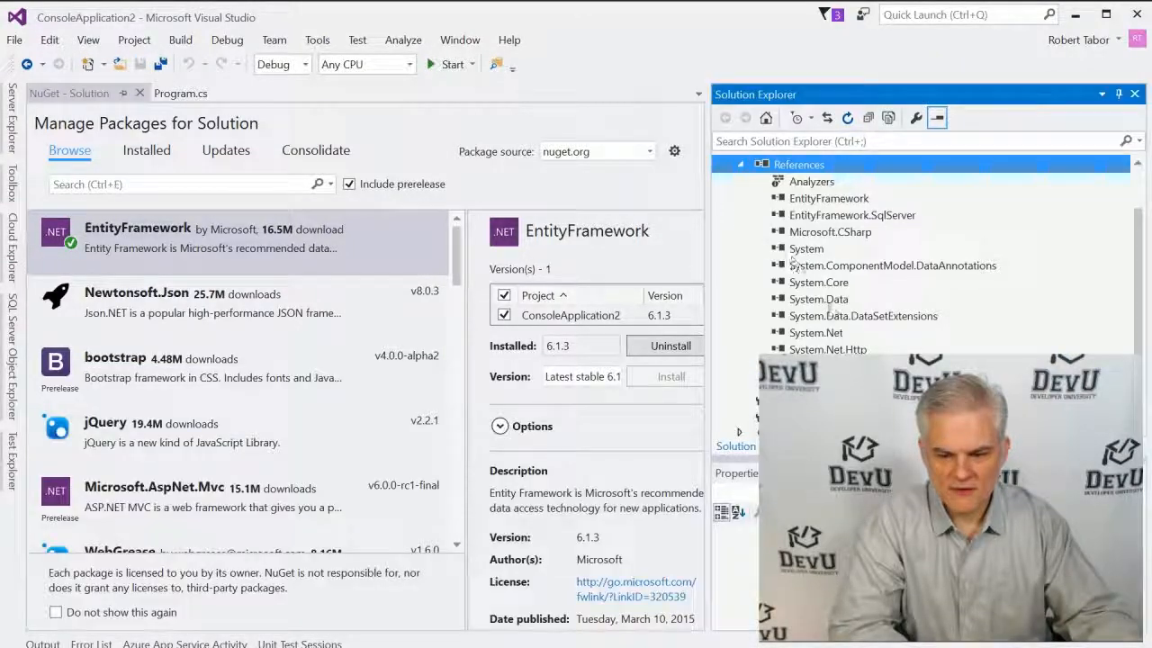
{"action": "mouse_move", "coordinate": [818, 297]}
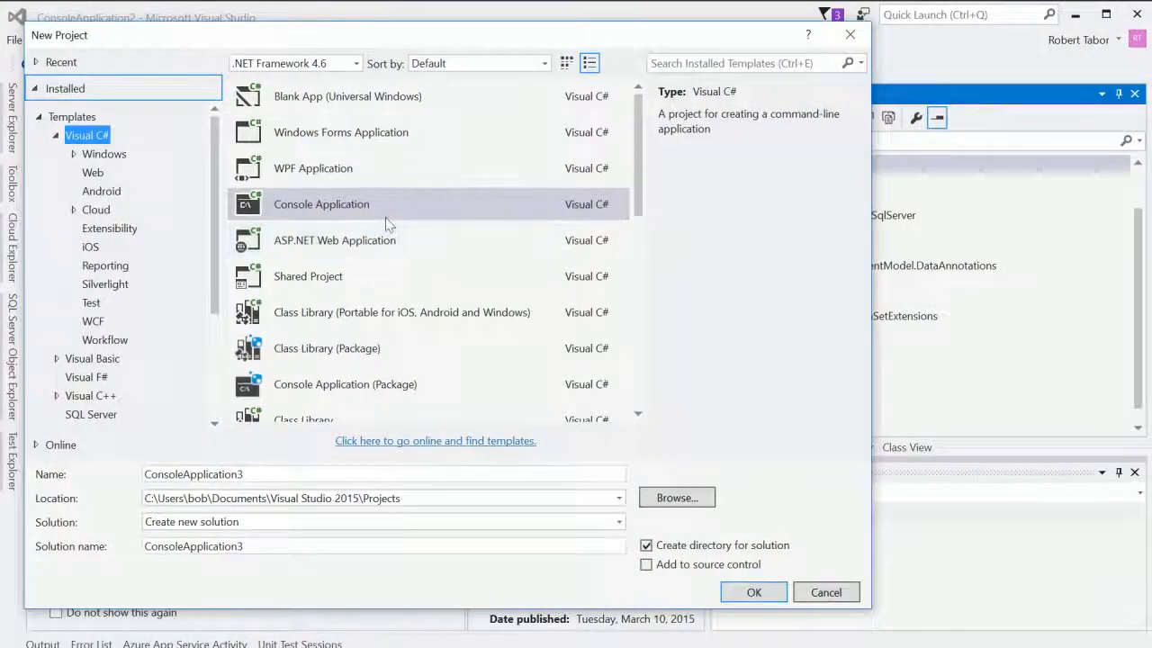
Step: Create a Class Library named MyCodeLibrary, discarding unsaved changes to the old solution
{"action": "left_click", "coordinate": [88, 135]}
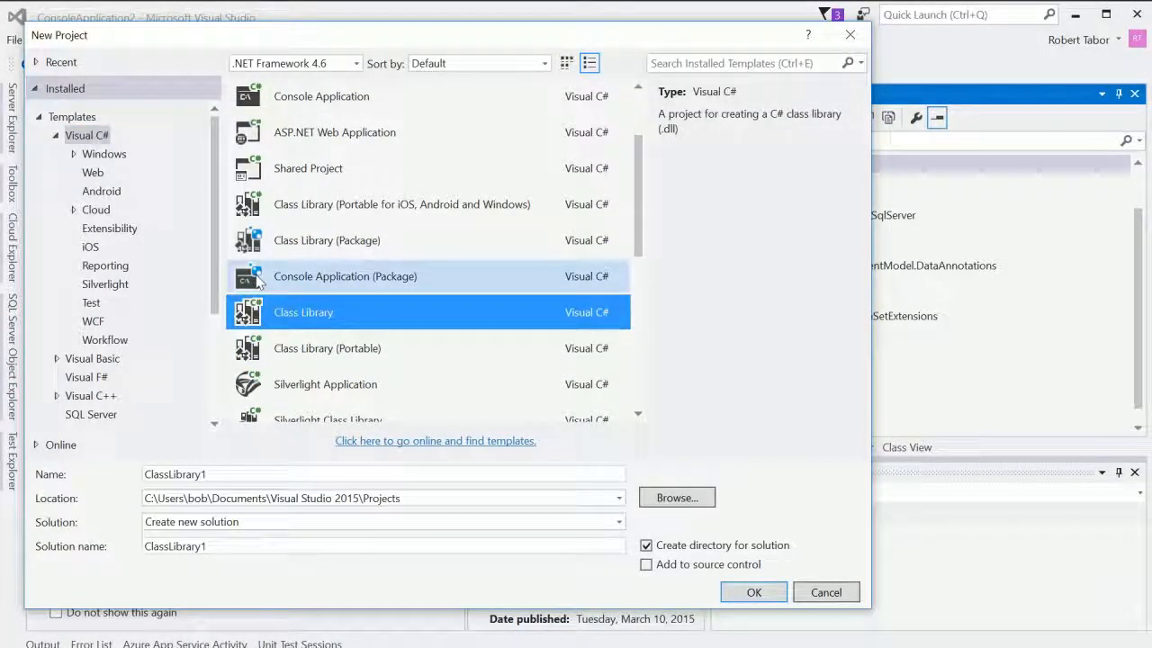
{"action": "mouse_move", "coordinate": [281, 286]}
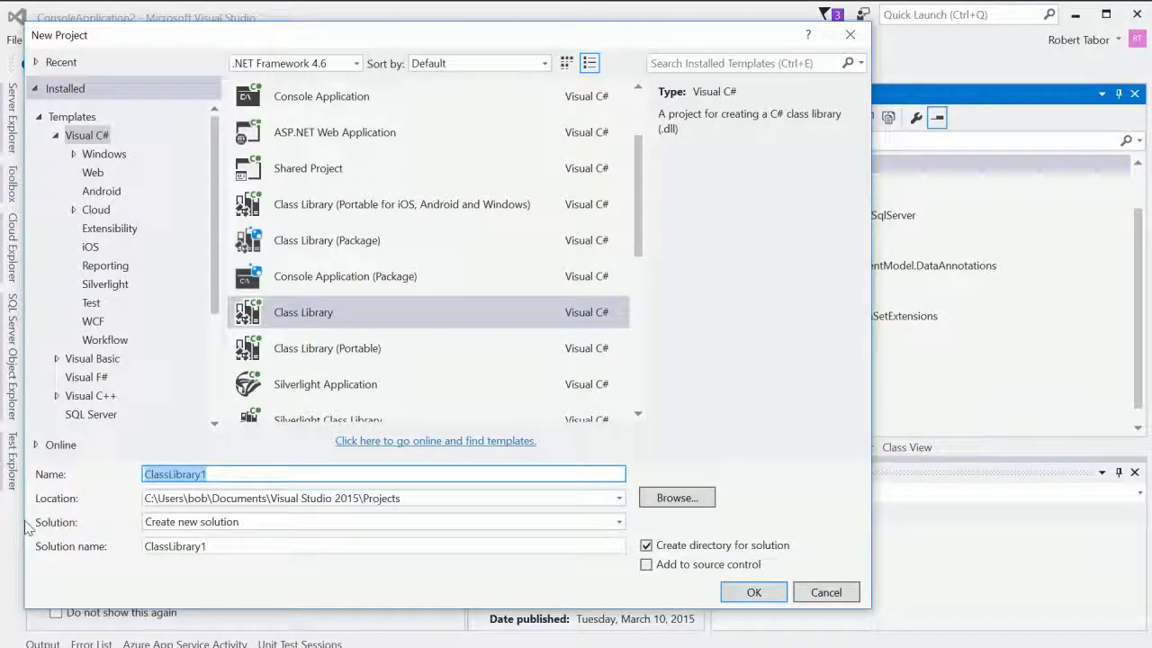
{"action": "type", "text": "MyCodeLibrary"}
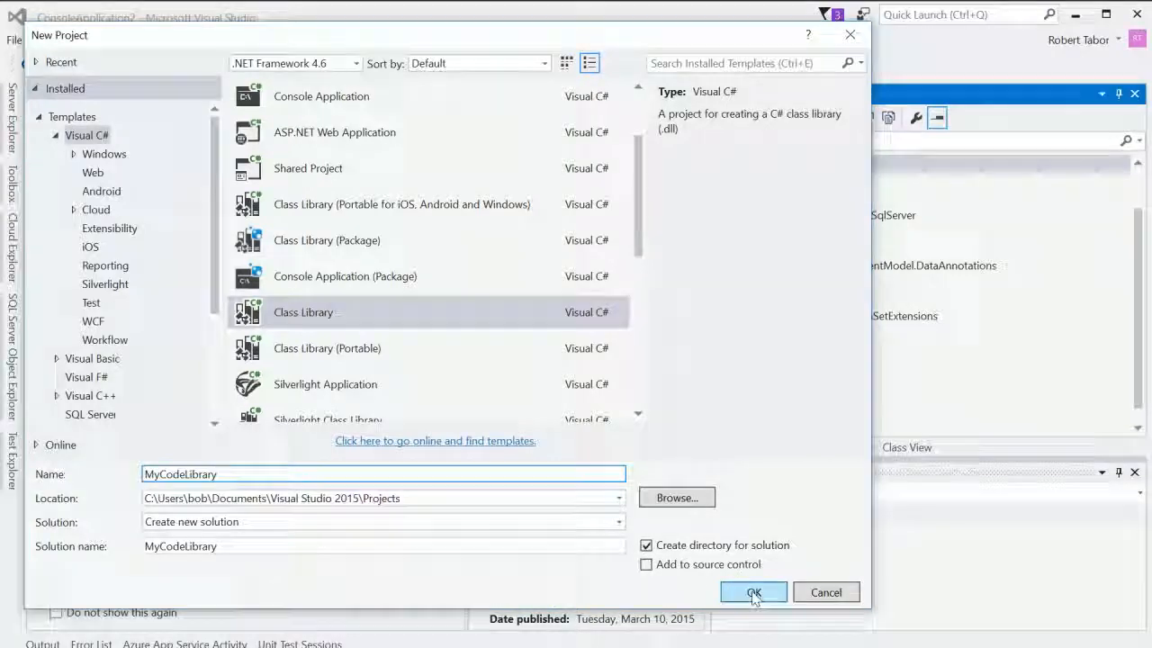
{"action": "left_click", "coordinate": [753, 592]}
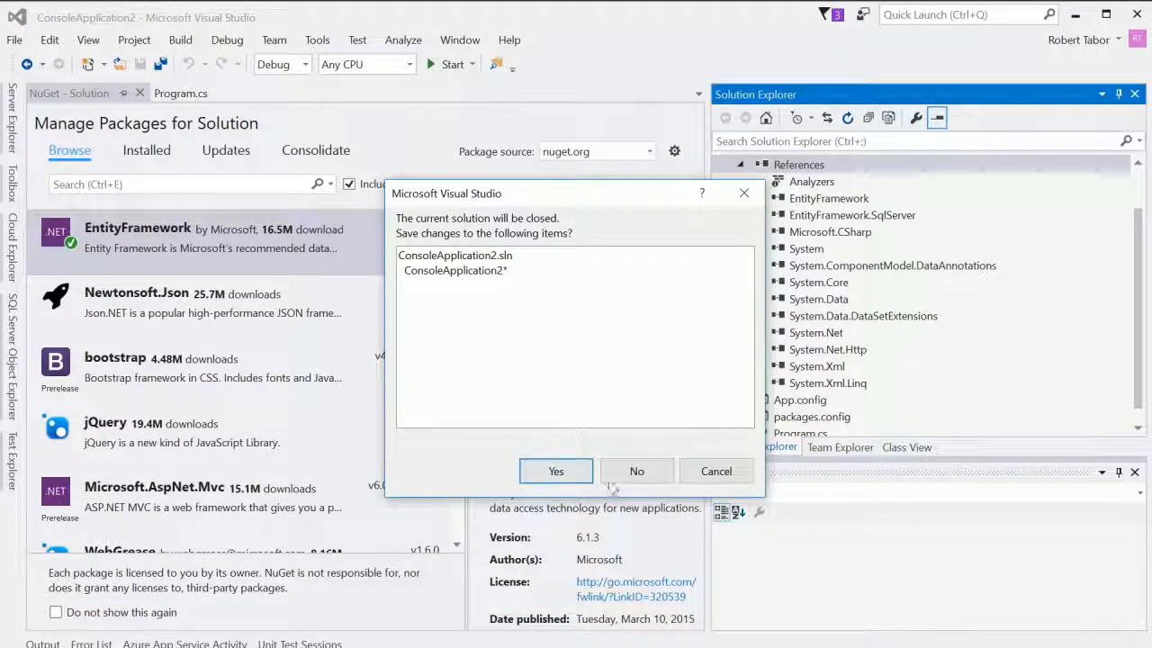
{"action": "left_click", "coordinate": [636, 471]}
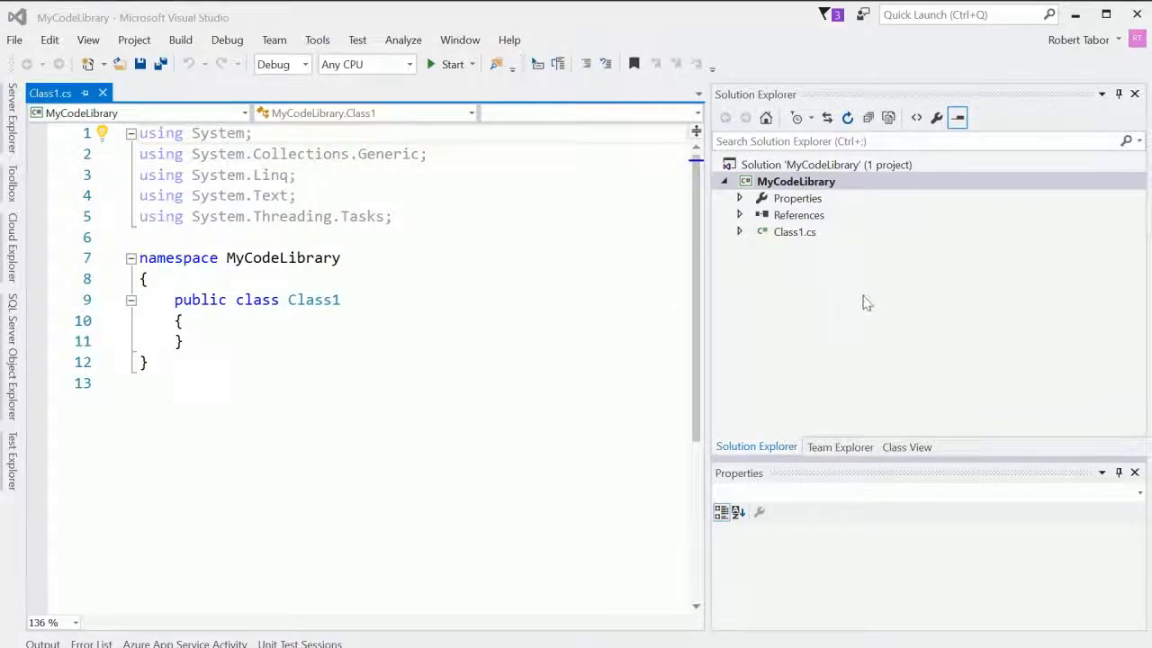
{"action": "mouse_move", "coordinate": [782, 235]}
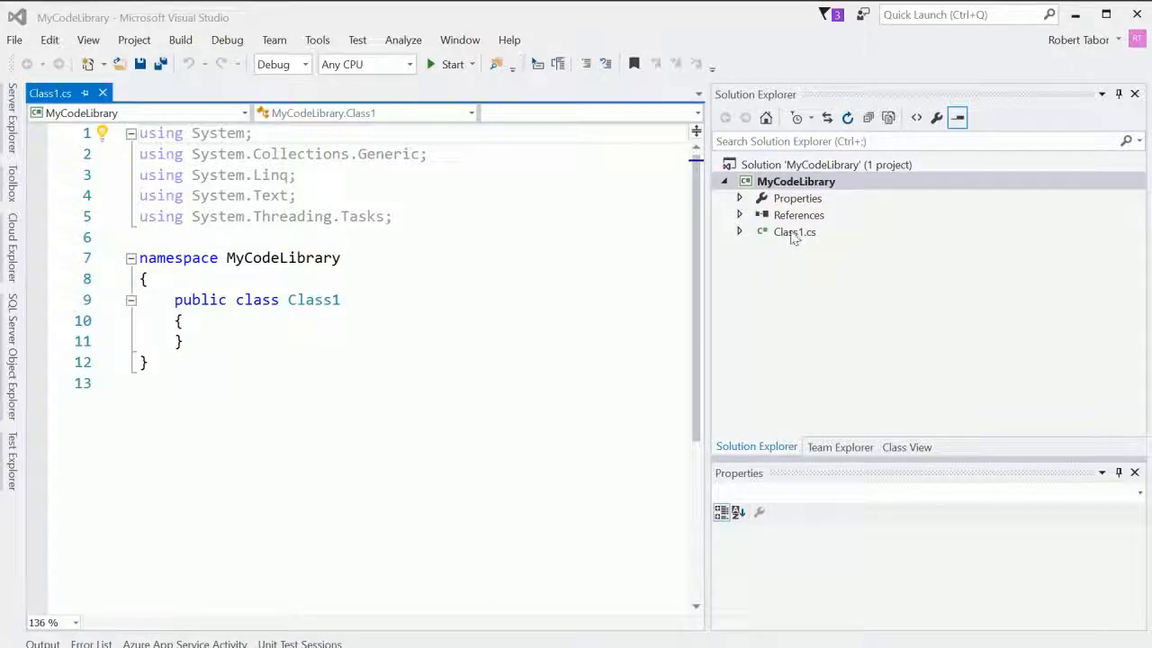
Step: Rename Class1 to Scrape and add a public string ScrapeWebpage(string url) method
{"action": "double_click", "coordinate": [313, 300]}
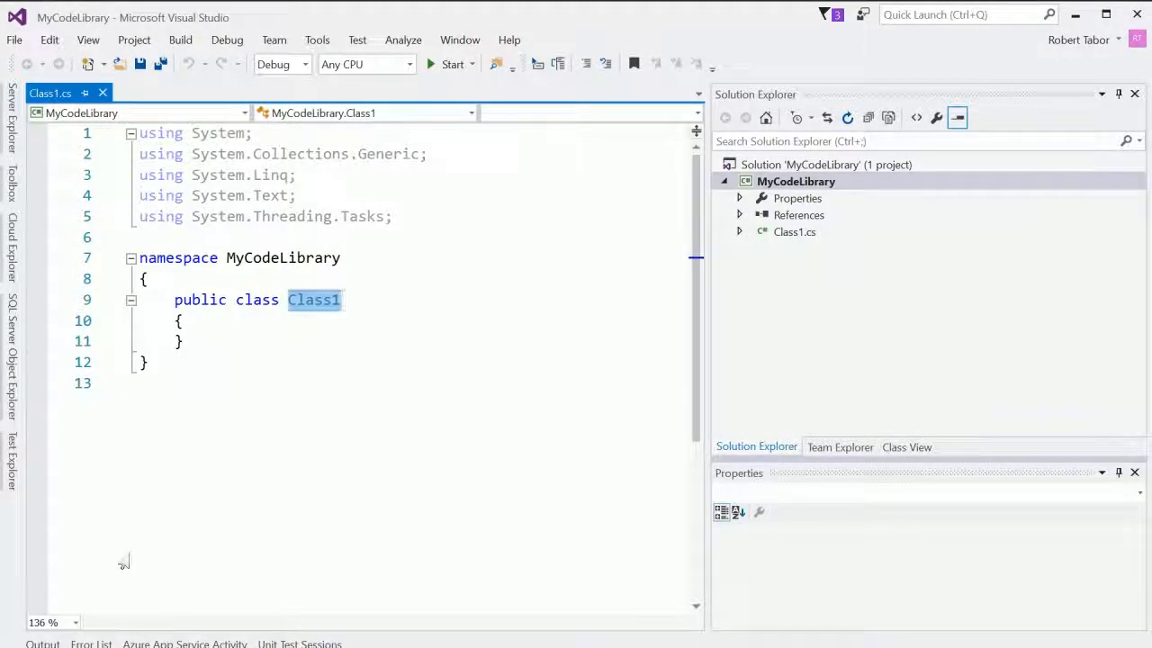
{"action": "type", "text": "Scrape"}
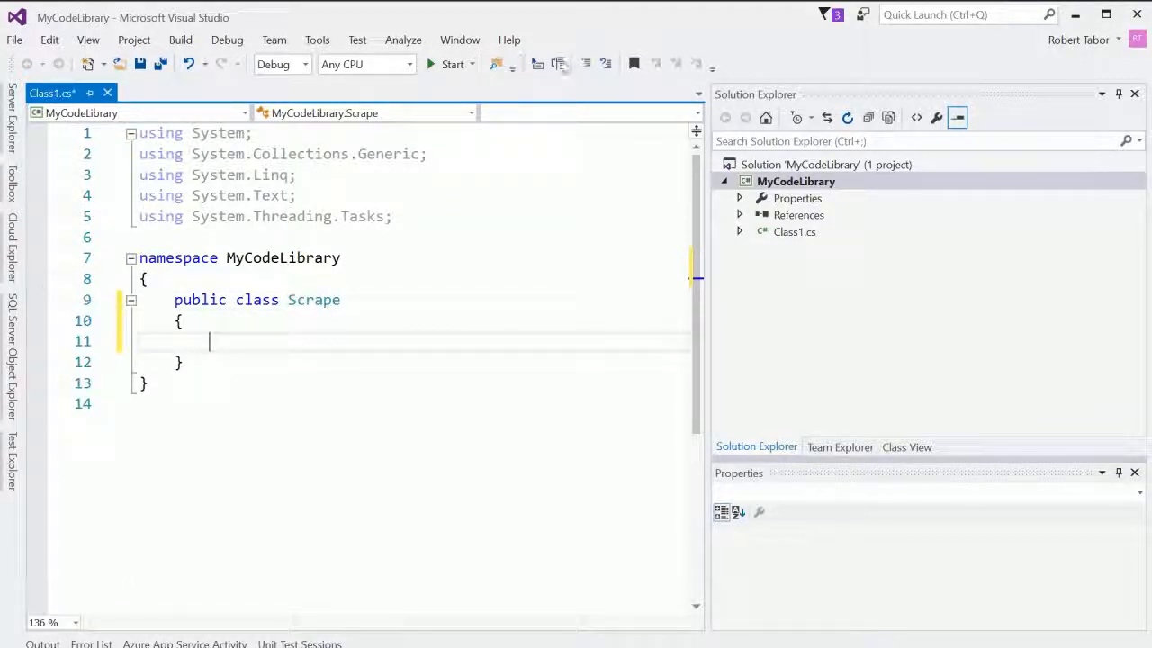
{"action": "type", "text": "public"}
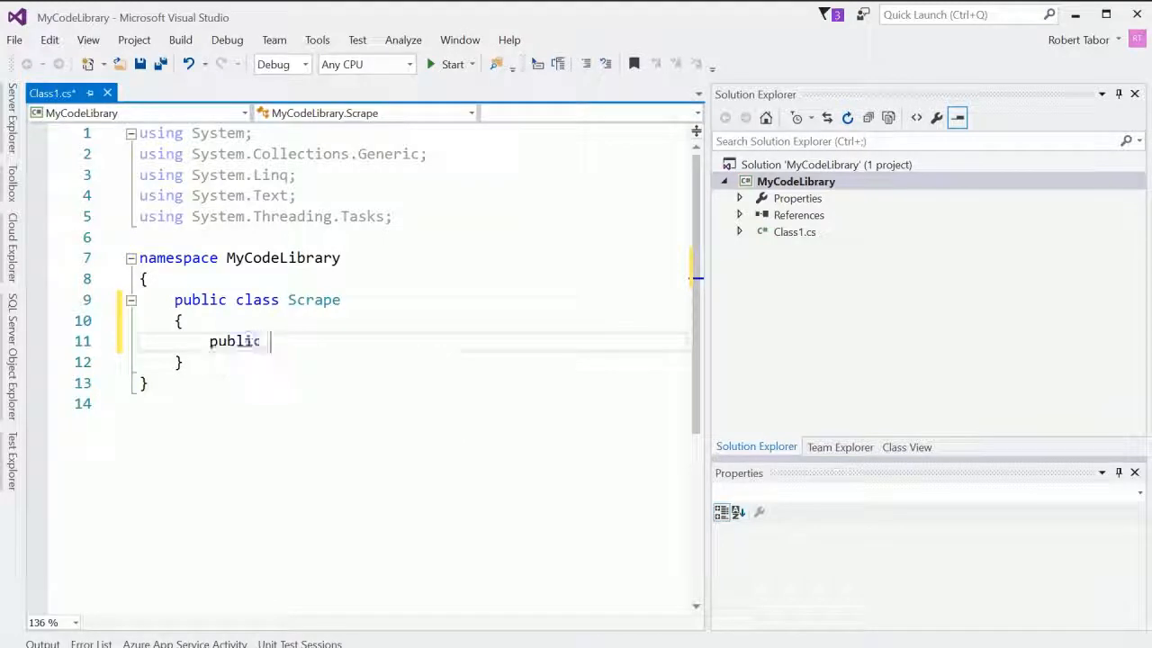
{"action": "type", "text": "string"}
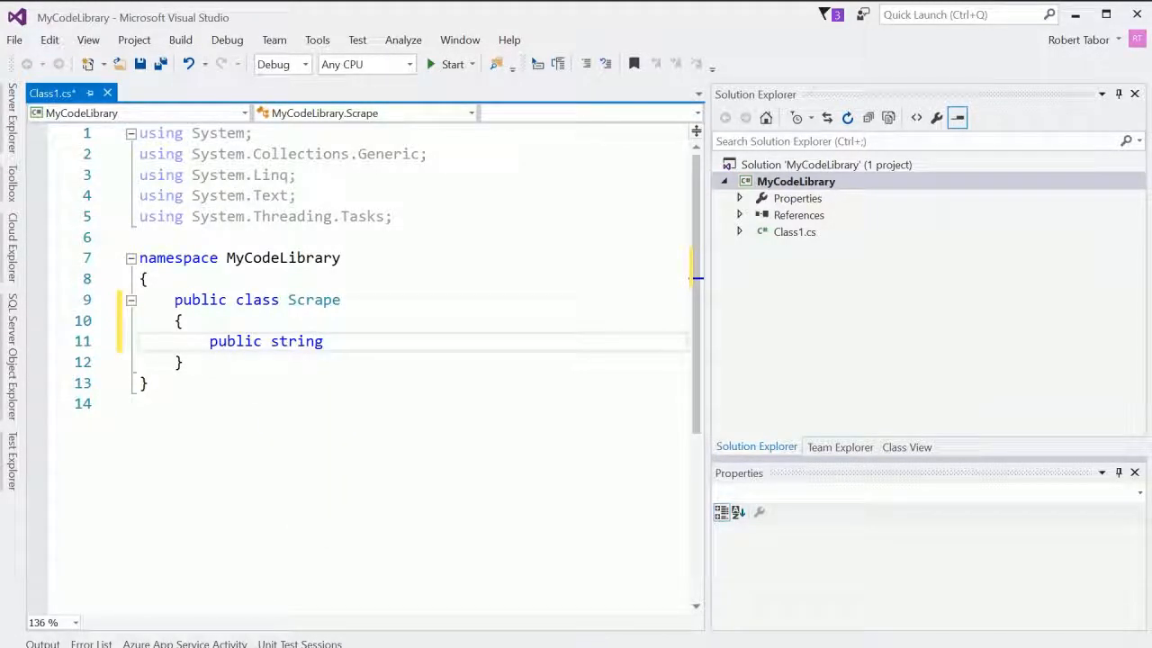
{"action": "type", "text": "Scrape"}
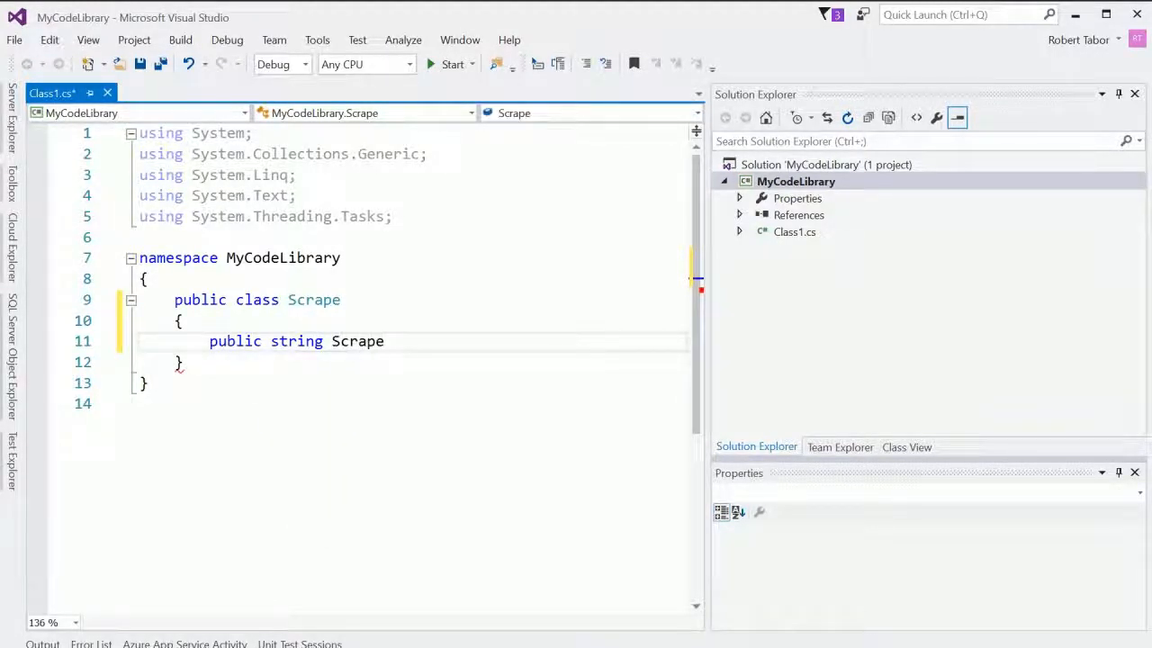
{"action": "type", "text": "Webpage()"}
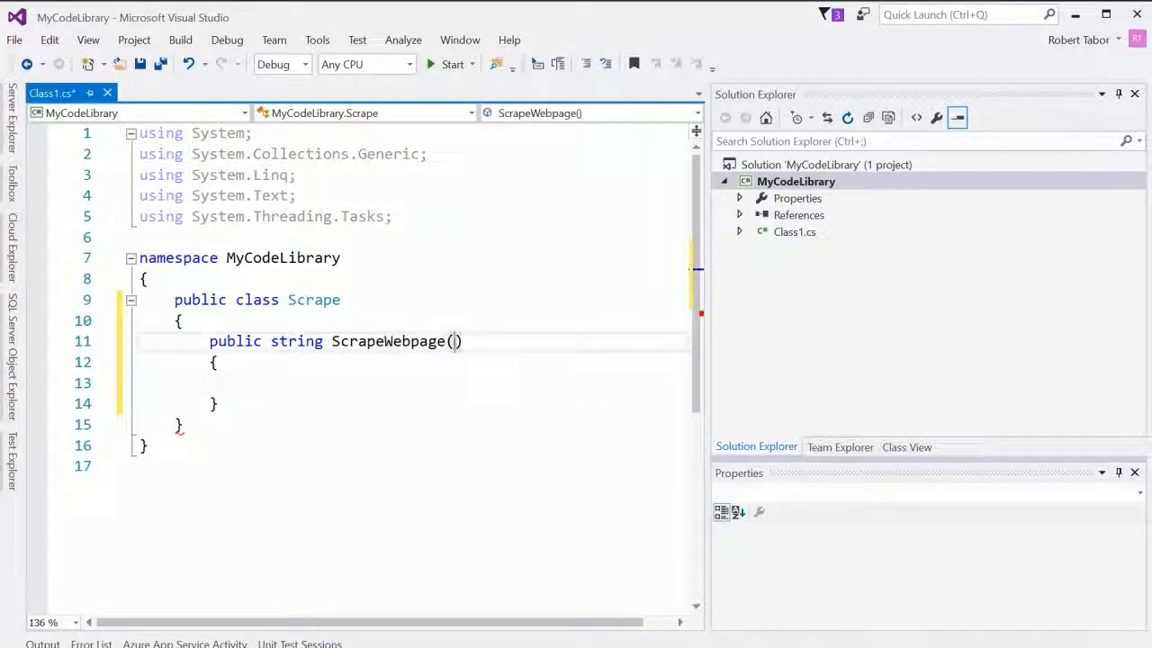
{"action": "type", "text": "string"}
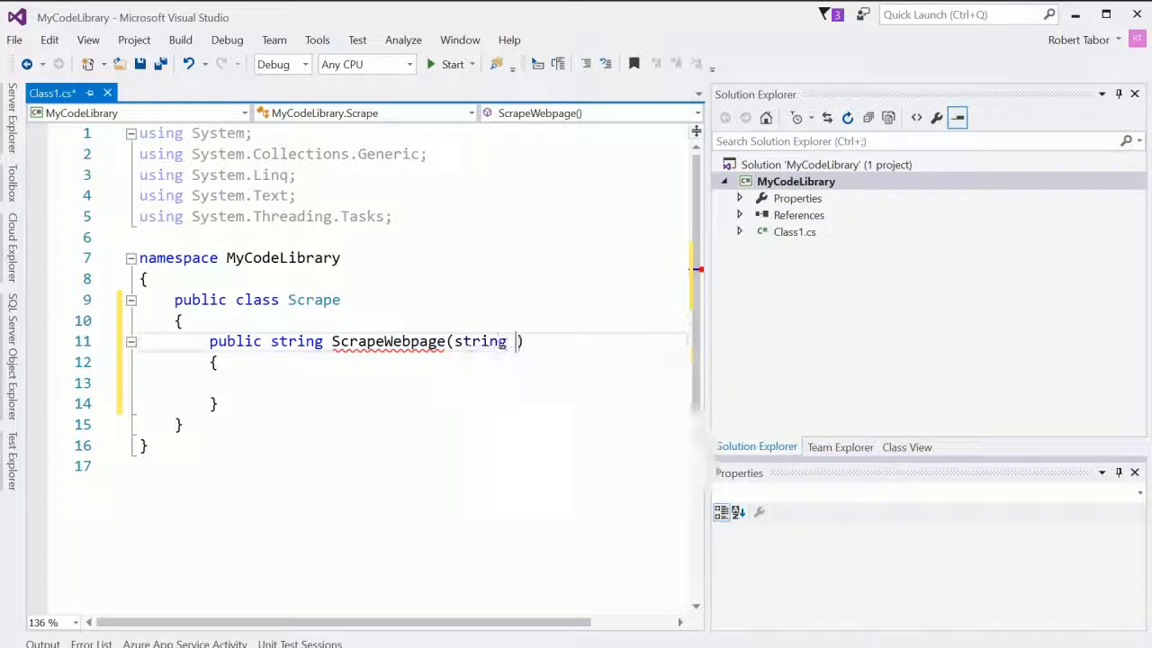
{"action": "type", "text": "url"}
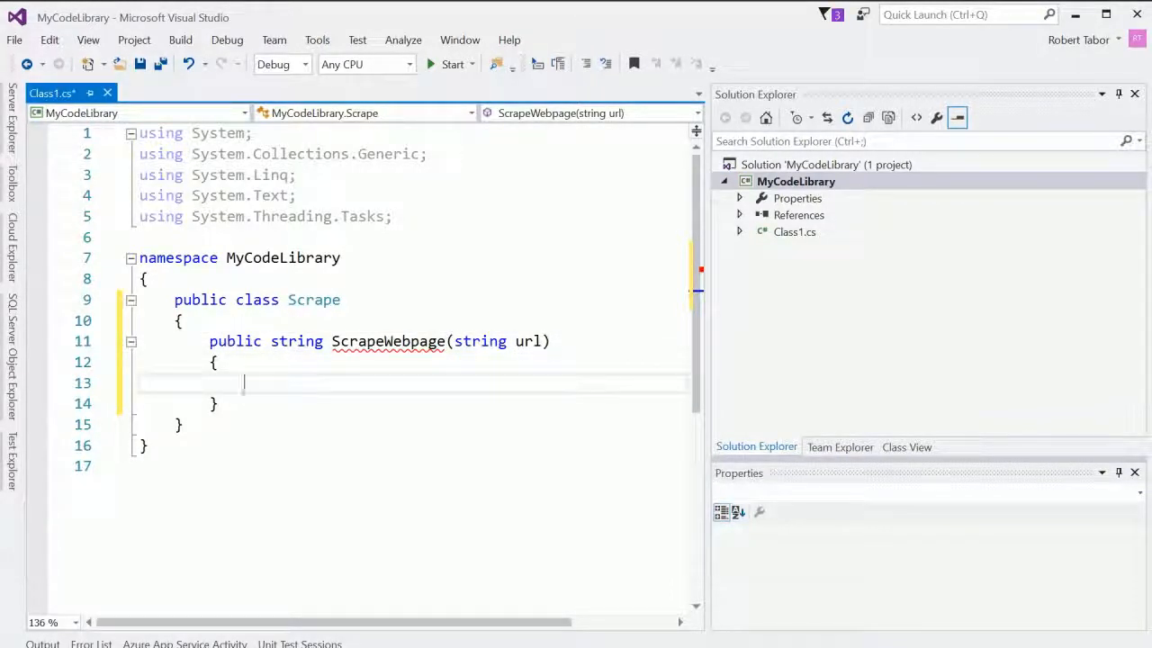
Step: Add a second ScrapeWebpage overload taking a url and a filepath
{"action": "type", "text": "public"}
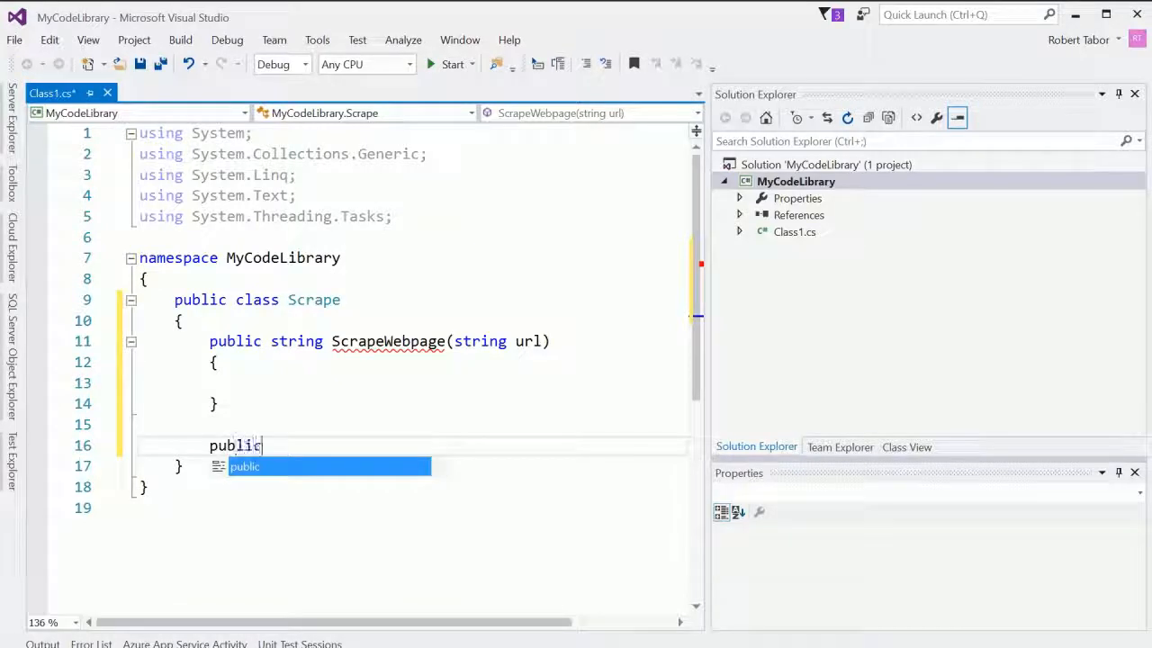
{"action": "type", "text": "string S"}
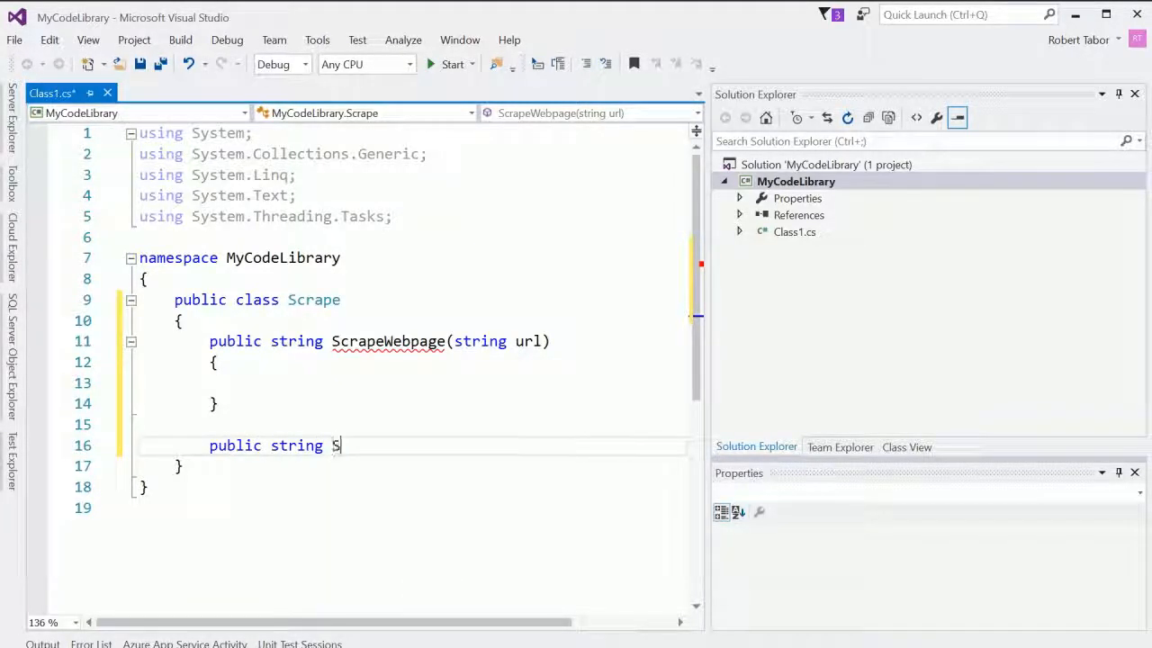
{"action": "type", "text": "crap"}
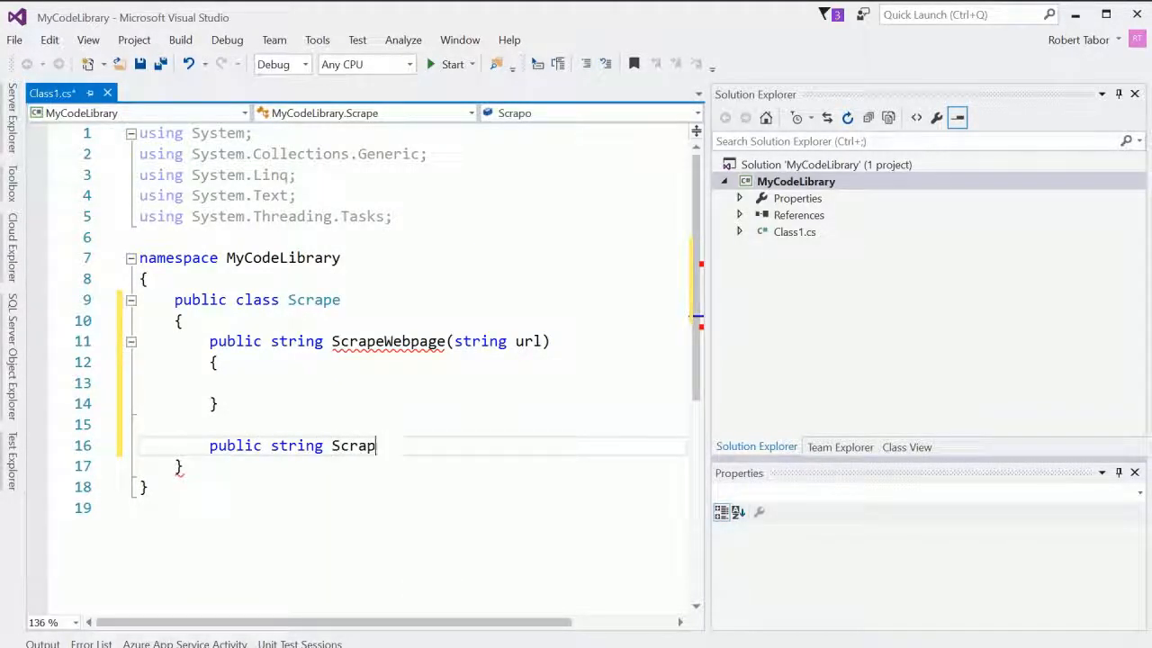
{"action": "type", "text": "eWebpage()"}
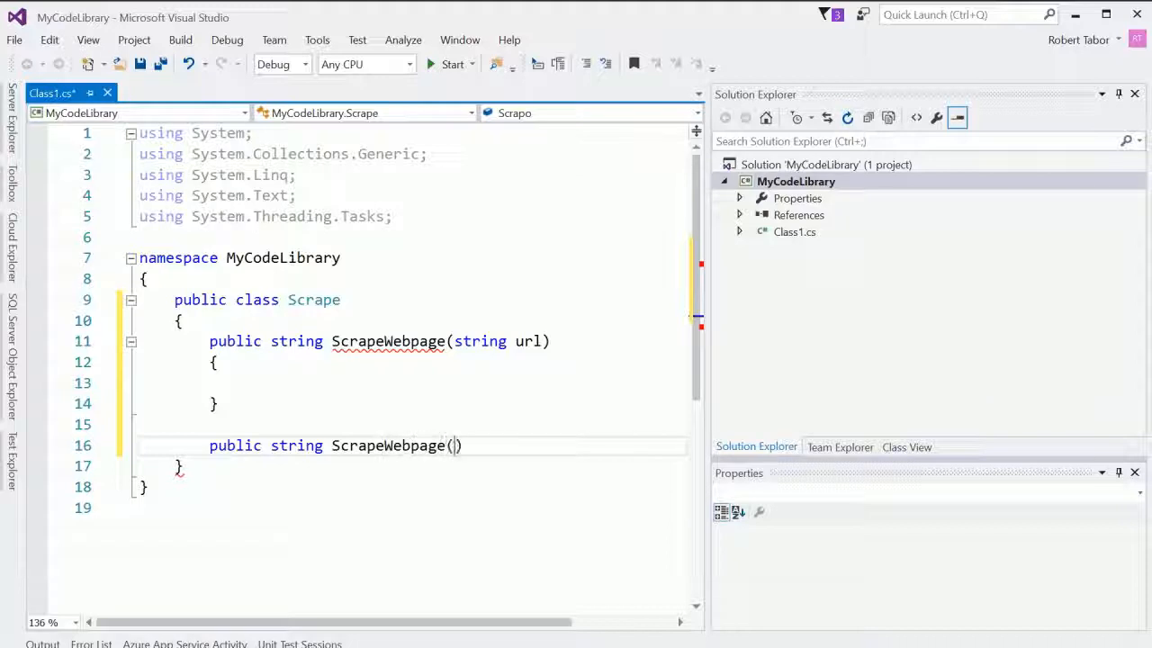
{"action": "type", "text": "string url, string"}
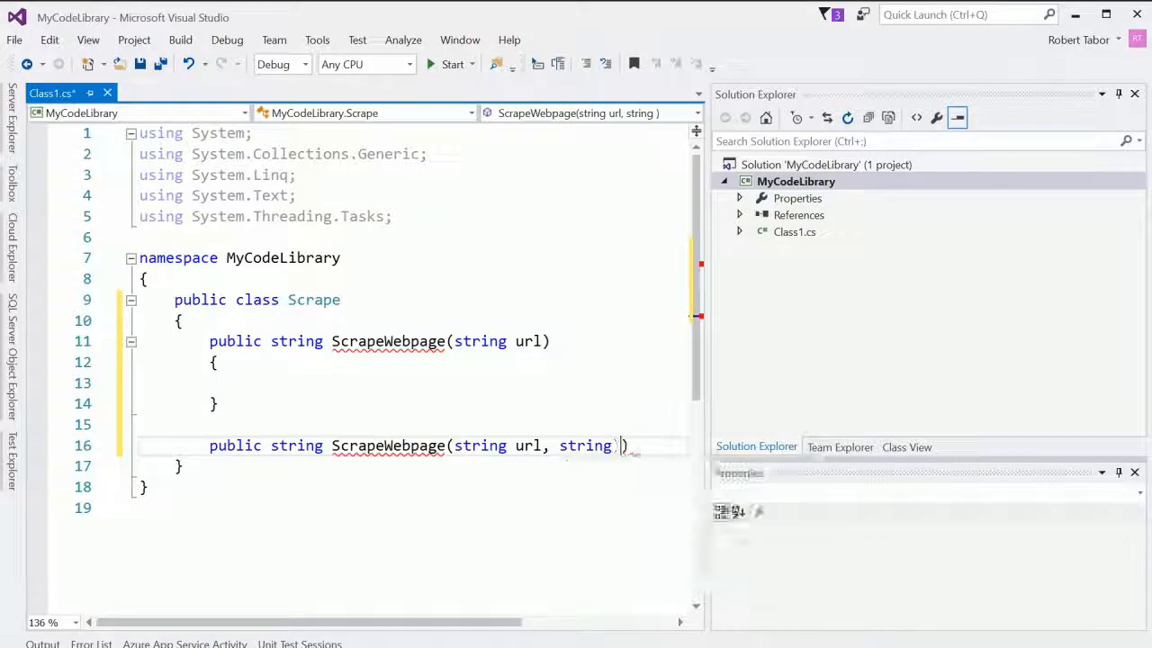
{"action": "type", "text": "filepath"}
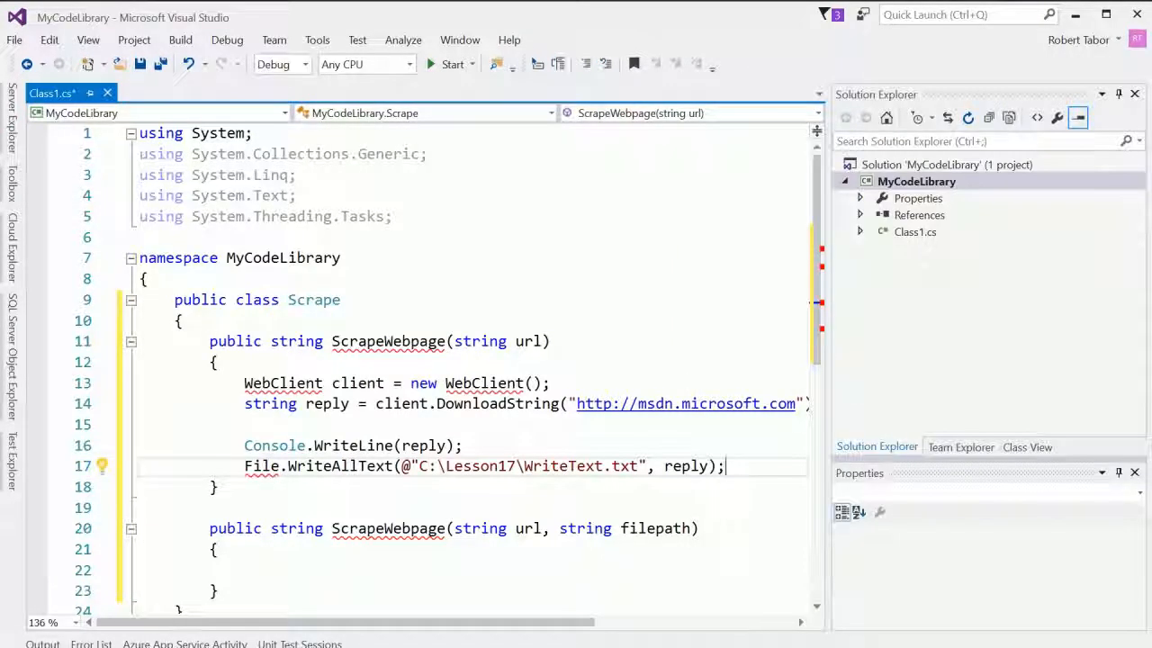
Step: Resolve WebClient with using System.Net and delete the console and file-writing lines
{"action": "scroll", "scroll_direction": "down", "scroll_amount": 3}
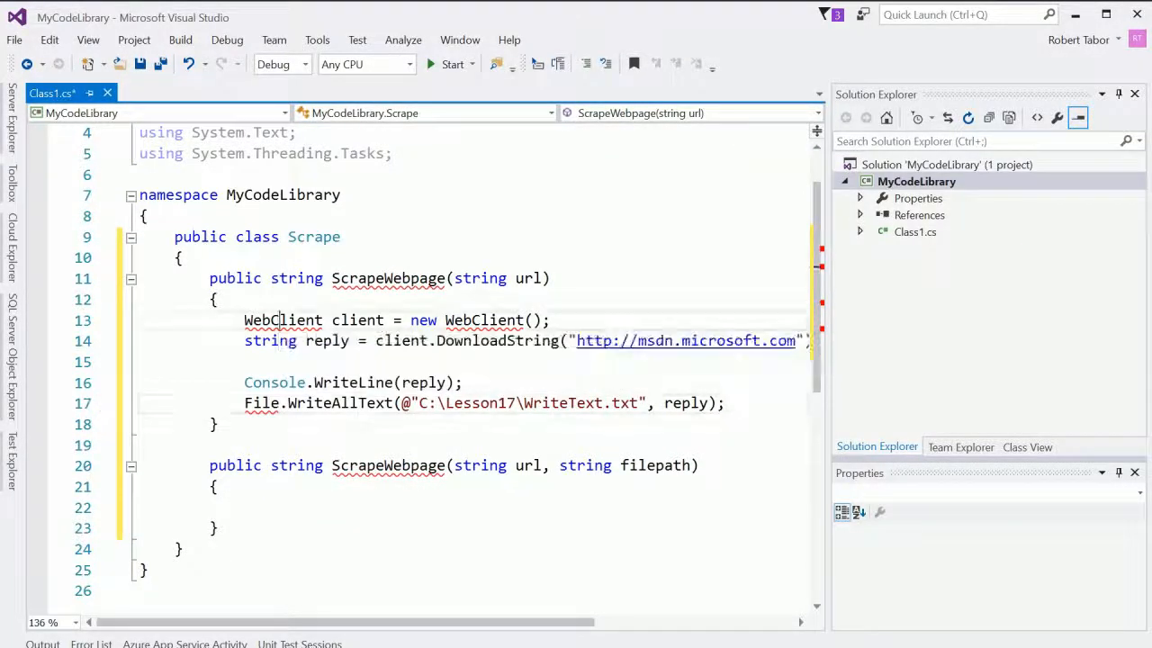
{"action": "left_click", "coordinate": [282, 319]}
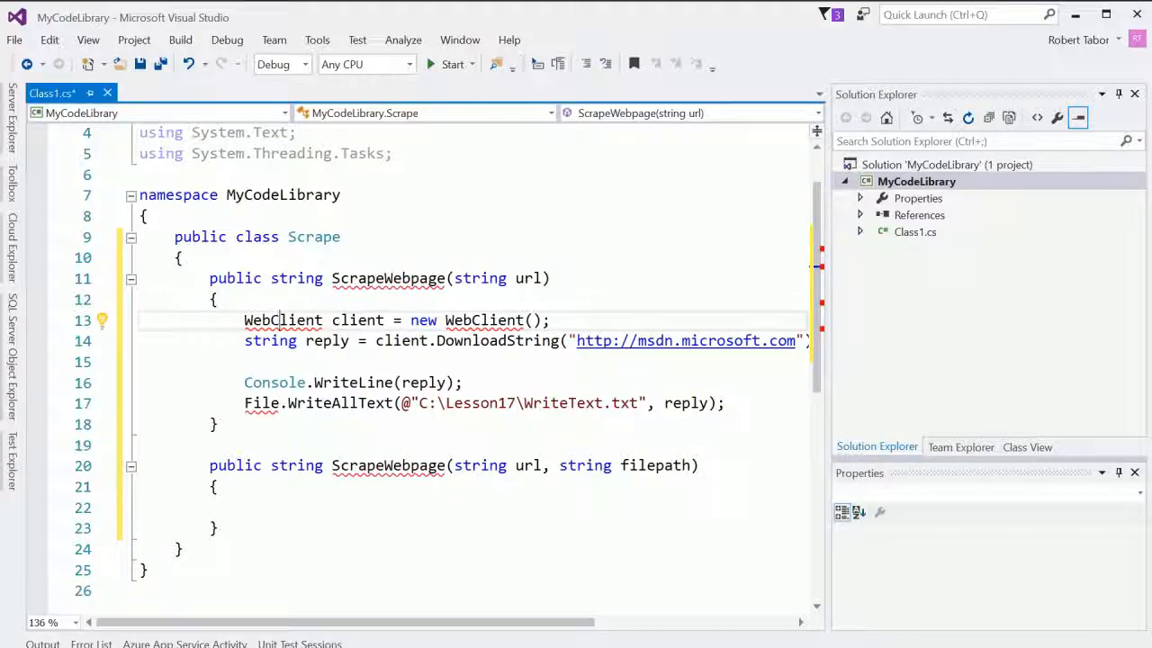
{"action": "left_click", "coordinate": [102, 321]}
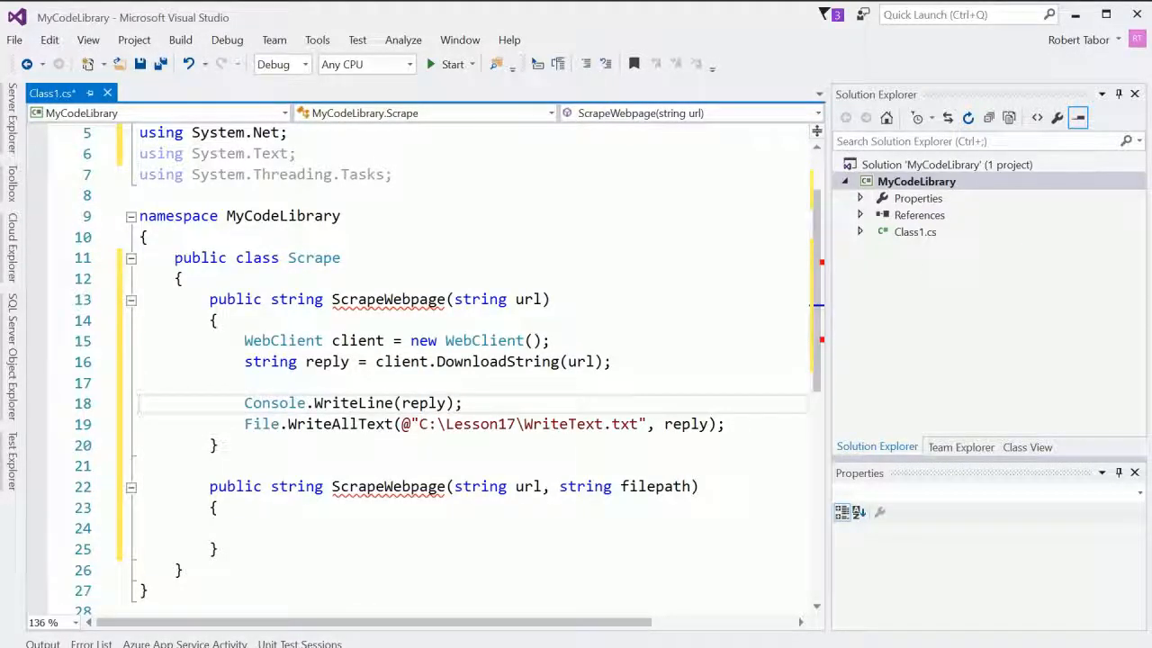
{"action": "left_click_drag", "start_coordinate": [244, 402], "coordinate": [724, 423]}
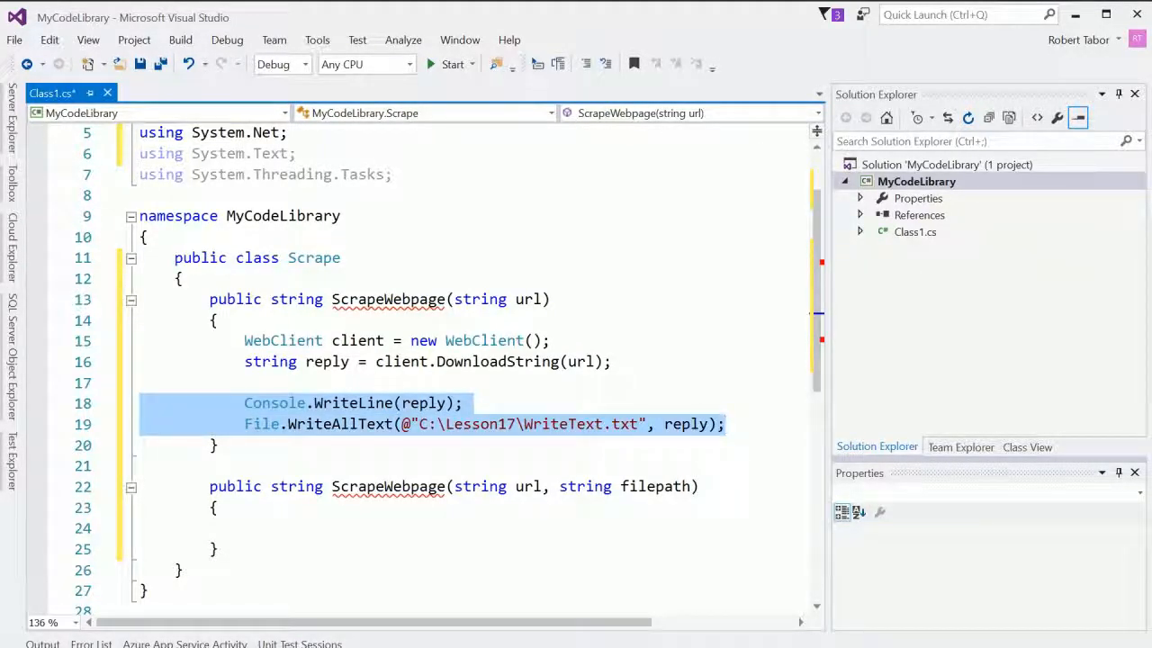
{"action": "key", "text": "Delete"}
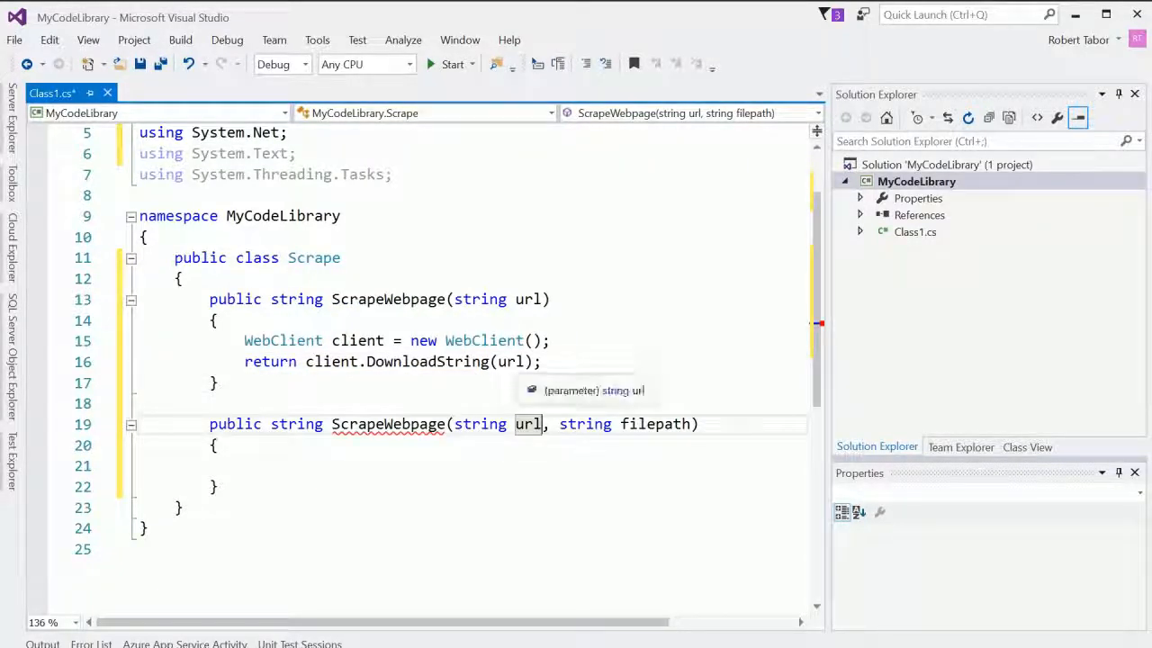
Step: Make the second overload write the downloaded reply to filepath and return reply
{"action": "left_click", "coordinate": [426, 360]}
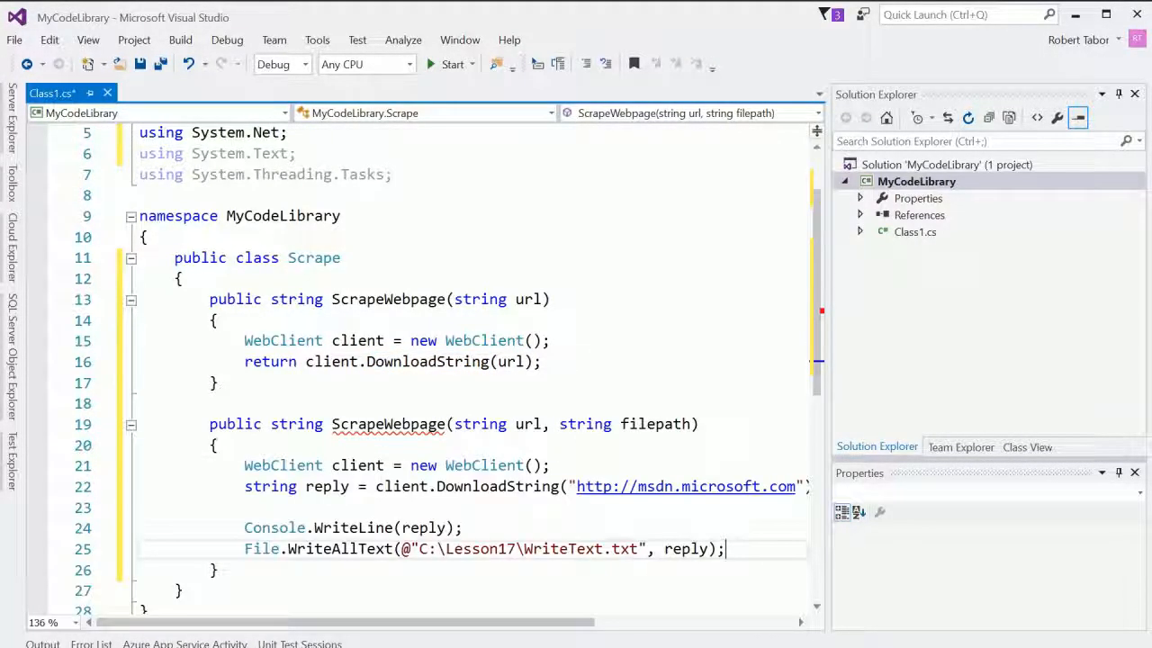
{"action": "scroll", "scroll_direction": "down", "scroll_amount": 3}
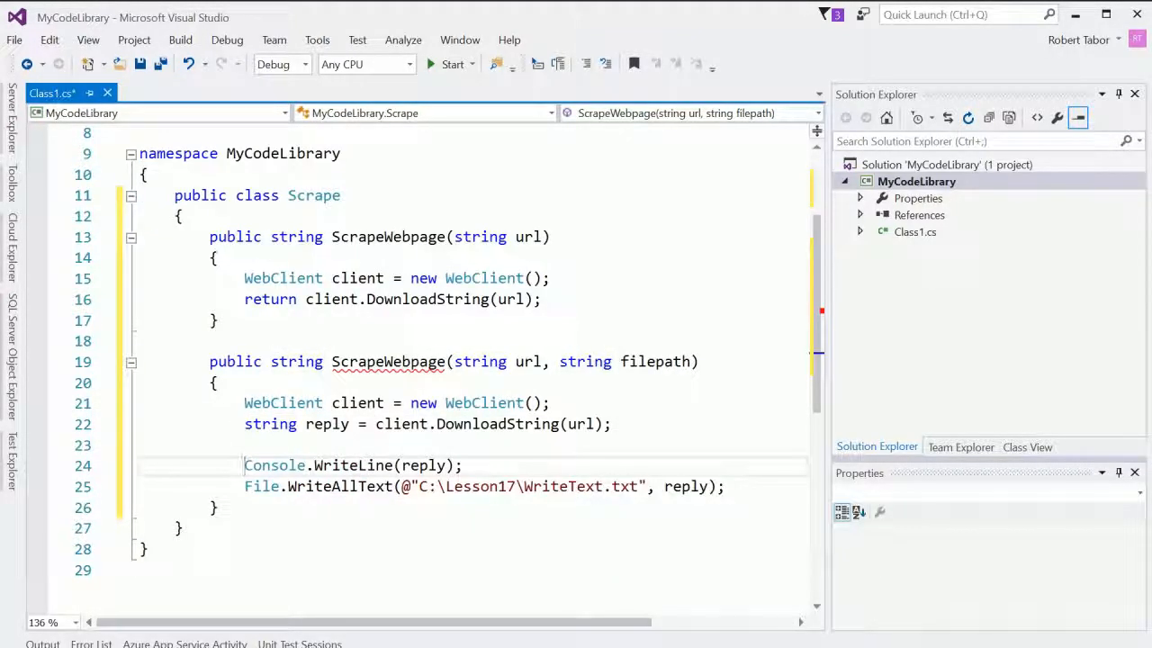
{"action": "key", "text": "Delete"}
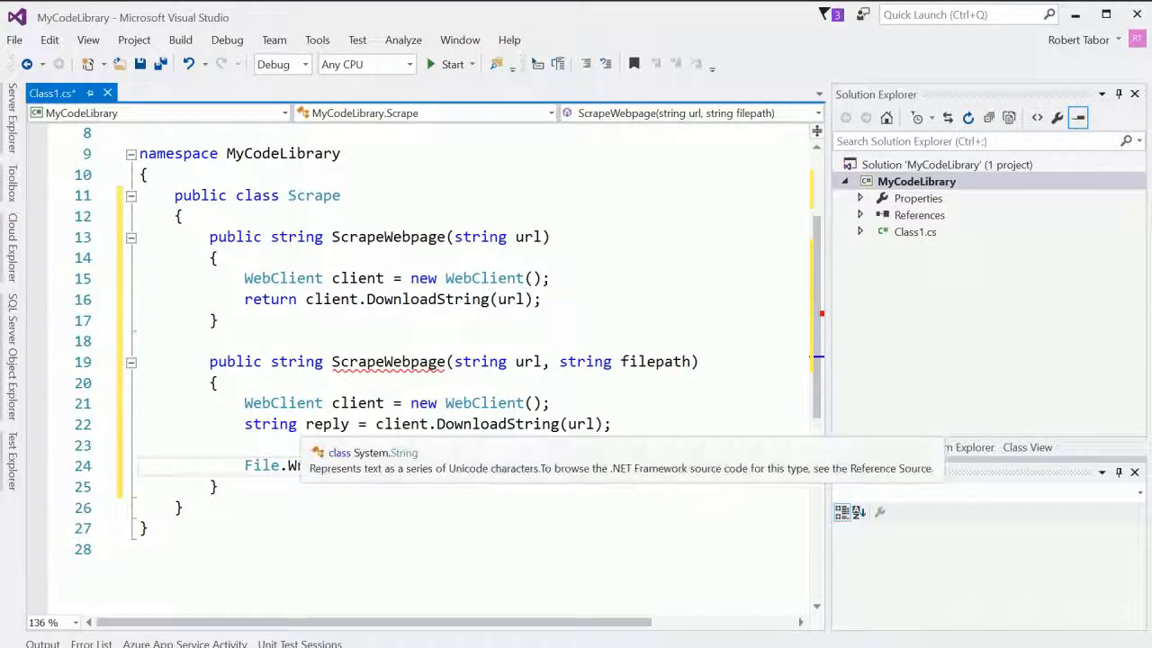
{"action": "type", "text": "@\"C:\\Lesson17\\WriteText.txt\", reply);"}
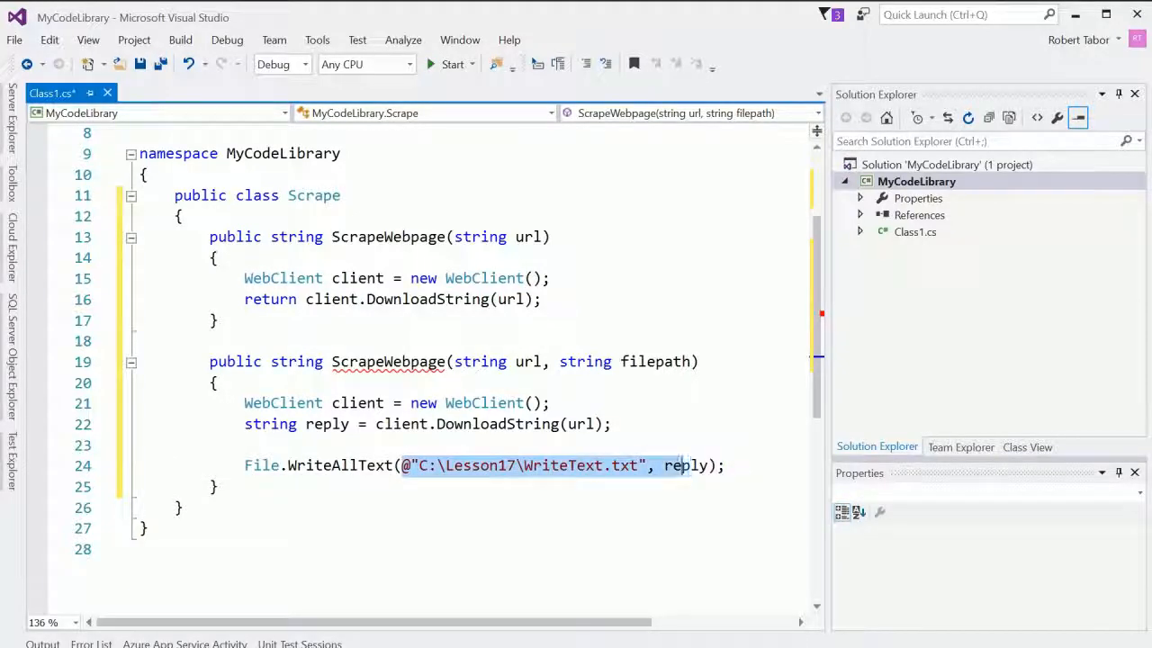
{"action": "type", "text": "fi"}
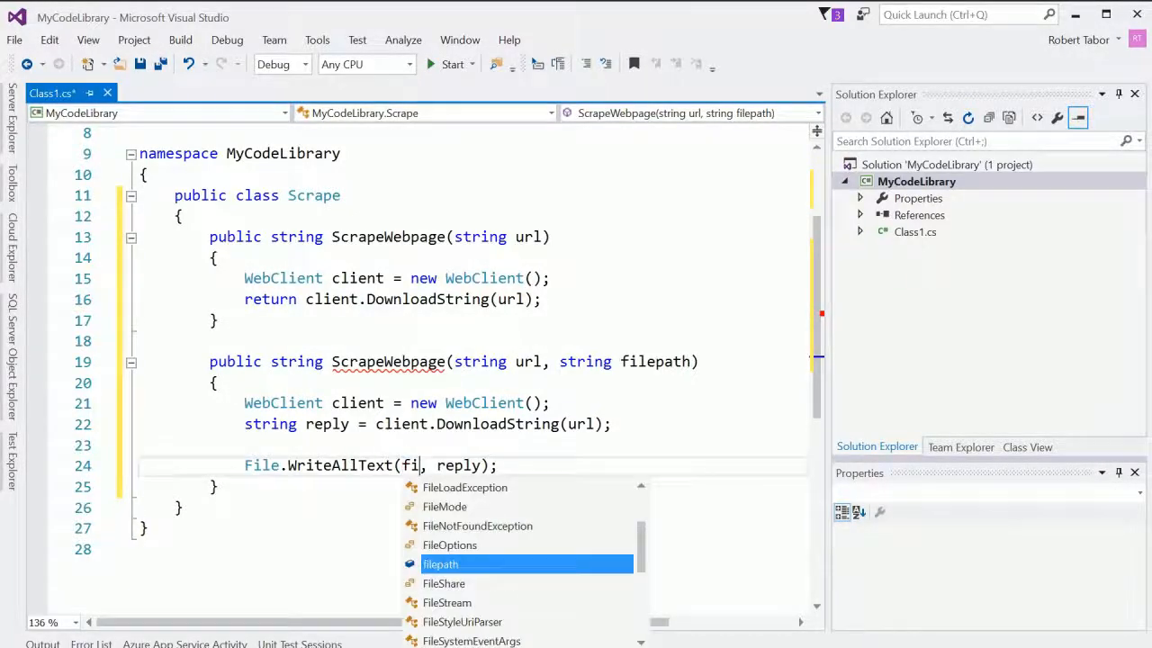
{"action": "key", "text": "Tab"}
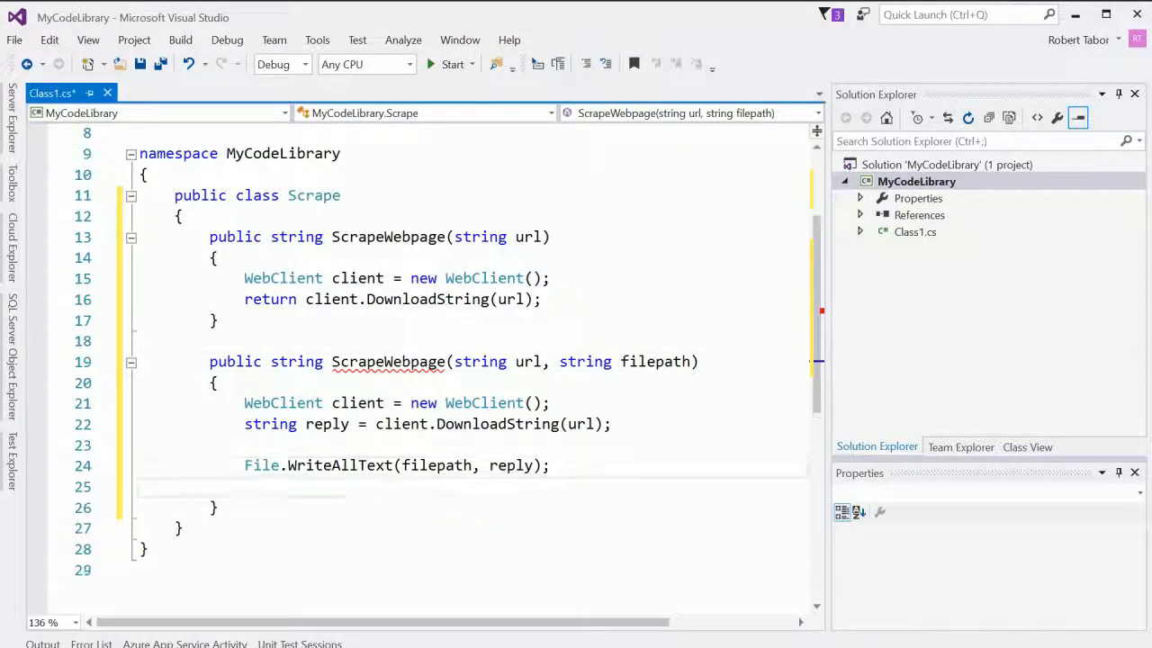
{"action": "type", "text": "return reply;"}
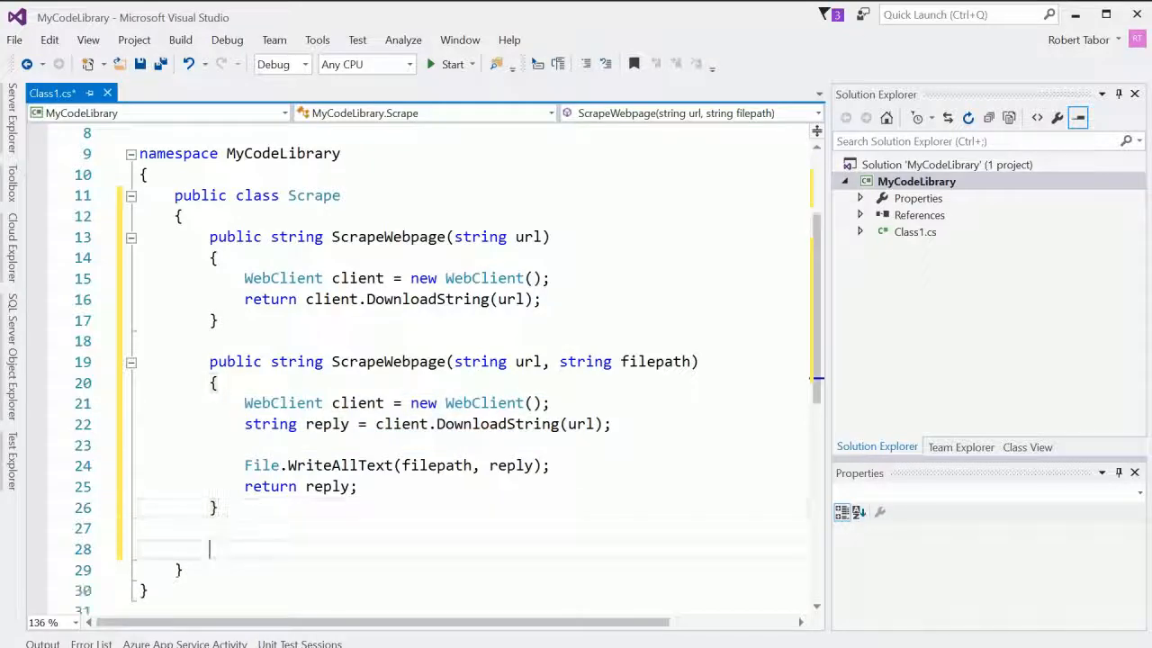
Step: Create a private GetWebpage(string url) method and move the WebClient download lines into it
{"action": "type", "text": "private"}
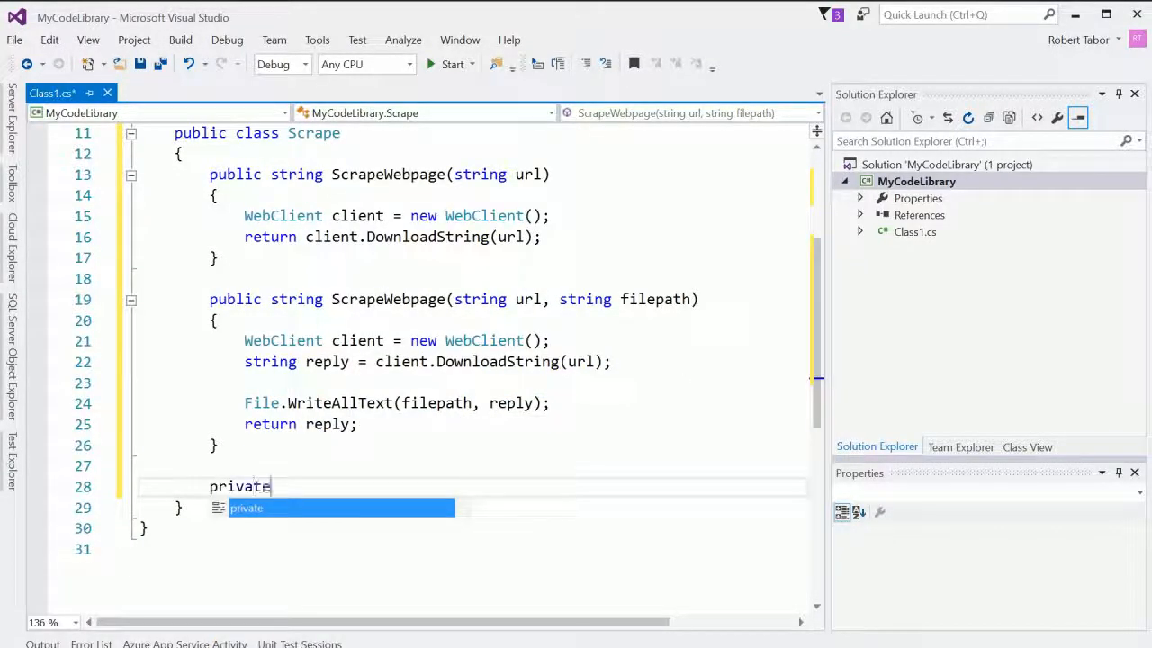
{"action": "type", "text": "string"}
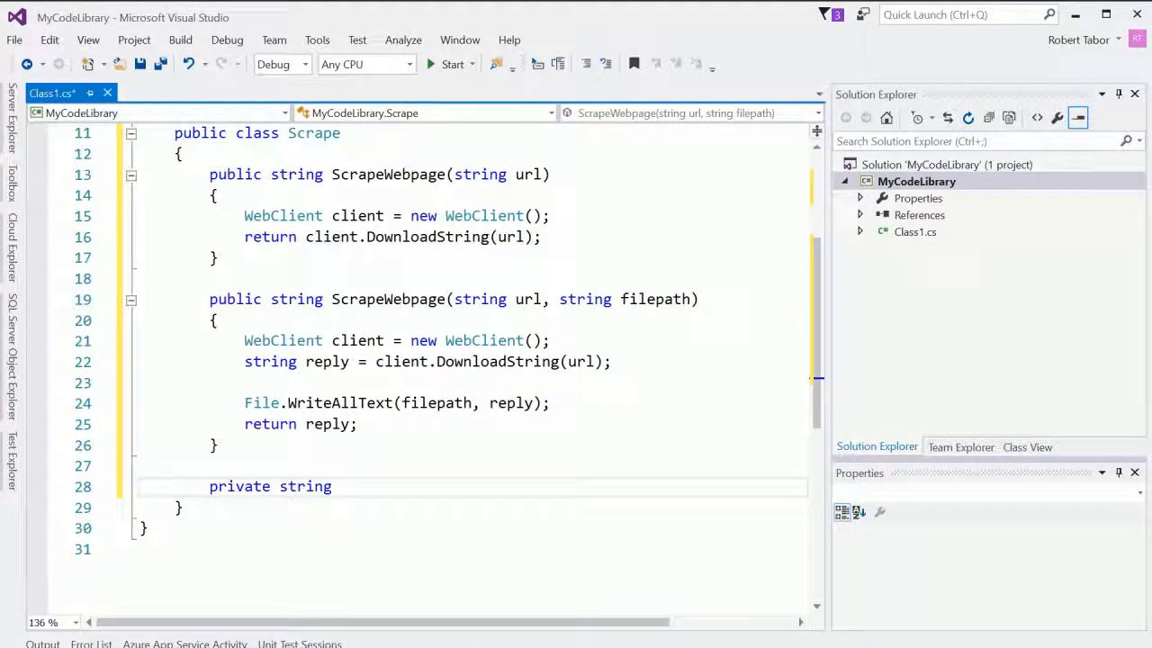
{"action": "type", "text": "G"}
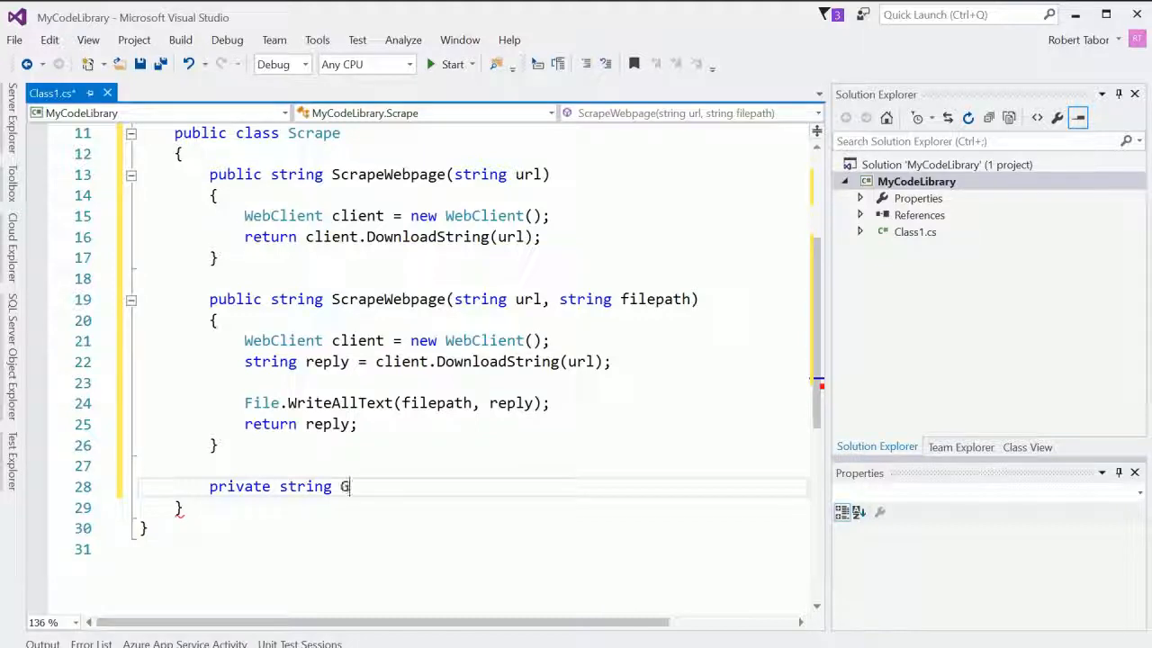
{"action": "type", "text": "etWebpage()"}
{"action": "type", "text": "{"}
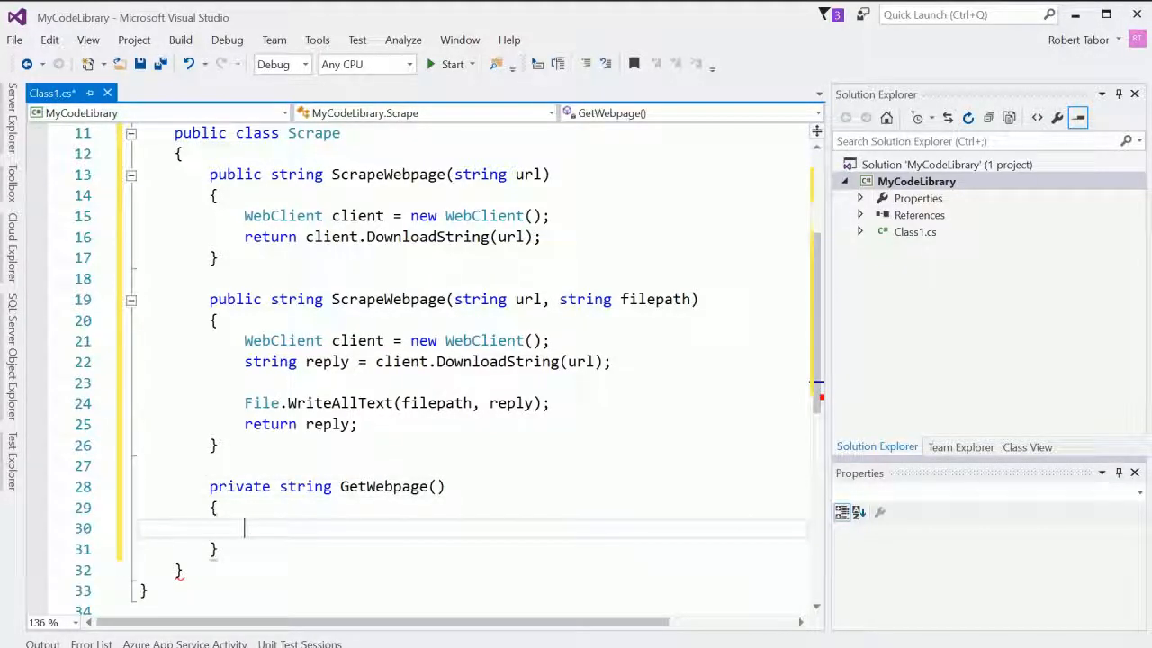
{"action": "type", "text": "string url"}
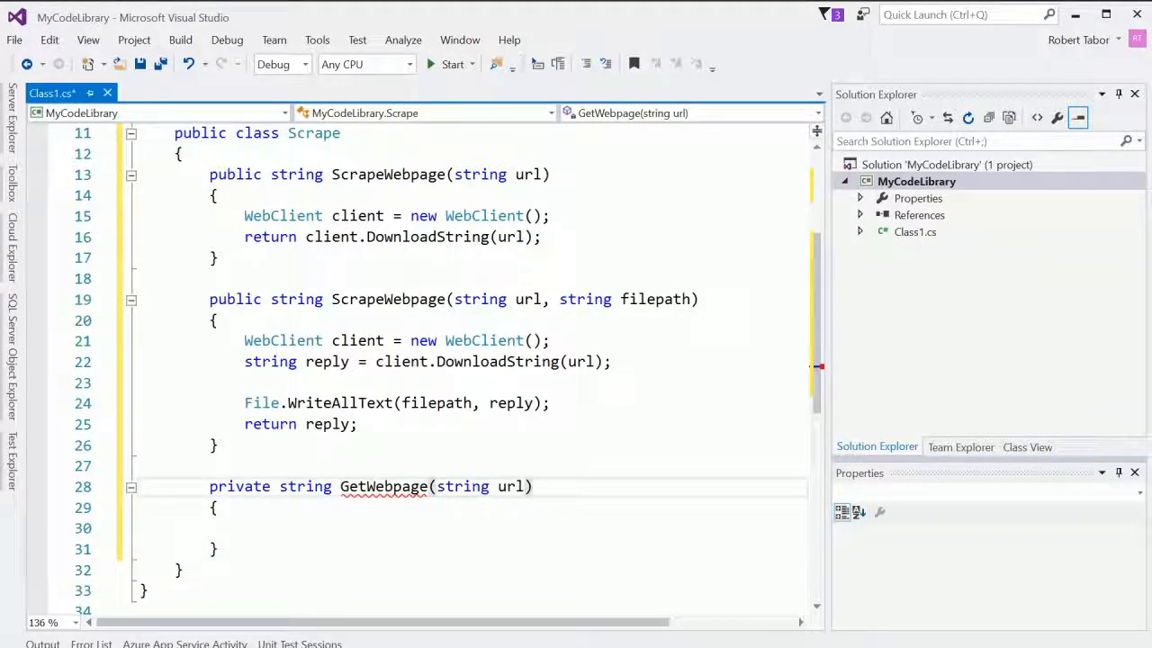
{"action": "left_click", "coordinate": [244, 215]}
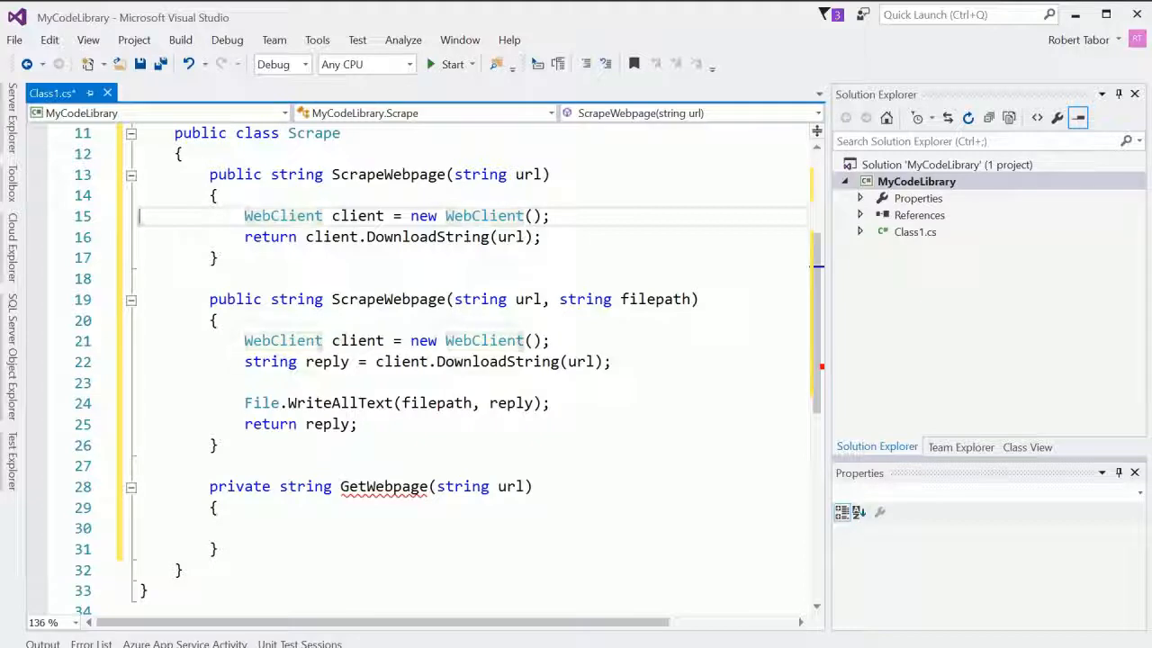
{"action": "key", "text": "Delete"}
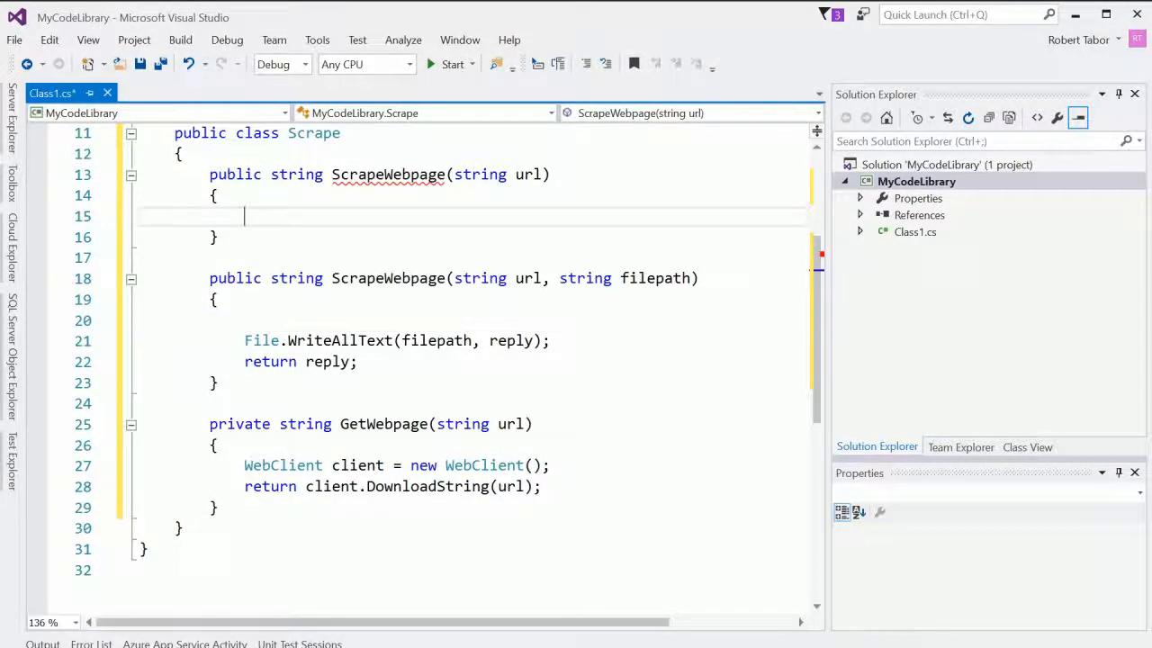
Step: Call GetWebpage(url) from both ScrapeWebpage overloads and review the new helper
{"action": "type", "text": "return"}
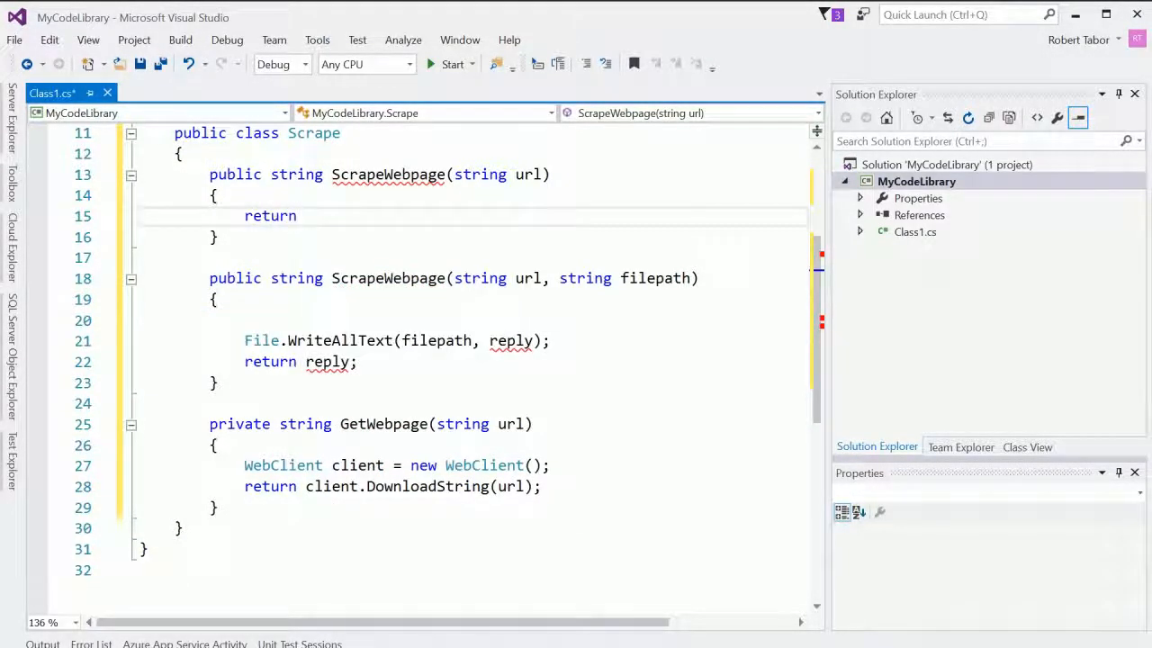
{"action": "type", "text": "Scrap"}
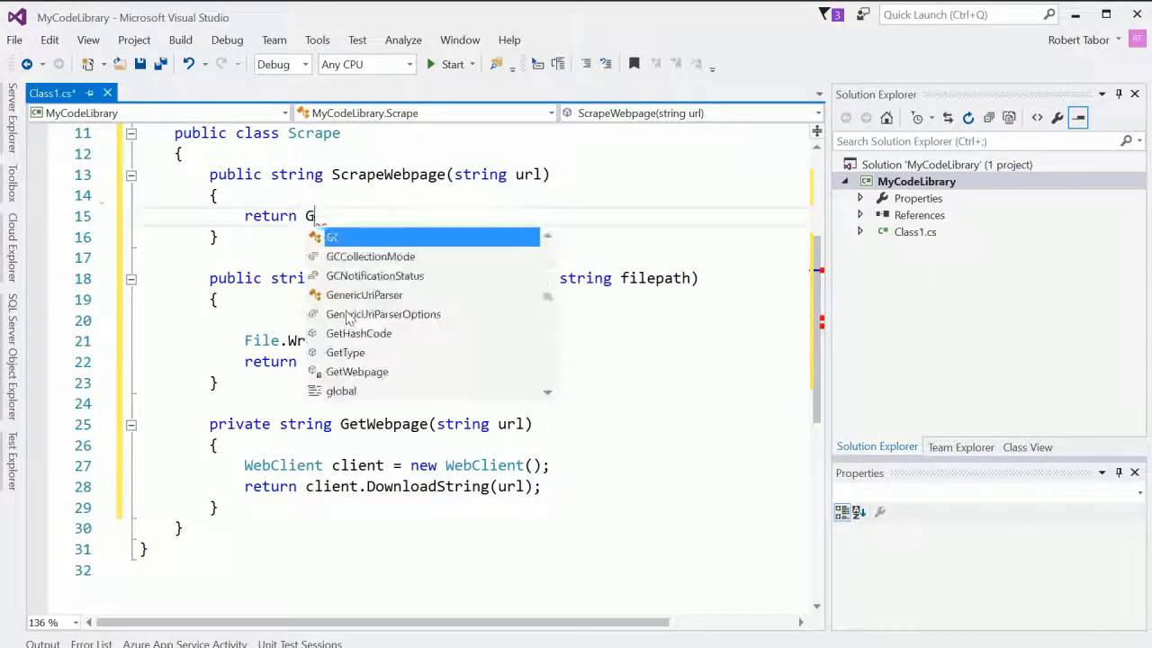
{"action": "type", "text": "etWebpage"}
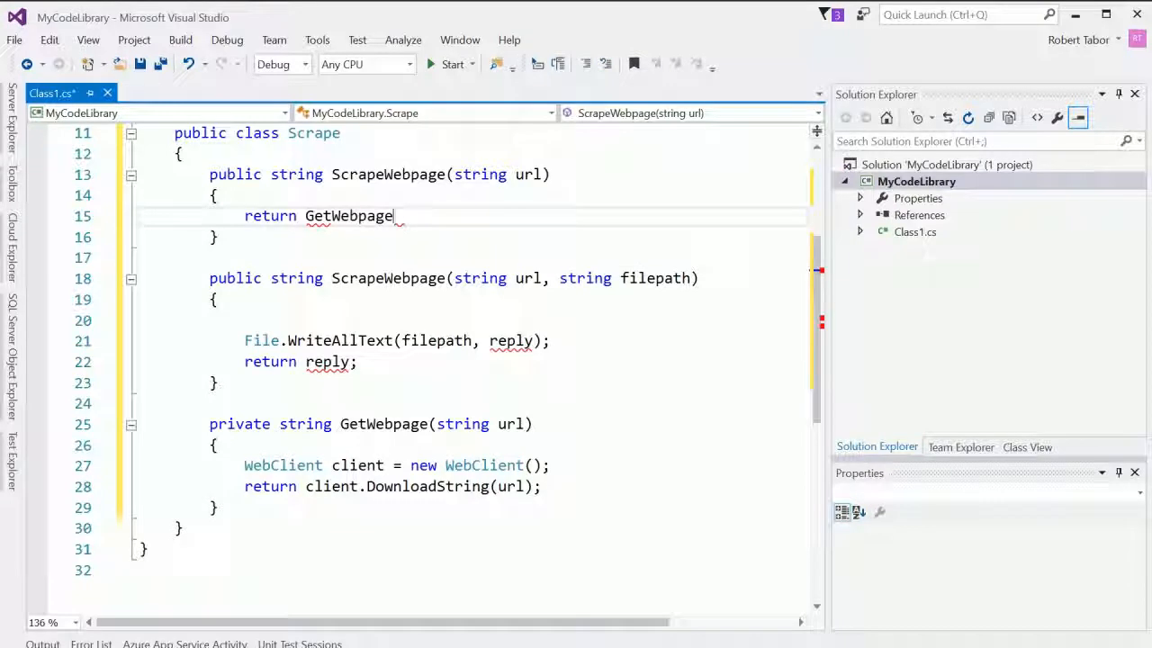
{"action": "type", "text": "(url);"}
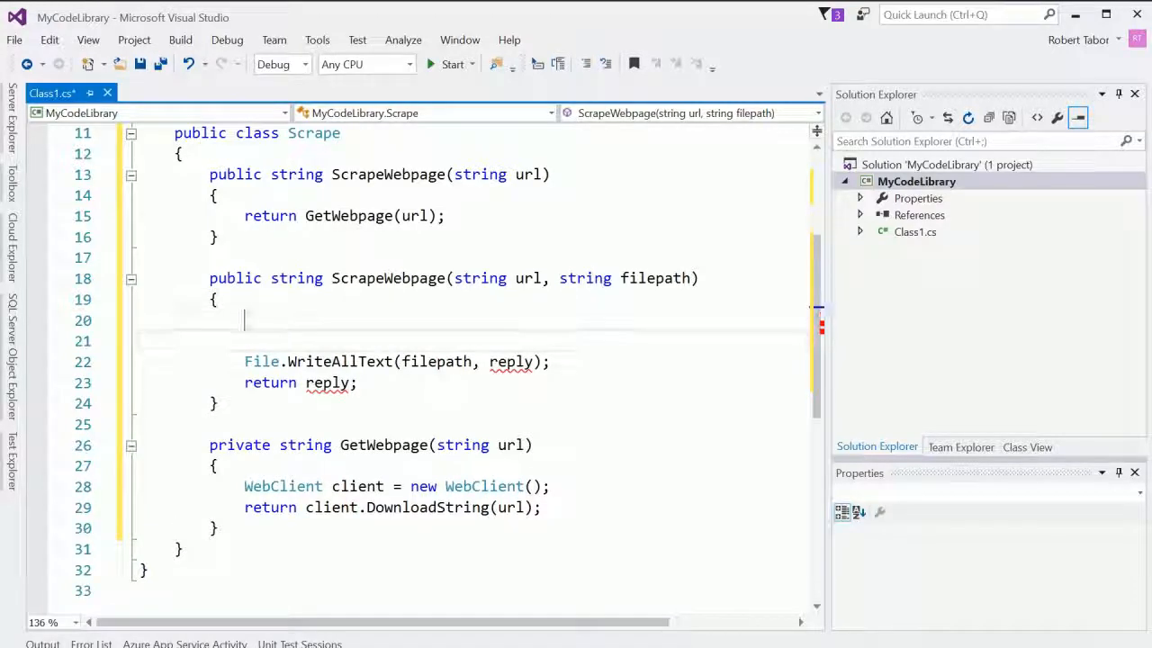
{"action": "type", "text": "string re"}
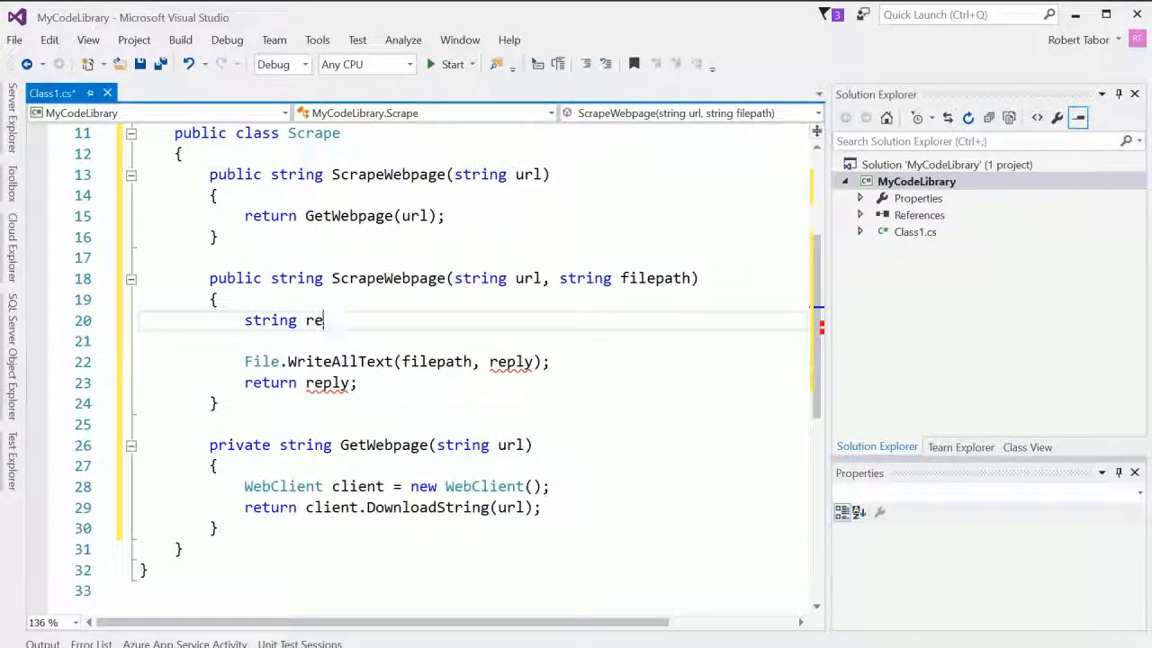
{"action": "type", "text": "ply = GetWebpage"}
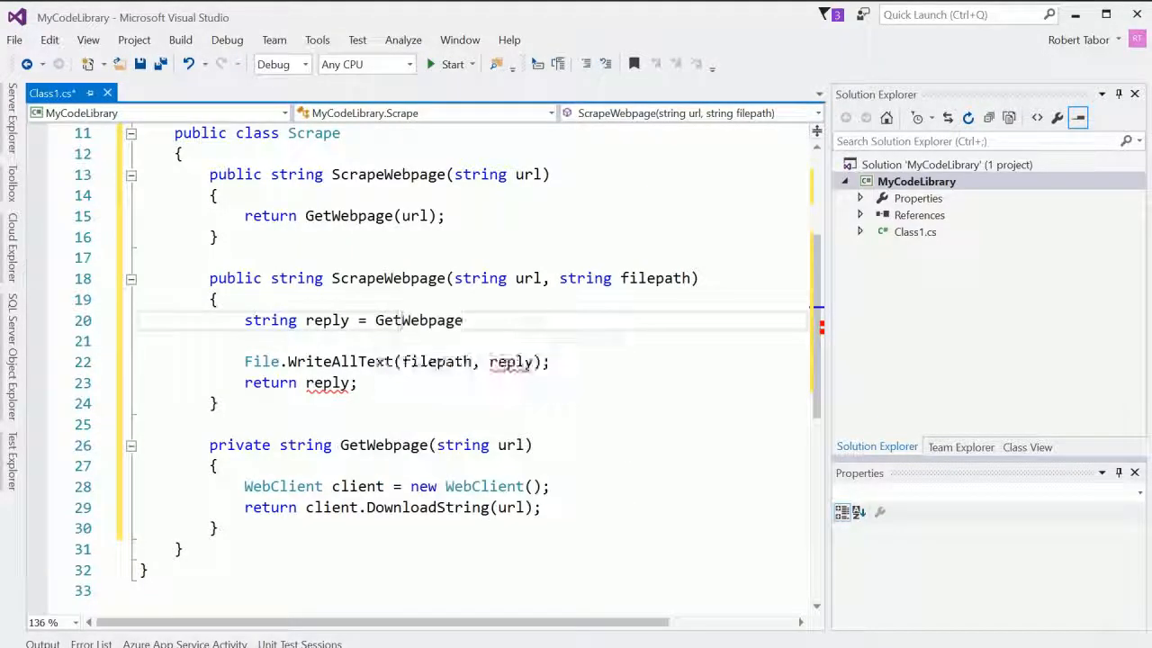
{"action": "type", "text": "(url);"}
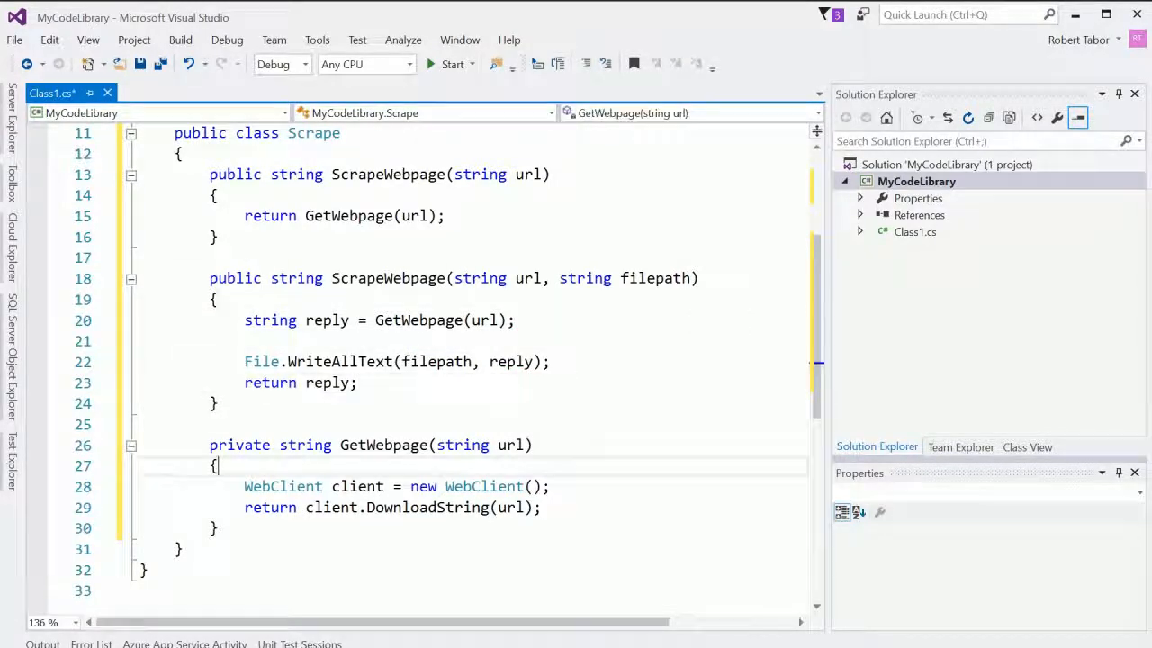
{"action": "left_click_drag", "start_coordinate": [210, 445], "coordinate": [217, 528]}
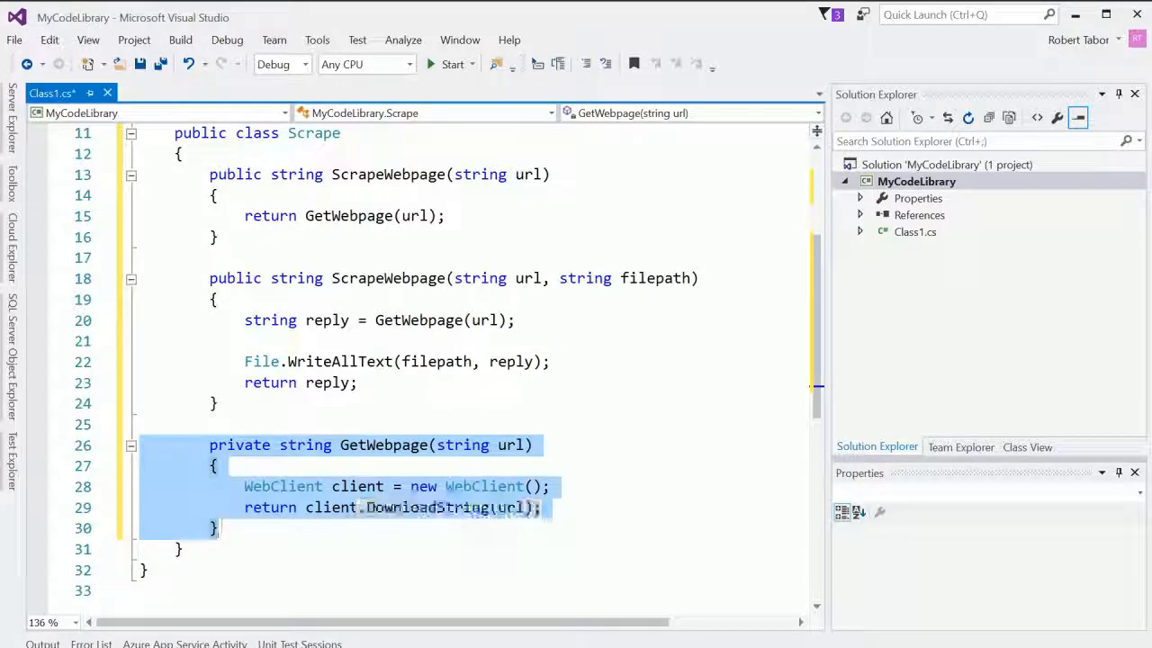
{"action": "left_click", "coordinate": [140, 485]}
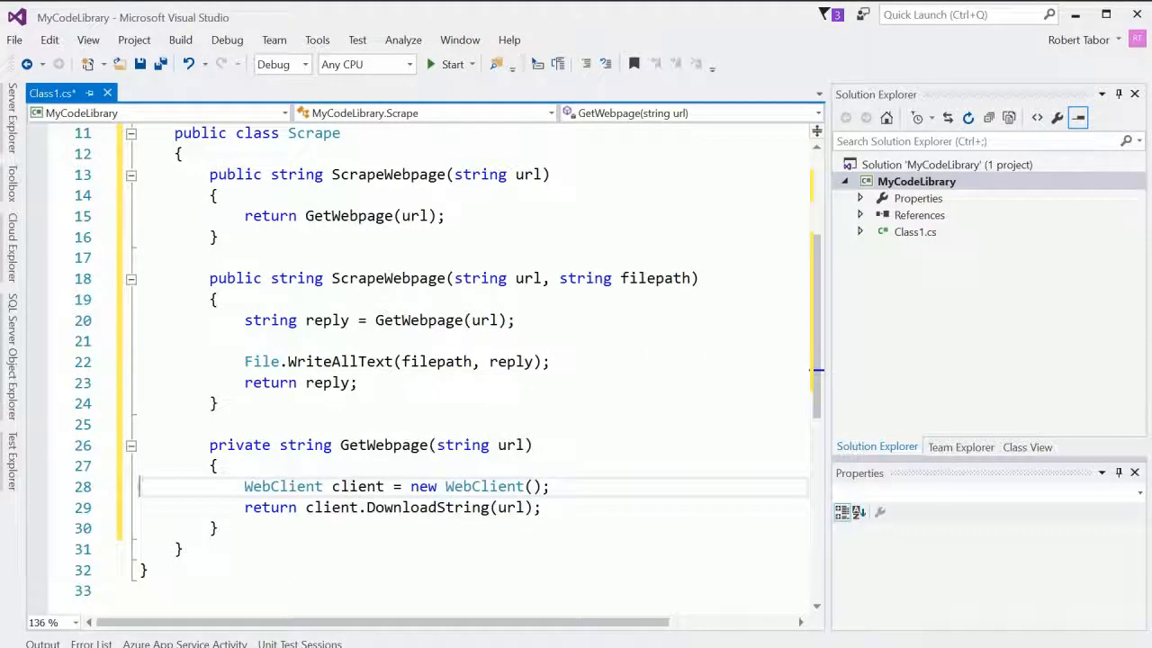
{"action": "left_click_drag", "start_coordinate": [244, 361], "coordinate": [358, 382]}
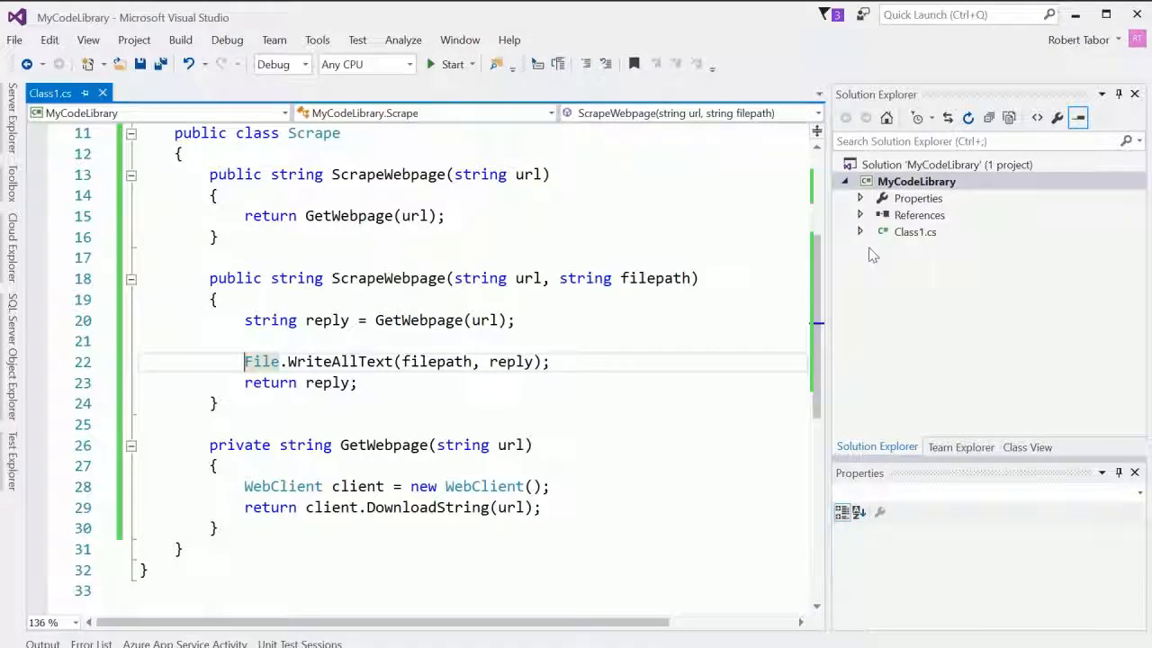
Step: Rename Class1.cs to Scrape.cs in Solution Explorer, then close the MyCodeLibrary solution
{"action": "right_click", "coordinate": [914, 231]}
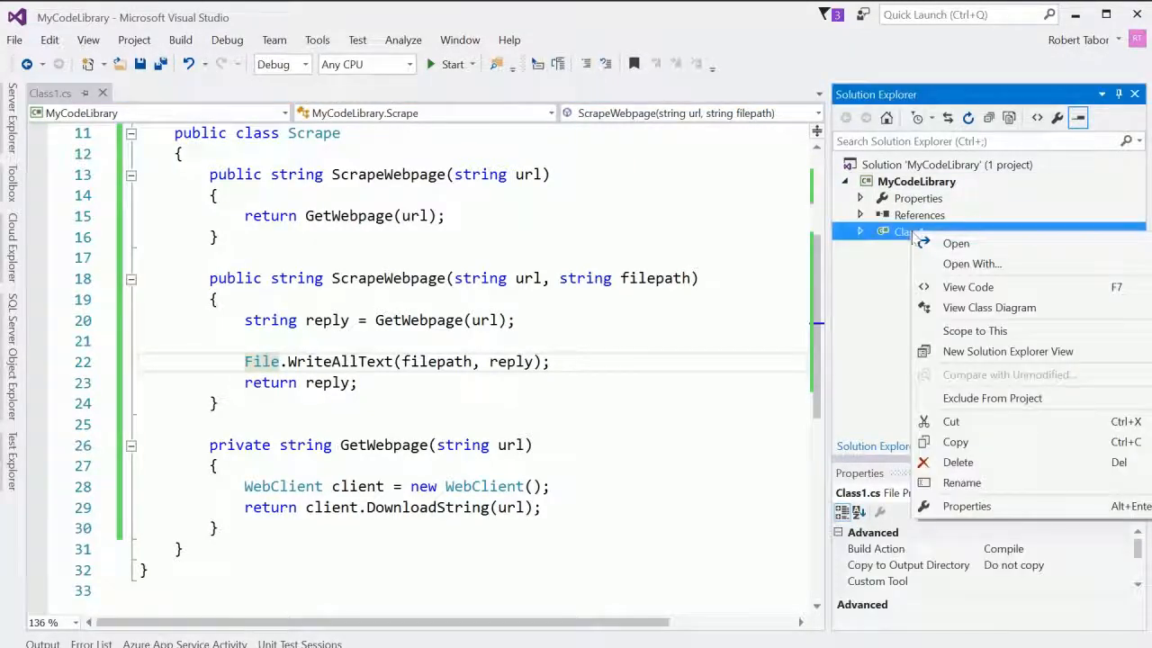
{"action": "mouse_move", "coordinate": [961, 483]}
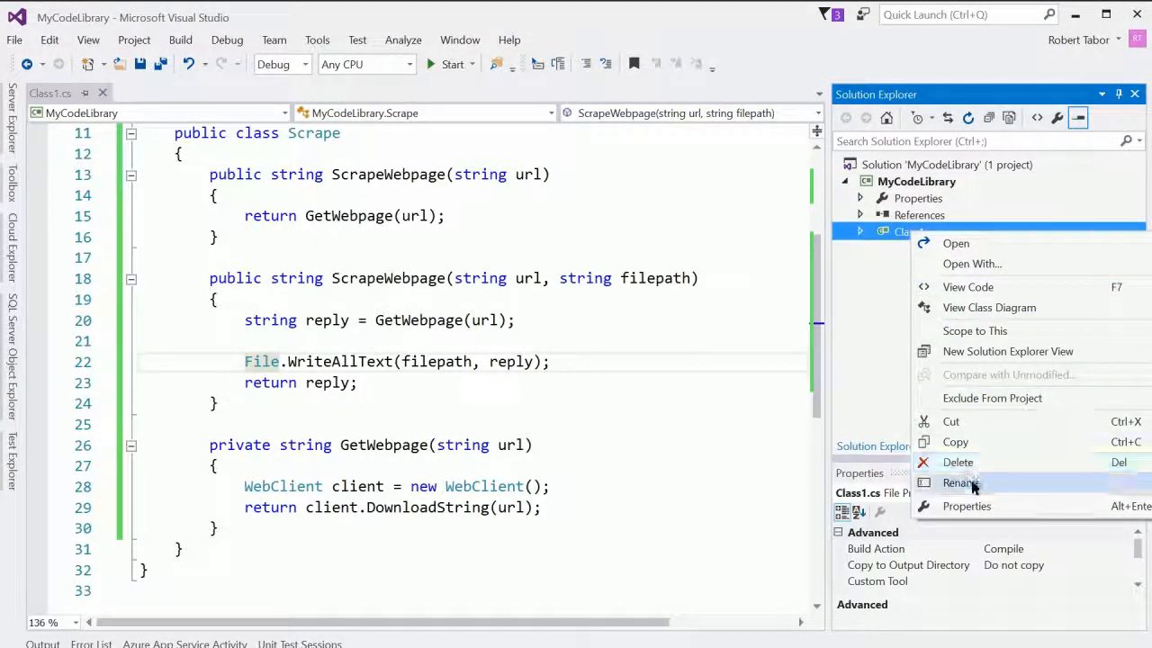
{"action": "left_click", "coordinate": [959, 483]}
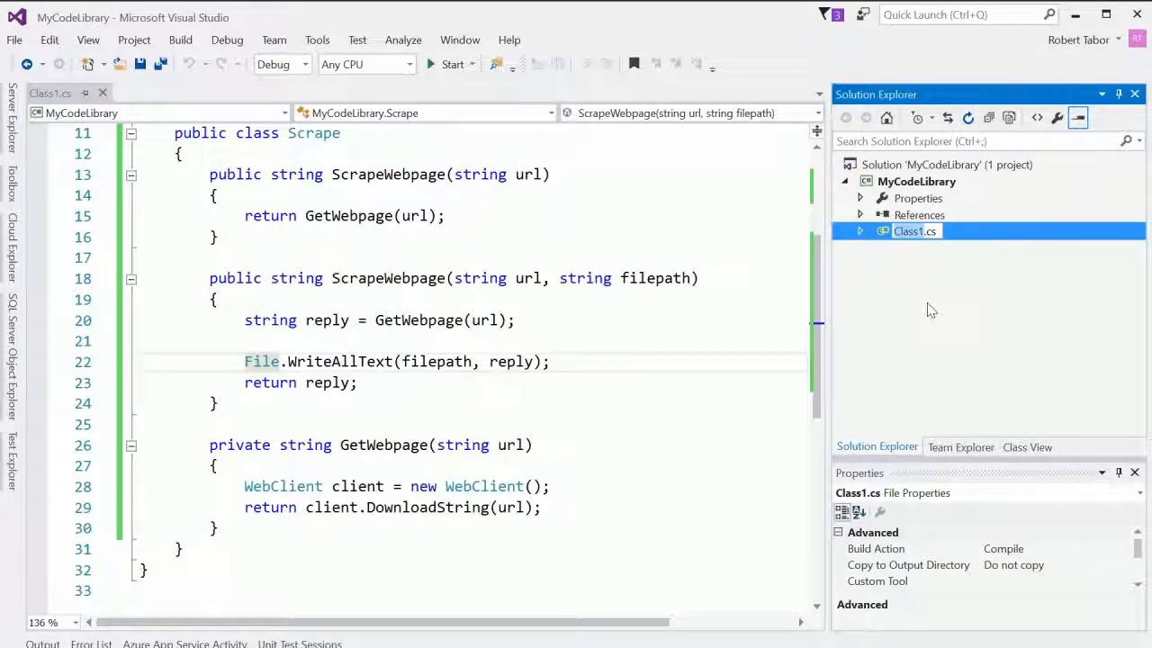
{"action": "type", "text": "Sc.cs"}
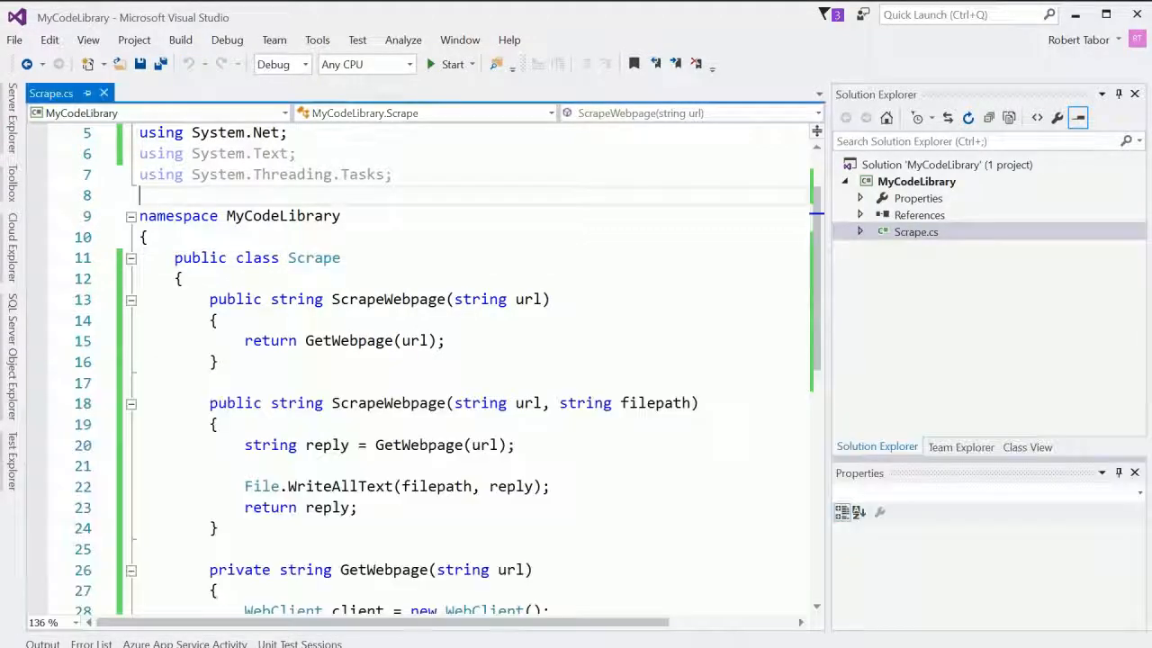
{"action": "left_click", "coordinate": [180, 40]}
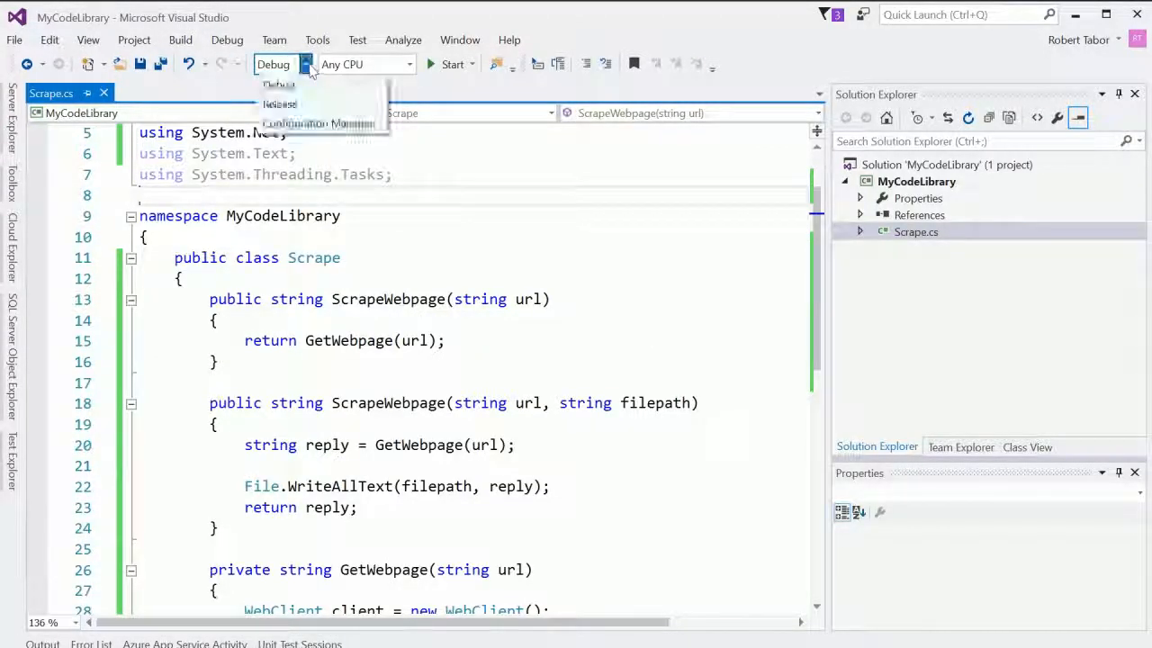
{"action": "left_click", "coordinate": [180, 39]}
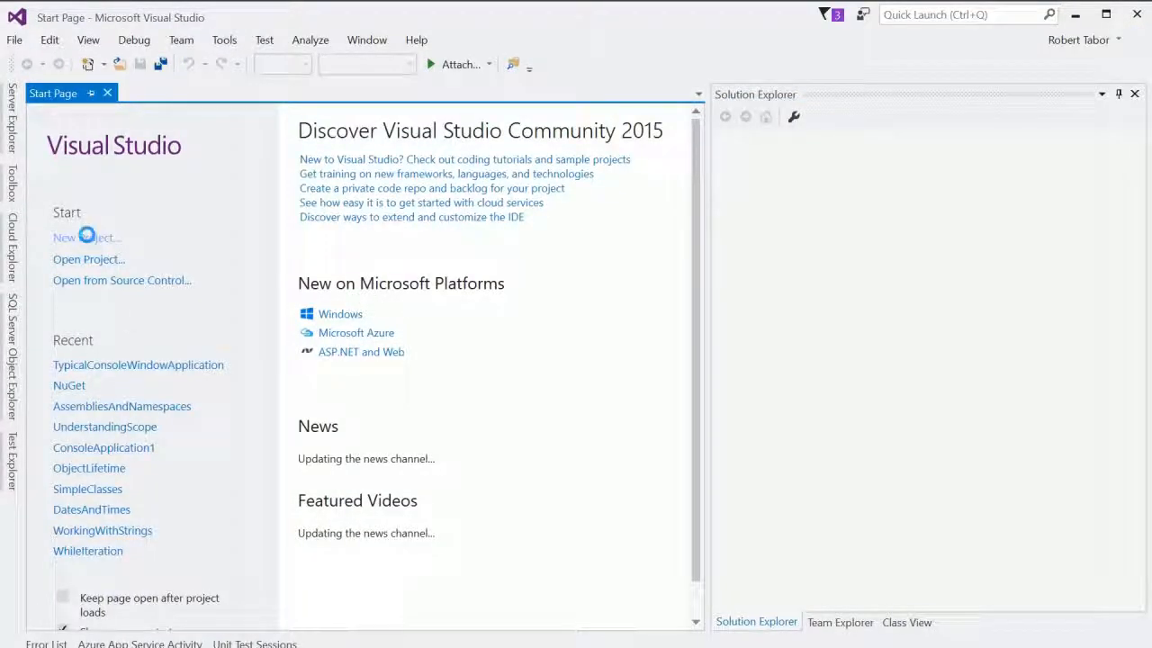
Step: Create a Console Application project named MyClient from the Start Page
{"action": "left_click", "coordinate": [86, 237]}
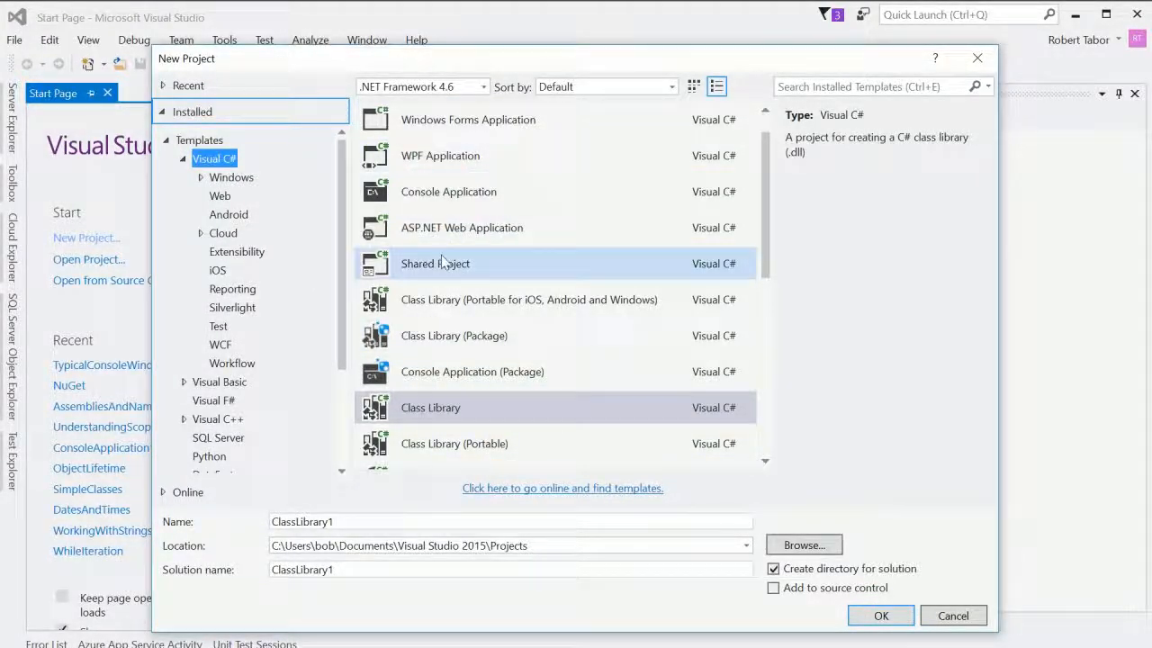
{"action": "left_click", "coordinate": [449, 192]}
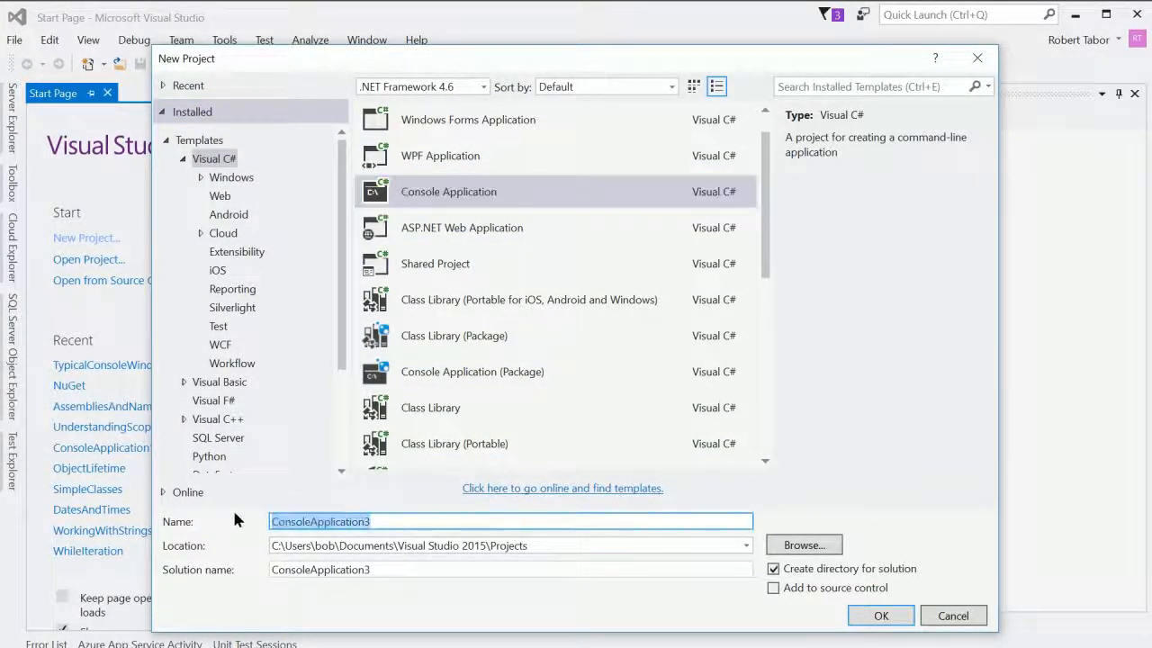
{"action": "type", "text": "MyClient"}
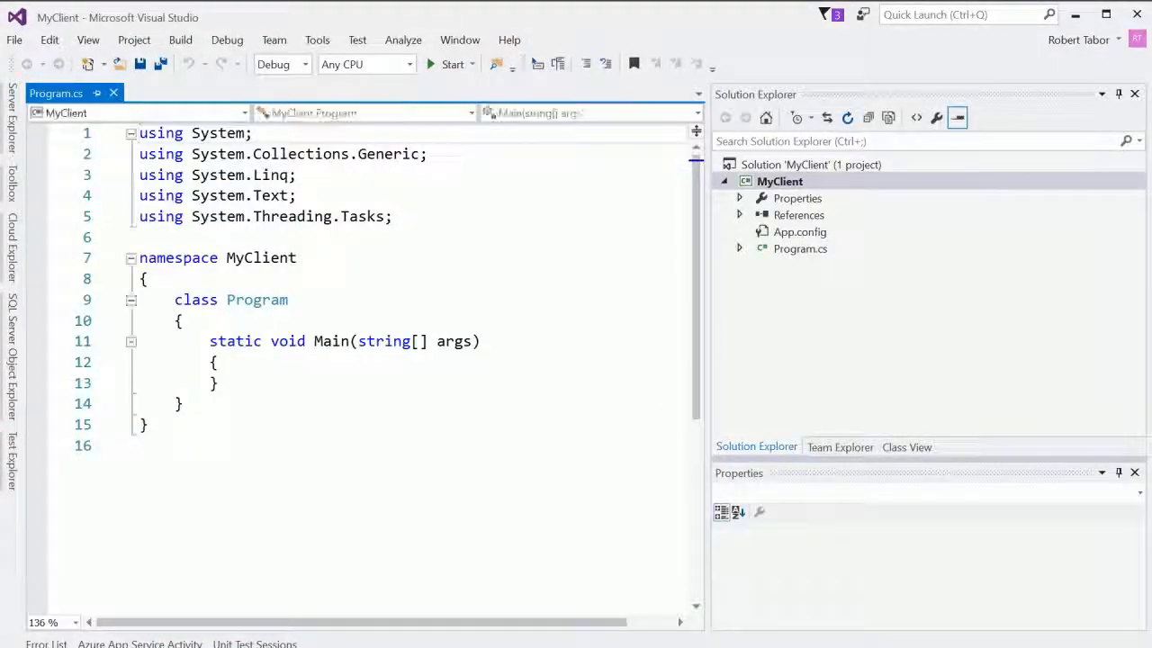
Step: Add a Console.ReadLine(); call inside MyClient's Main method
{"action": "type", "text": "C"}
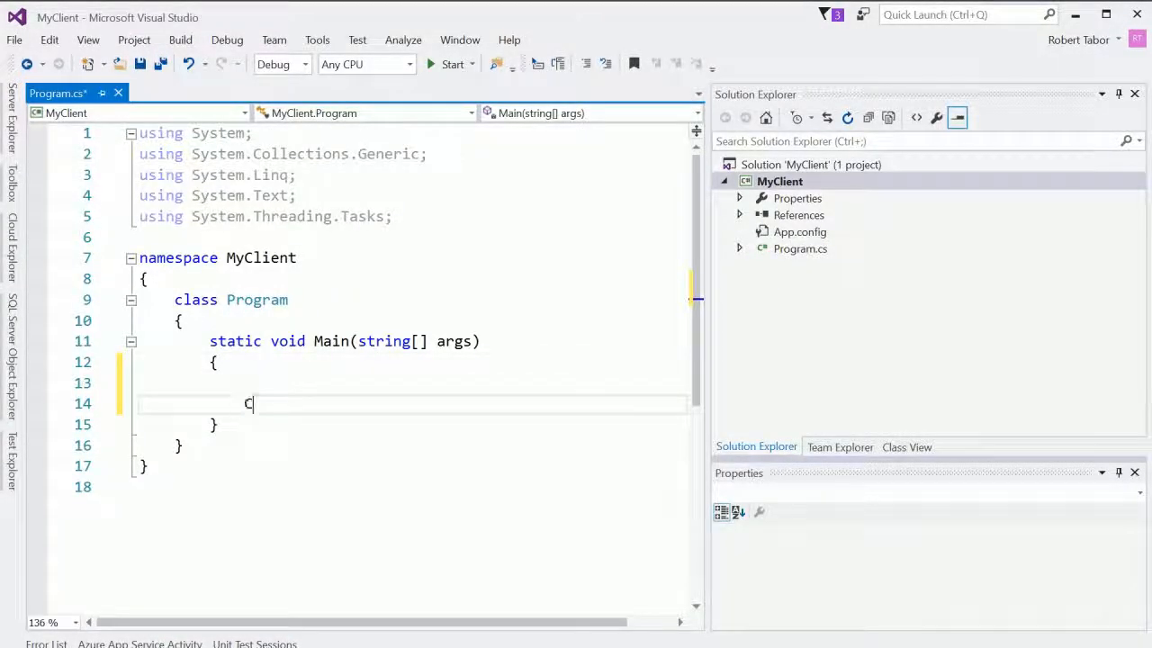
{"action": "type", "text": "onsole.R"}
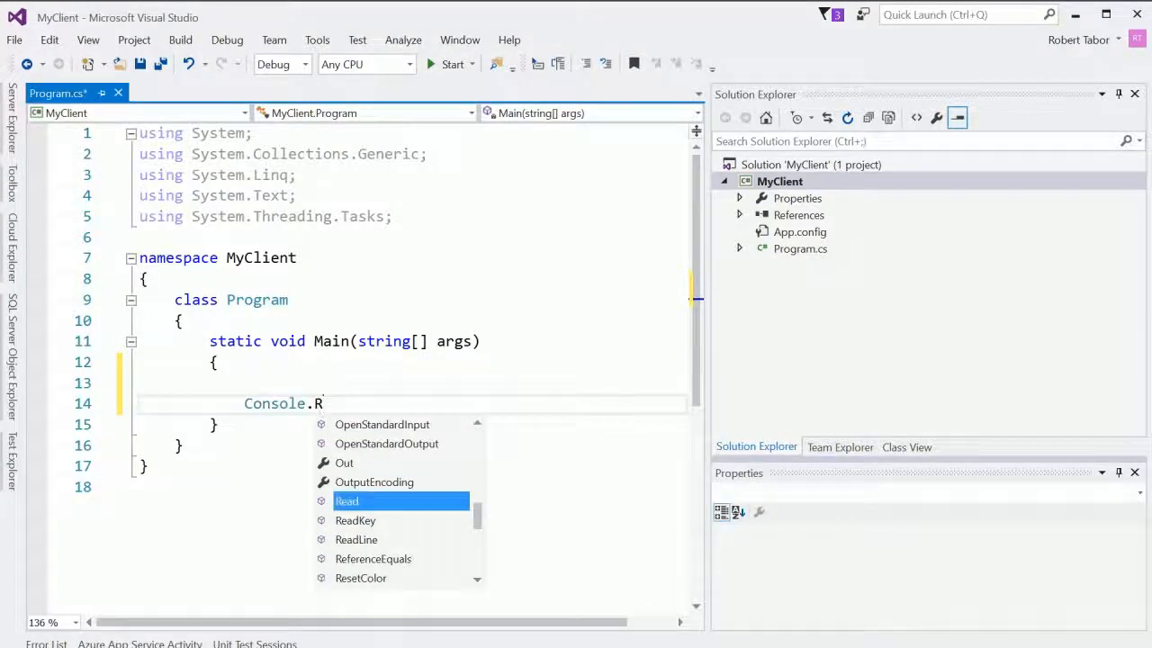
{"action": "type", "text": "ReadLine();"}
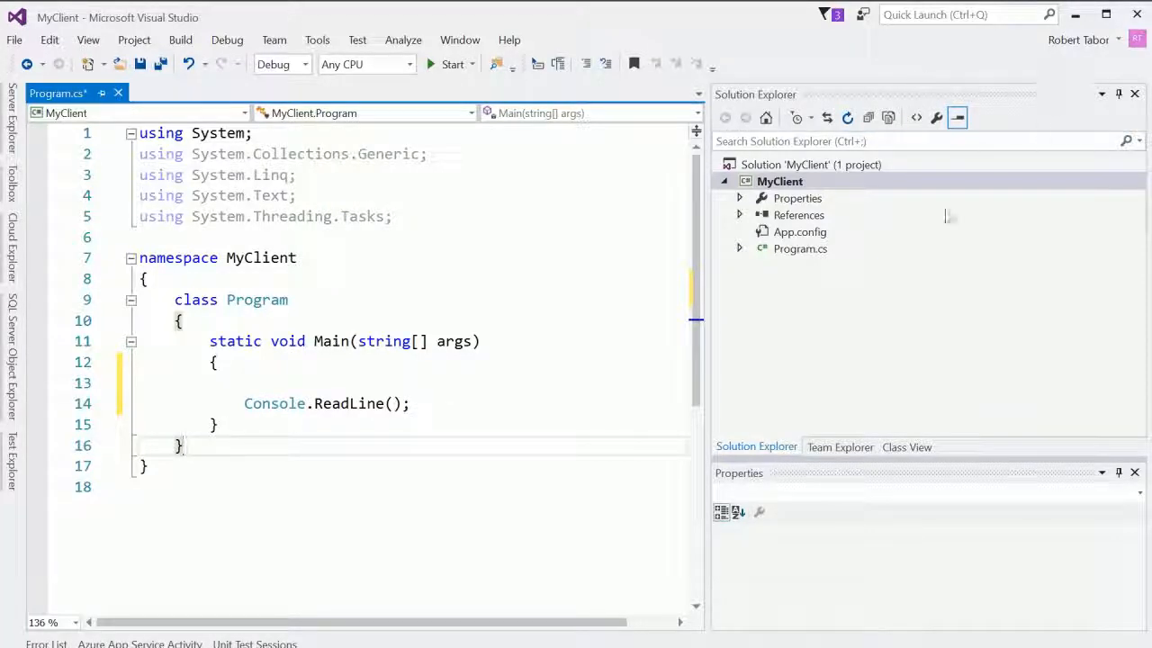
{"action": "right_click", "coordinate": [798, 214]}
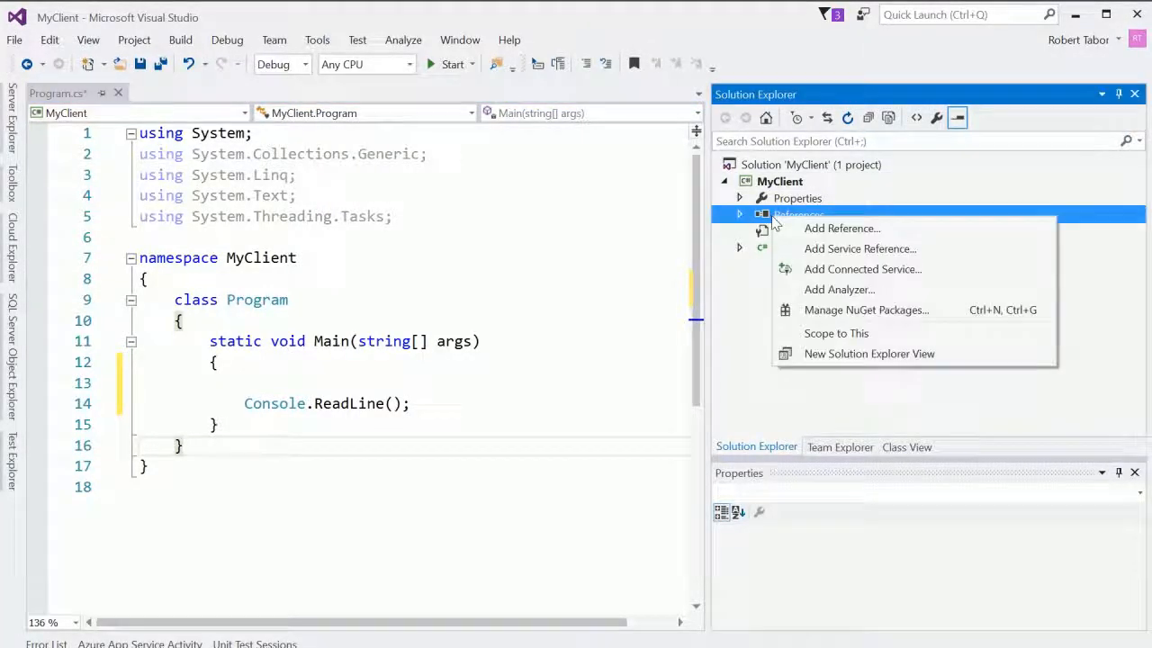
Step: Reference MyCodeLibrary.dll from the library's Debug output folder in Reference Manager
{"action": "left_click", "coordinate": [842, 228]}
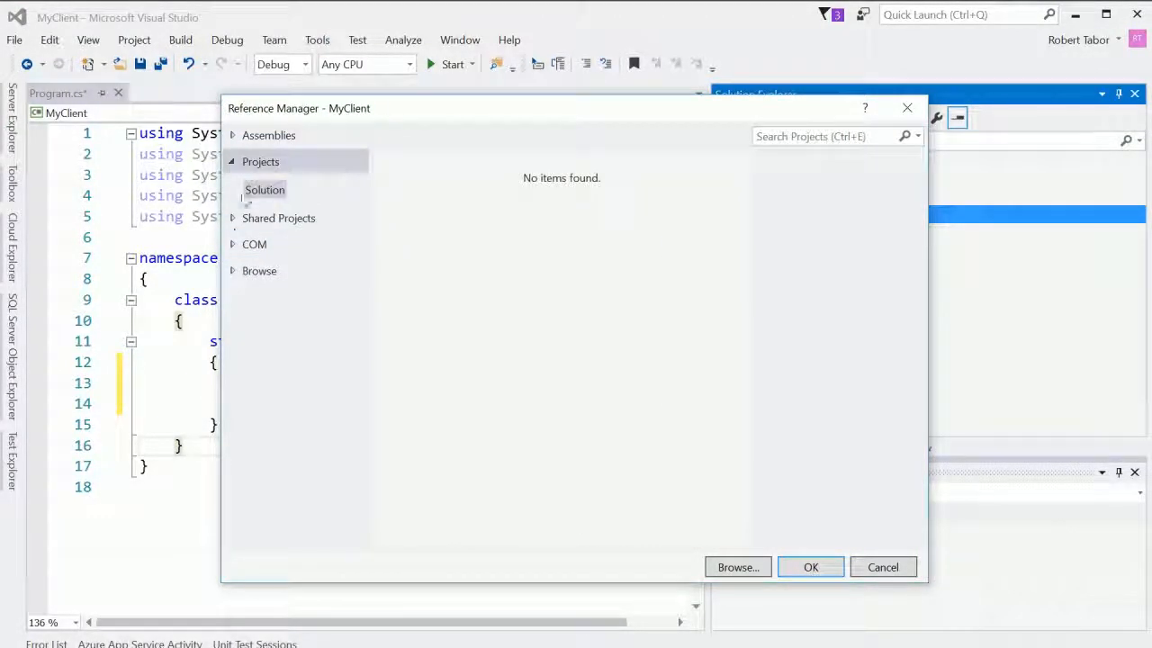
{"action": "left_click", "coordinate": [260, 161]}
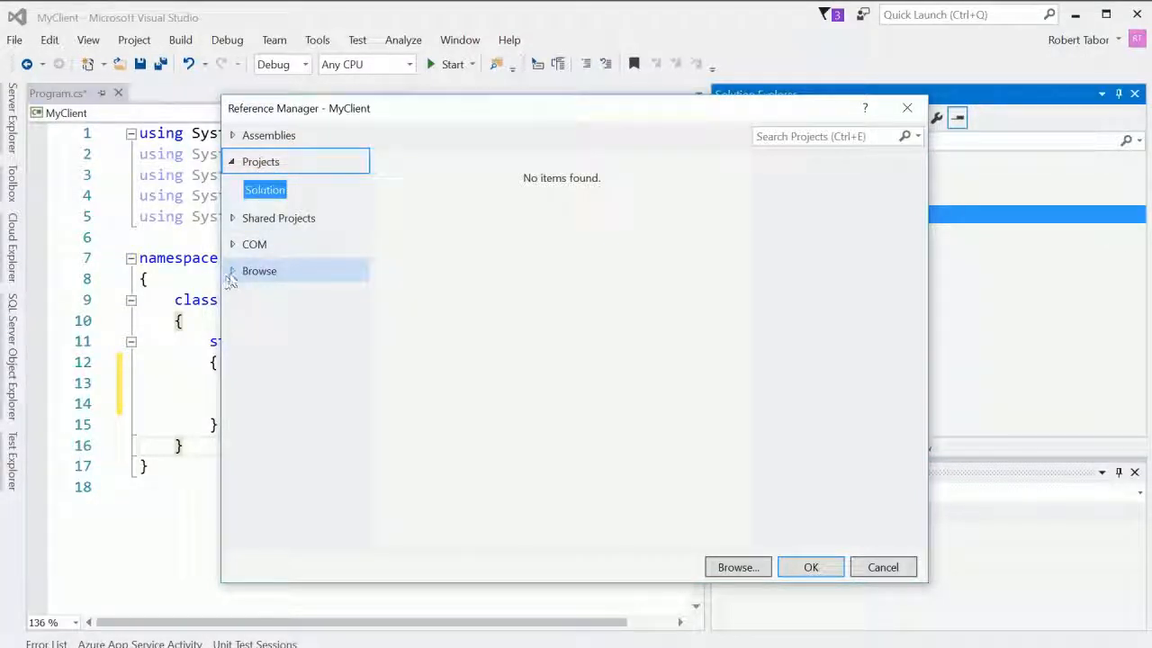
{"action": "left_click", "coordinate": [259, 270]}
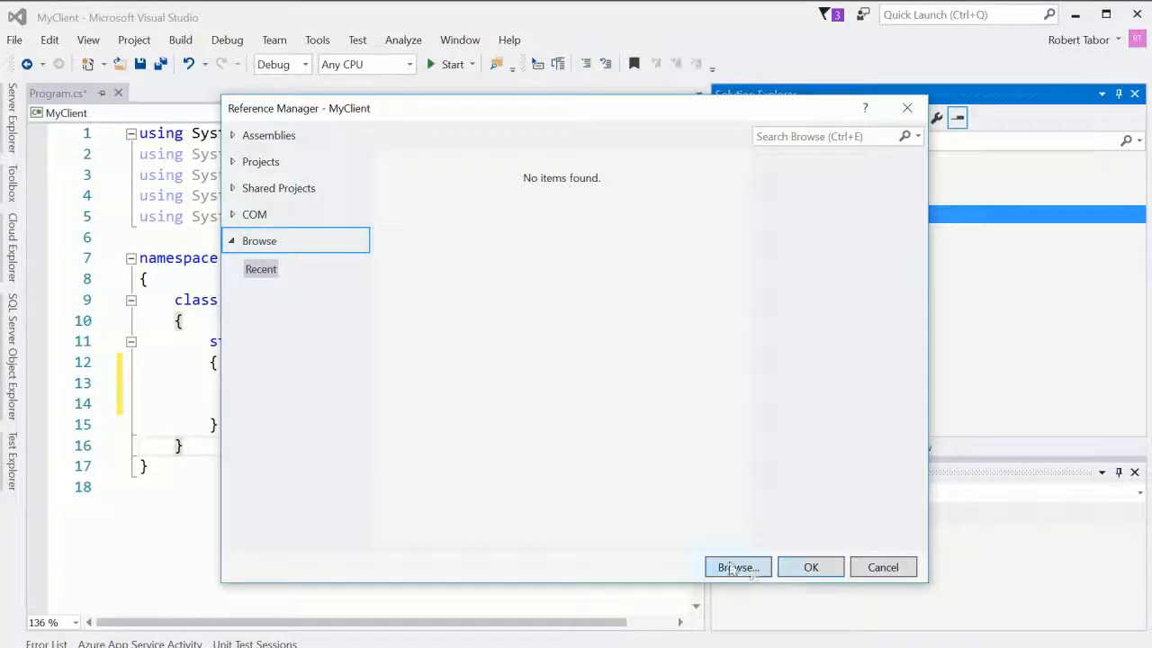
{"action": "left_click", "coordinate": [737, 567]}
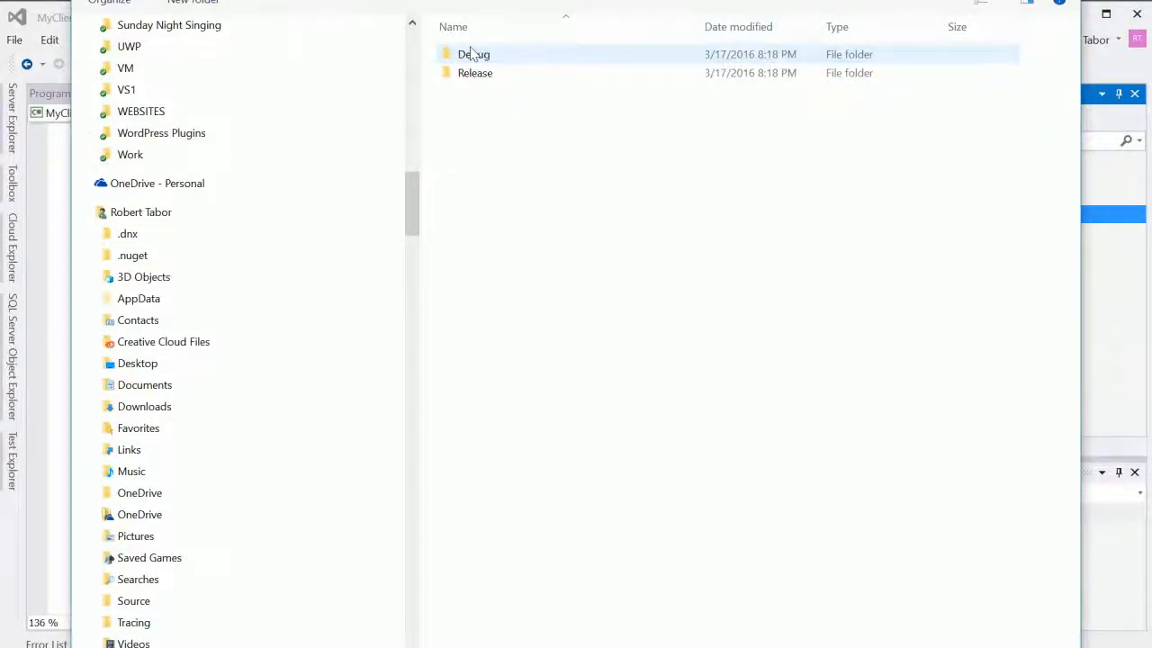
{"action": "double_click", "coordinate": [474, 54]}
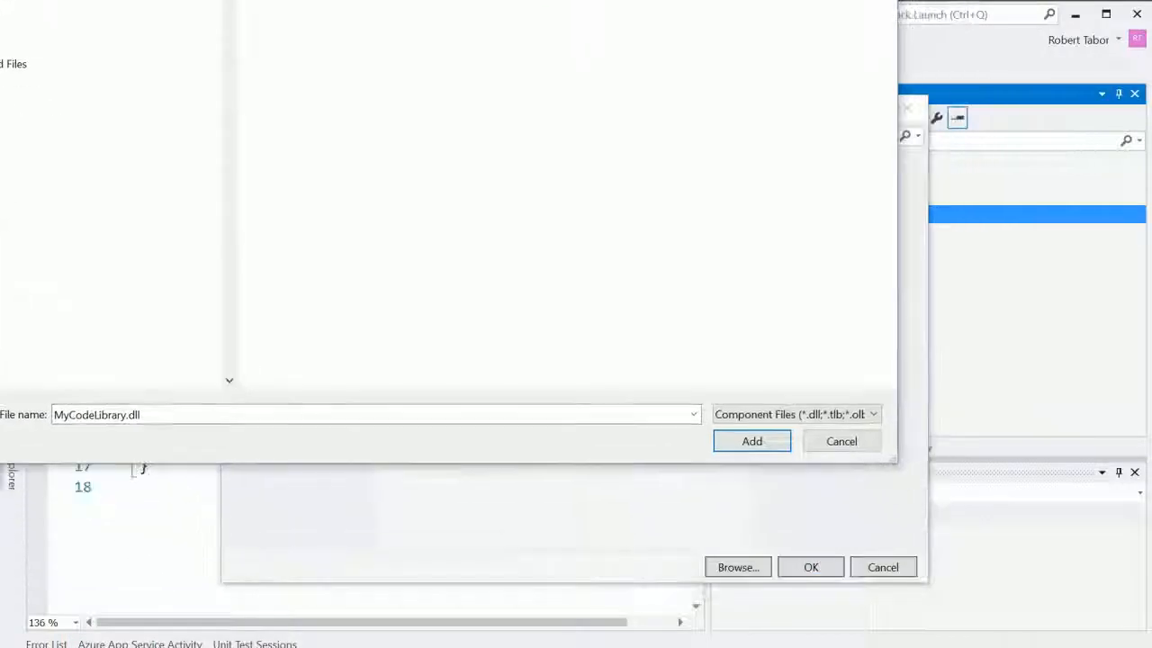
{"action": "left_click", "coordinate": [752, 441]}
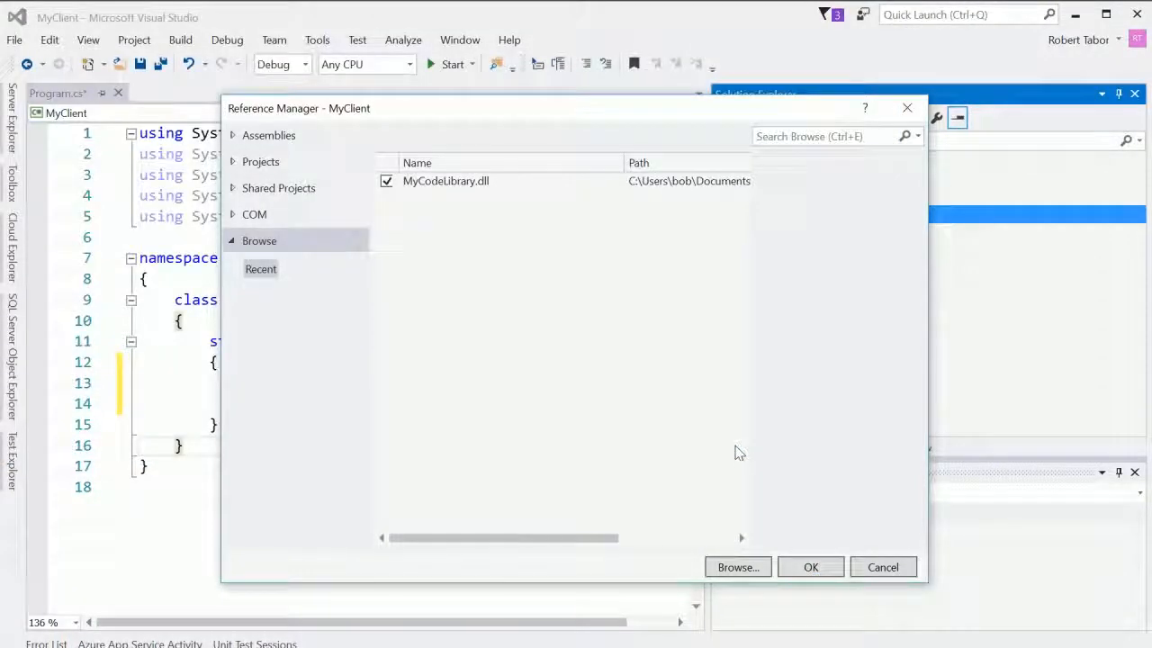
{"action": "left_click", "coordinate": [810, 567]}
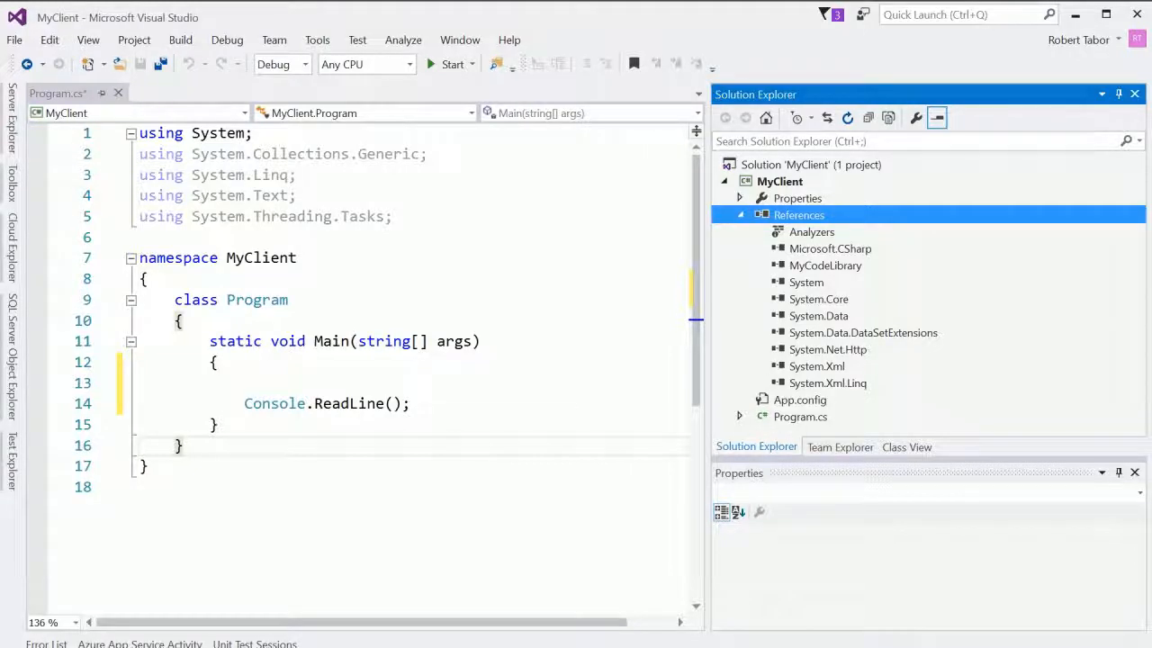
Step: Instantiate a new Scrape object, importing MyCodeLibrary through the quick-action fix
{"action": "type", "text": "Scrape."}
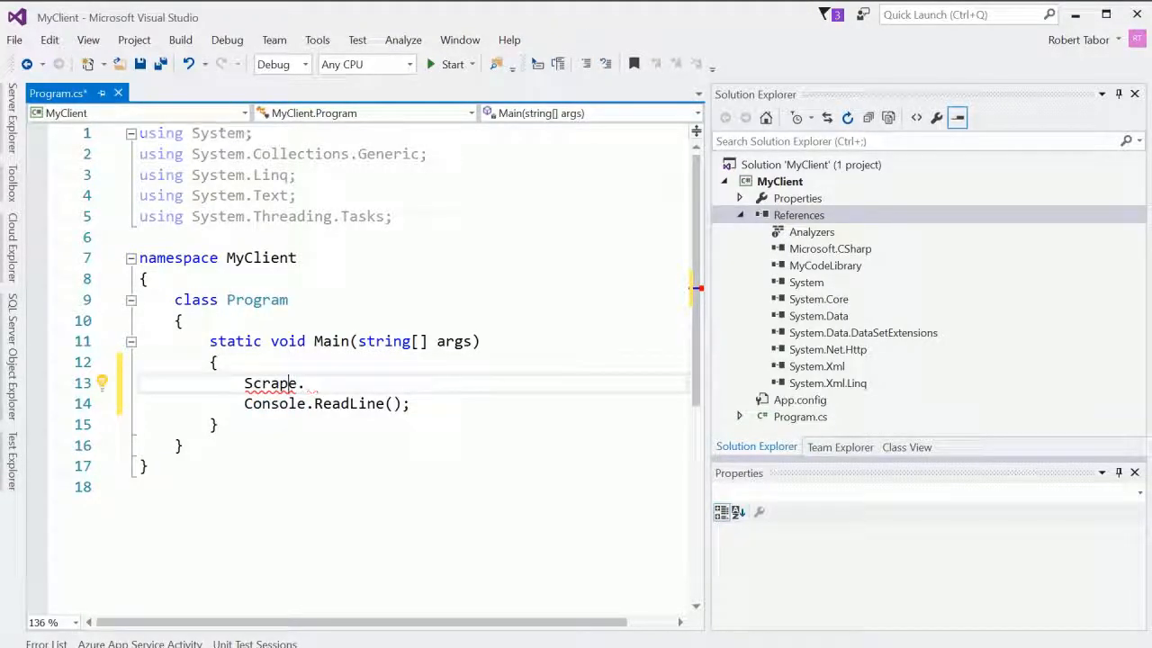
{"action": "left_click", "coordinate": [102, 383]}
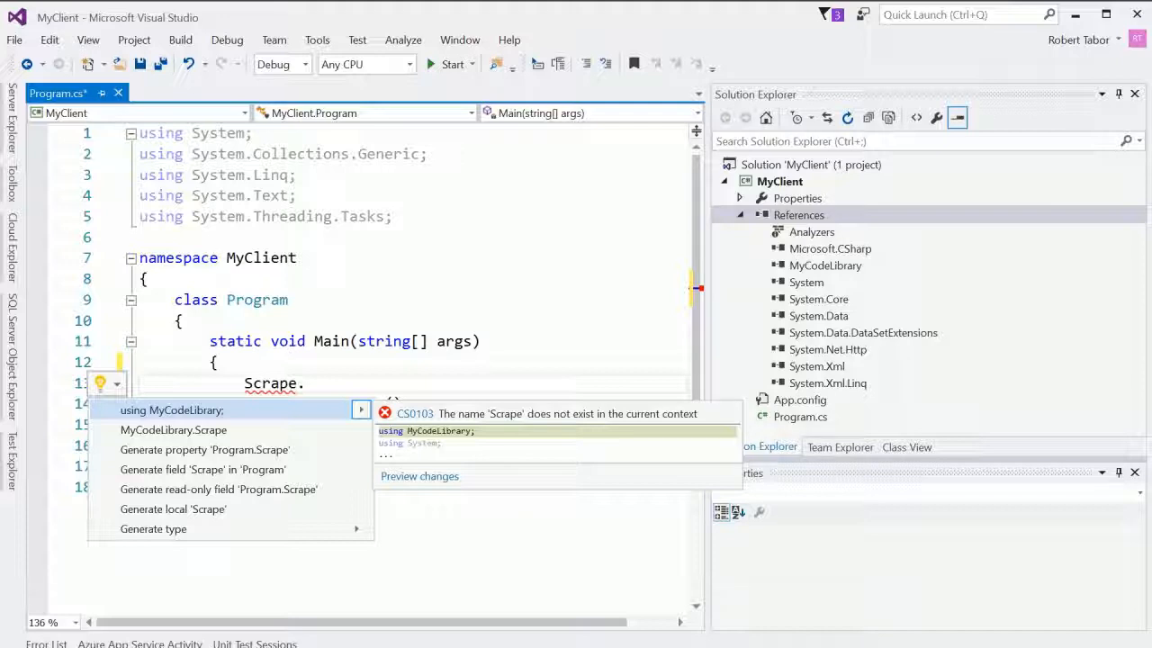
{"action": "left_click", "coordinate": [172, 410]}
{"action": "type", "text": " myScrape ="}
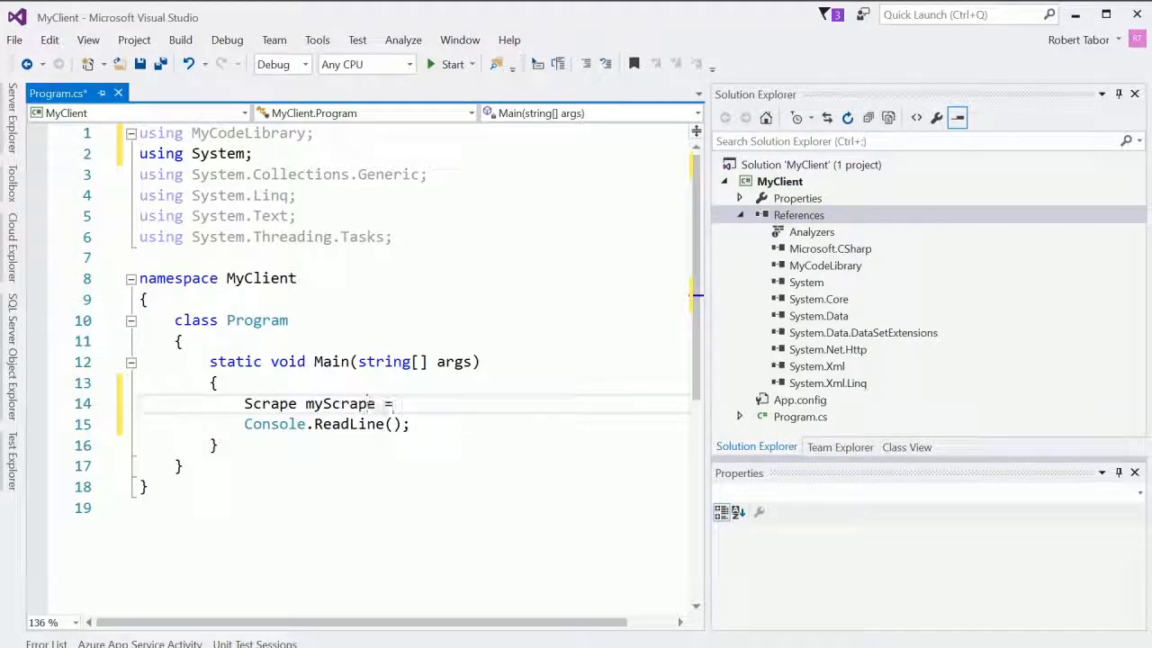
{"action": "type", "text": "new Scrape();"}
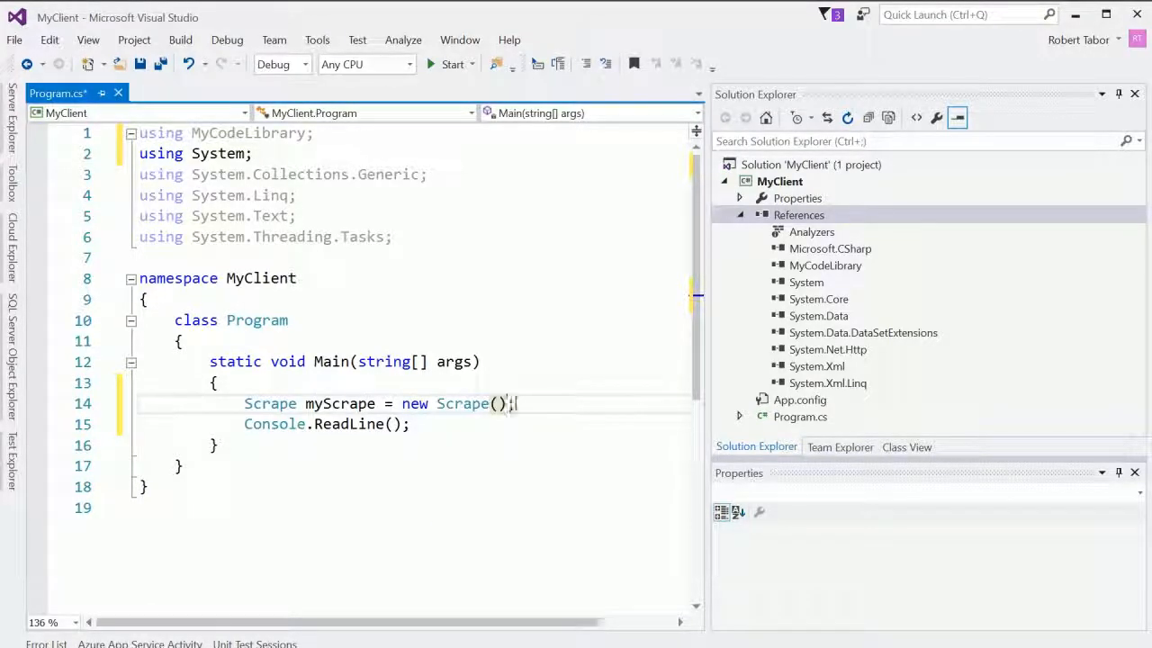
{"action": "type", "text": "myScrape.ScrapeWebpage();"}
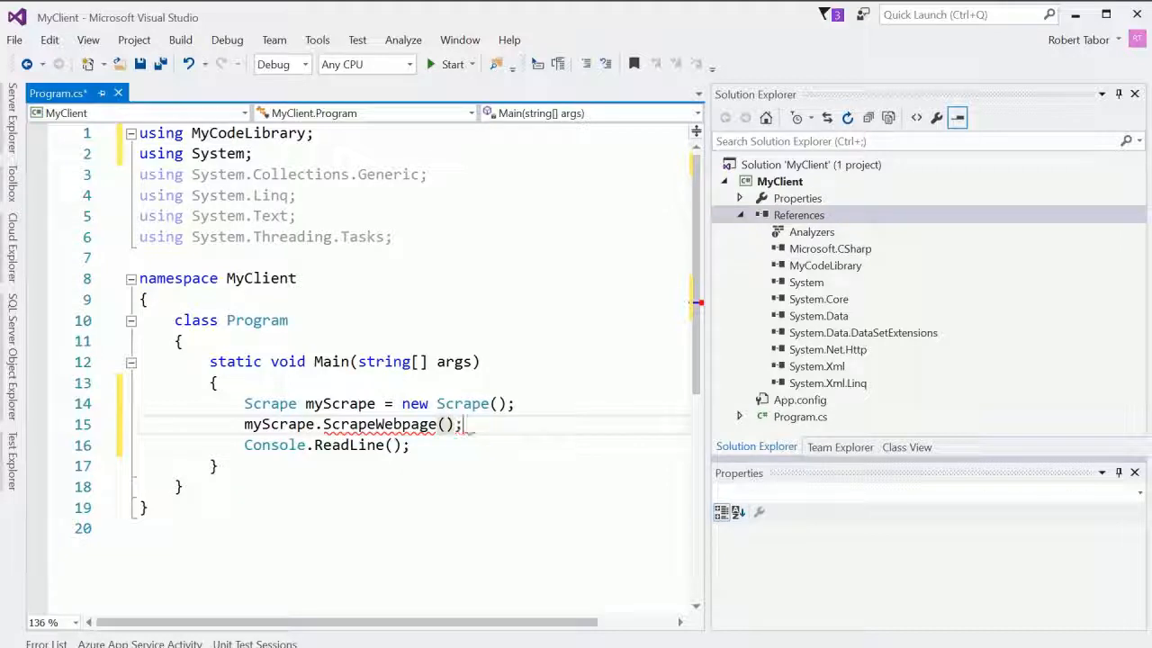
{"action": "type", "text": "\"\""}
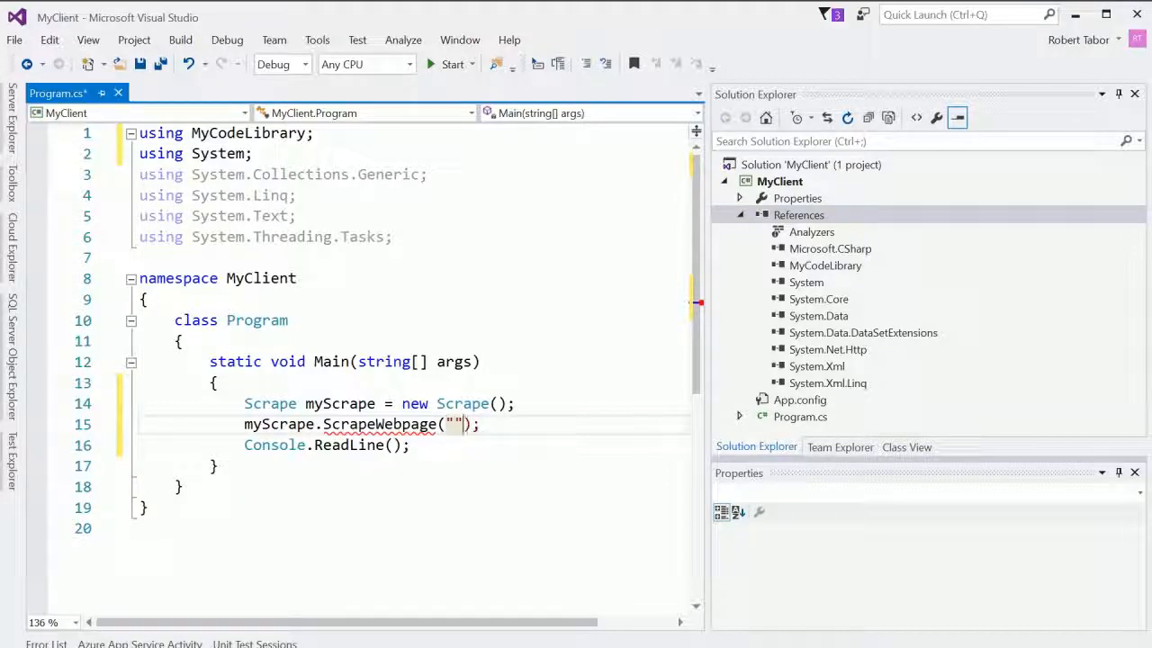
{"action": "type", "text": "http://"}
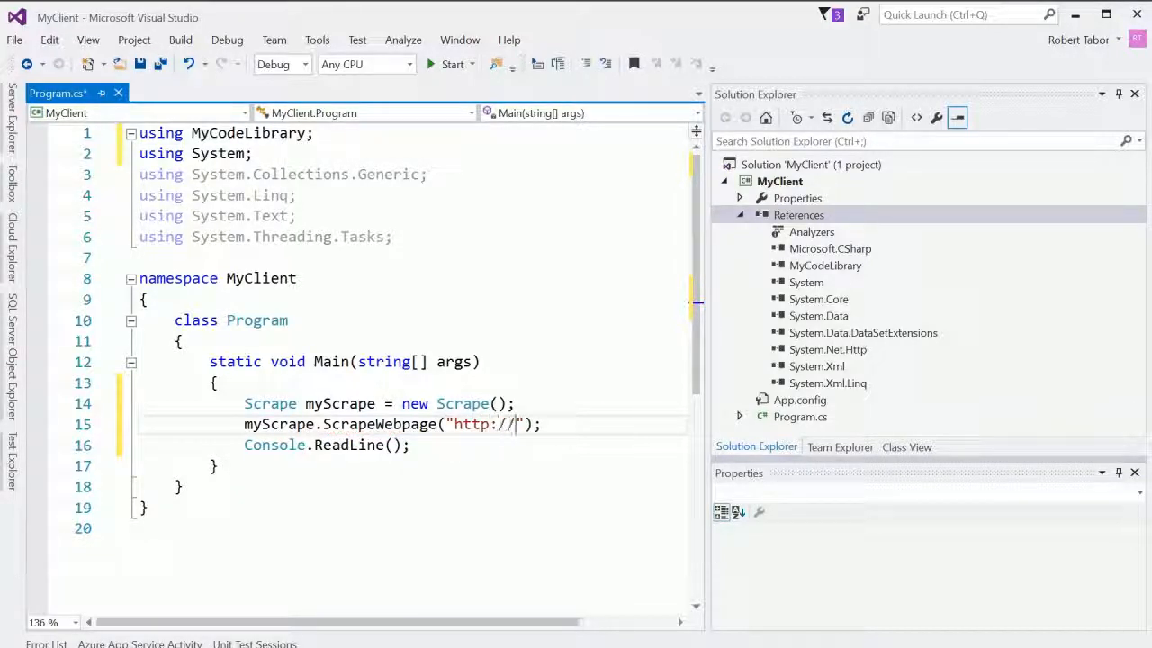
{"action": "type", "text": "msn"}
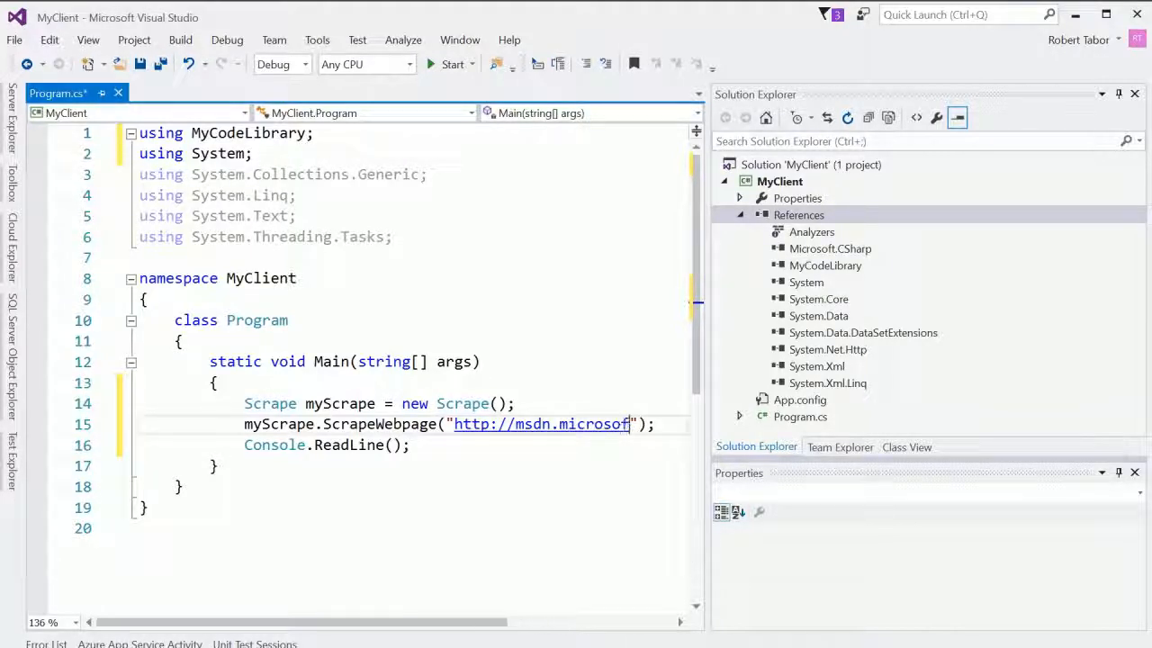
{"action": "type", "text": "t.com"}
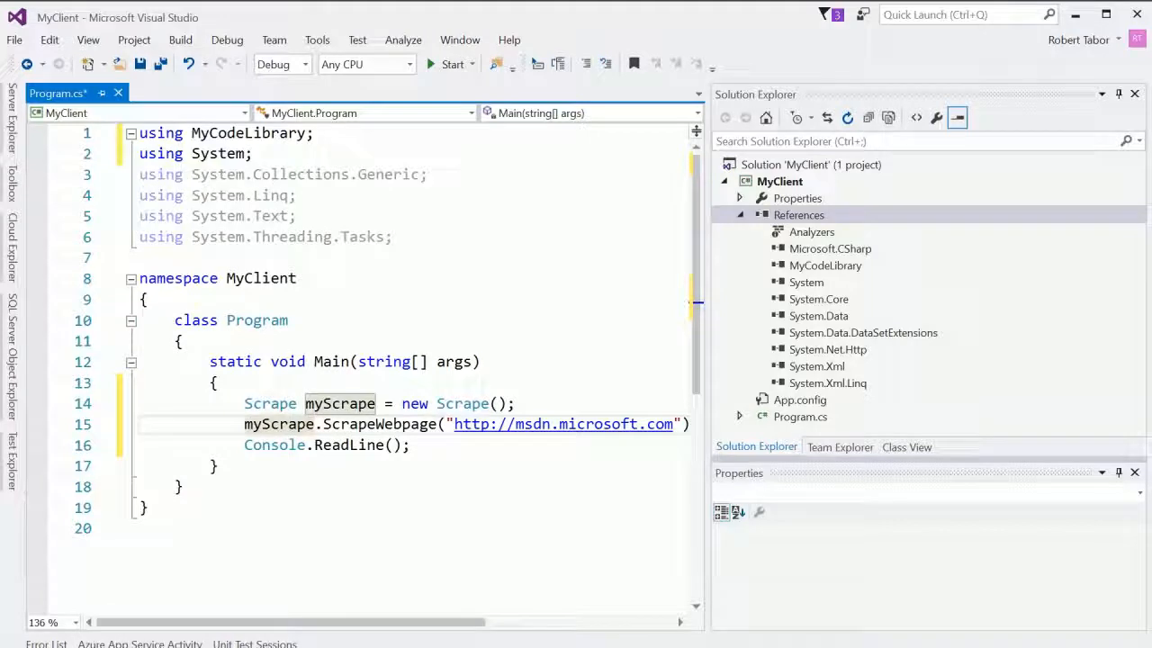
{"action": "type", "text": "string value ="}
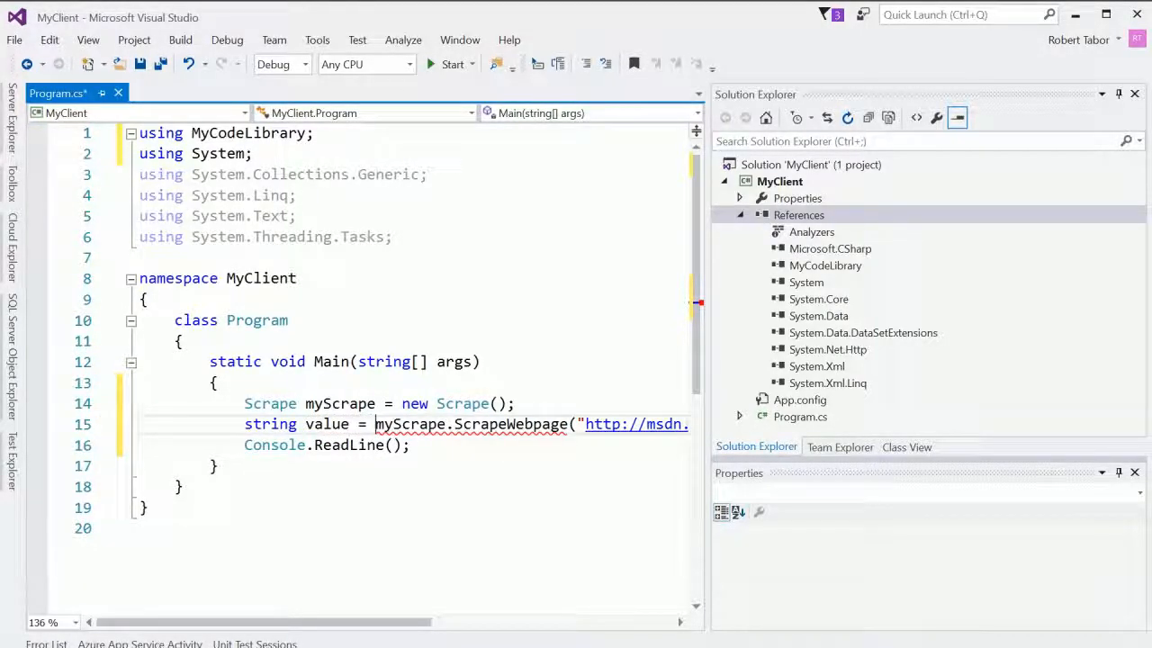
Step: Print the scraped page with Console.WriteLine(value)
{"action": "scroll", "scroll_direction": "right", "scroll_amount": 3}
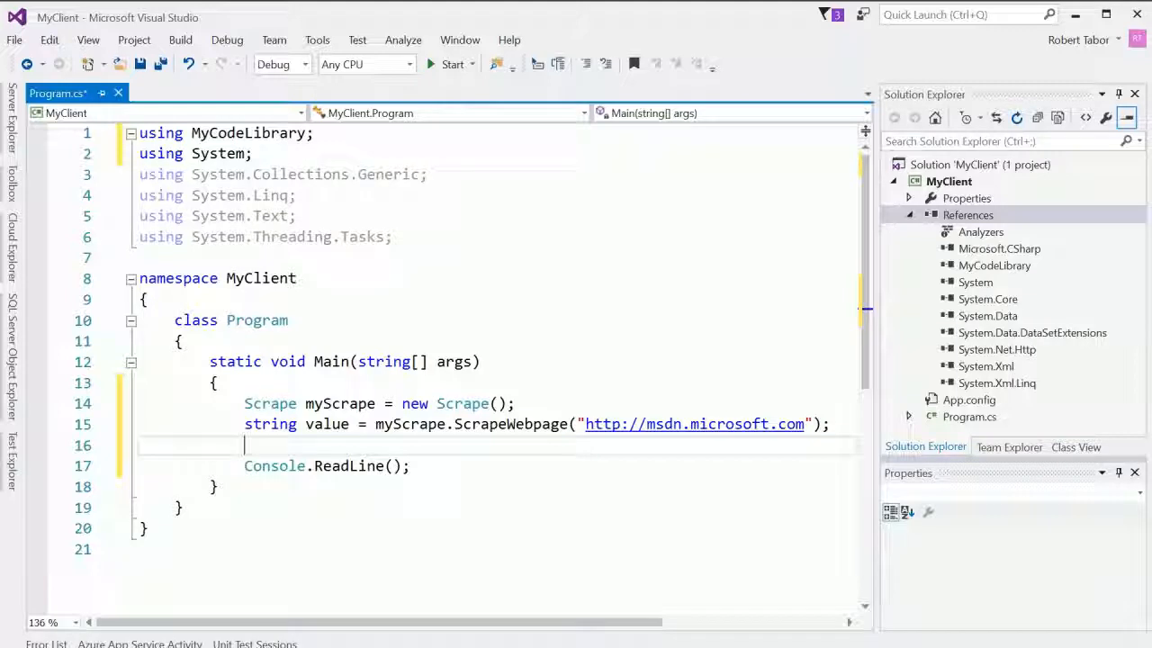
{"action": "type", "text": "Conso"}
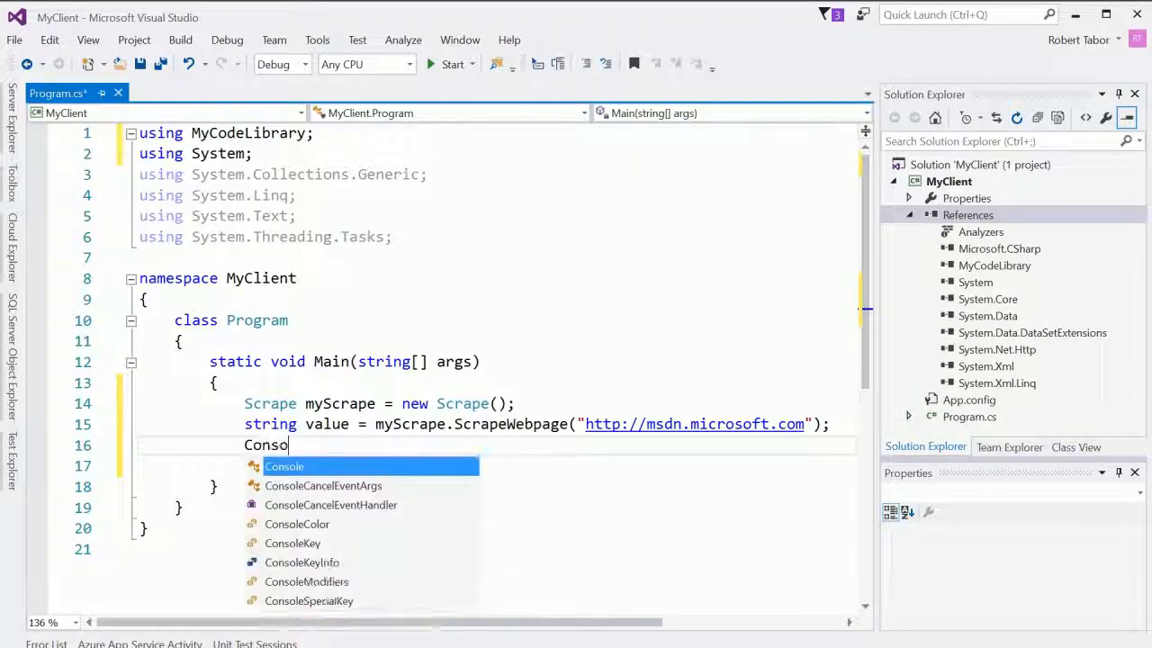
{"action": "type", "text": "le.Wr"}
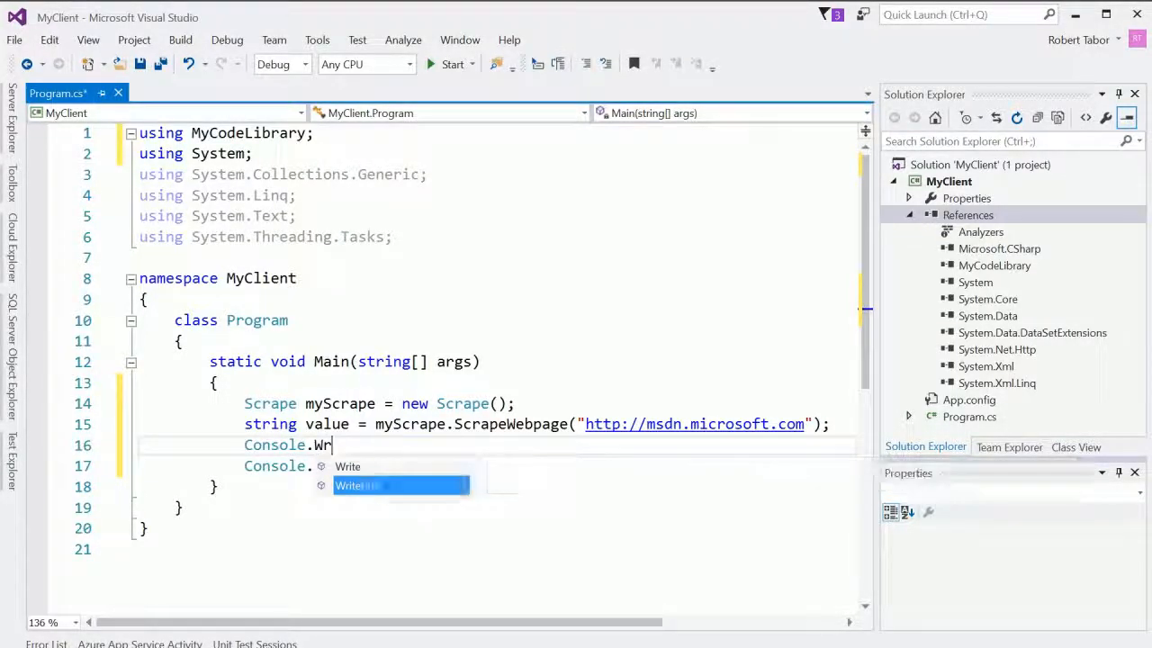
{"action": "type", "text": "iteLine(va"}
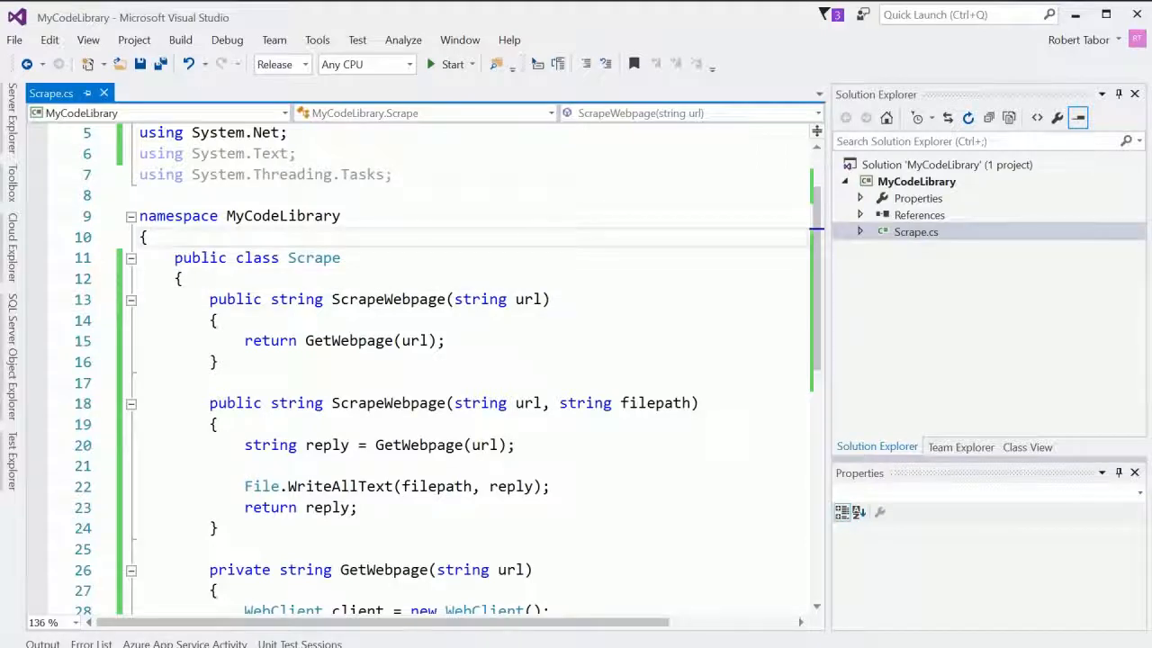
Step: Browse from MyClient's reference manager to check MyCodeLibrary.dll in bin\Release
{"action": "scroll", "scroll_direction": "down", "scroll_amount": 3}
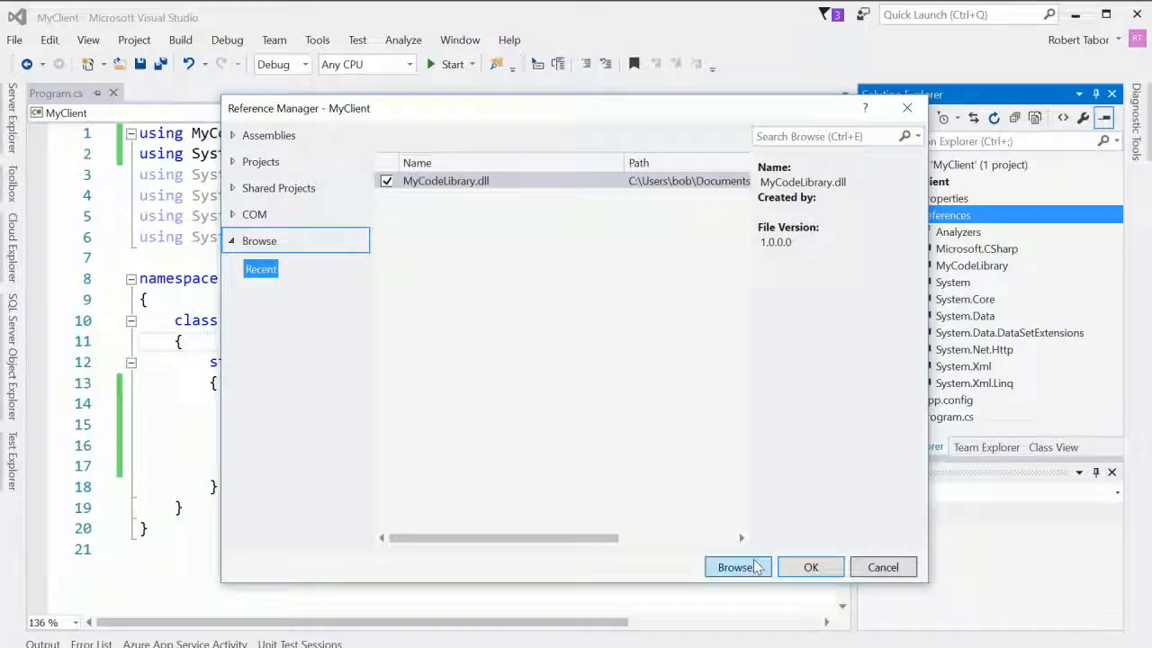
{"action": "left_click", "coordinate": [735, 567]}
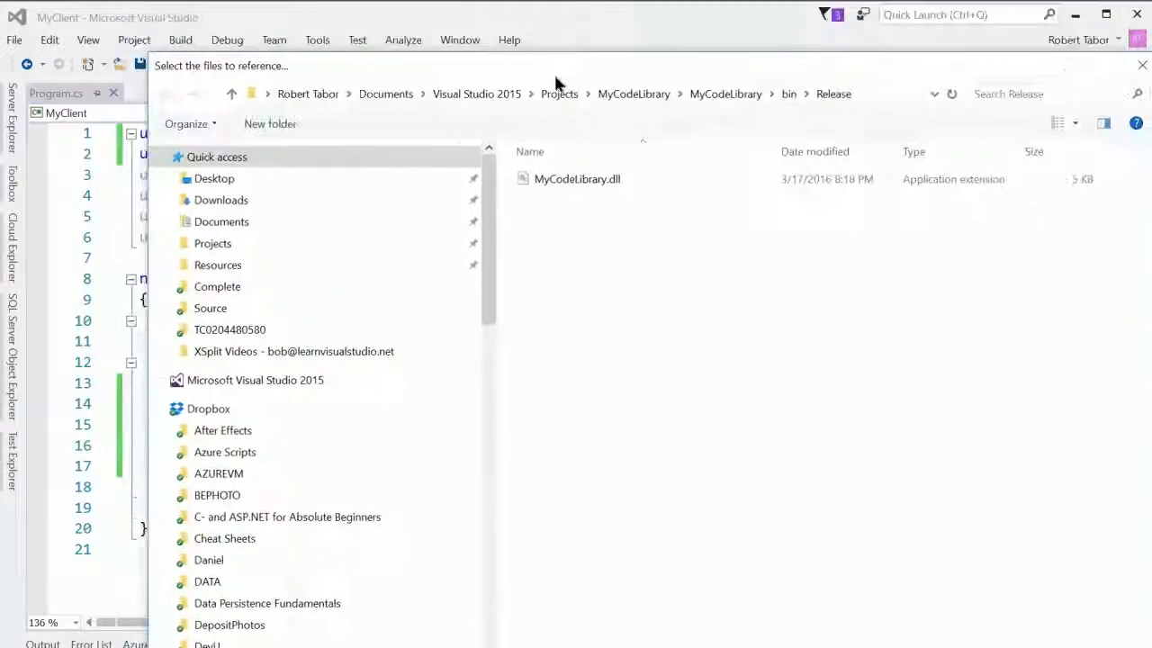
{"action": "scroll", "scroll_direction": "down", "scroll_amount": 3}
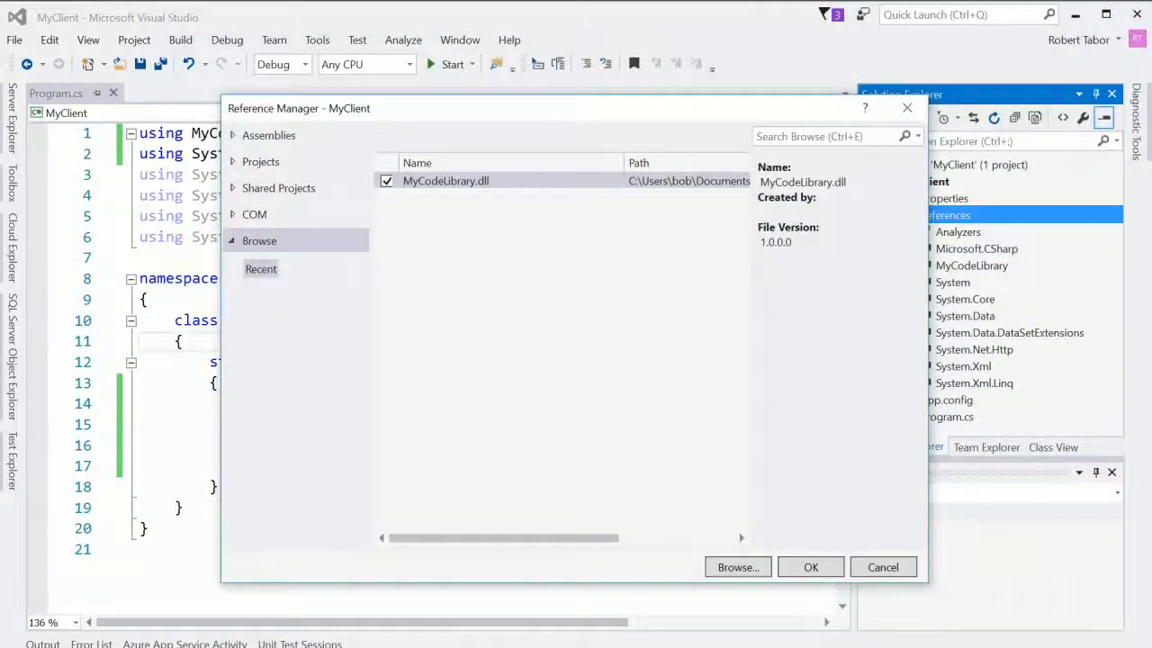
{"action": "left_click", "coordinate": [737, 567]}
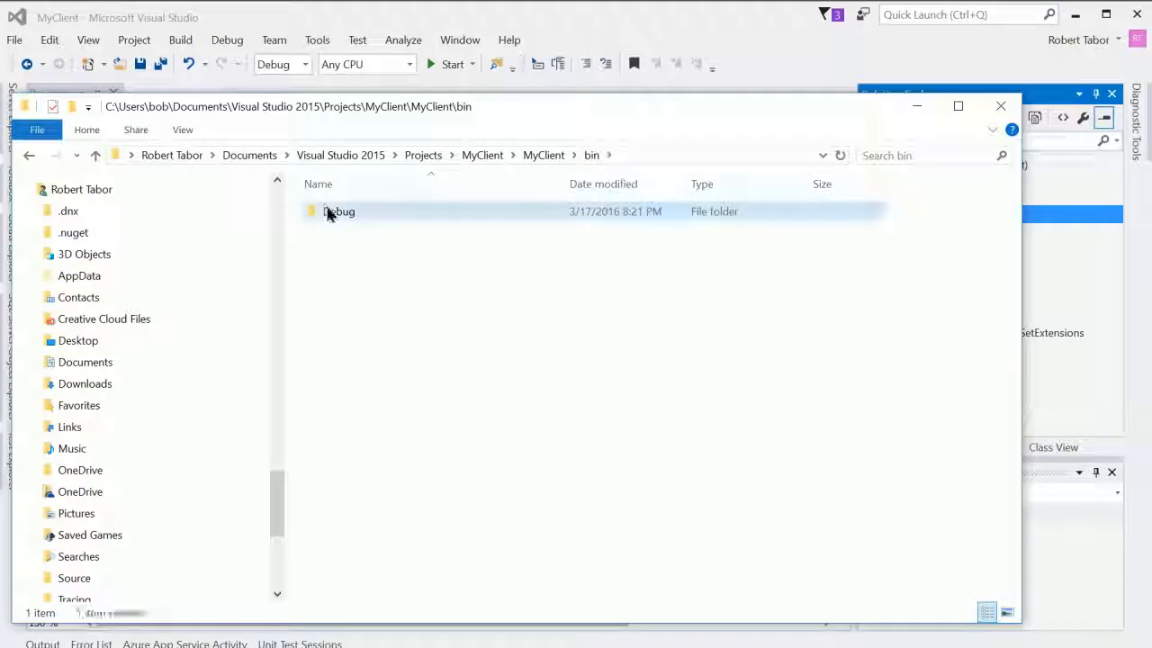
Step: Inspect the copied MyCodeLibrary.dll in MyClient\bin\Debug, then cancel Reference Manager
{"action": "double_click", "coordinate": [339, 210]}
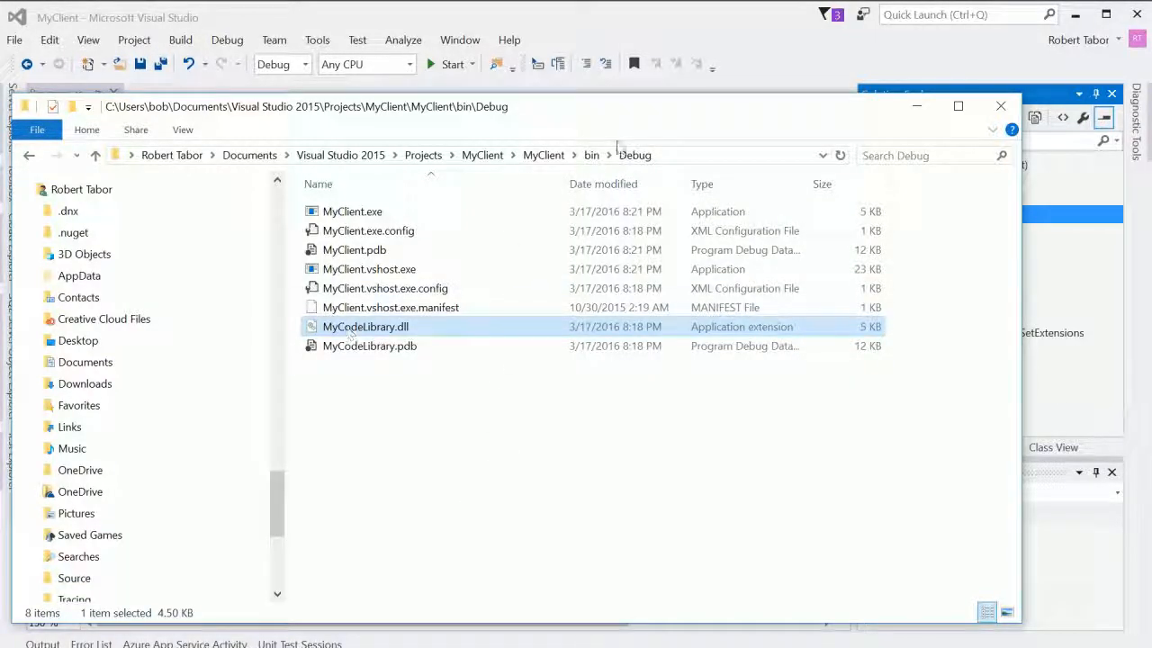
{"action": "mouse_move", "coordinate": [356, 472]}
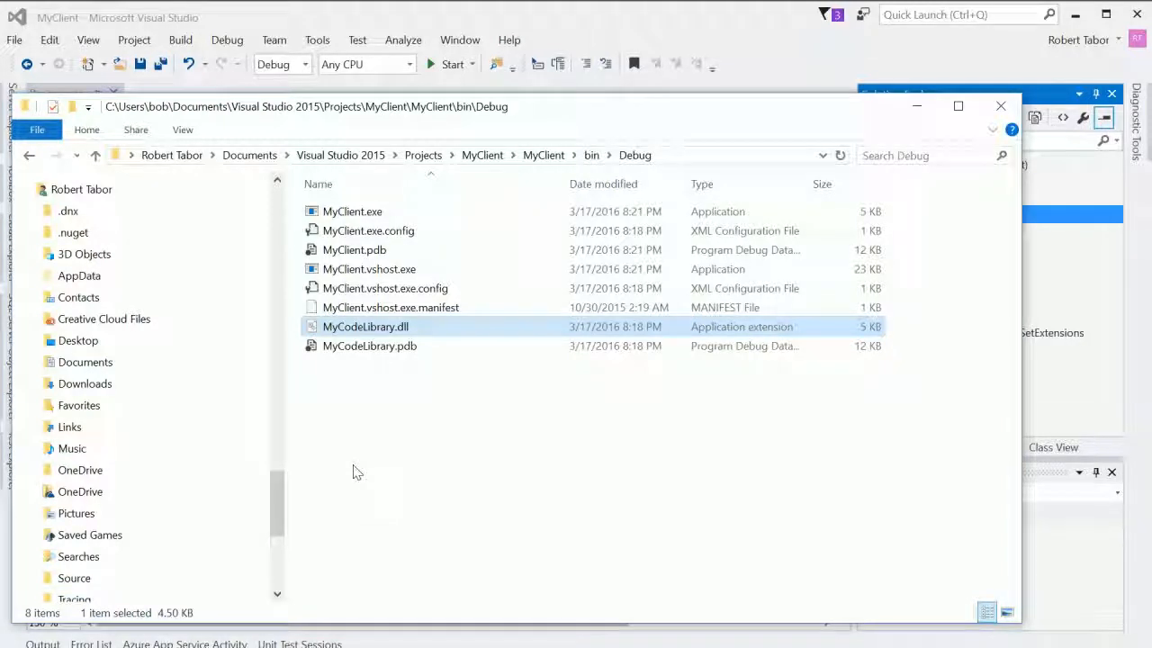
{"action": "mouse_move", "coordinate": [813, 389]}
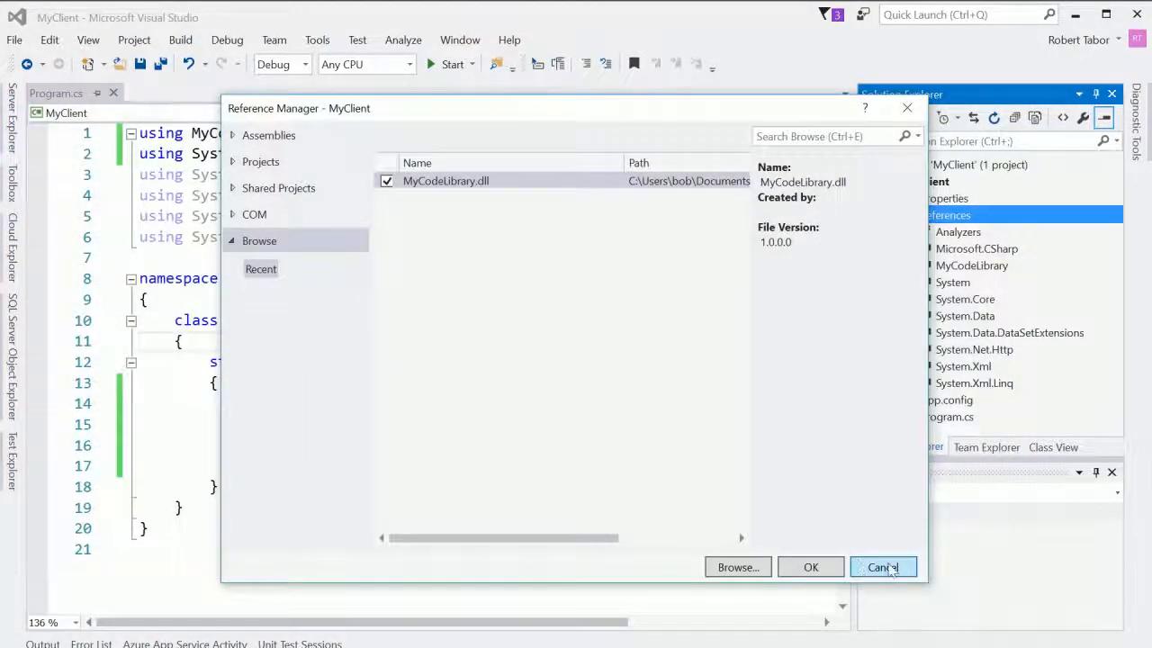
{"action": "left_click", "coordinate": [881, 566]}
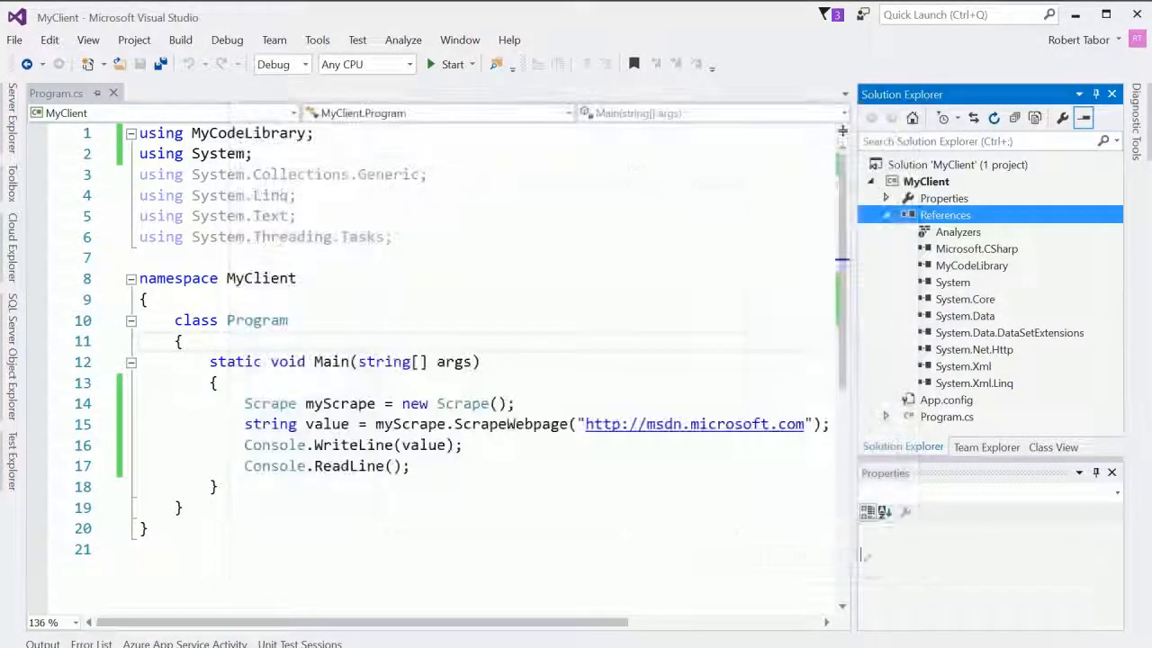
Step: Create a blank solution named Lesson18 from the Visual Studio Solutions templates
{"action": "double_click", "coordinate": [257, 320]}
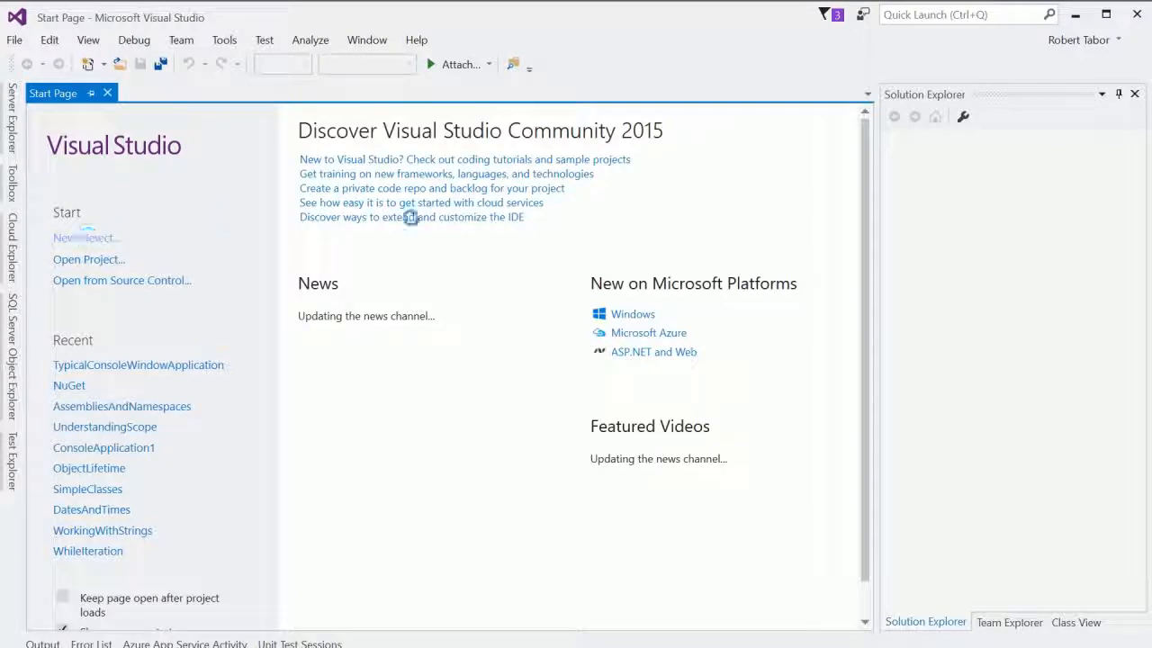
{"action": "left_click", "coordinate": [86, 238]}
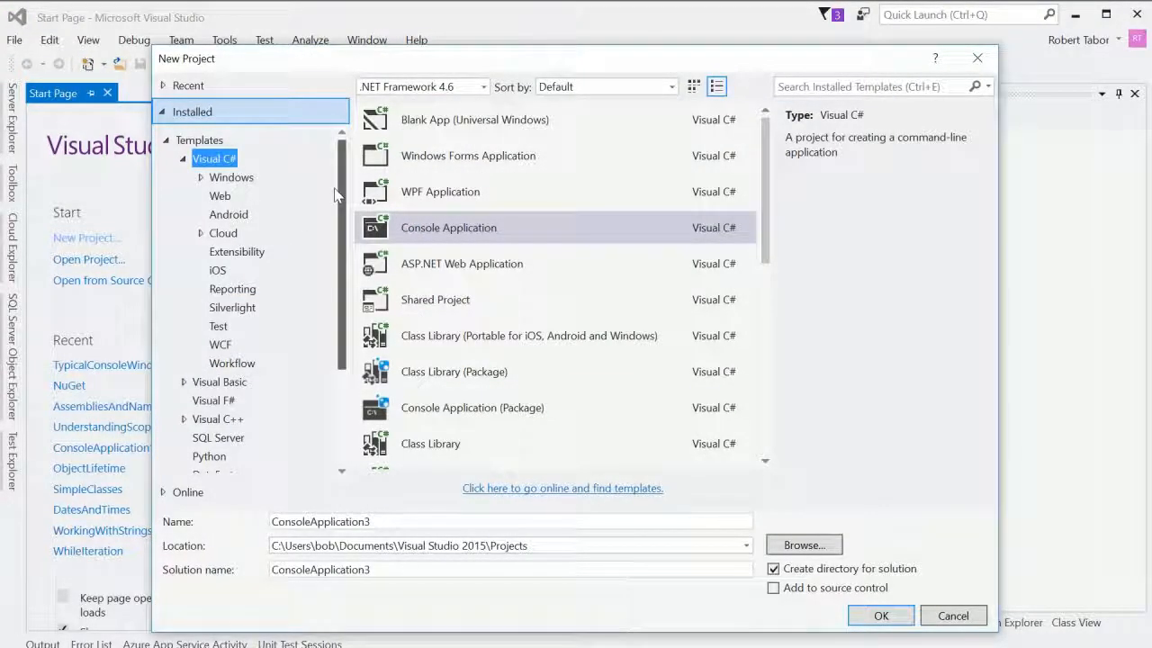
{"action": "scroll", "scroll_direction": "down", "scroll_amount": 3}
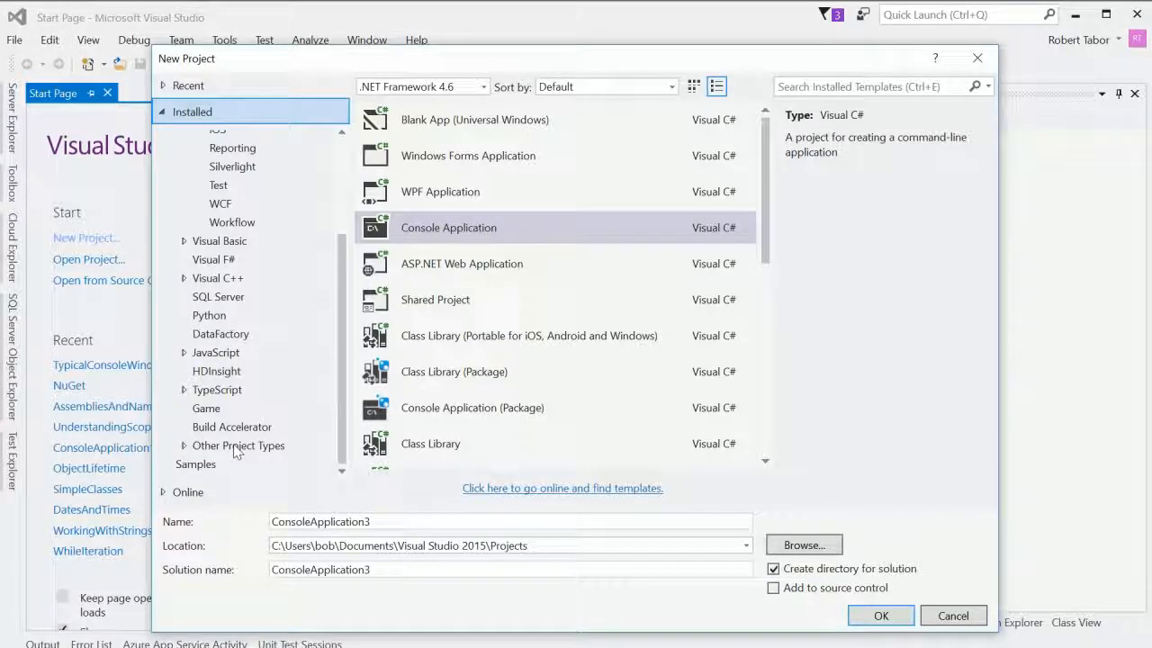
{"action": "left_click", "coordinate": [239, 445]}
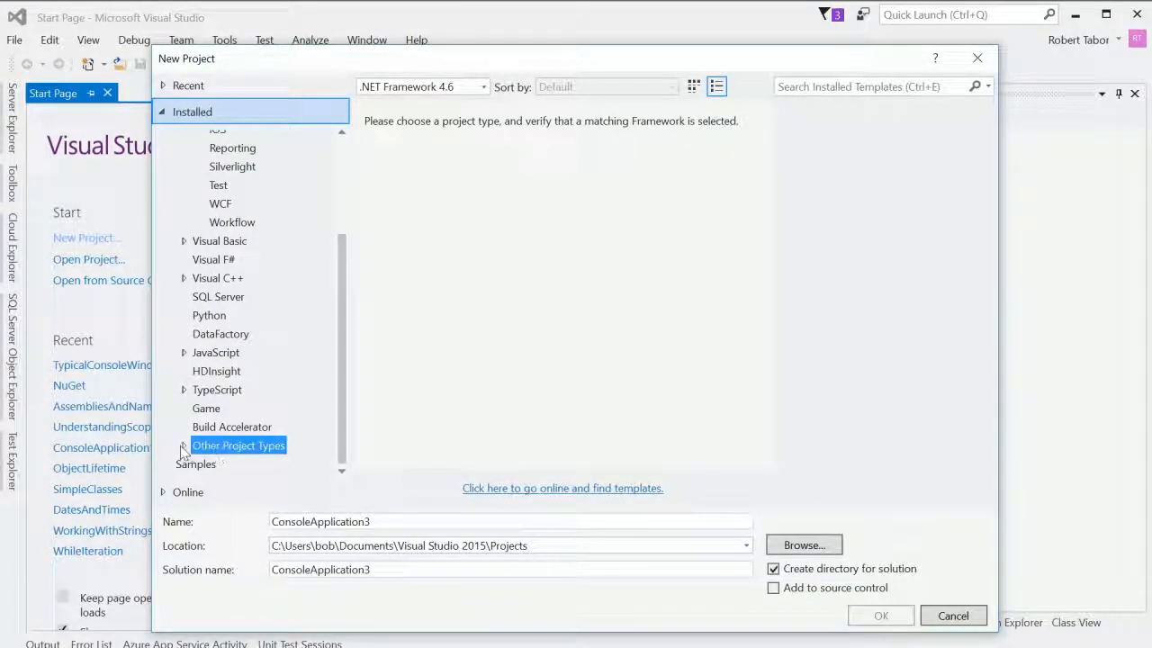
{"action": "left_click", "coordinate": [239, 444]}
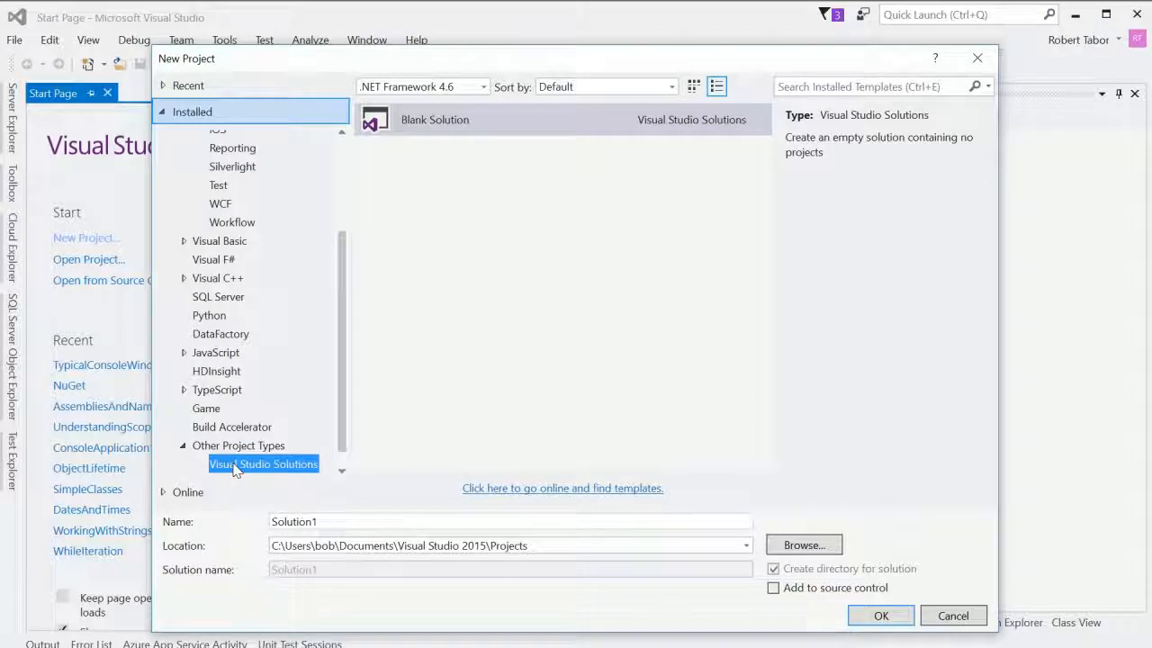
{"action": "left_click", "coordinate": [434, 120]}
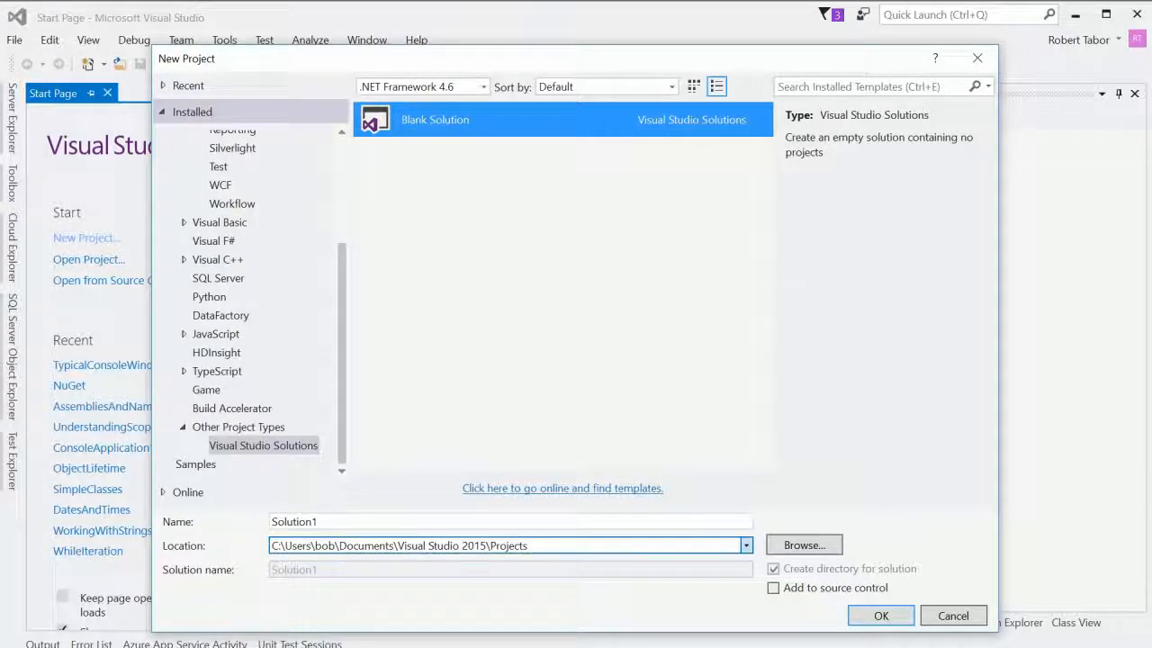
{"action": "left_click", "coordinate": [508, 521]}
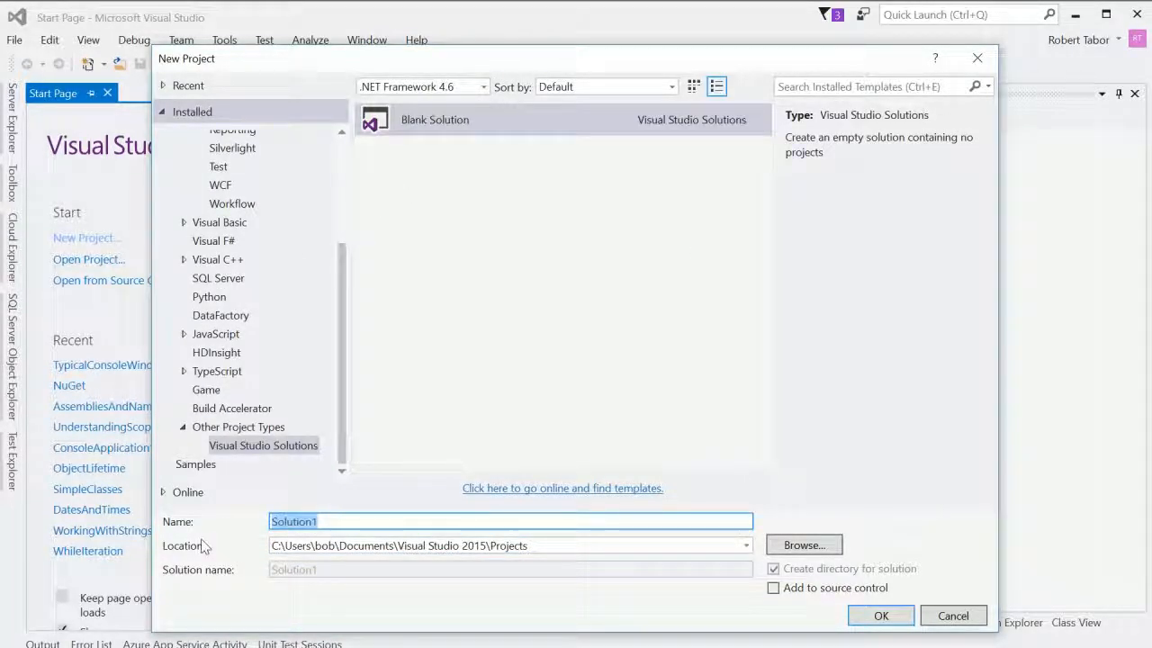
{"action": "type", "text": "Lesson18"}
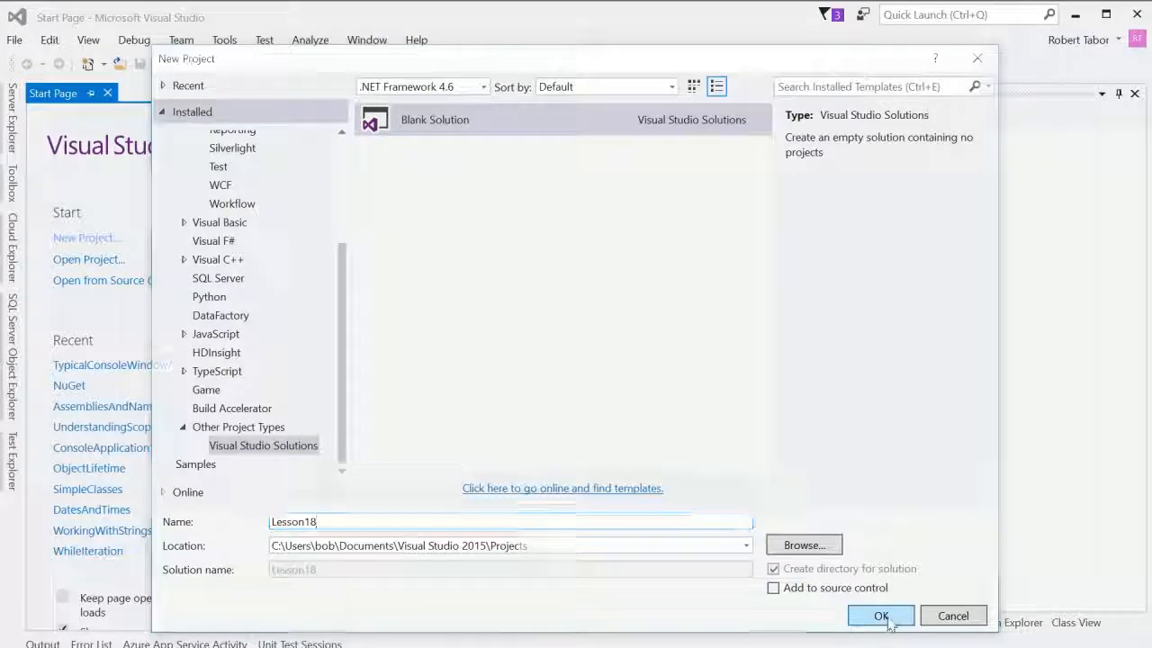
{"action": "left_click", "coordinate": [880, 616]}
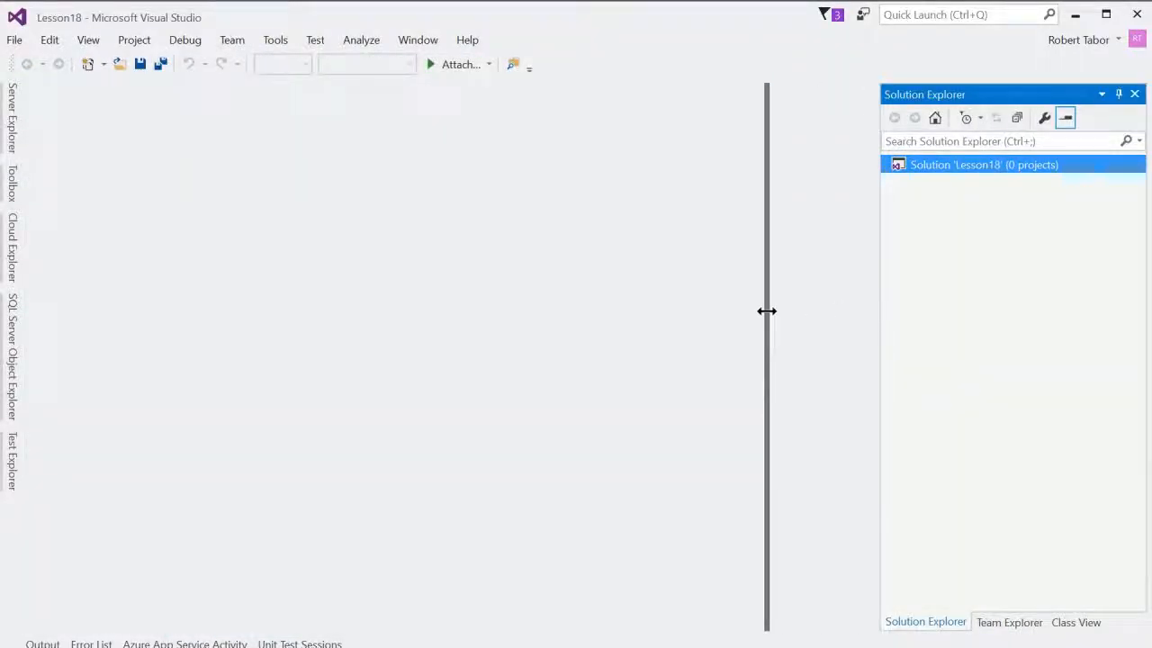
Step: Add a Visual C# Class Library project named ScrapeLibrary to Lesson18
{"action": "left_click_drag", "start_coordinate": [767, 310], "coordinate": [769, 310]}
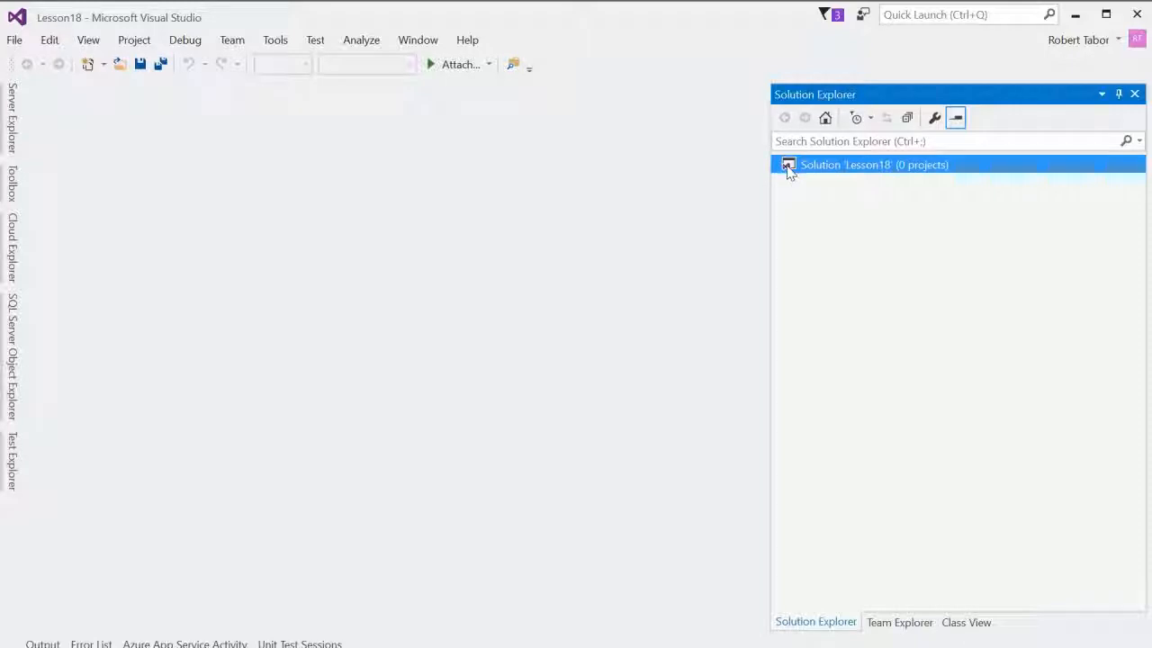
{"action": "right_click", "coordinate": [873, 165]}
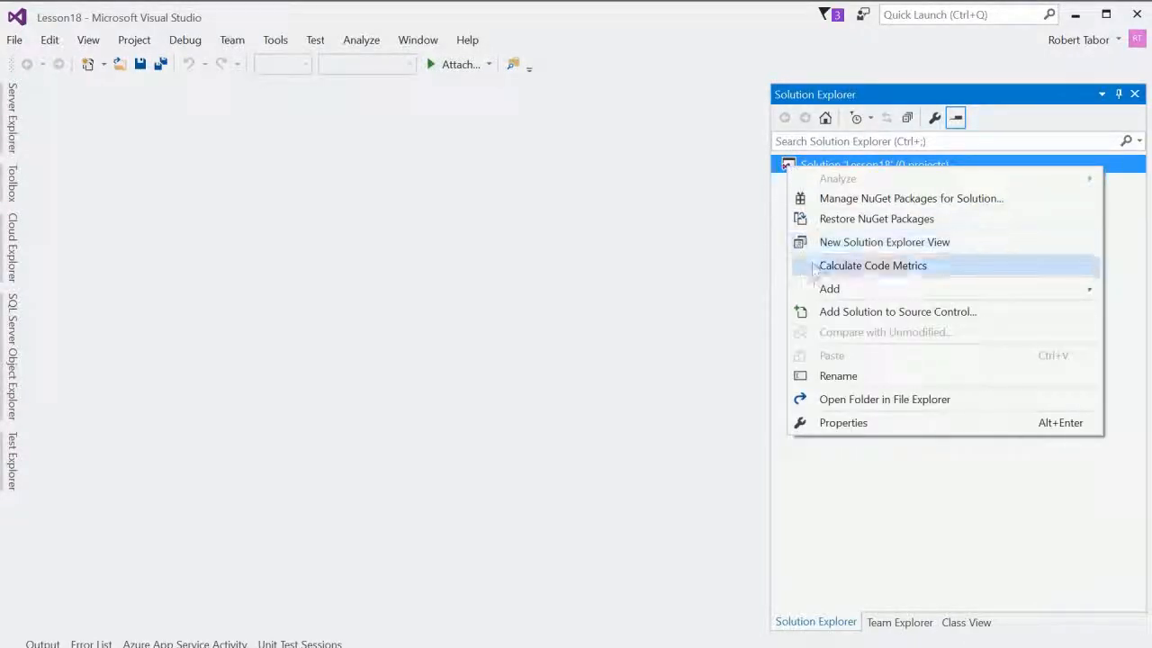
{"action": "mouse_move", "coordinate": [827, 288]}
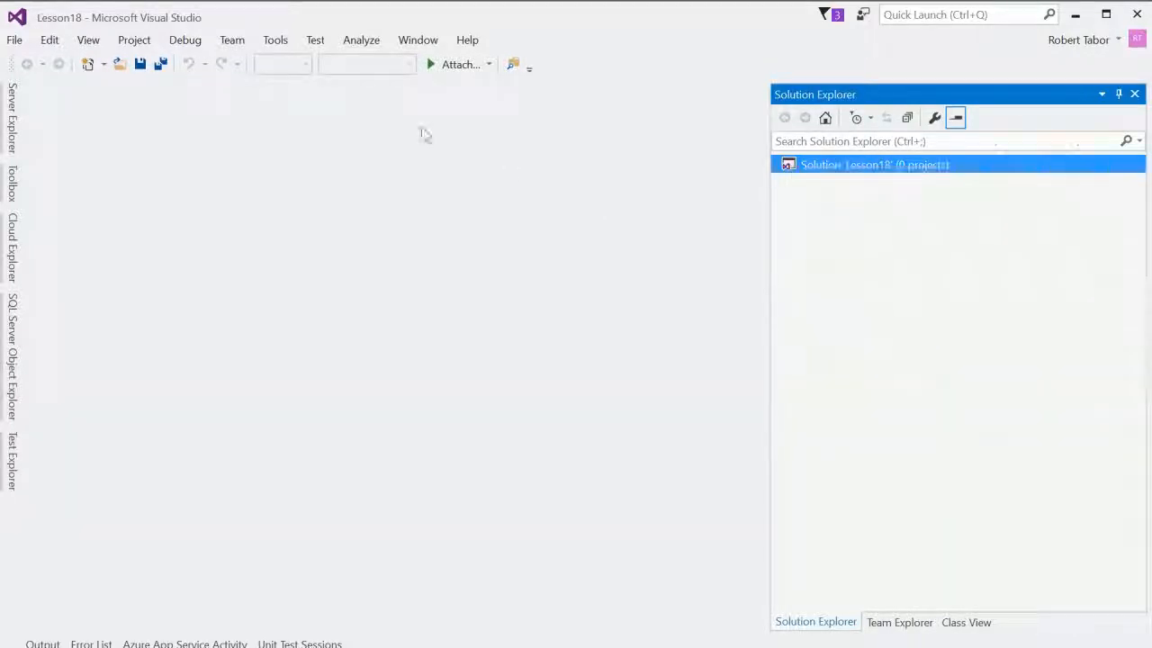
{"action": "left_click", "coordinate": [13, 40]}
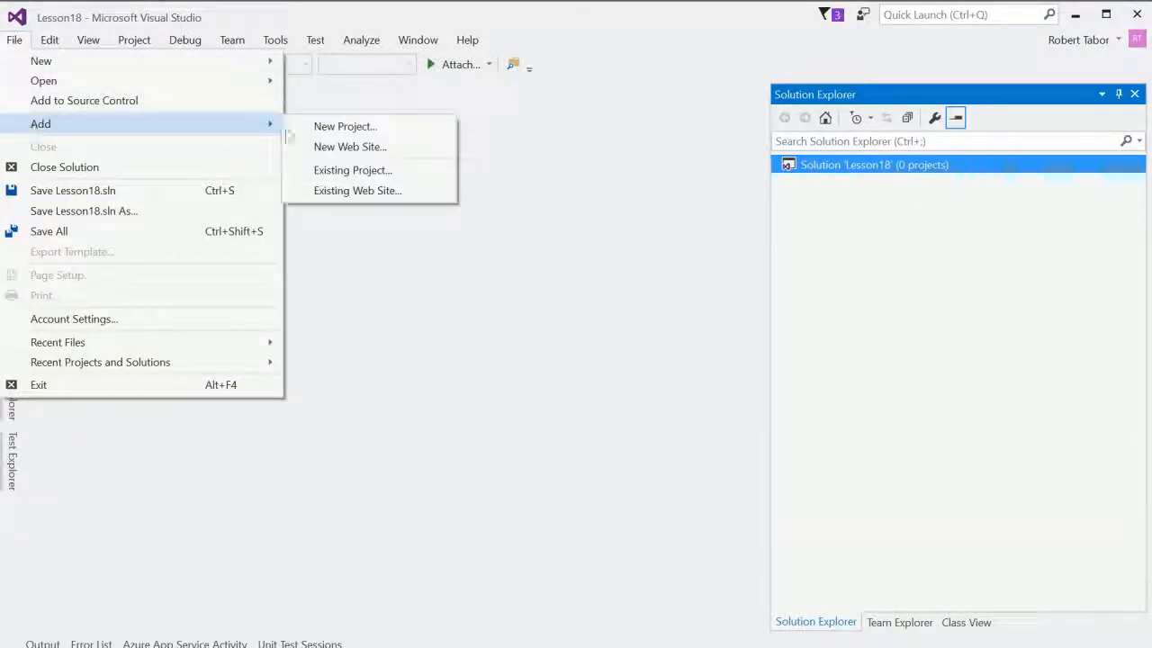
{"action": "left_click", "coordinate": [344, 126]}
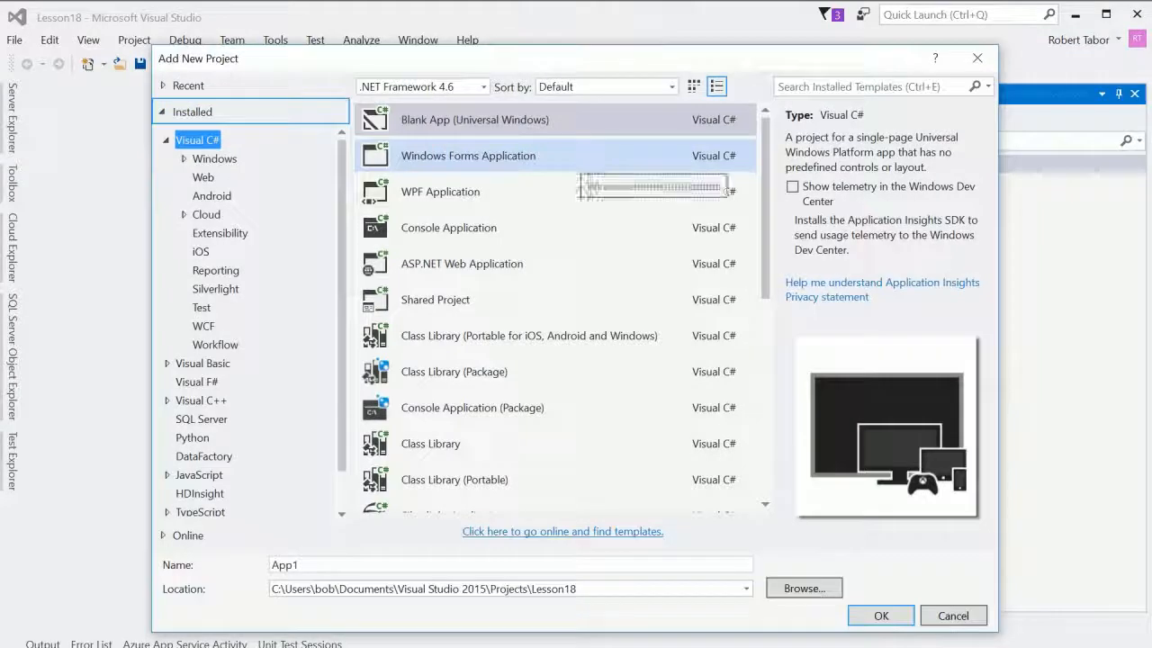
{"action": "left_click", "coordinate": [430, 442]}
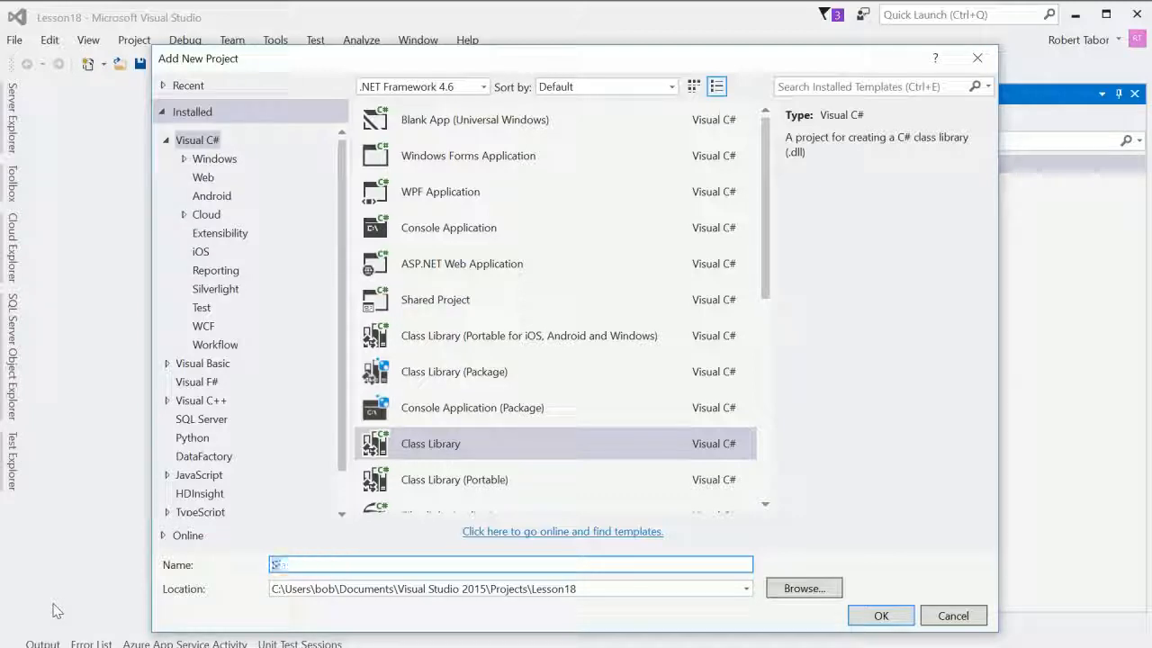
{"action": "type", "text": "ScrapeLibrary"}
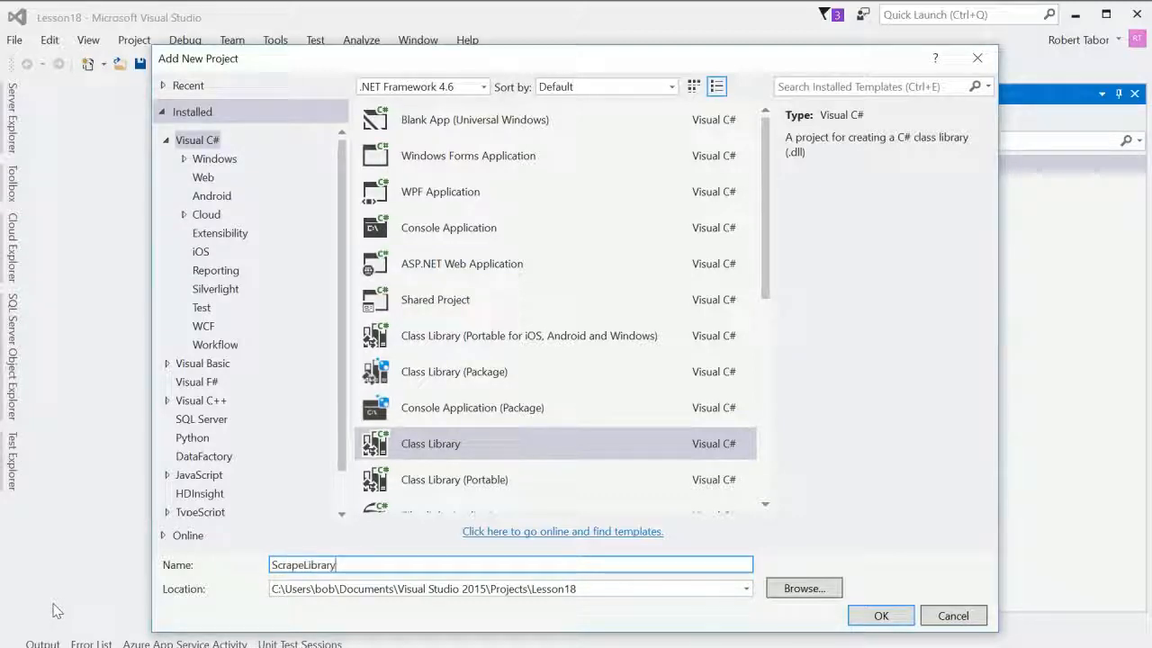
{"action": "left_click", "coordinate": [879, 616]}
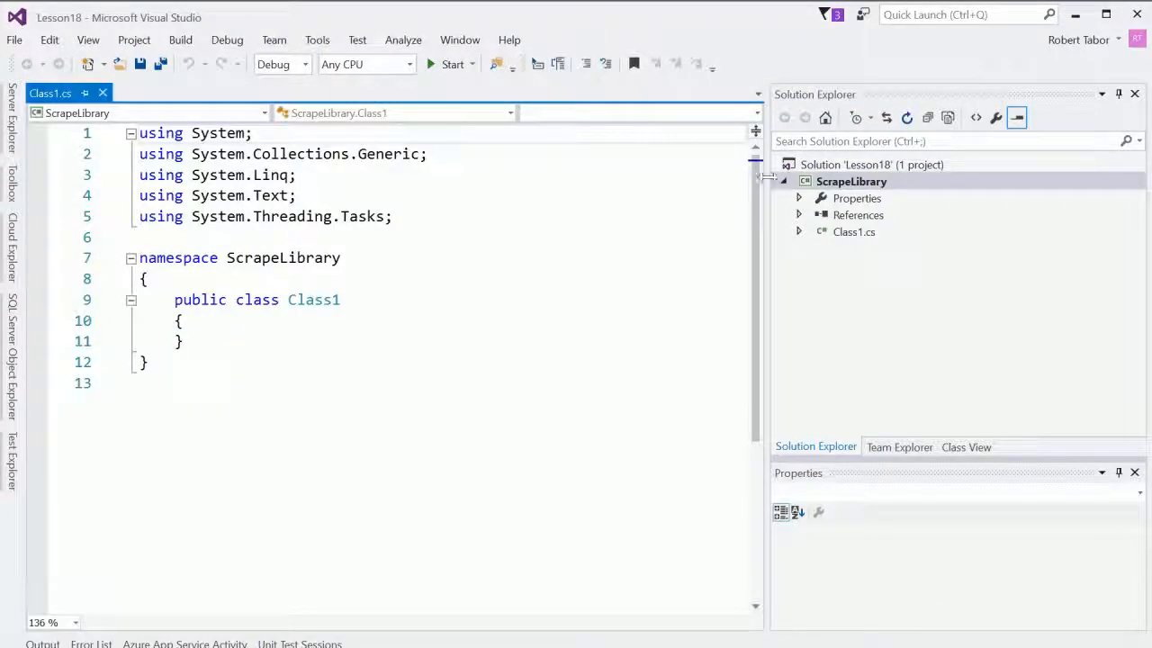
Step: Add a console application project named ScrapeClient to the Lesson18 solution
{"action": "left_click", "coordinate": [871, 165]}
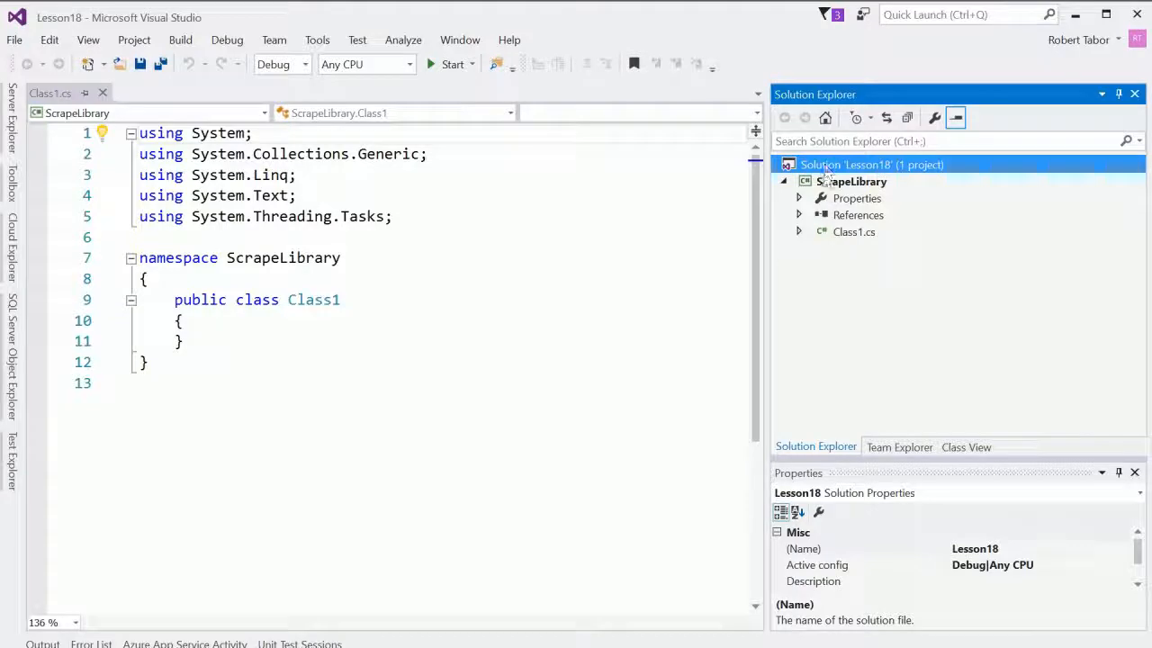
{"action": "left_click", "coordinate": [14, 39]}
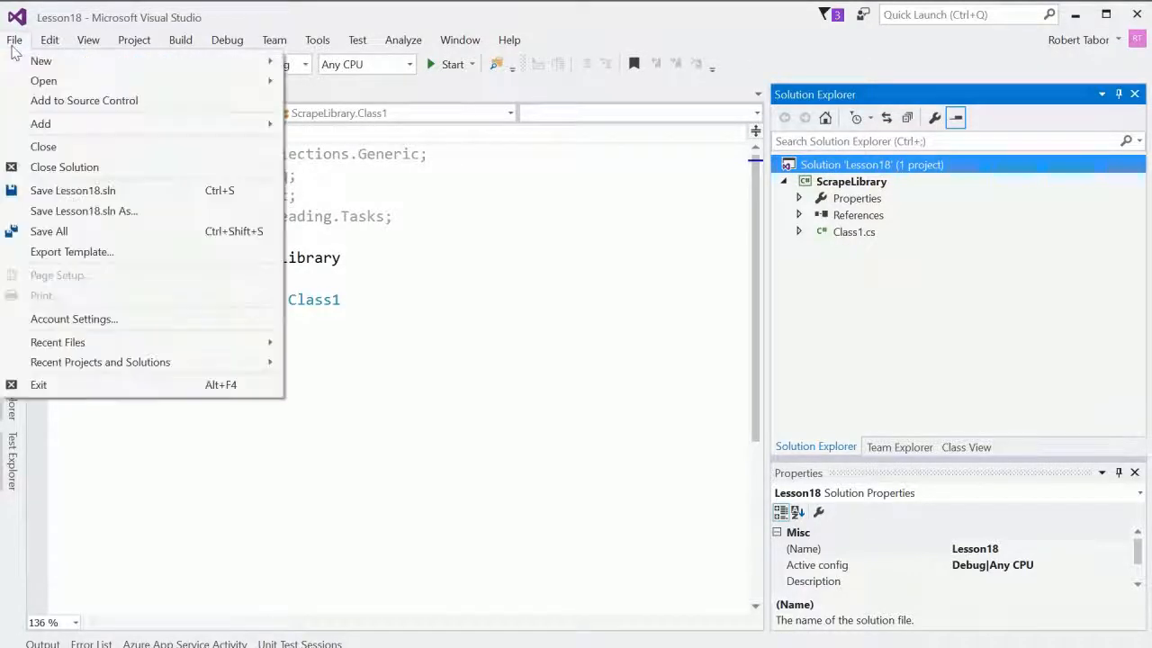
{"action": "mouse_move", "coordinate": [40, 123]}
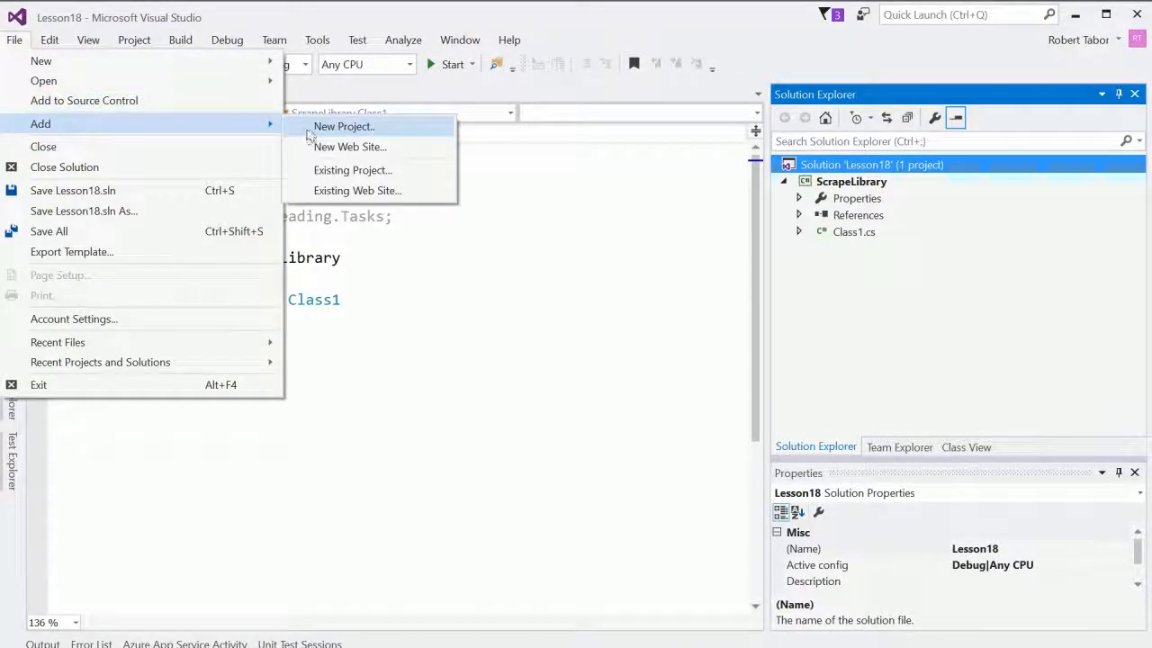
{"action": "left_click", "coordinate": [345, 126]}
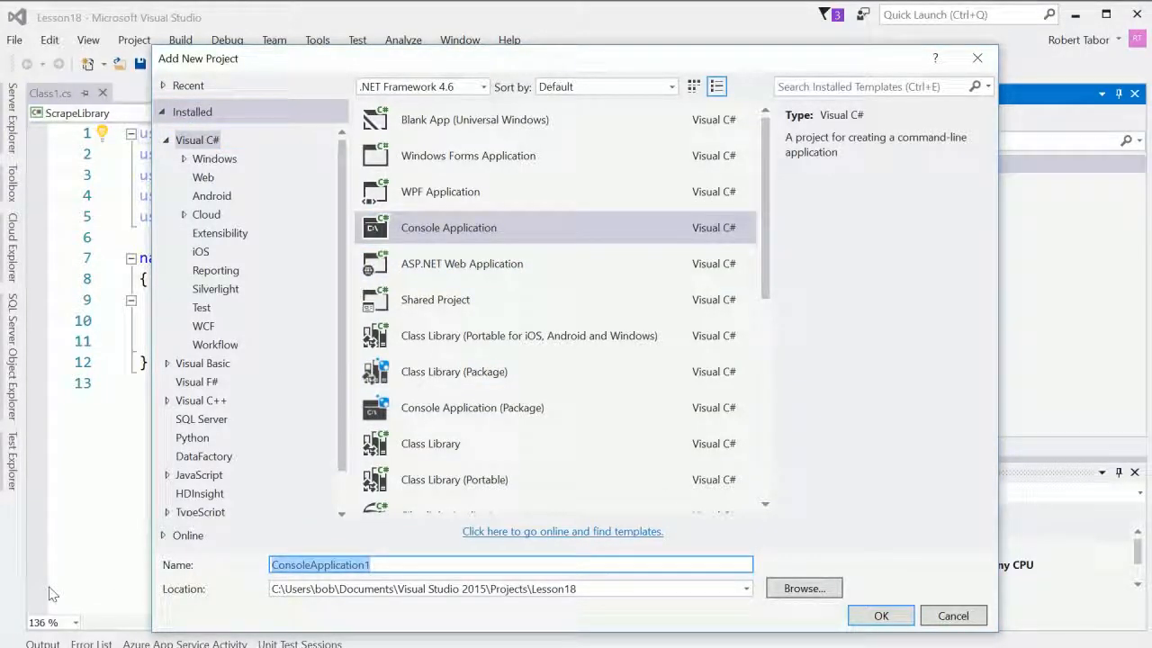
{"action": "type", "text": "ScrapeClie"}
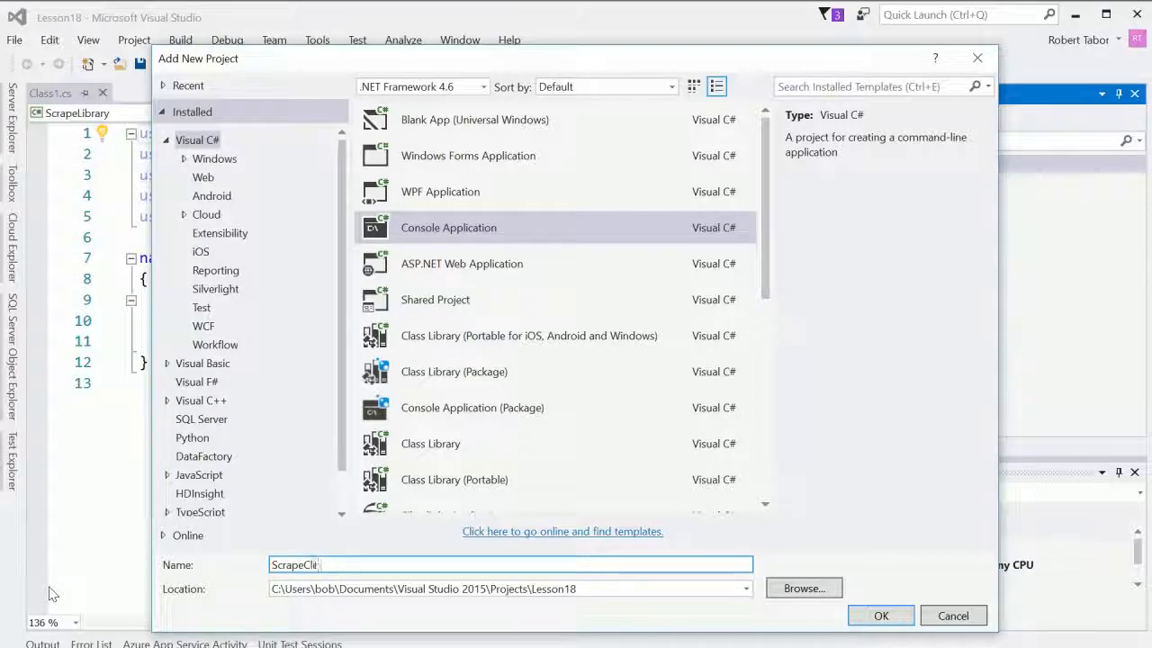
{"action": "type", "text": "ent"}
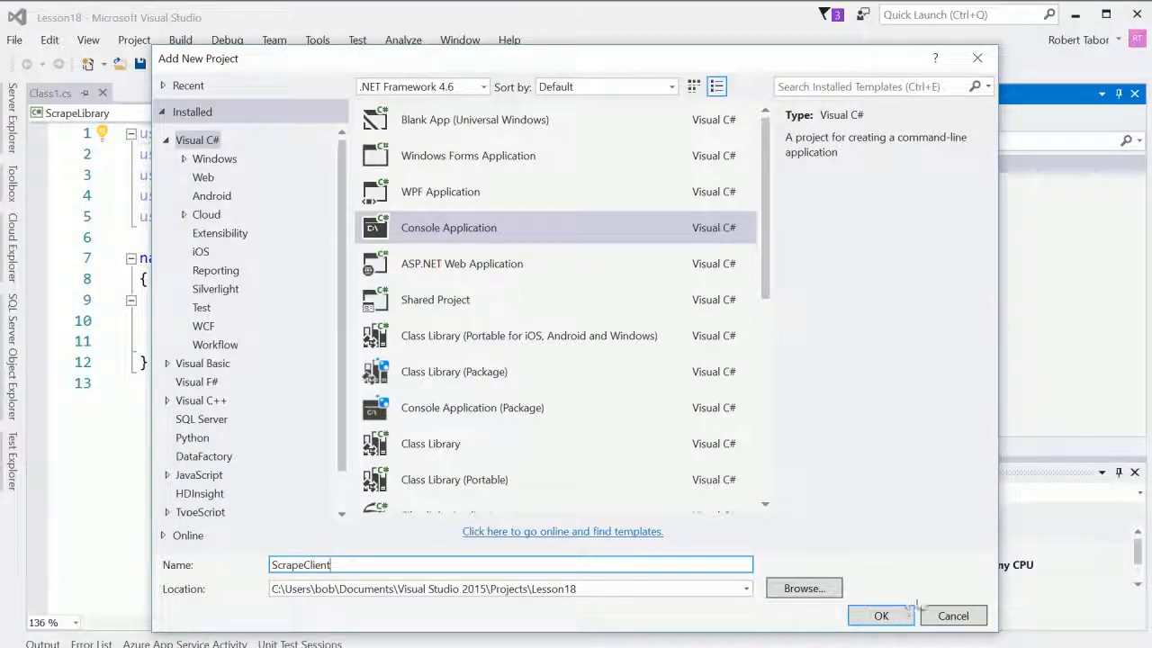
{"action": "left_click", "coordinate": [880, 615]}
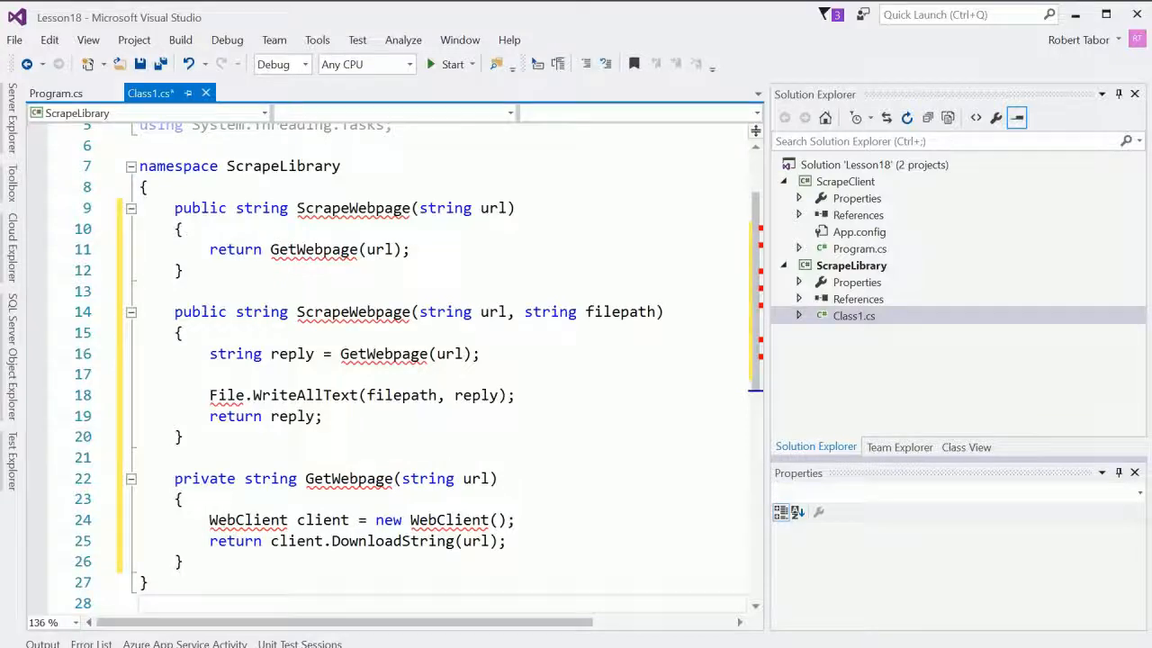
Step: Finish the method with 'return reply;' and resolve the File call by importing System.Net
{"action": "double_click", "coordinate": [353, 311]}
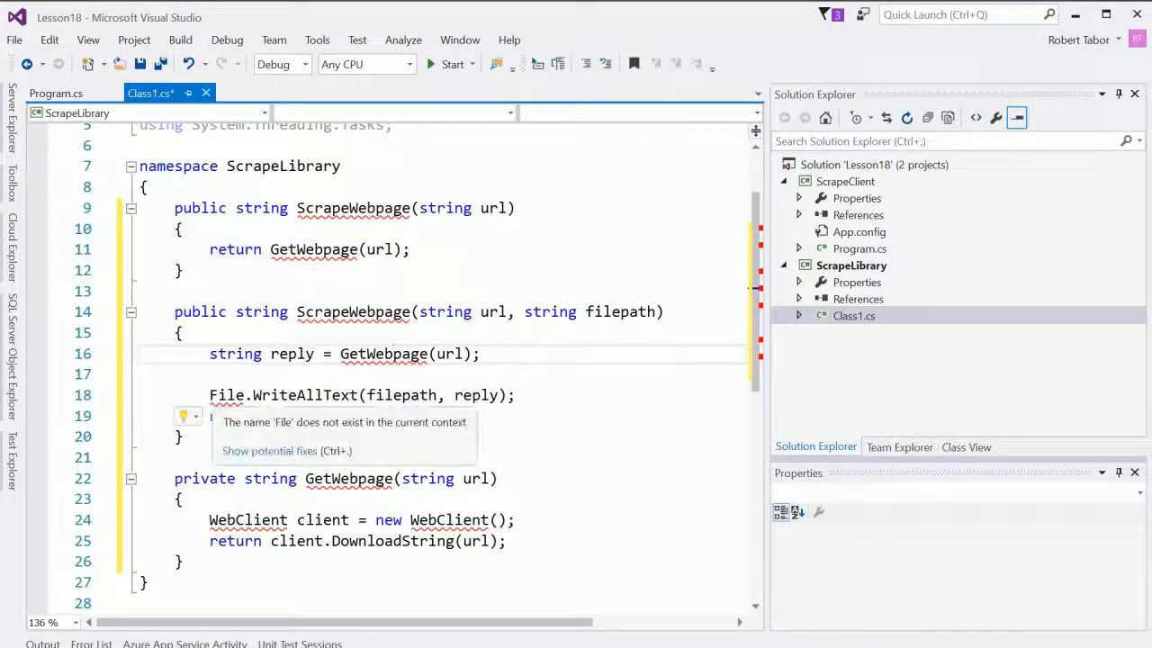
{"action": "type", "text": "return reply;"}
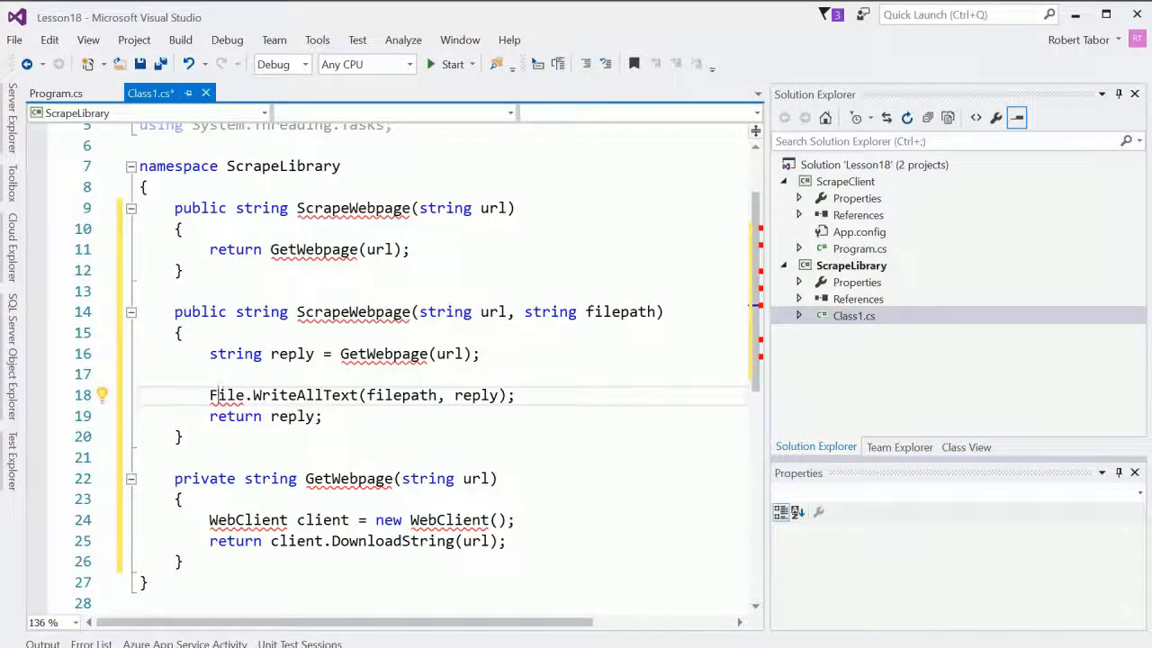
{"action": "left_click", "coordinate": [97, 396]}
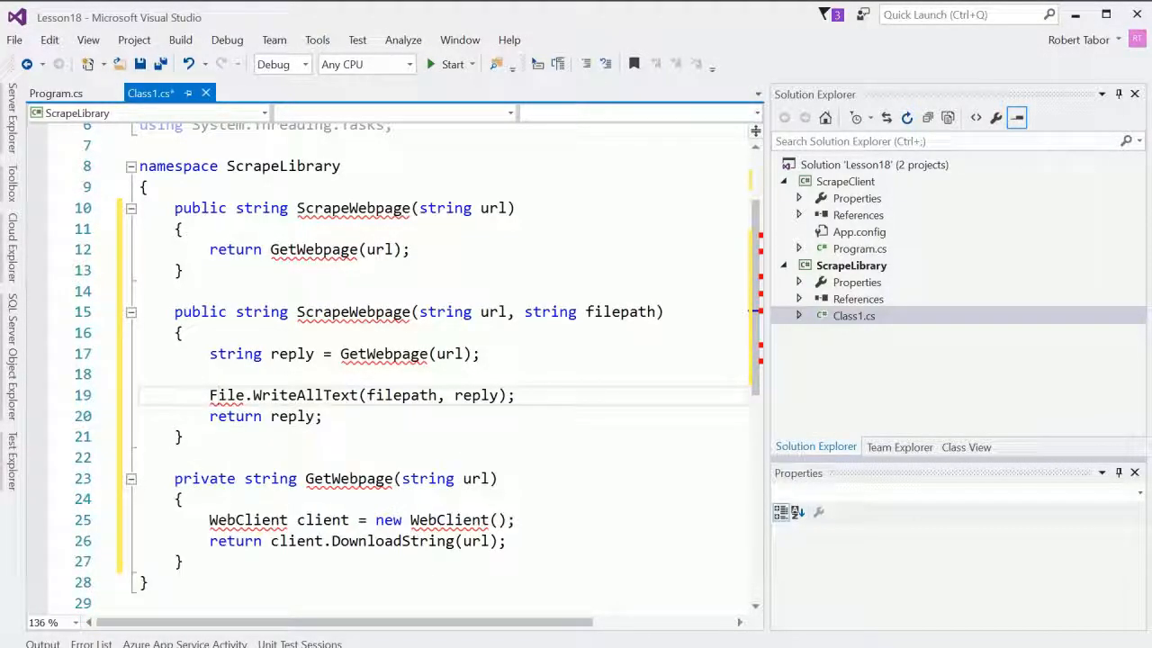
{"action": "scroll", "scroll_direction": "down", "scroll_amount": 3}
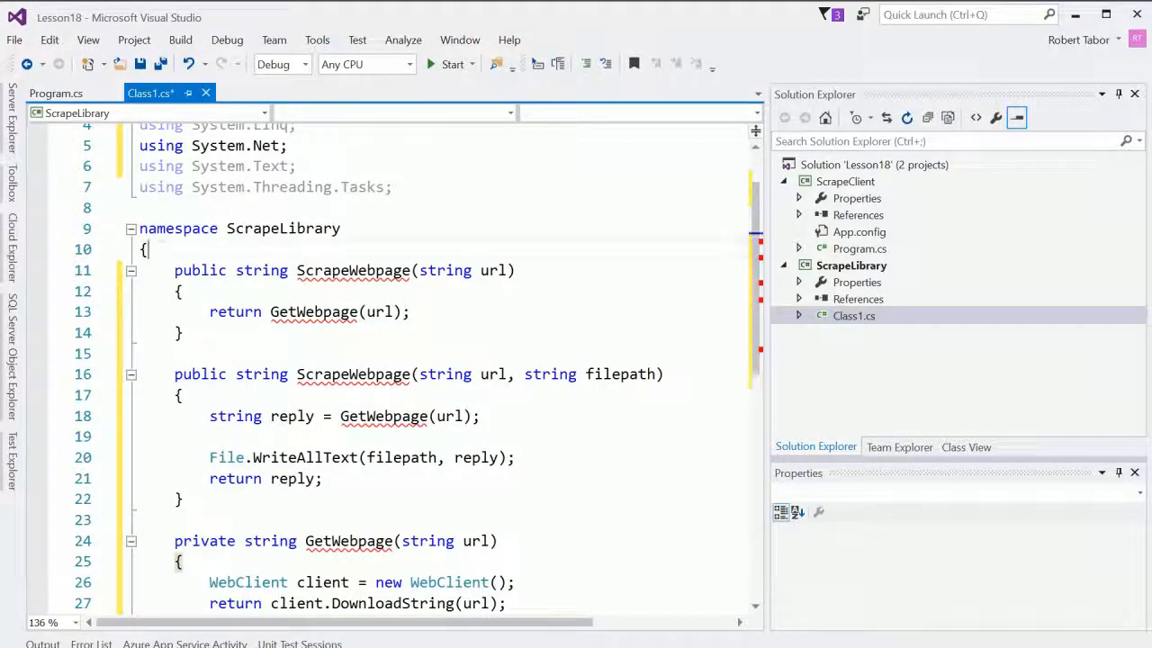
Step: Wrap the methods in a public class Scrape and select Class1.cs to rename it Scrape.cs
{"action": "type", "text": "public class Scra"}
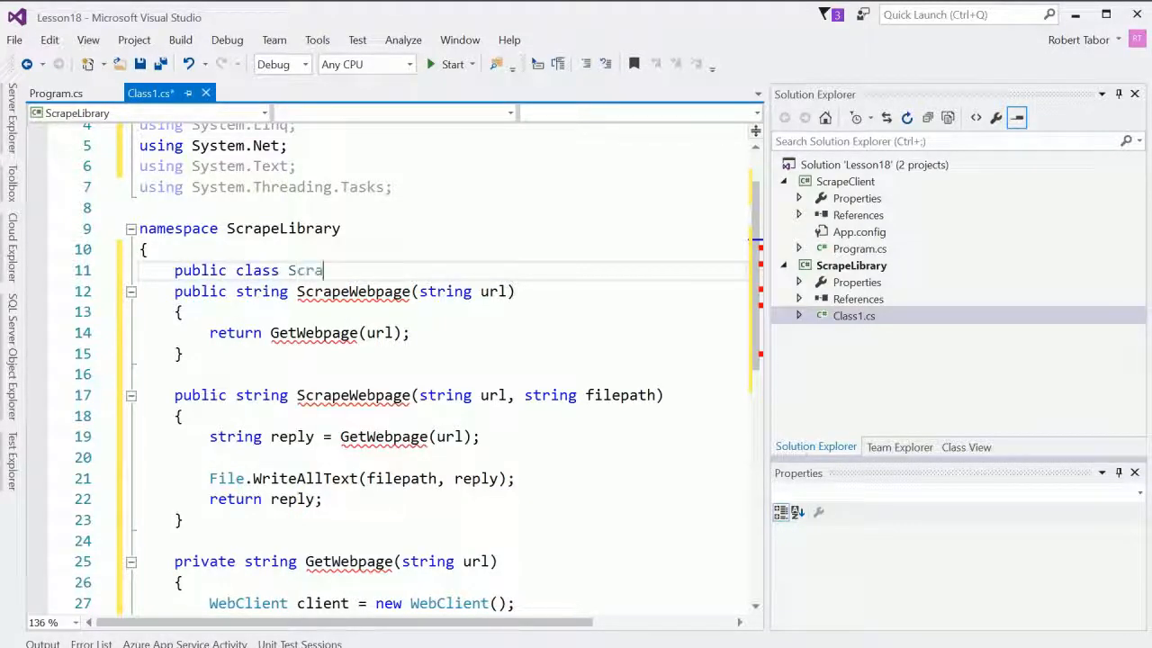
{"action": "type", "text": "pe()"}
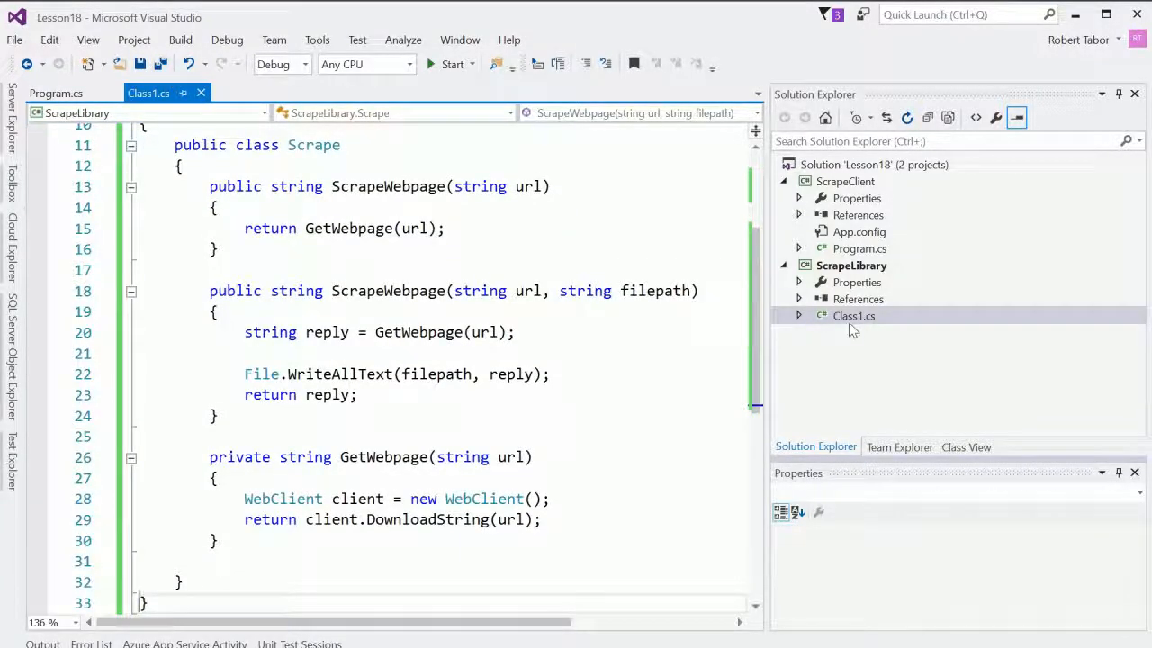
{"action": "left_click", "coordinate": [853, 315]}
{"action": "type", "text": "Scrape"}
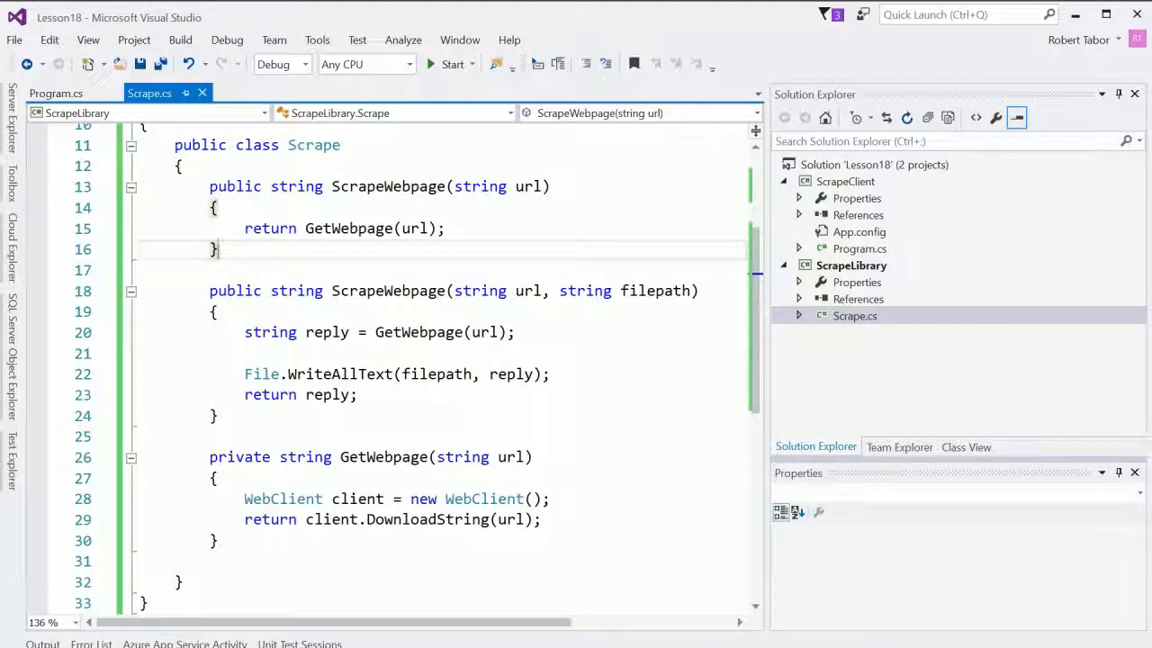
Step: Use ScrapeLibrary's context menu, then return to ScrapeClient's Program.cs
{"action": "right_click", "coordinate": [850, 265]}
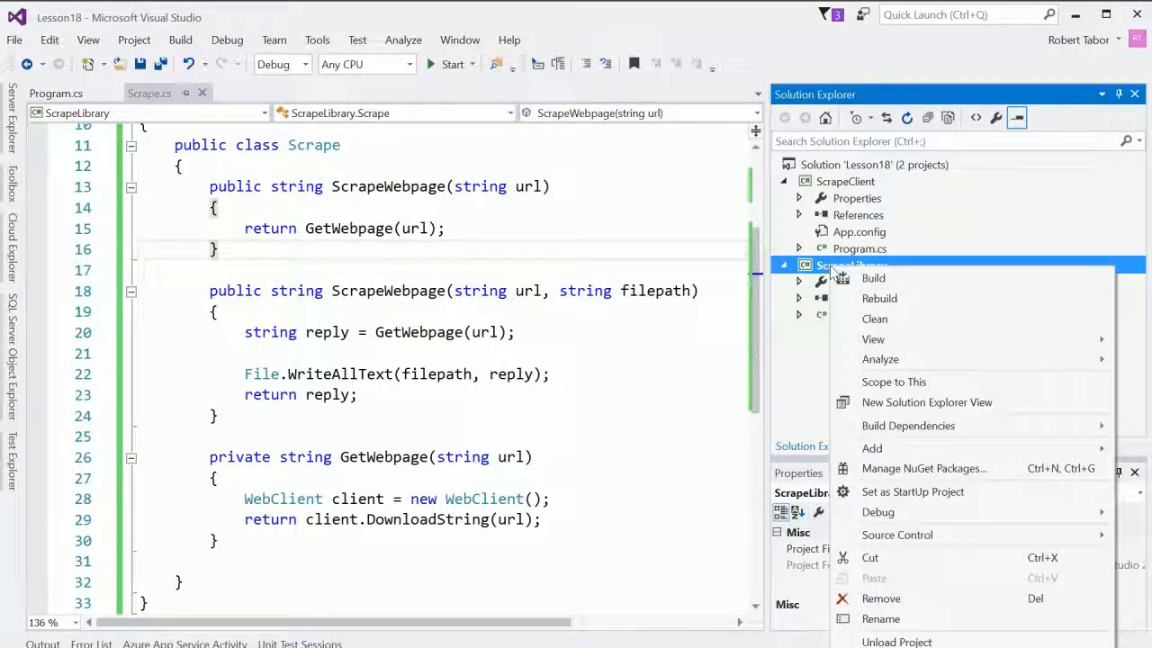
{"action": "left_click", "coordinate": [873, 278]}
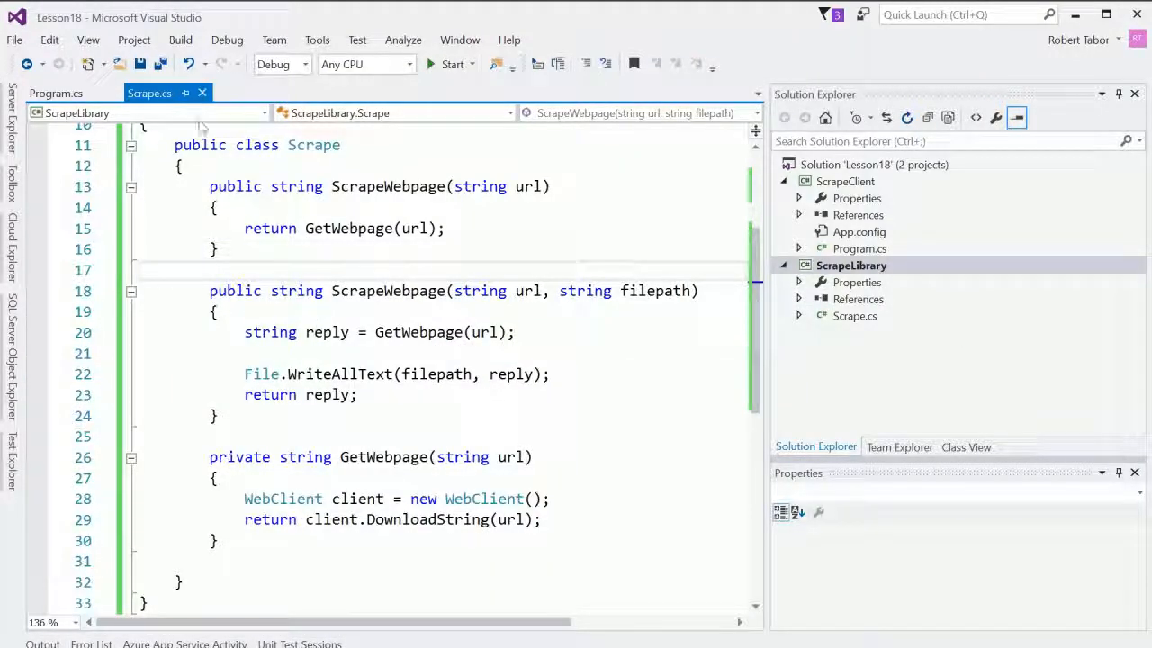
{"action": "left_click", "coordinate": [56, 93]}
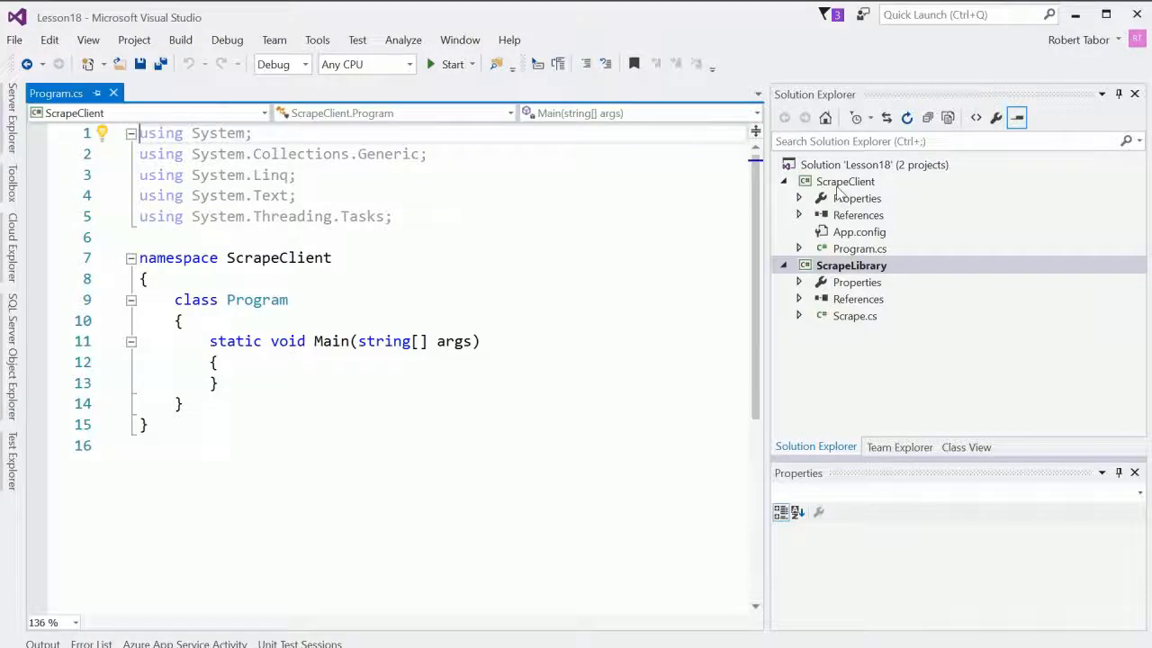
Step: Add the ScrapeLibrary project as a ScrapeClient reference and view its reference properties
{"action": "left_click", "coordinate": [844, 181]}
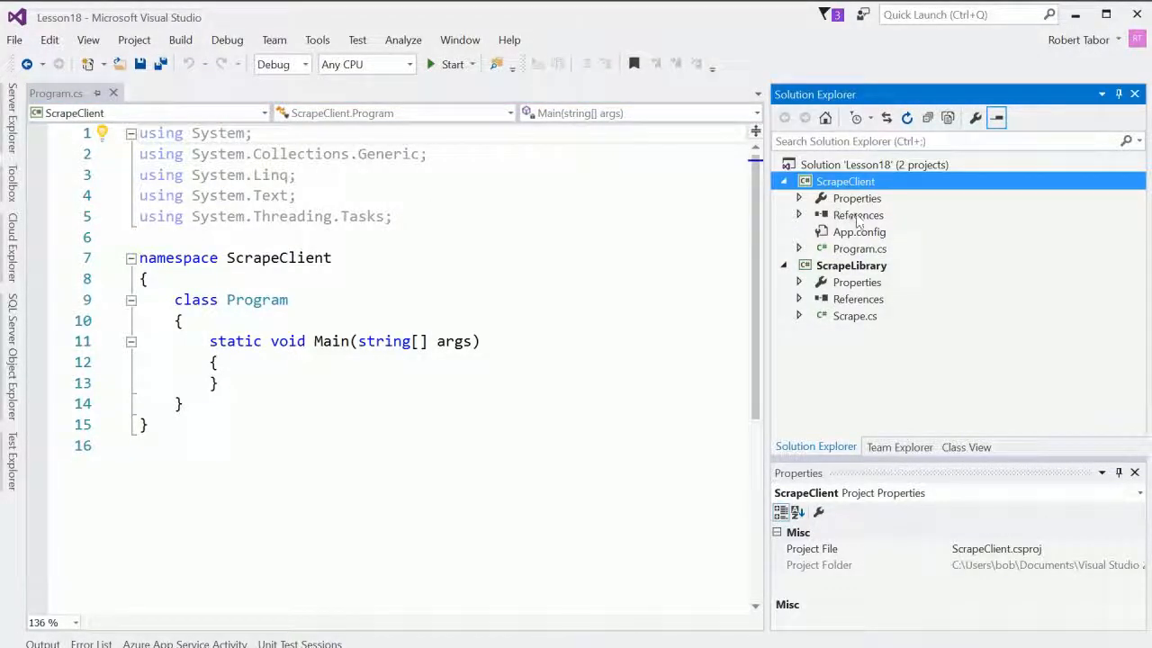
{"action": "right_click", "coordinate": [858, 214]}
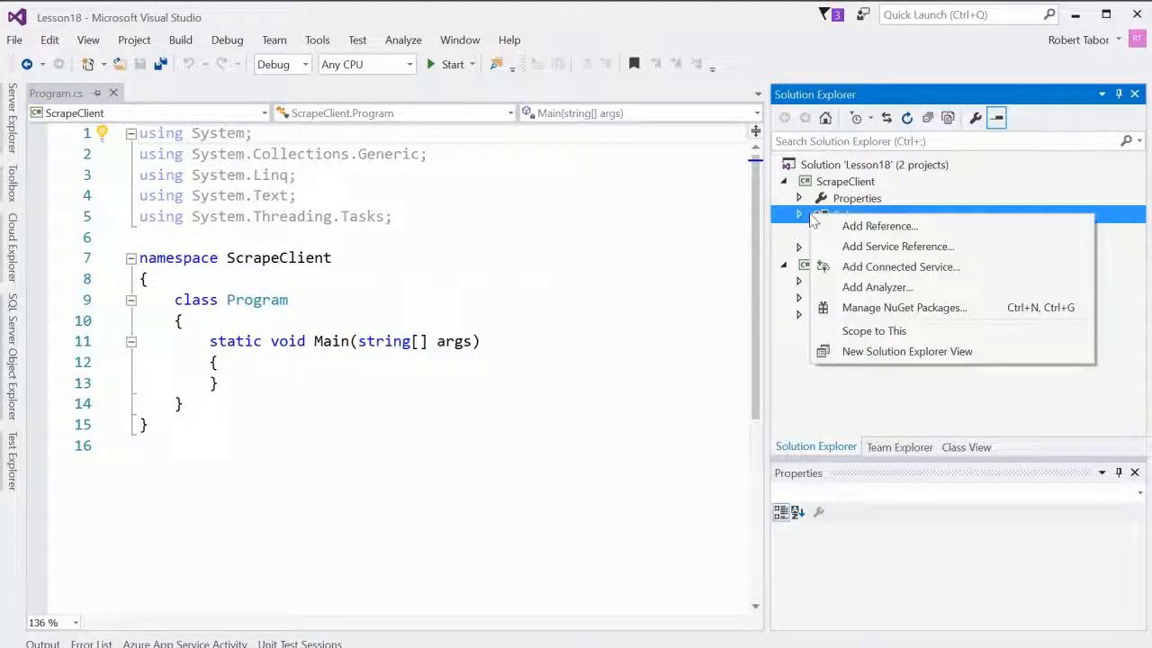
{"action": "left_click", "coordinate": [879, 225]}
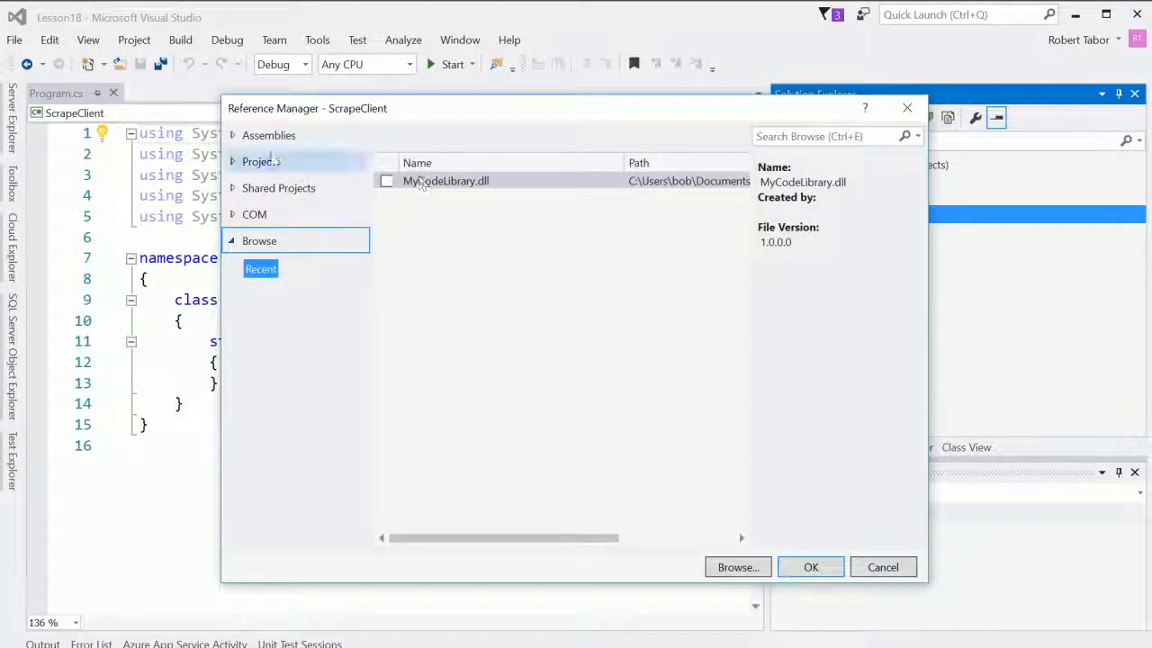
{"action": "left_click", "coordinate": [261, 161]}
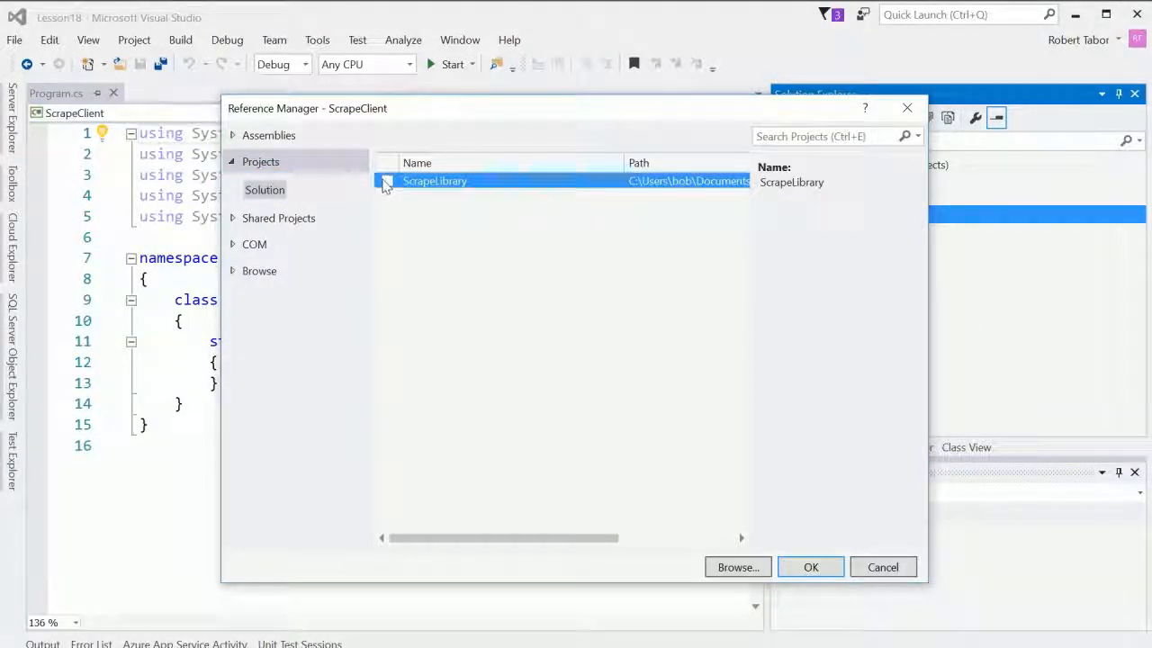
{"action": "left_click", "coordinate": [386, 181]}
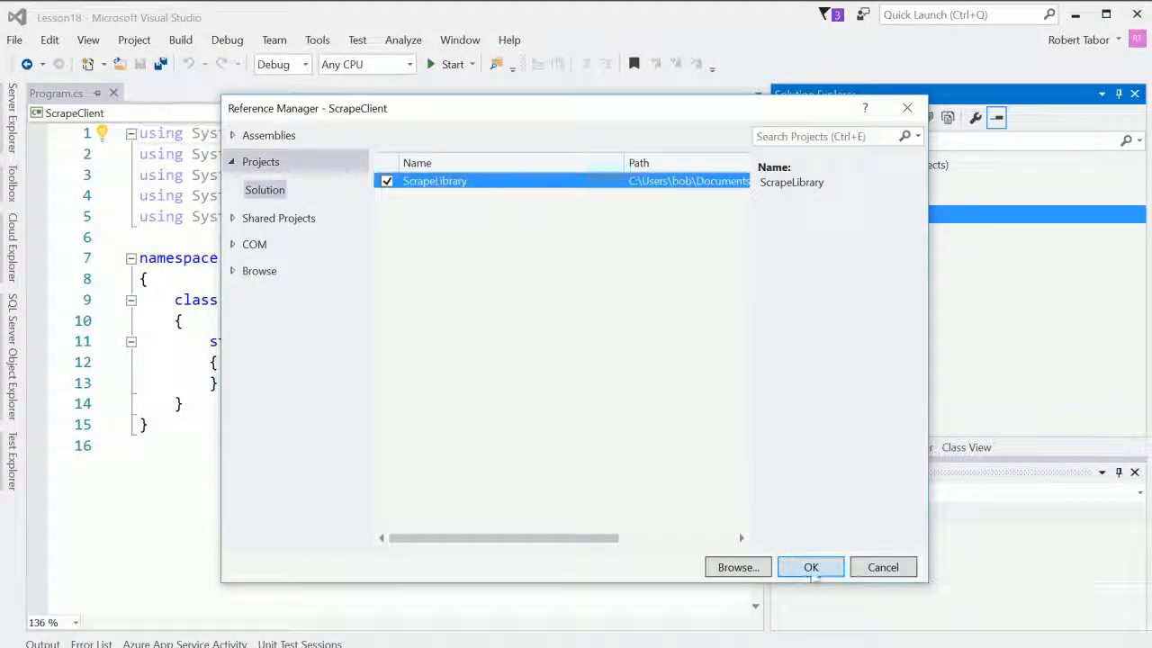
{"action": "left_click", "coordinate": [810, 566]}
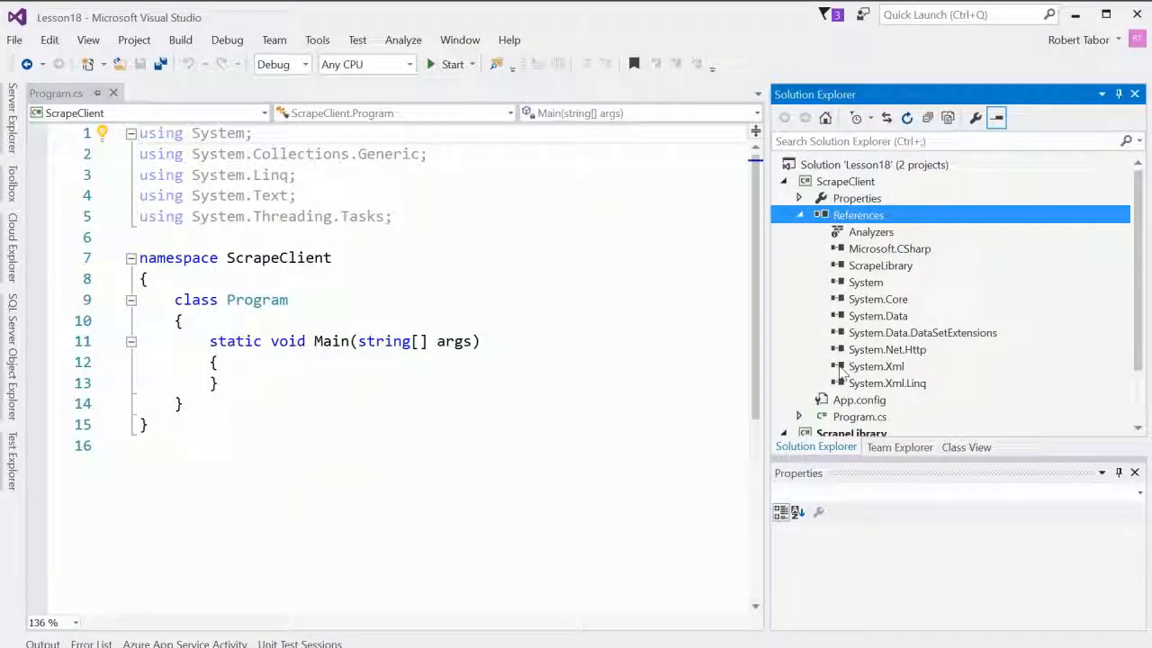
{"action": "scroll", "scroll_direction": "down", "scroll_amount": 3}
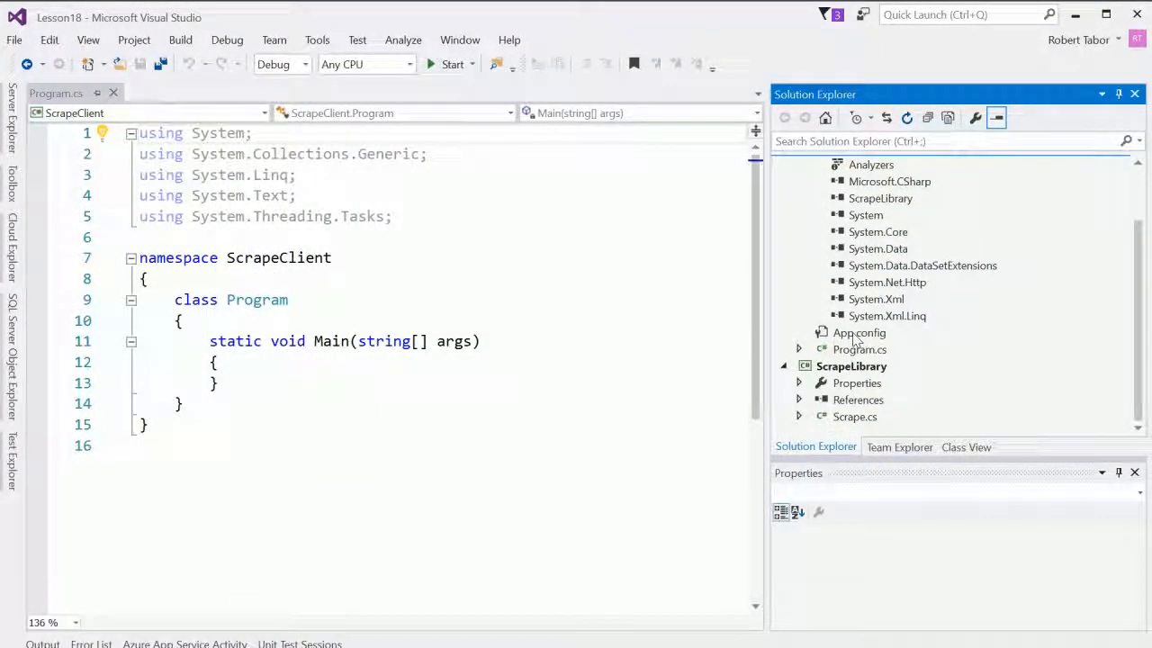
{"action": "left_click", "coordinate": [880, 198]}
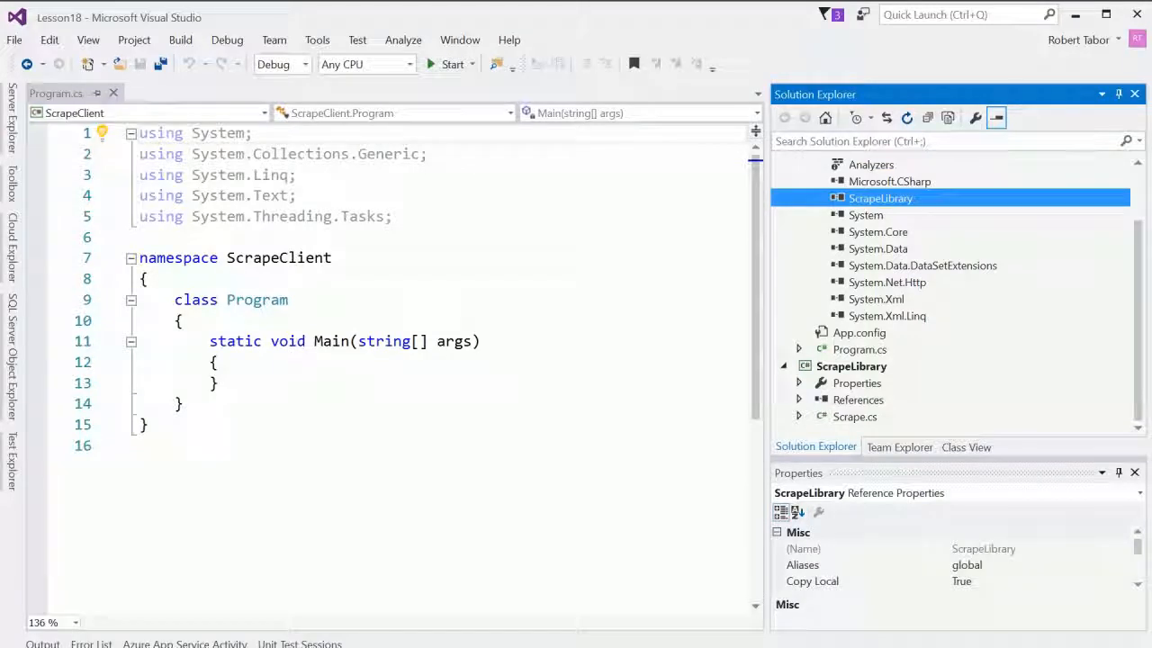
{"action": "mouse_move", "coordinate": [319, 216]}
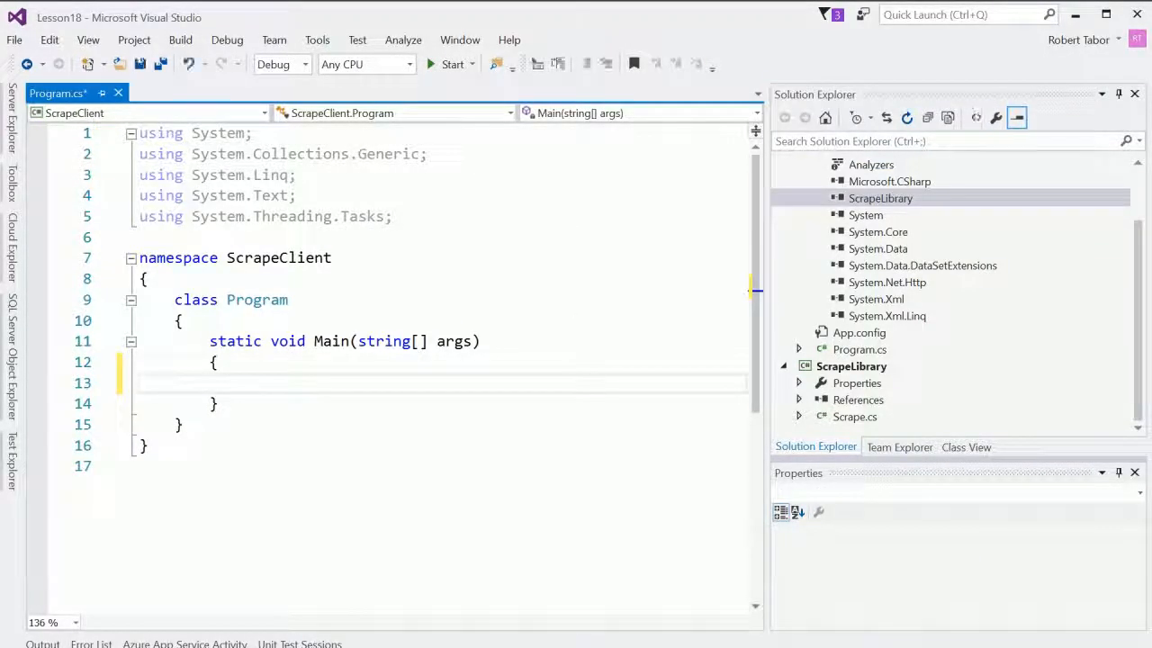
Step: Import ScrapeLibrary, scrape and print a page in Main, then try running the solution
{"action": "type", "text": "Scrape."}
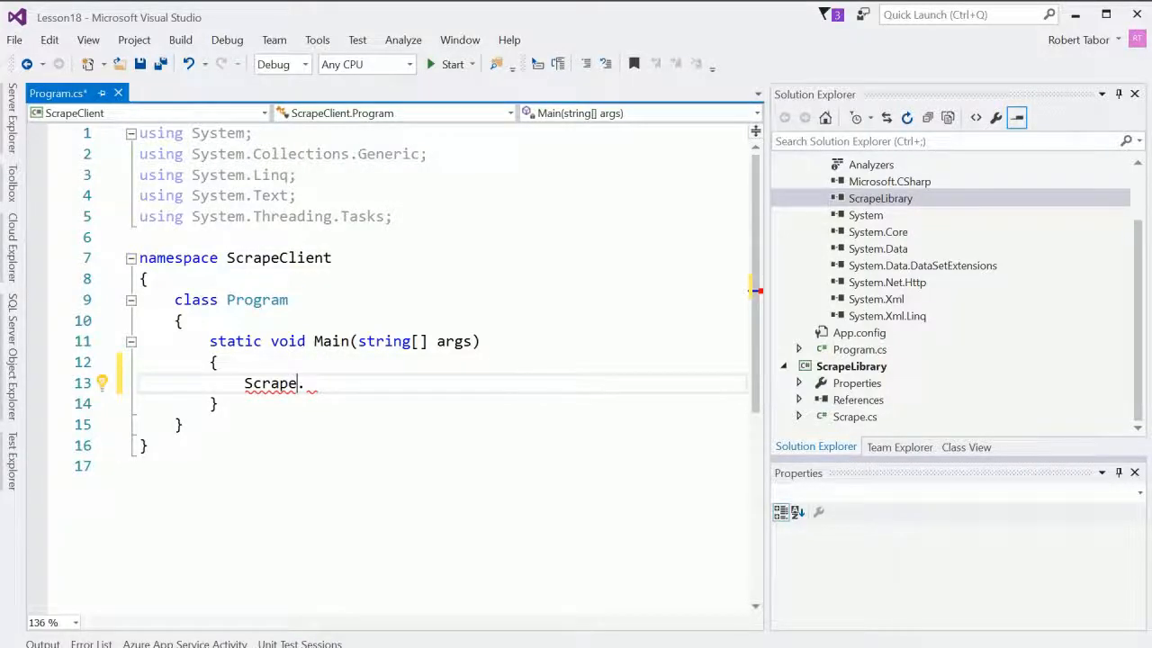
{"action": "left_click", "coordinate": [102, 382]}
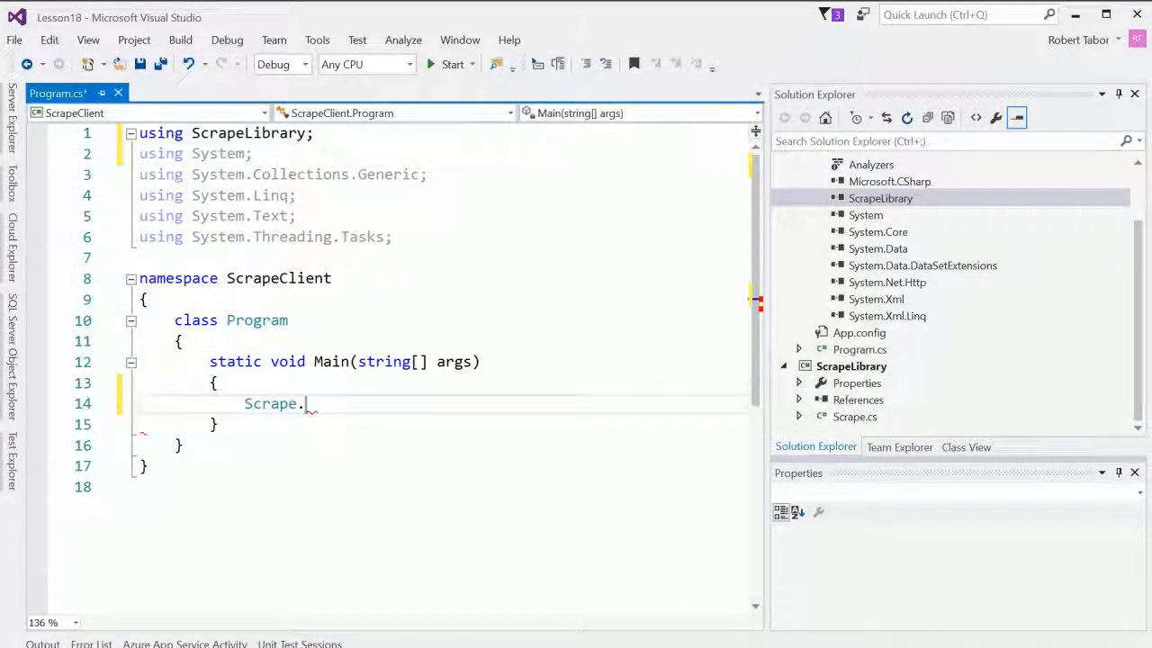
{"action": "type", "text": "my"}
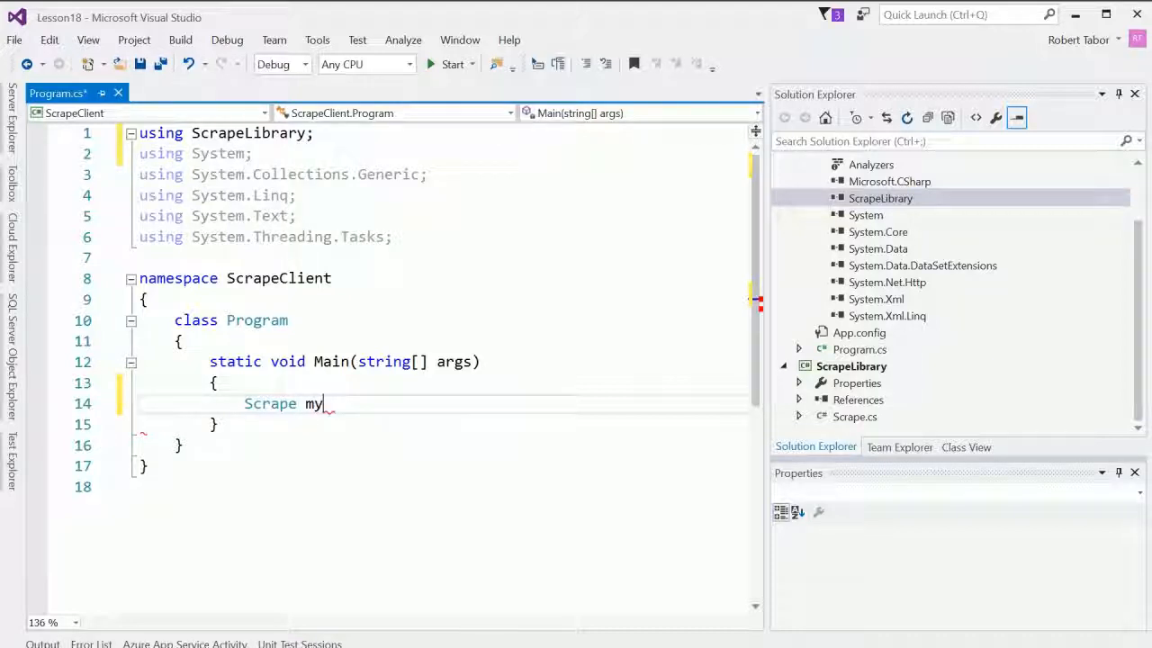
{"action": "key", "text": "ctrl+z"}
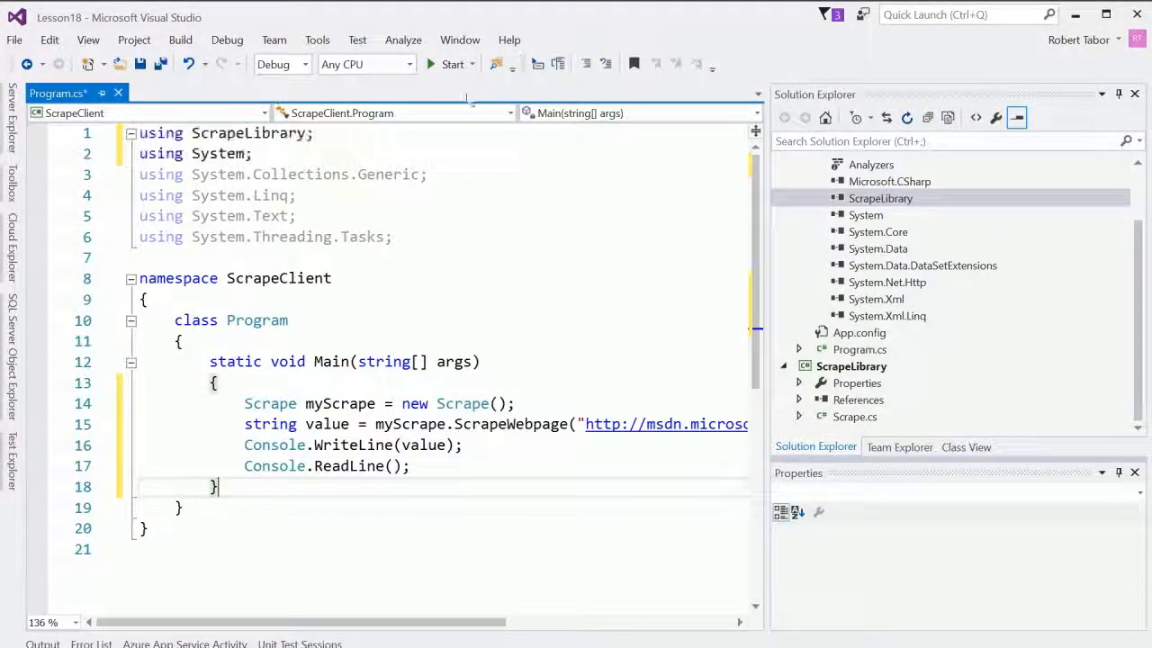
{"action": "left_click", "coordinate": [452, 64]}
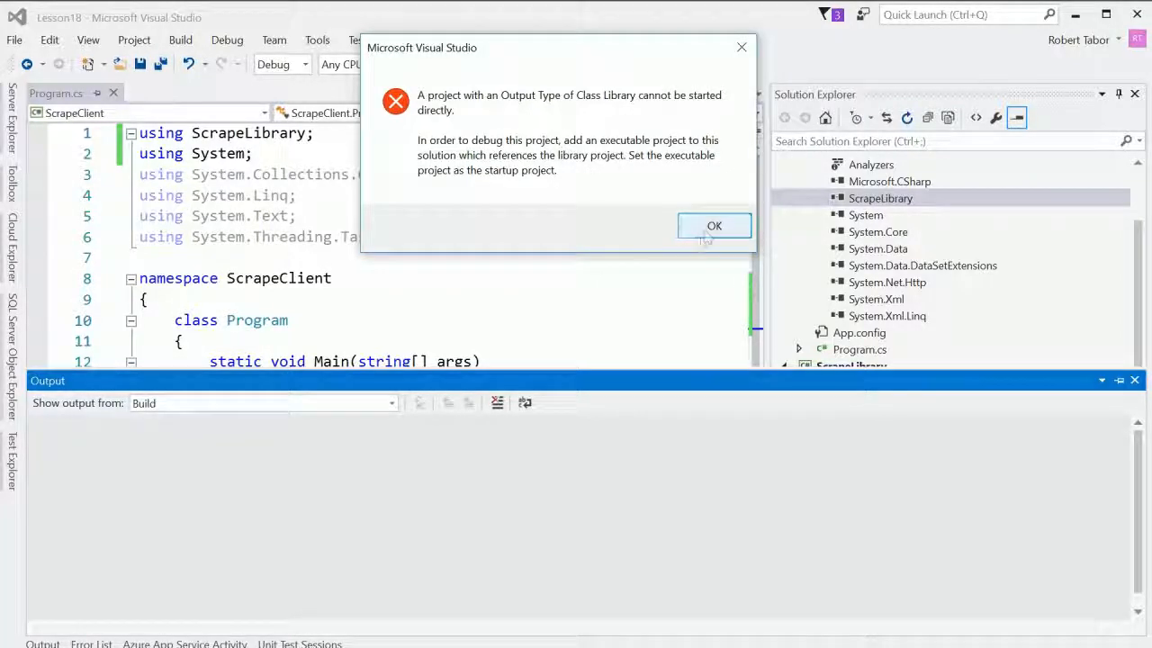
Step: Dismiss the class-library error and set ScrapeClient as the StartUp Project
{"action": "left_click", "coordinate": [713, 226]}
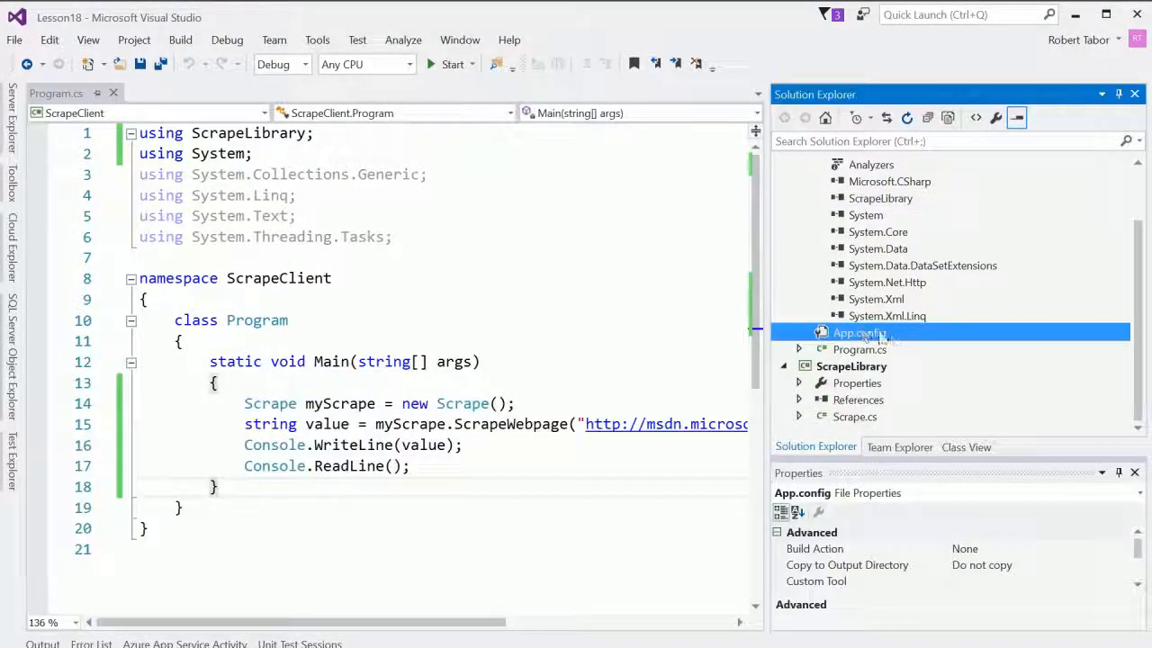
{"action": "double_click", "coordinate": [858, 332]}
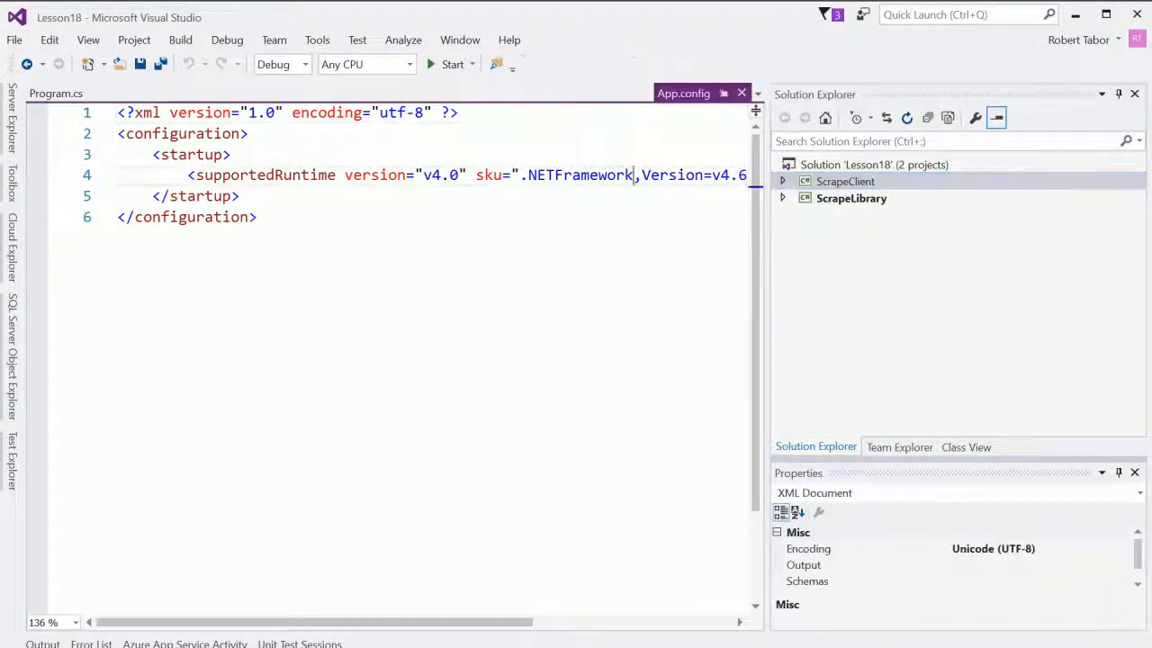
{"action": "left_click", "coordinate": [851, 198]}
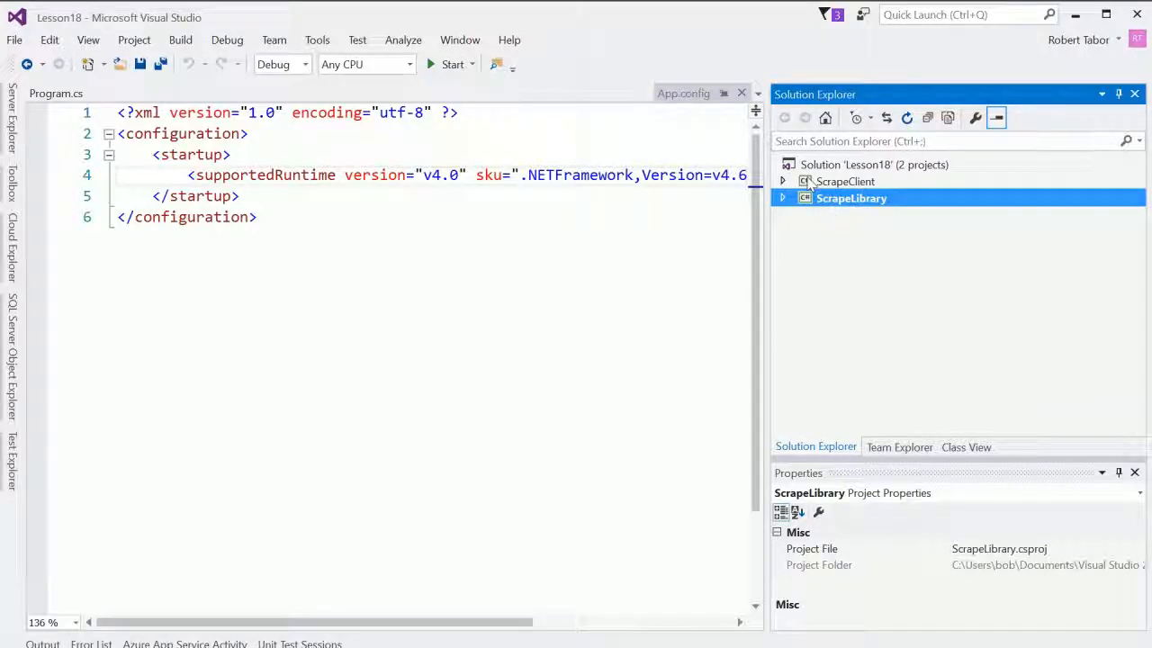
{"action": "left_click", "coordinate": [844, 181]}
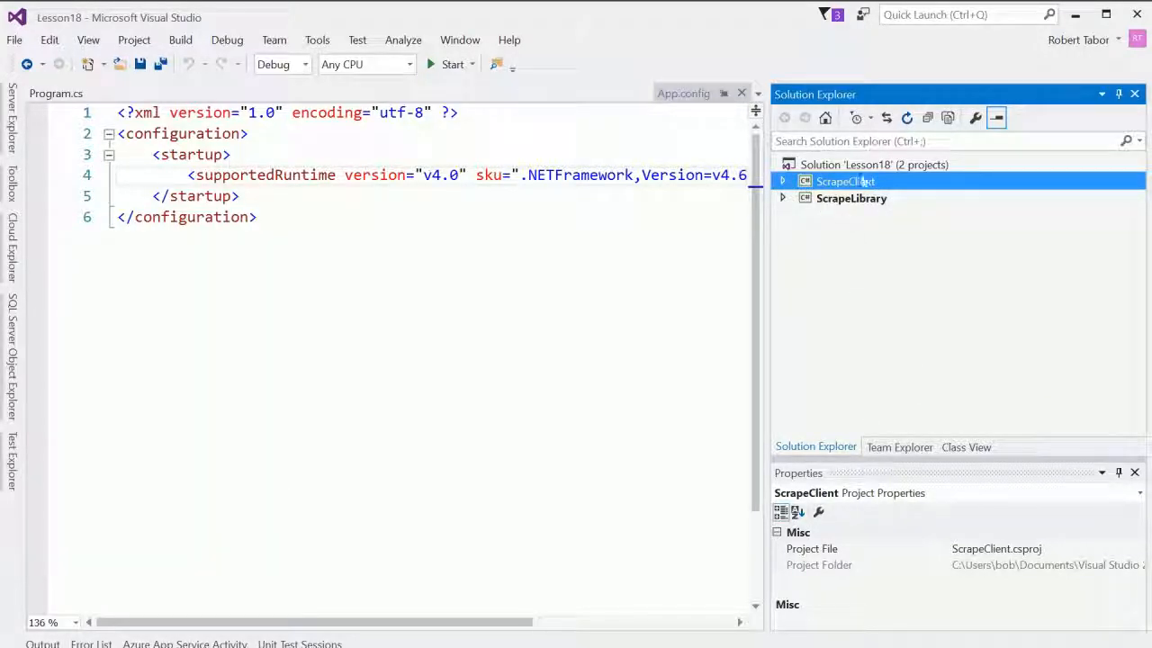
{"action": "right_click", "coordinate": [844, 181]}
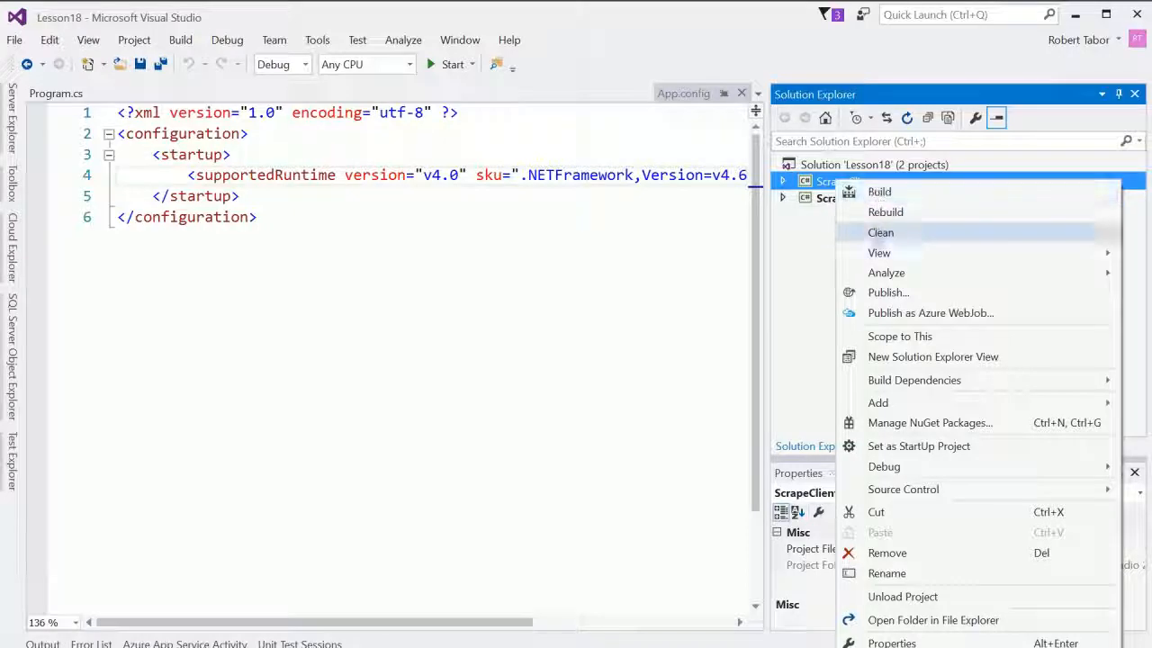
{"action": "mouse_move", "coordinate": [930, 422]}
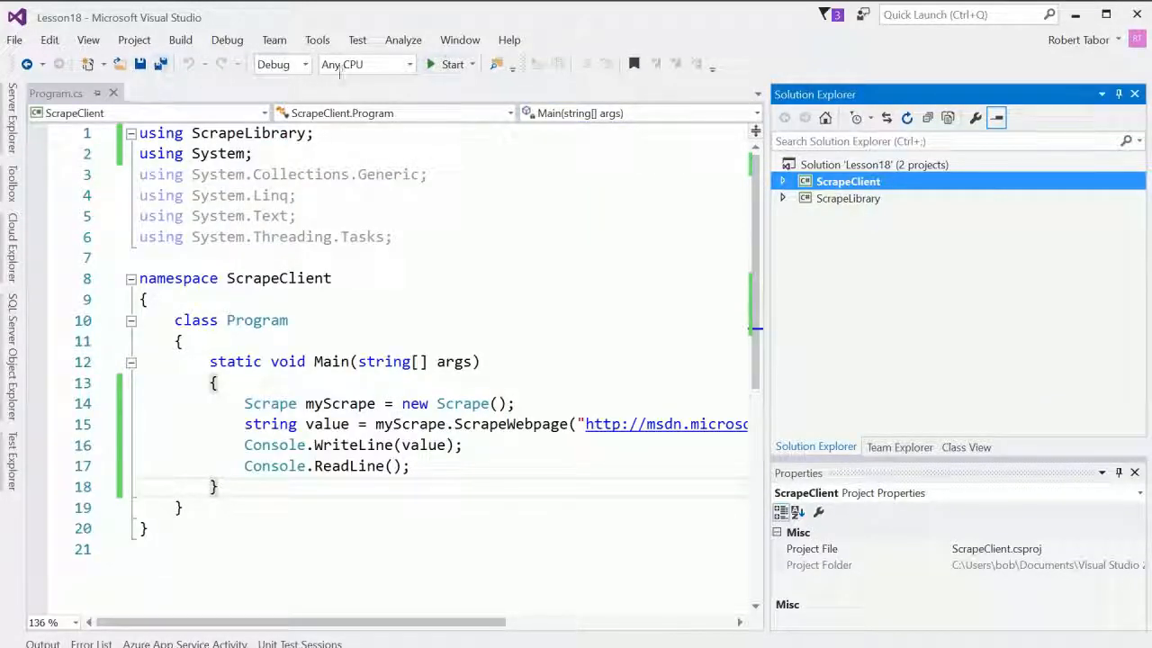
{"action": "left_click", "coordinate": [447, 63]}
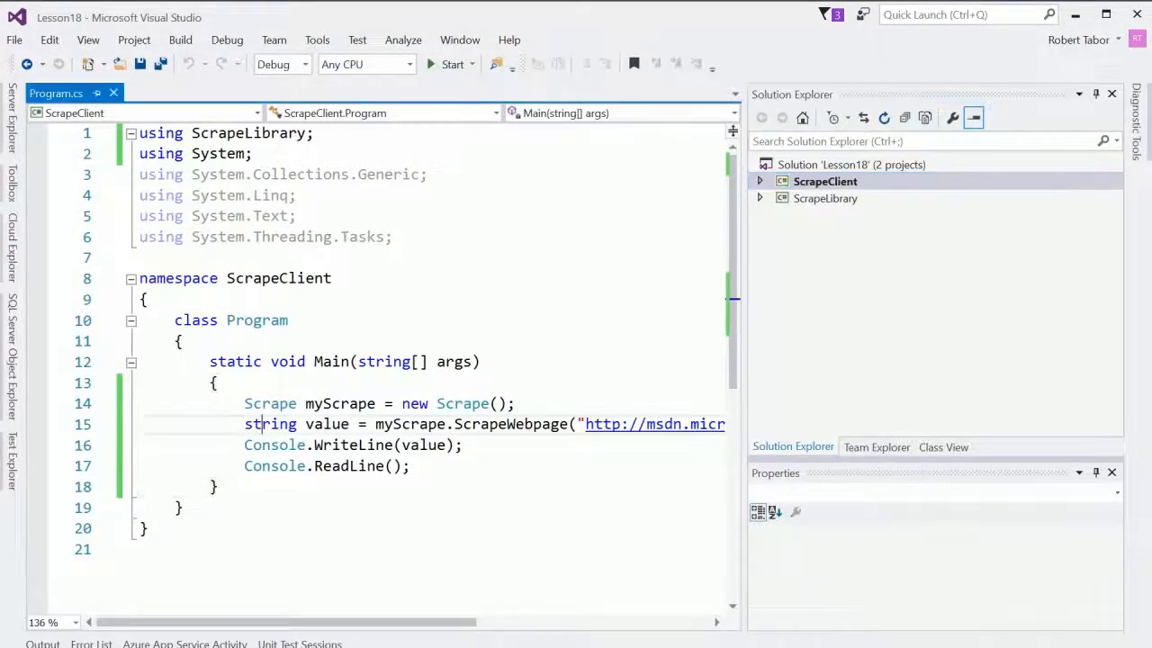
Step: In Scrape.cs, store client.DownloadString(url) in content and append "THAT'S ALL FOLKS!!!" before returning
{"action": "left_click", "coordinate": [824, 181]}
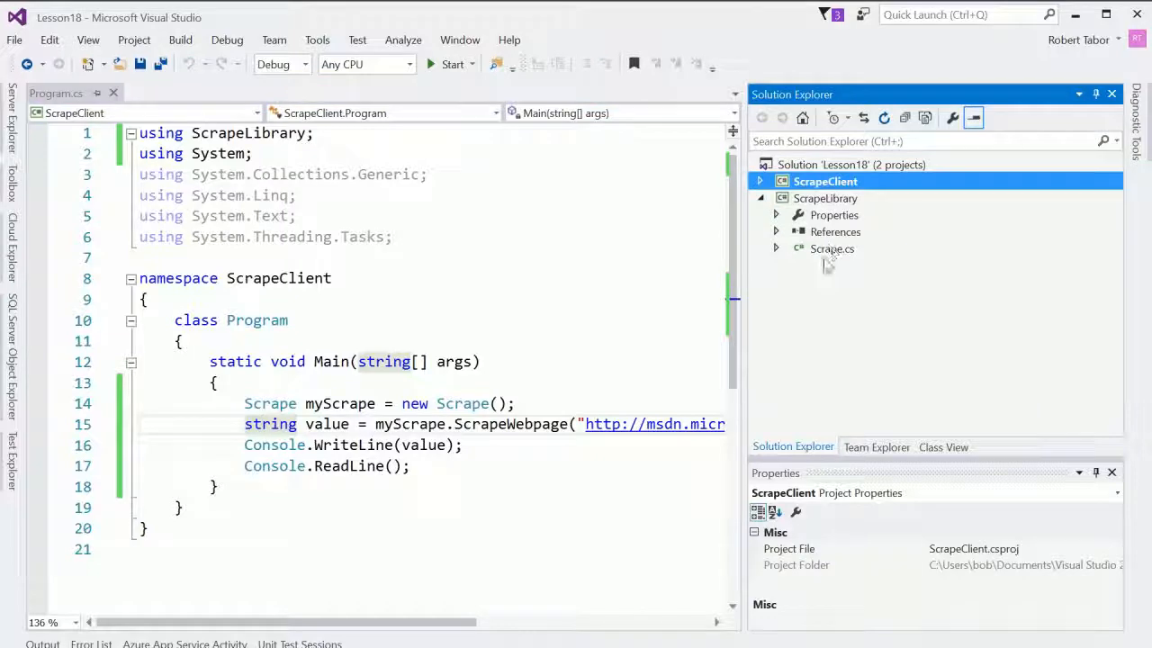
{"action": "double_click", "coordinate": [832, 248]}
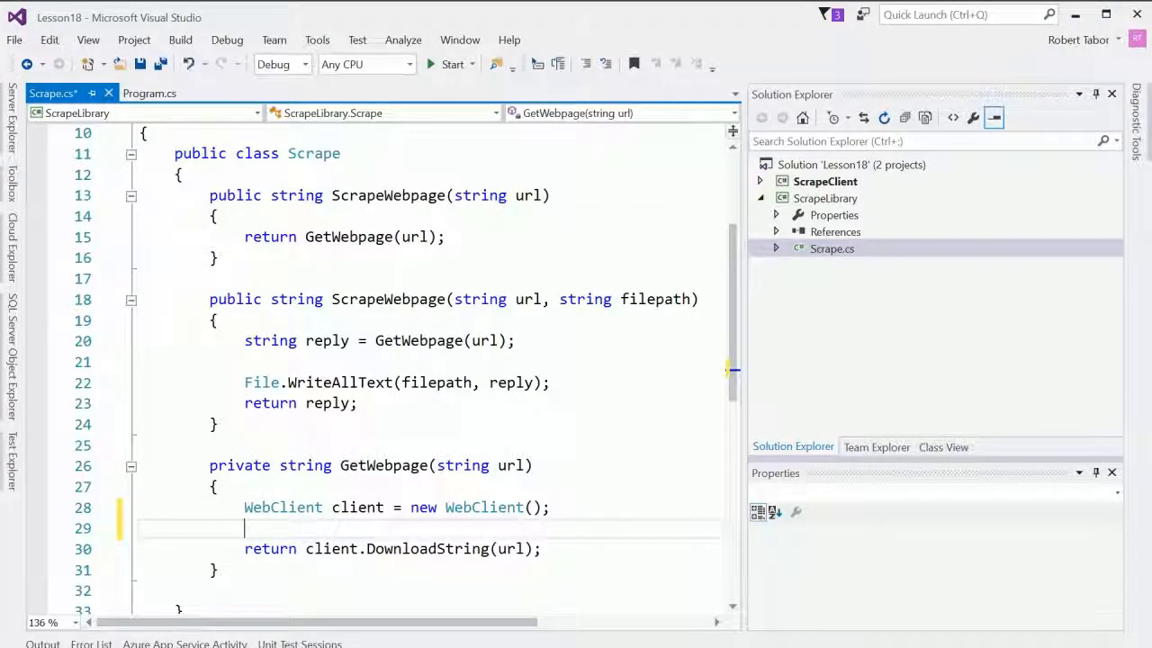
{"action": "type", "text": "string"}
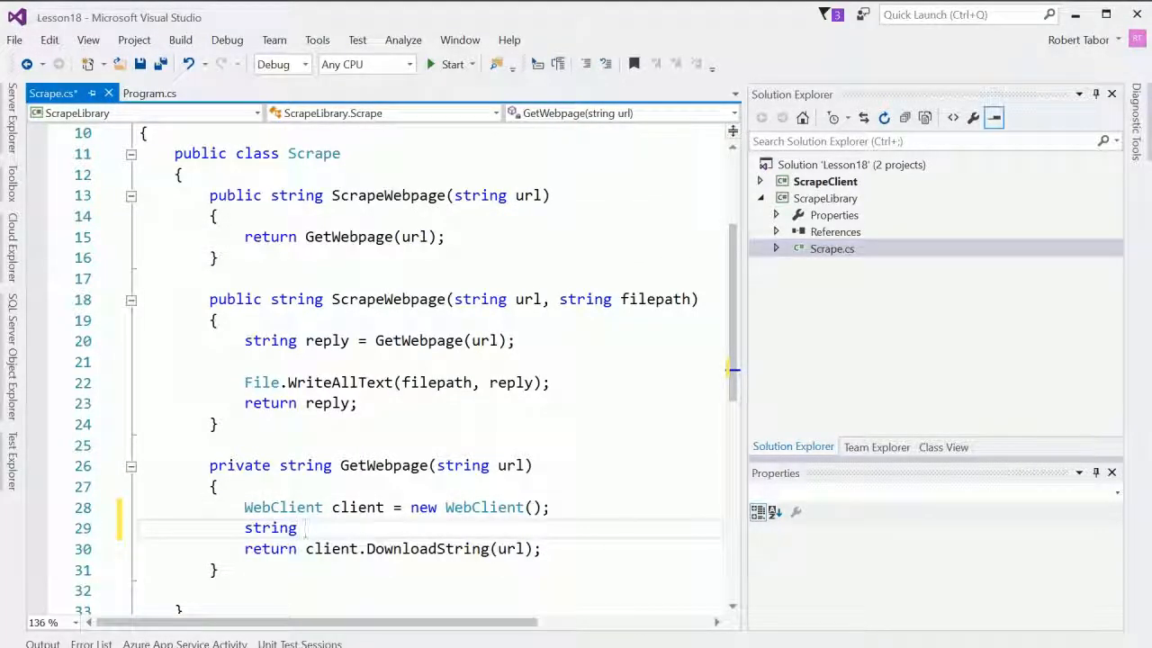
{"action": "type", "text": "c"}
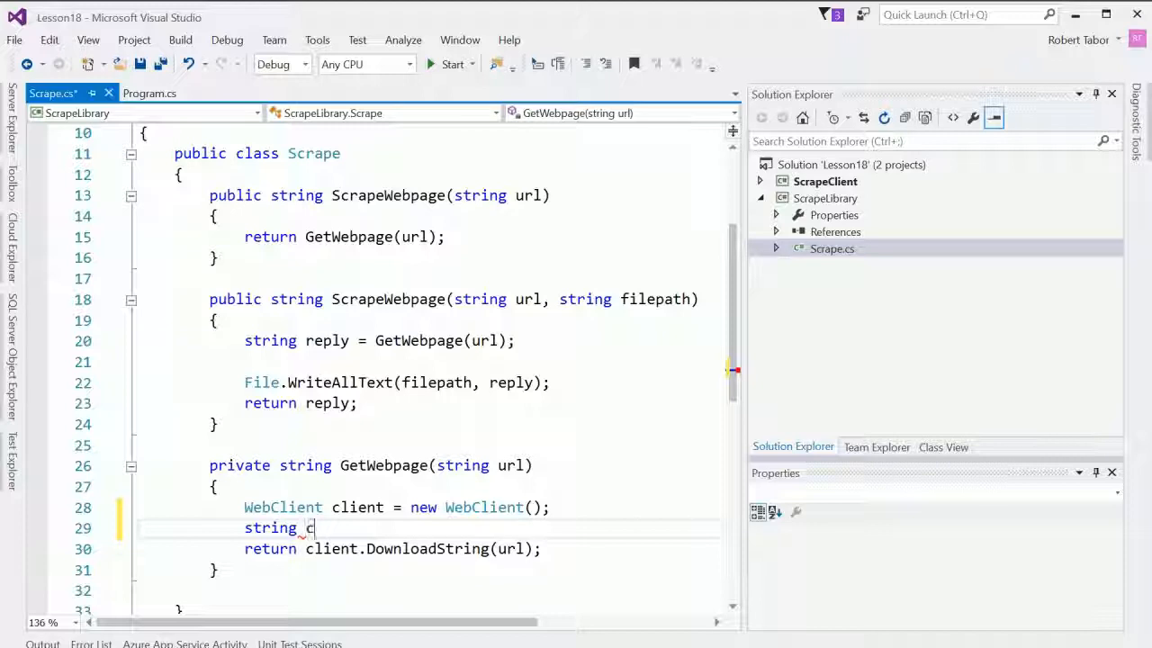
{"action": "type", "text": "one"}
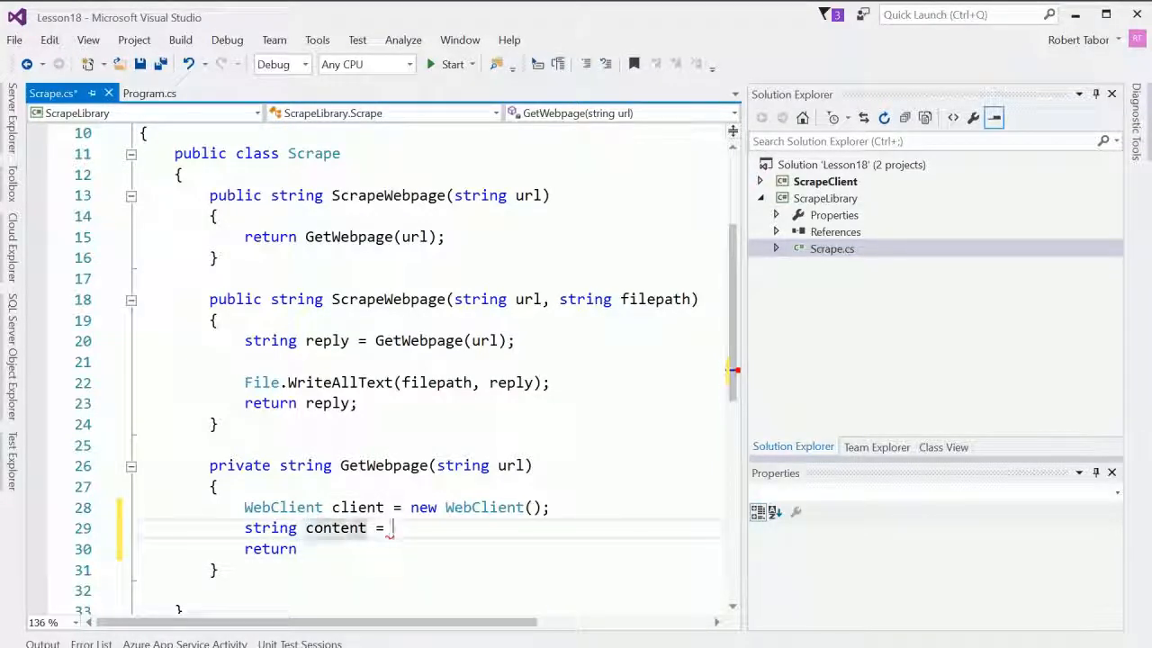
{"action": "type", "text": "client.DownloadString(url);"}
{"action": "type", "text": "content += \""}
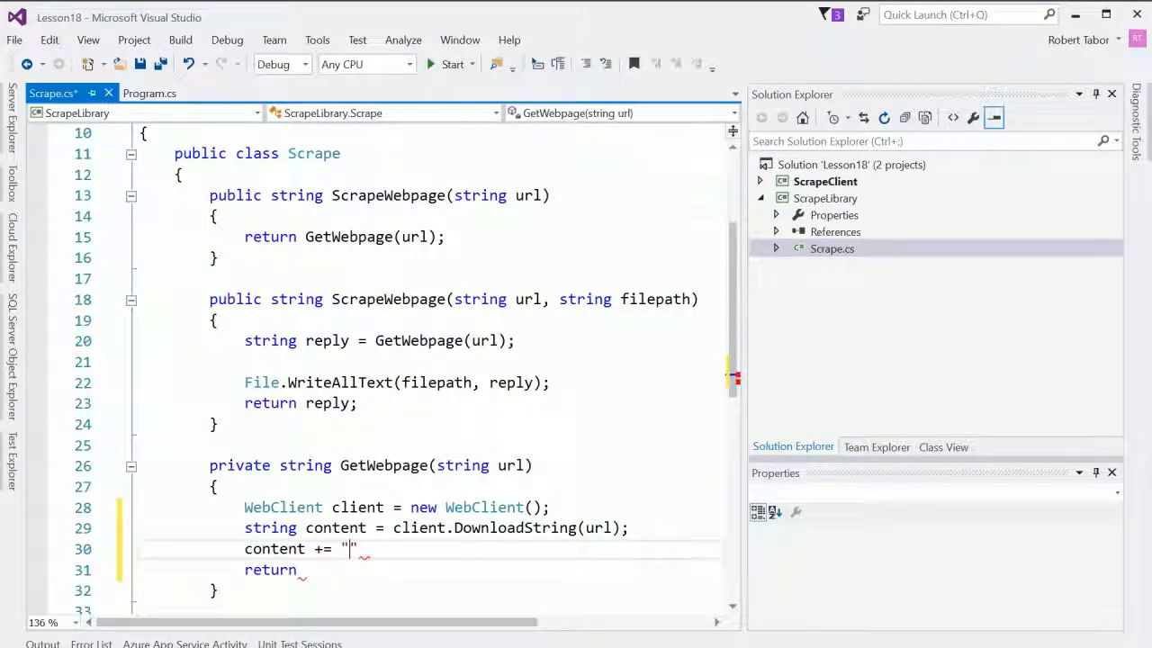
{"action": "type", "text": "THAT's ALL"}
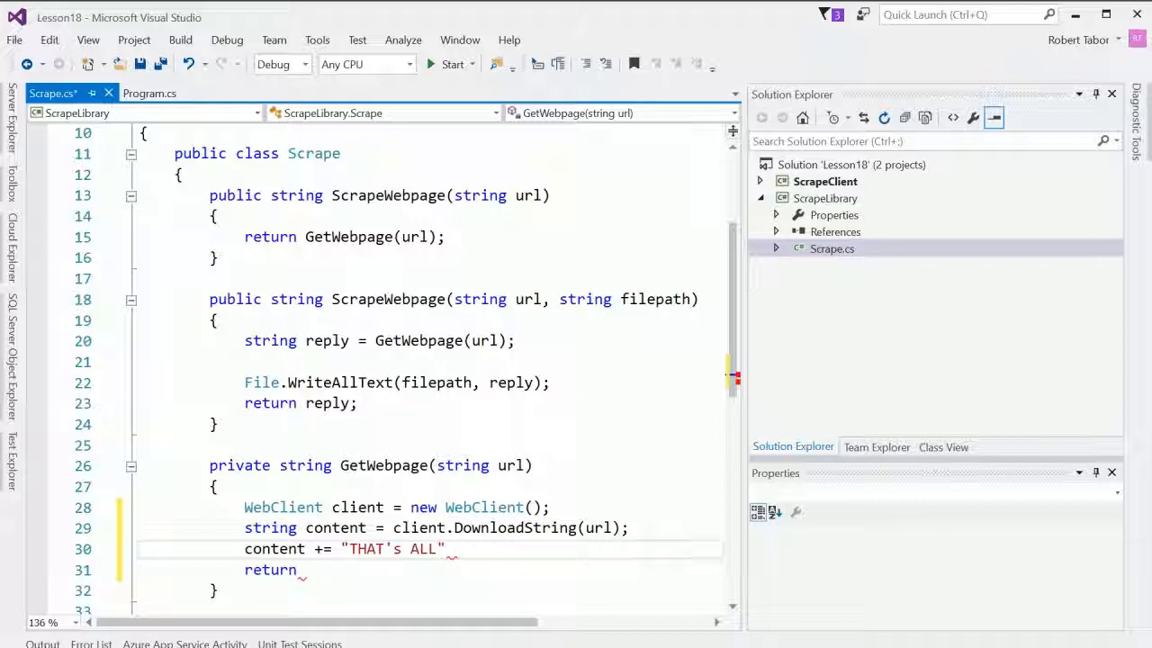
{"action": "type", "text": "FOLKS"}
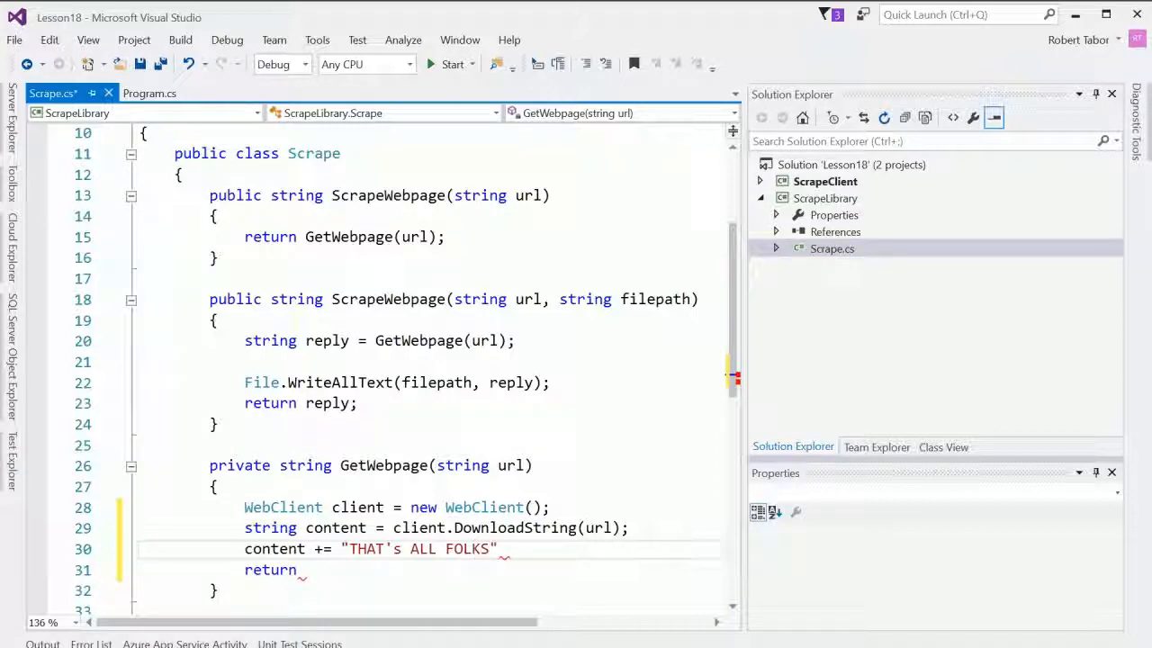
{"action": "type", "text": "!!!"}
{"action": "left_click", "coordinate": [428, 570]}
{"action": "type", "text": " content;"}
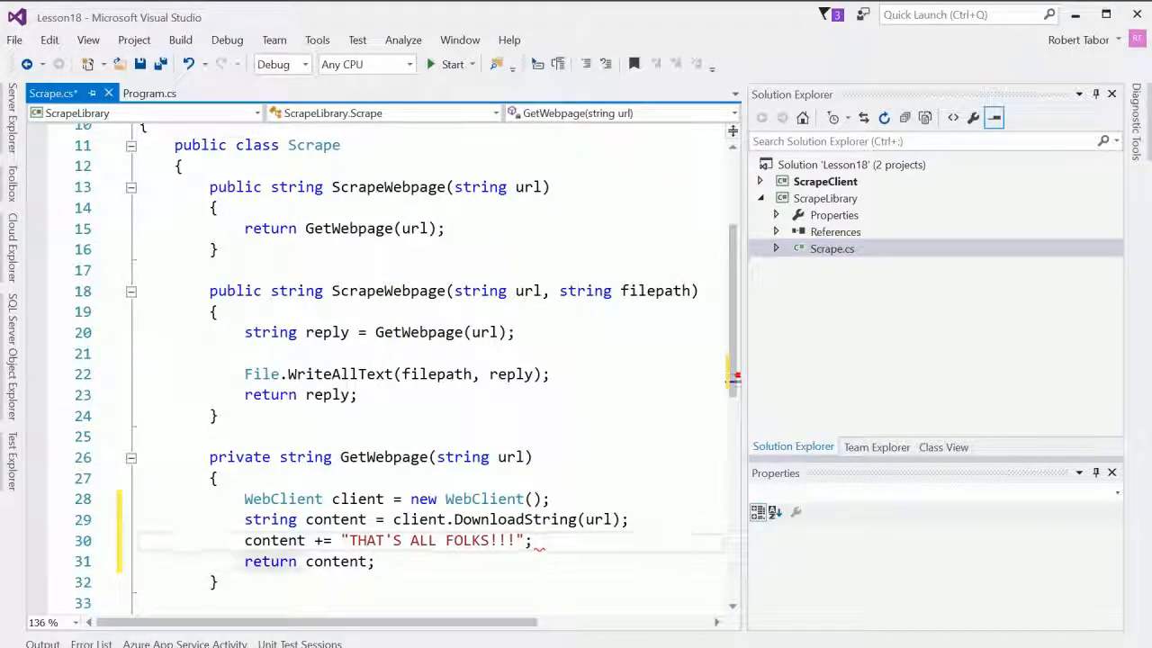
{"action": "scroll", "scroll_direction": "down", "scroll_amount": 3}
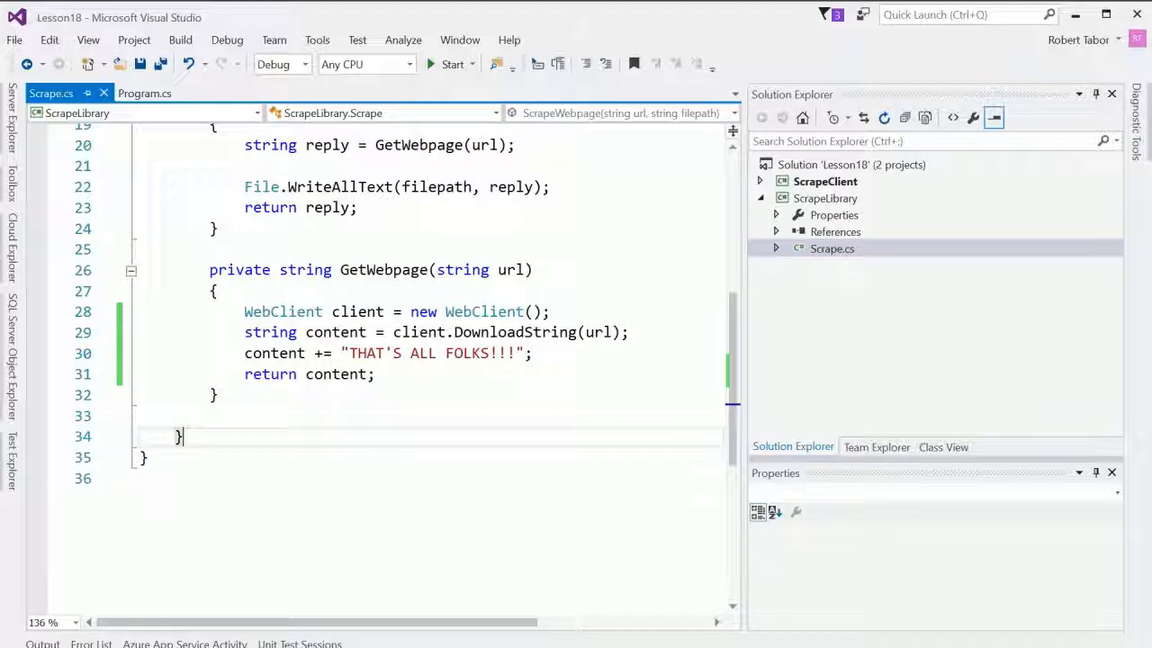
Step: Start ScrapeClient and view the scraped page ending with THAT'S ALL FOLKS!!! in the console
{"action": "left_click", "coordinate": [453, 64]}
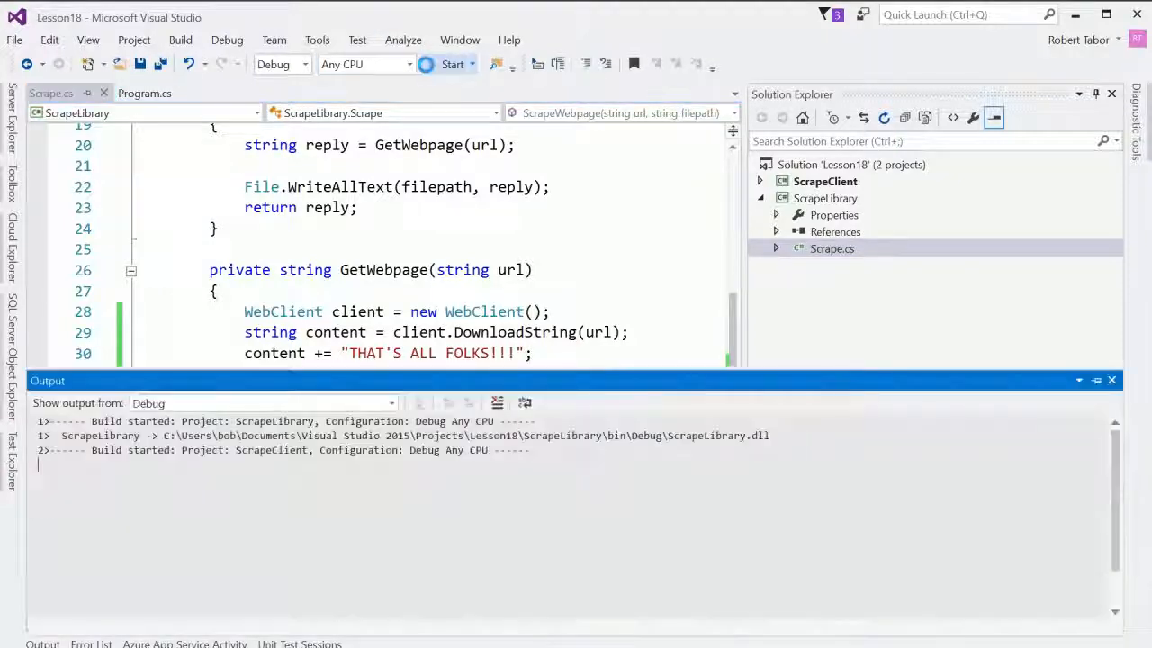
{"action": "left_click", "coordinate": [452, 63]}
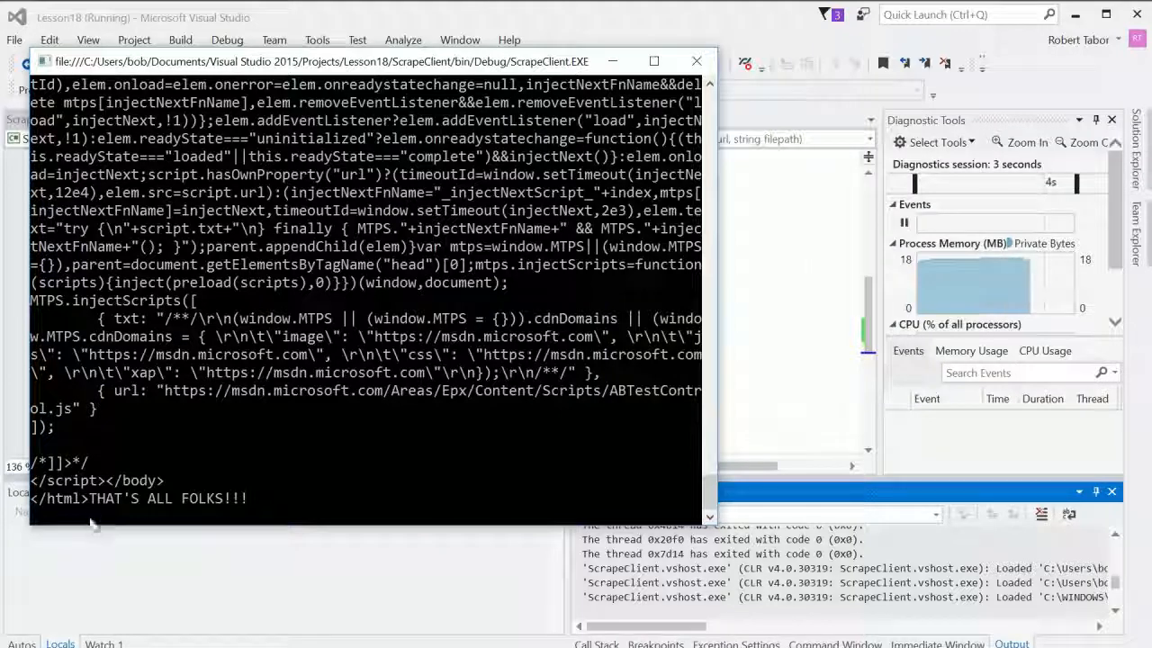
{"action": "mouse_move", "coordinate": [221, 510]}
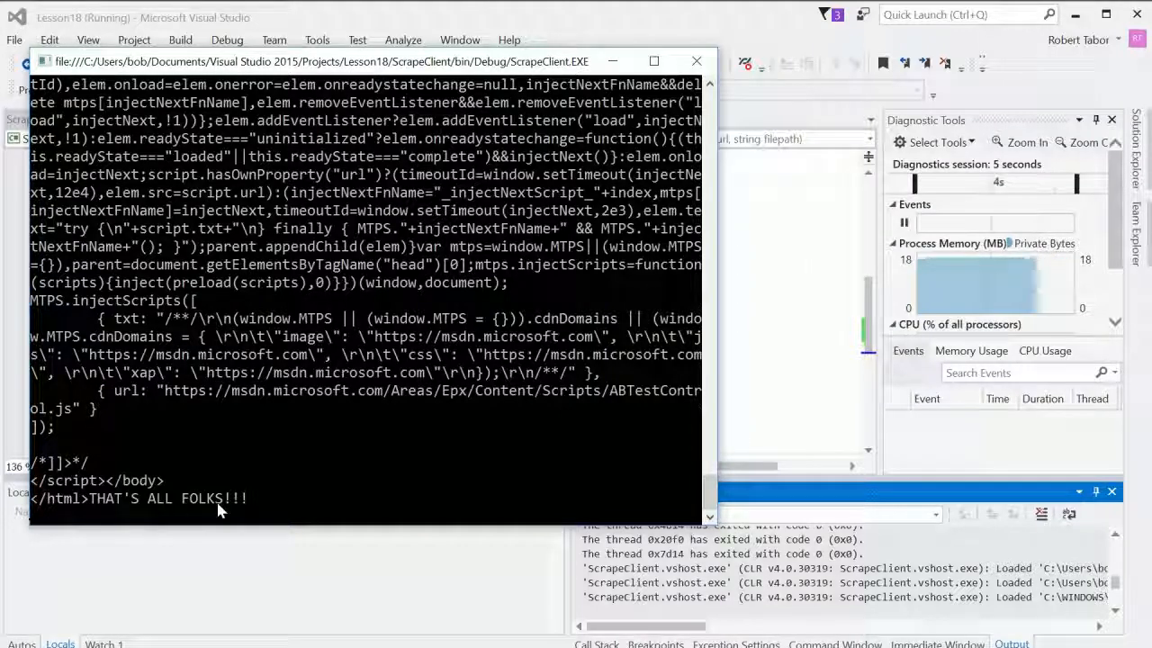